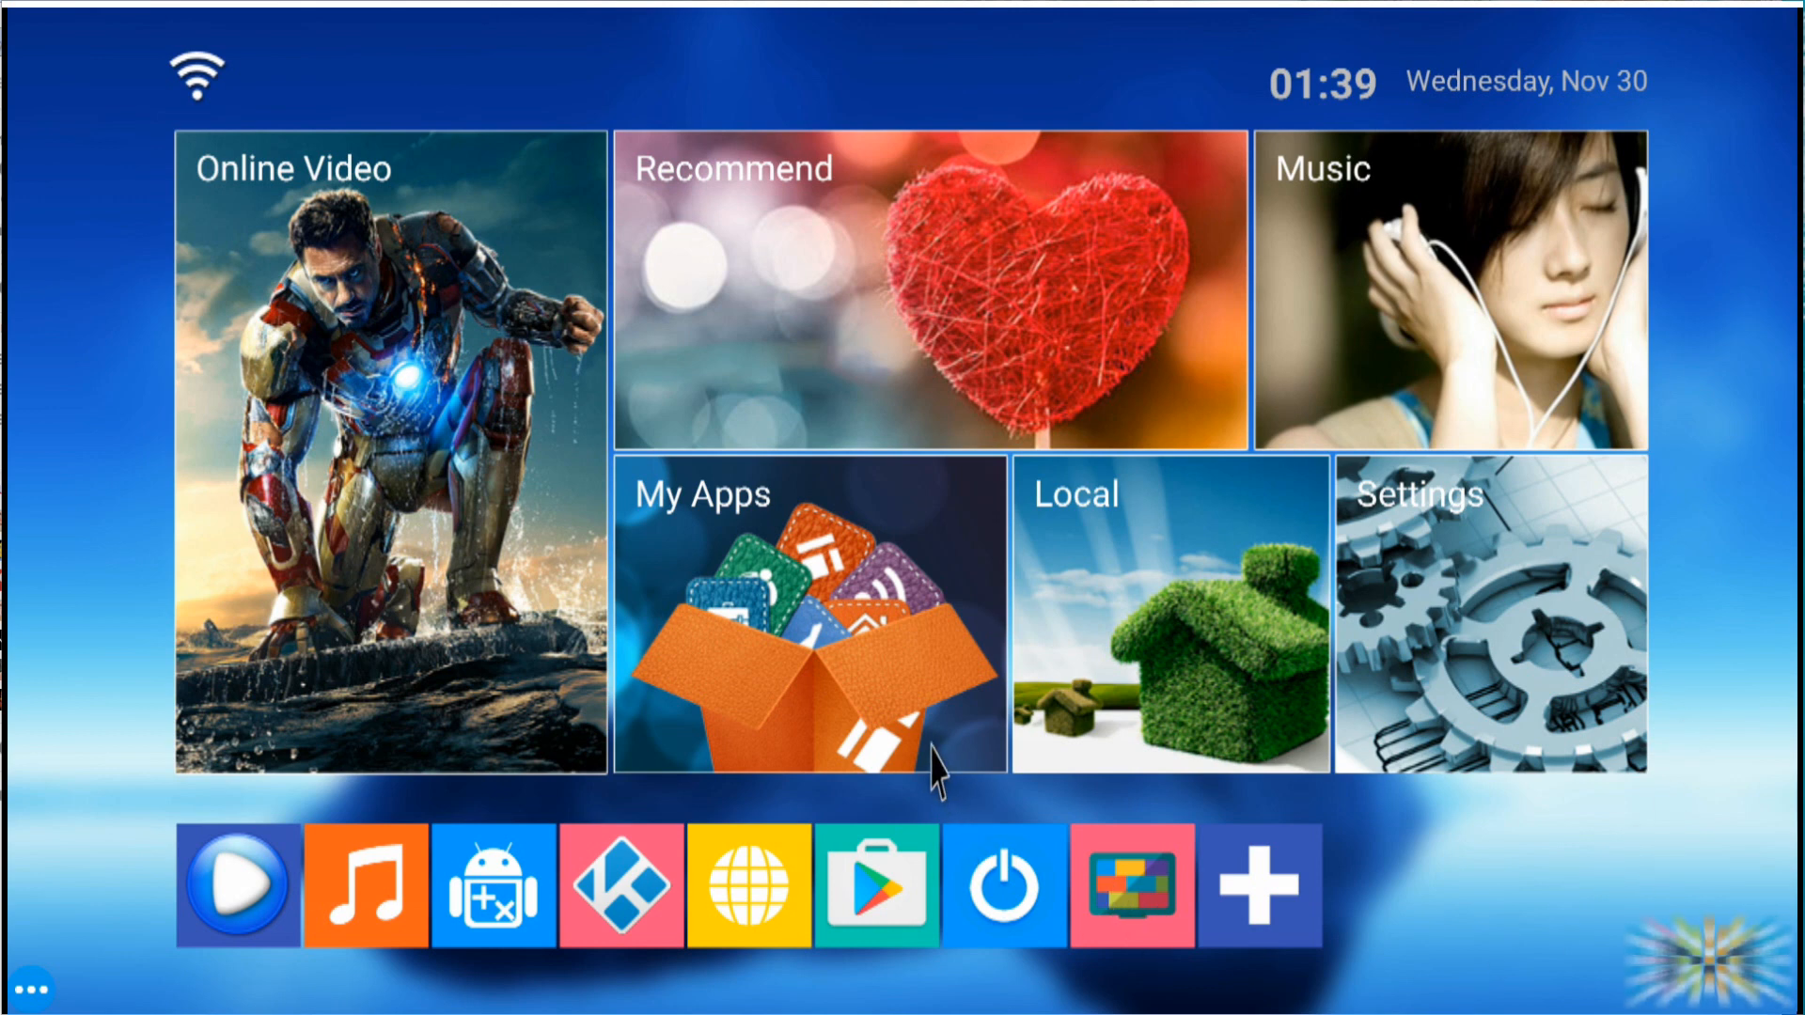
mouse_move(420, 427)
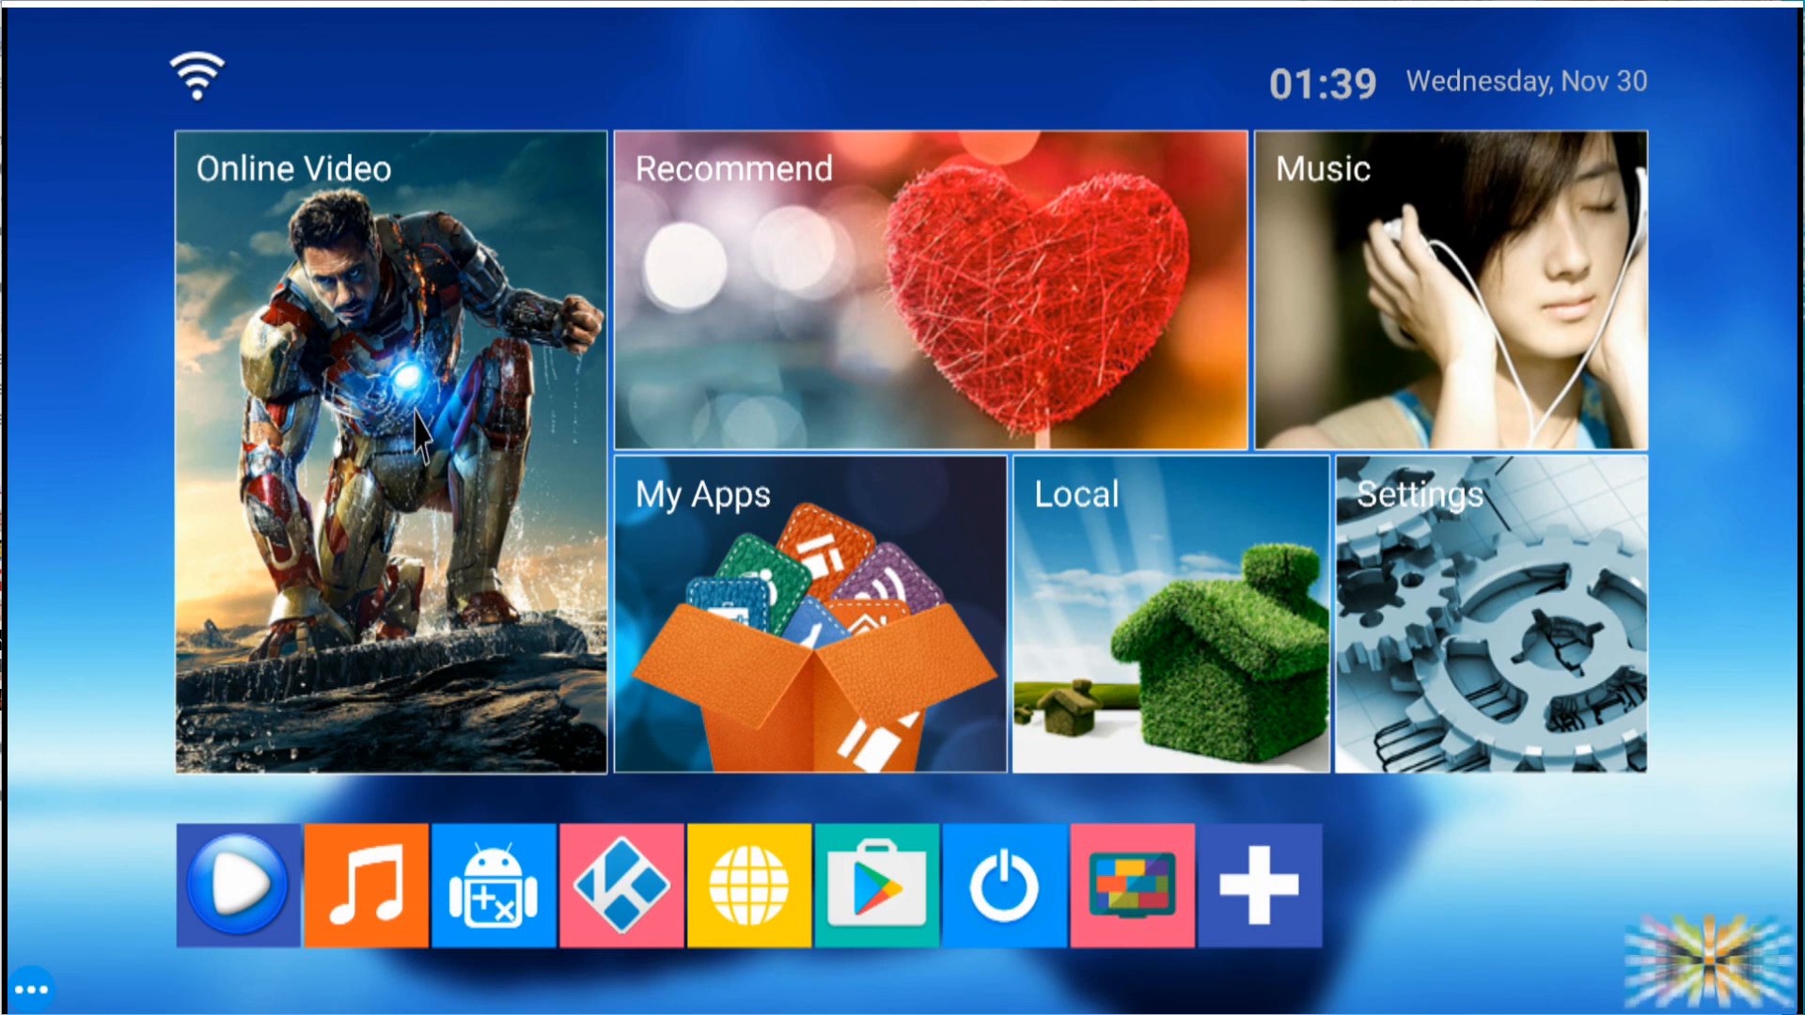
mouse_move(1320, 618)
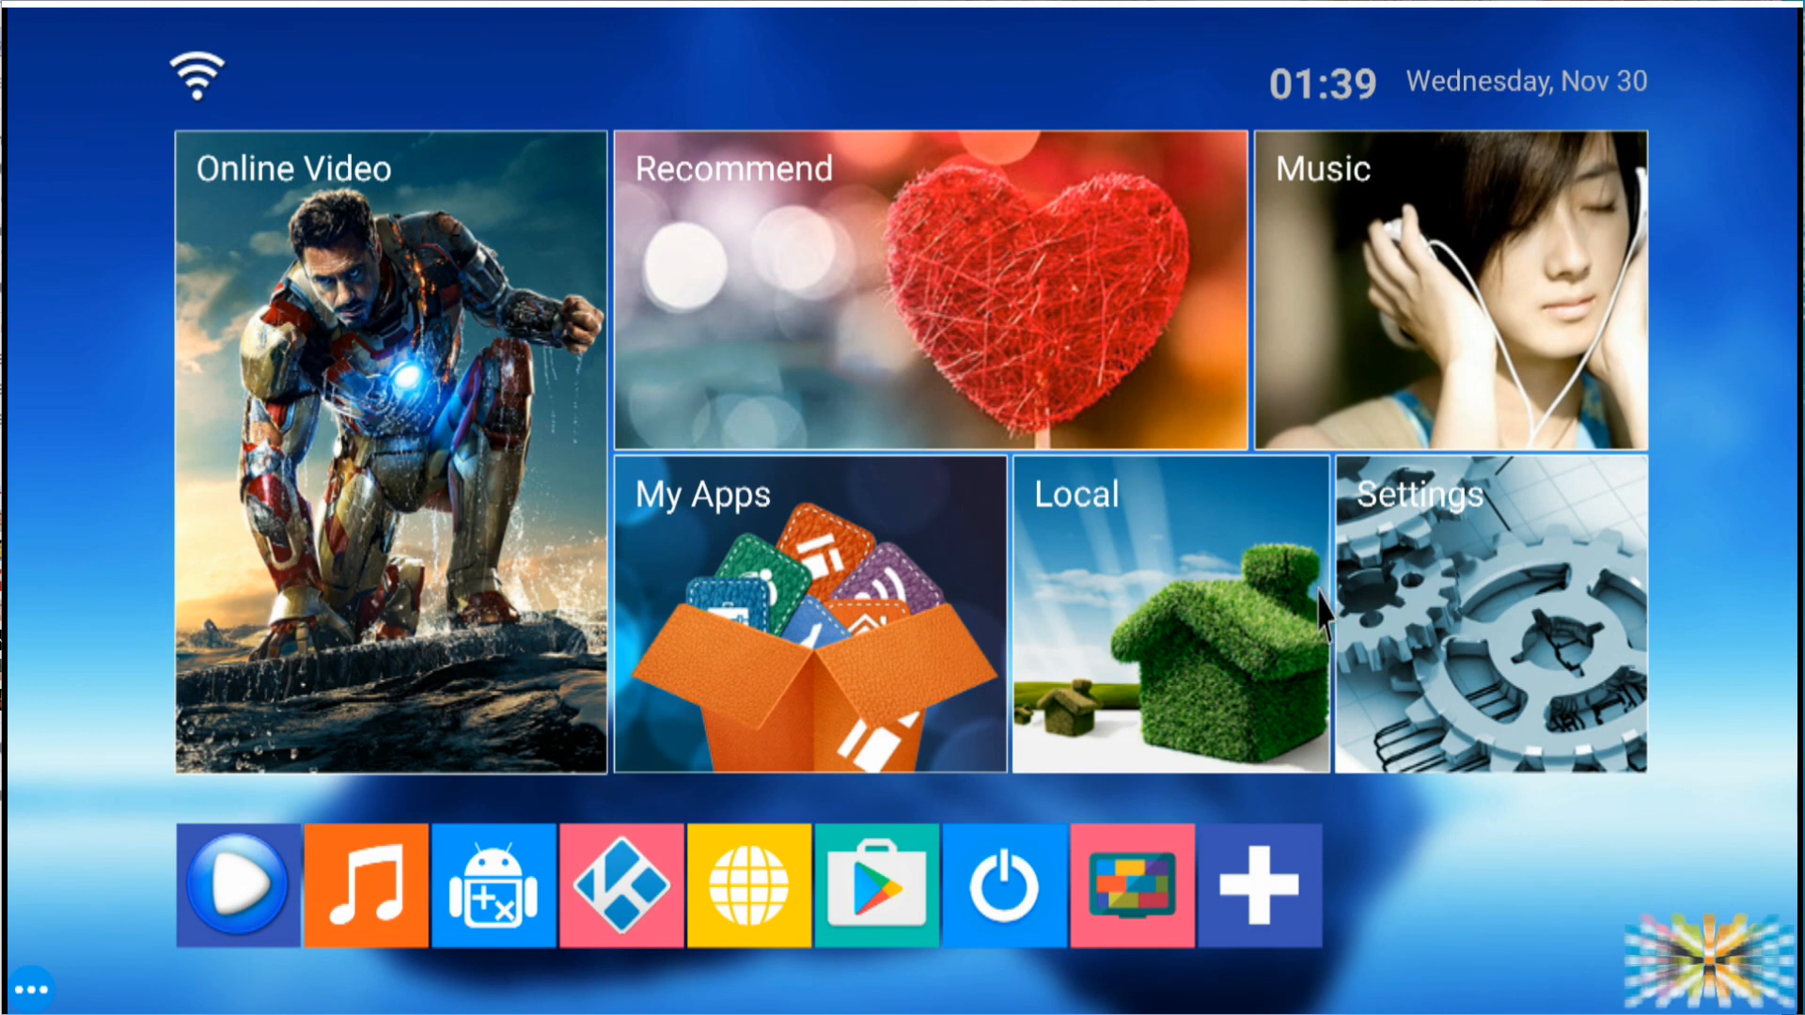
mouse_move(1693, 723)
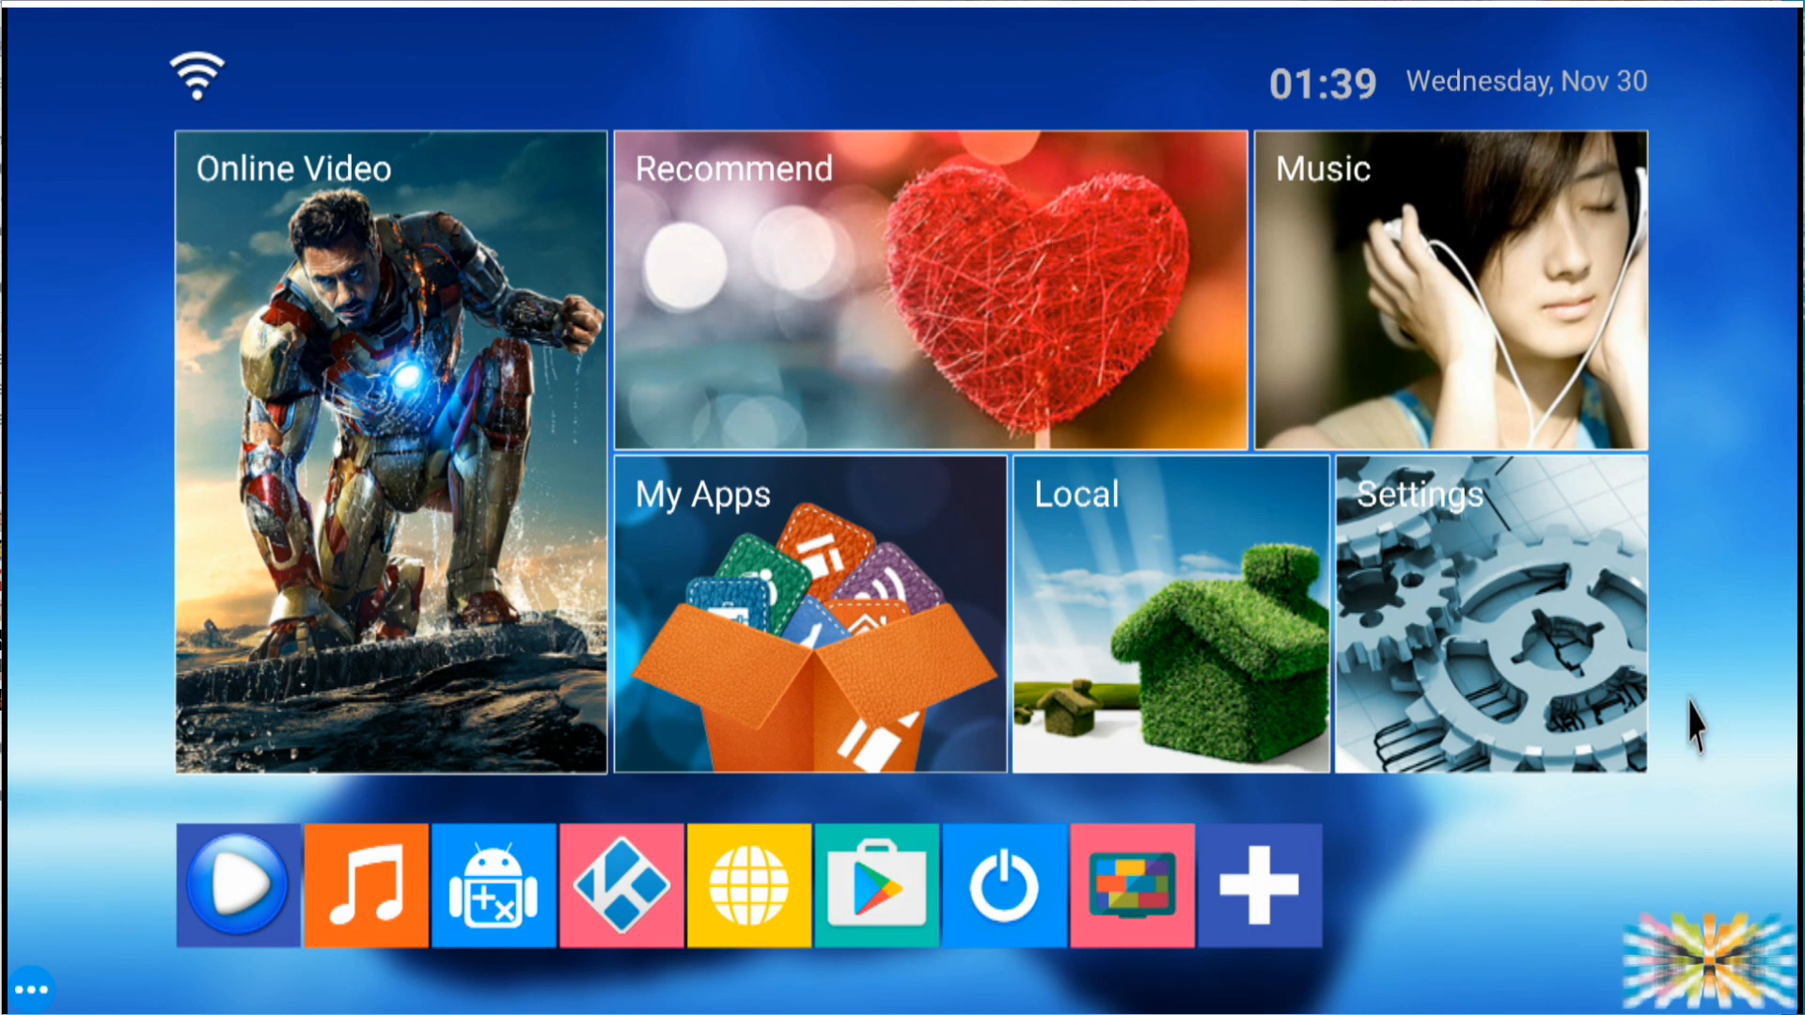
mouse_move(1595, 732)
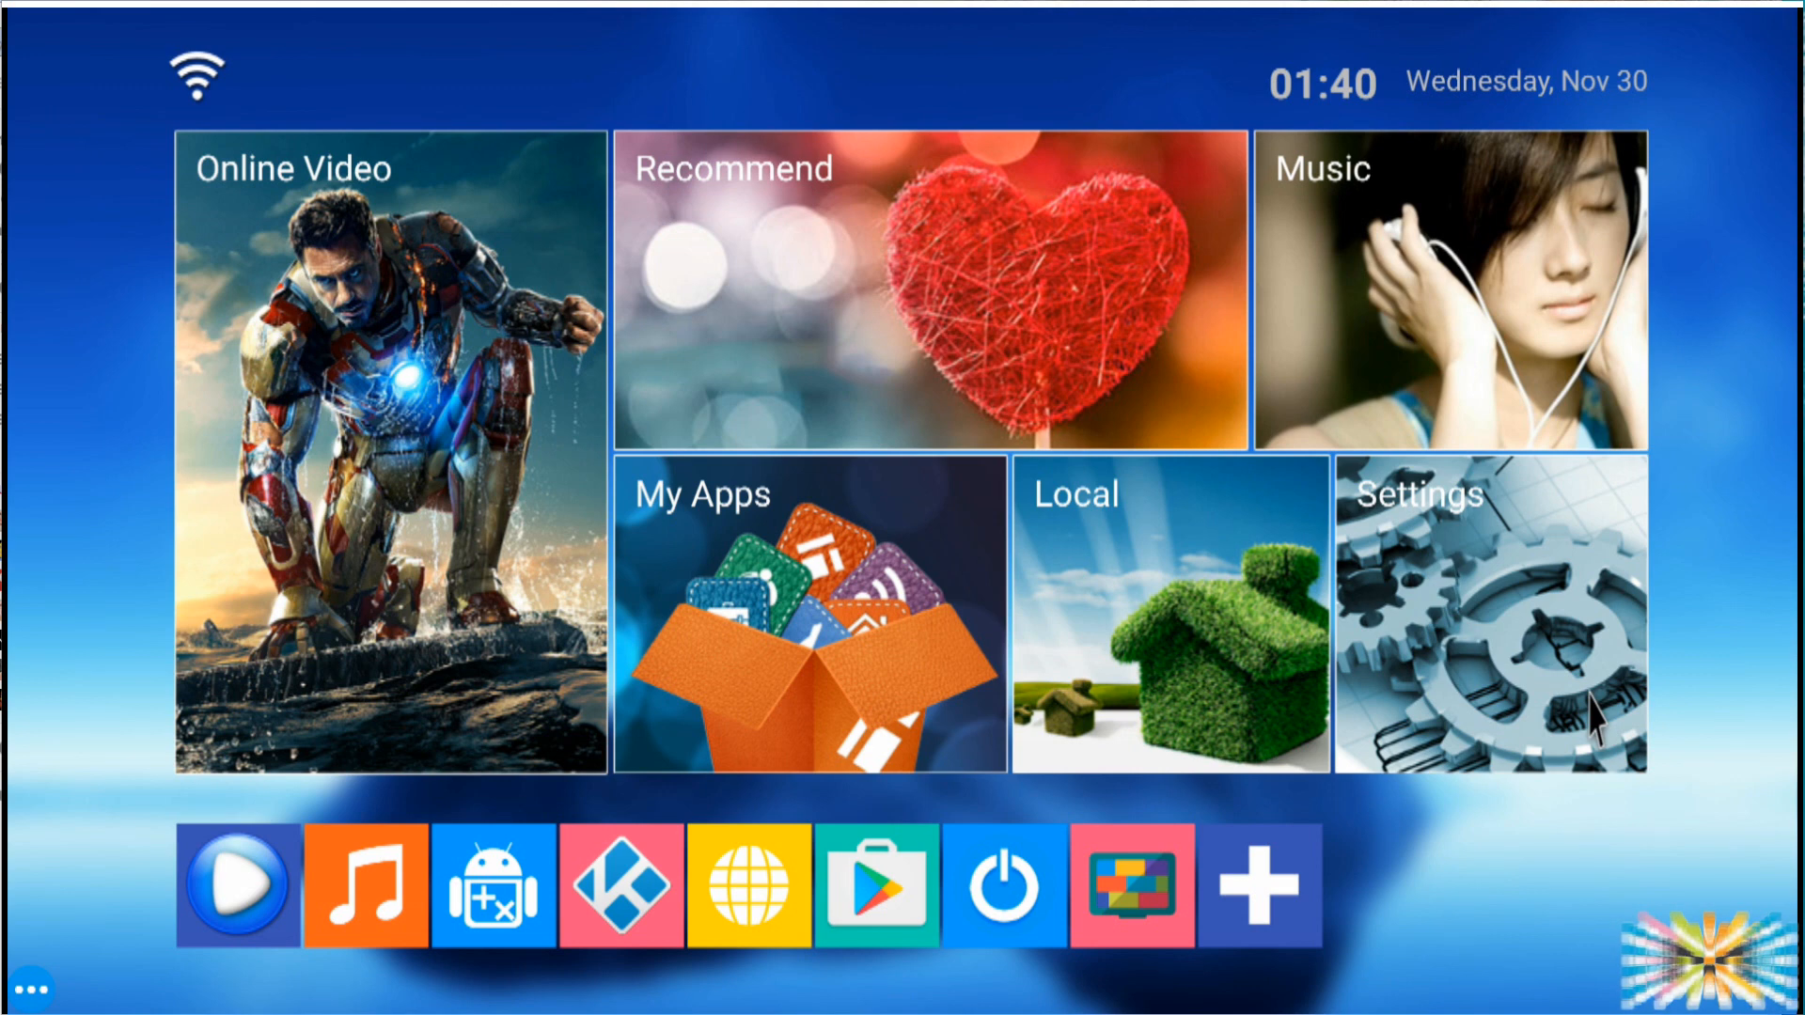
mouse_move(1244, 734)
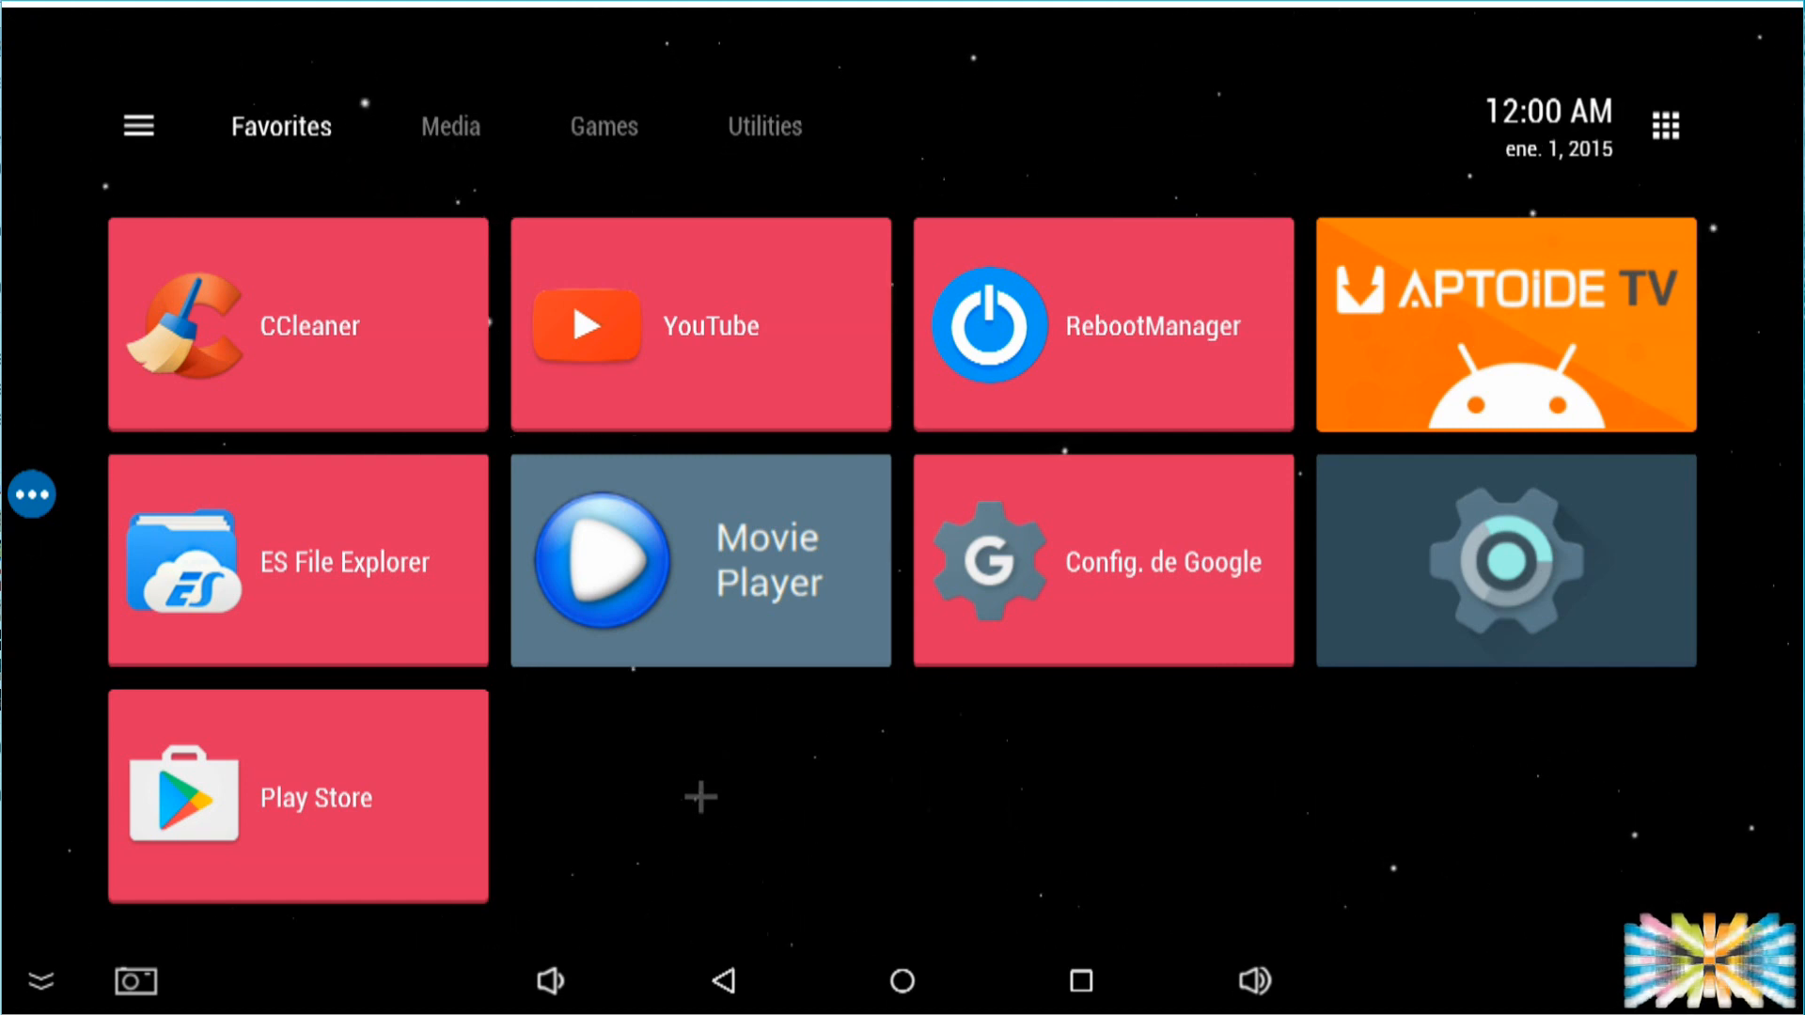
mouse_move(989, 763)
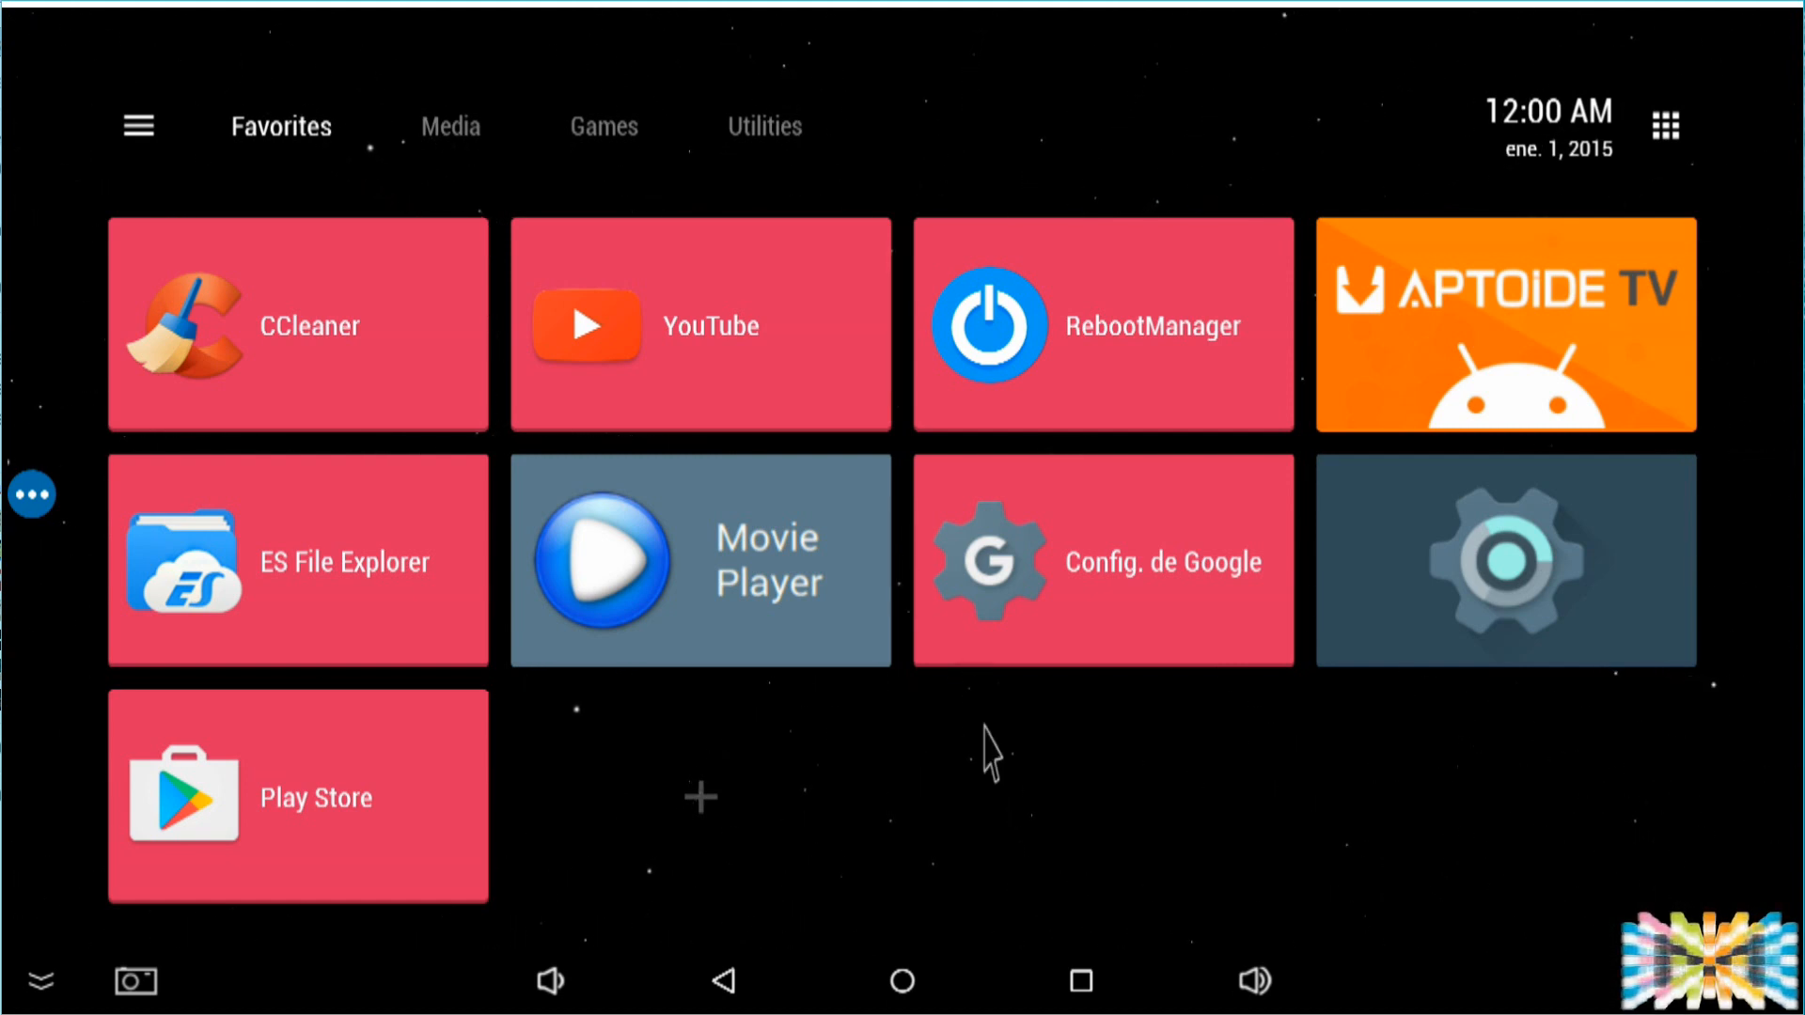
mouse_move(1203, 186)
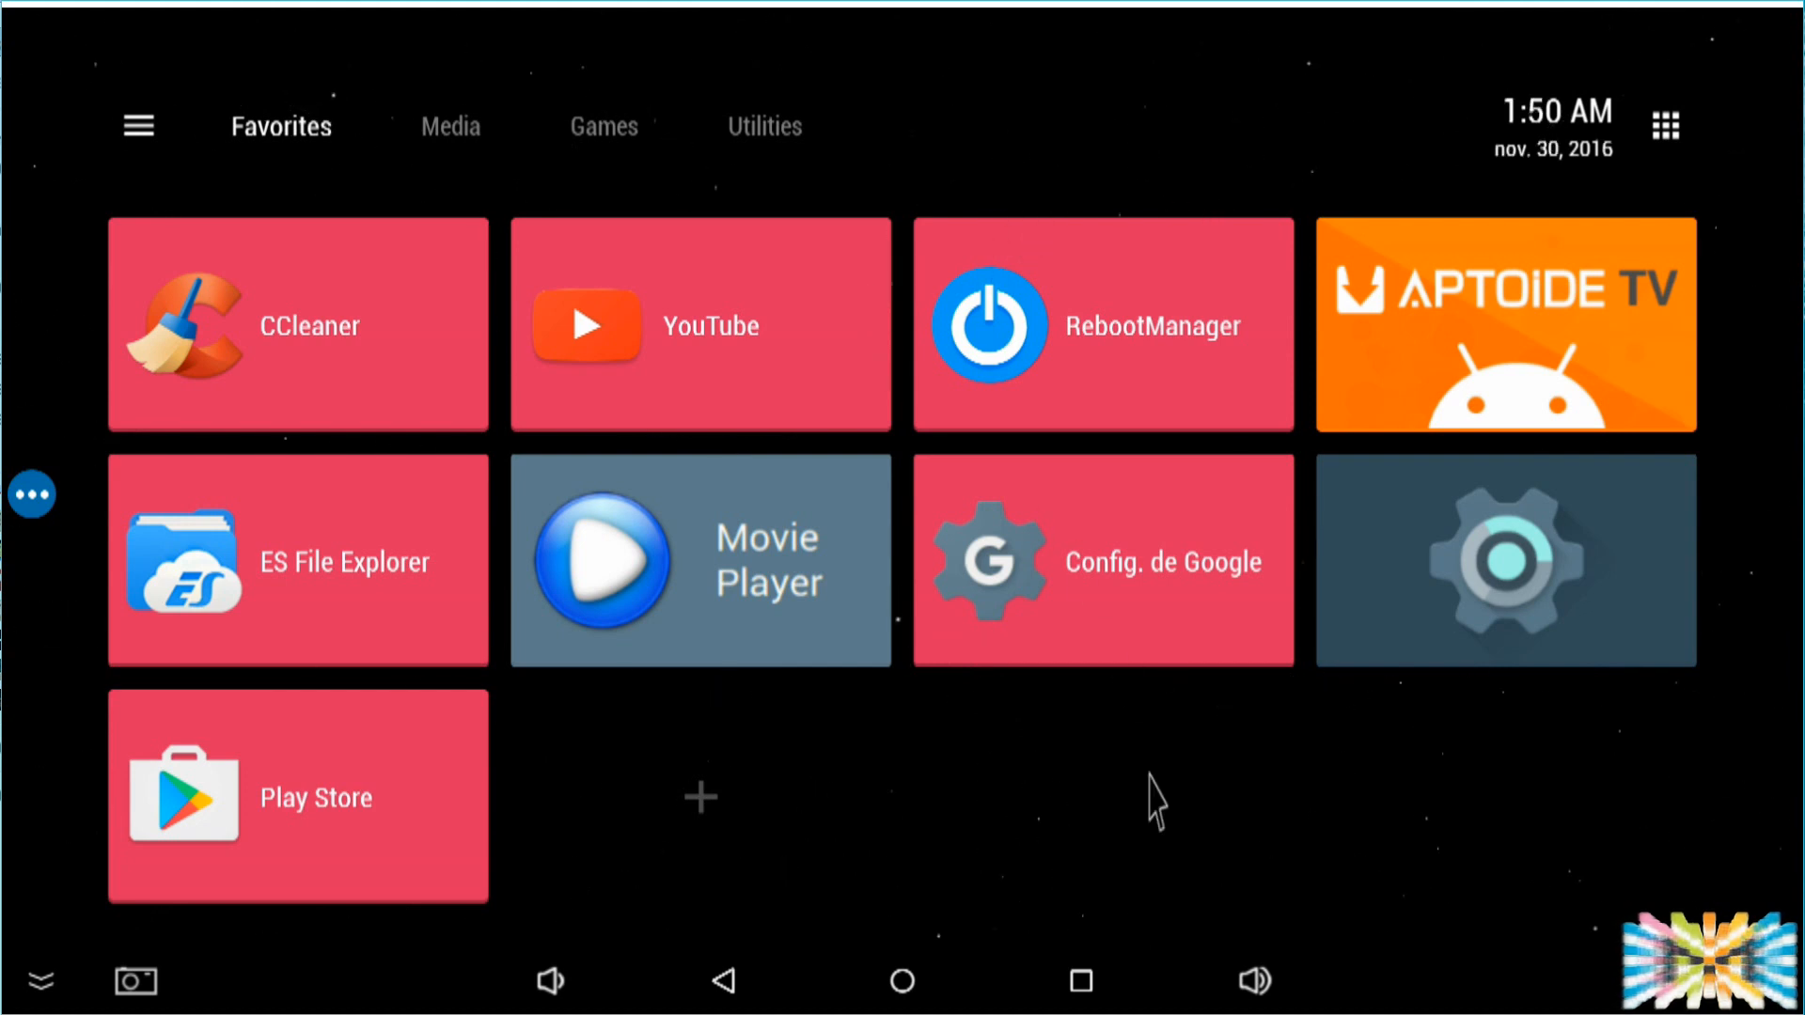
mouse_move(32, 494)
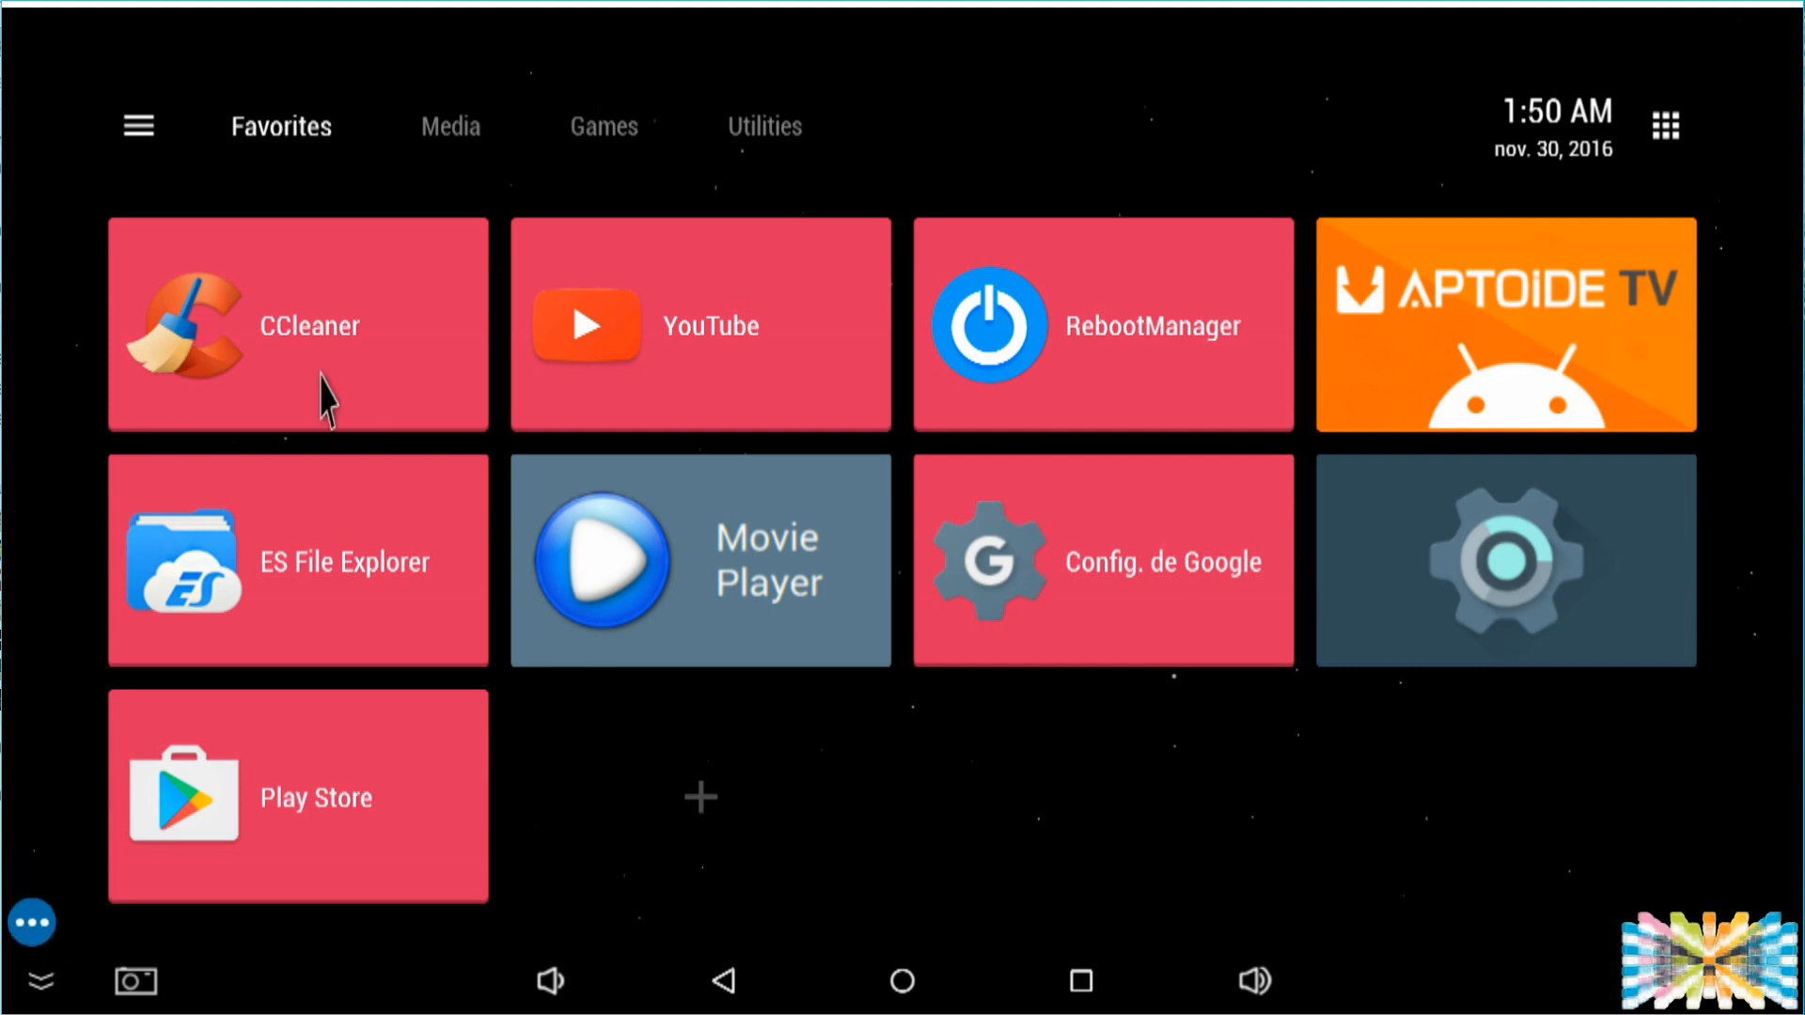
mouse_move(775, 677)
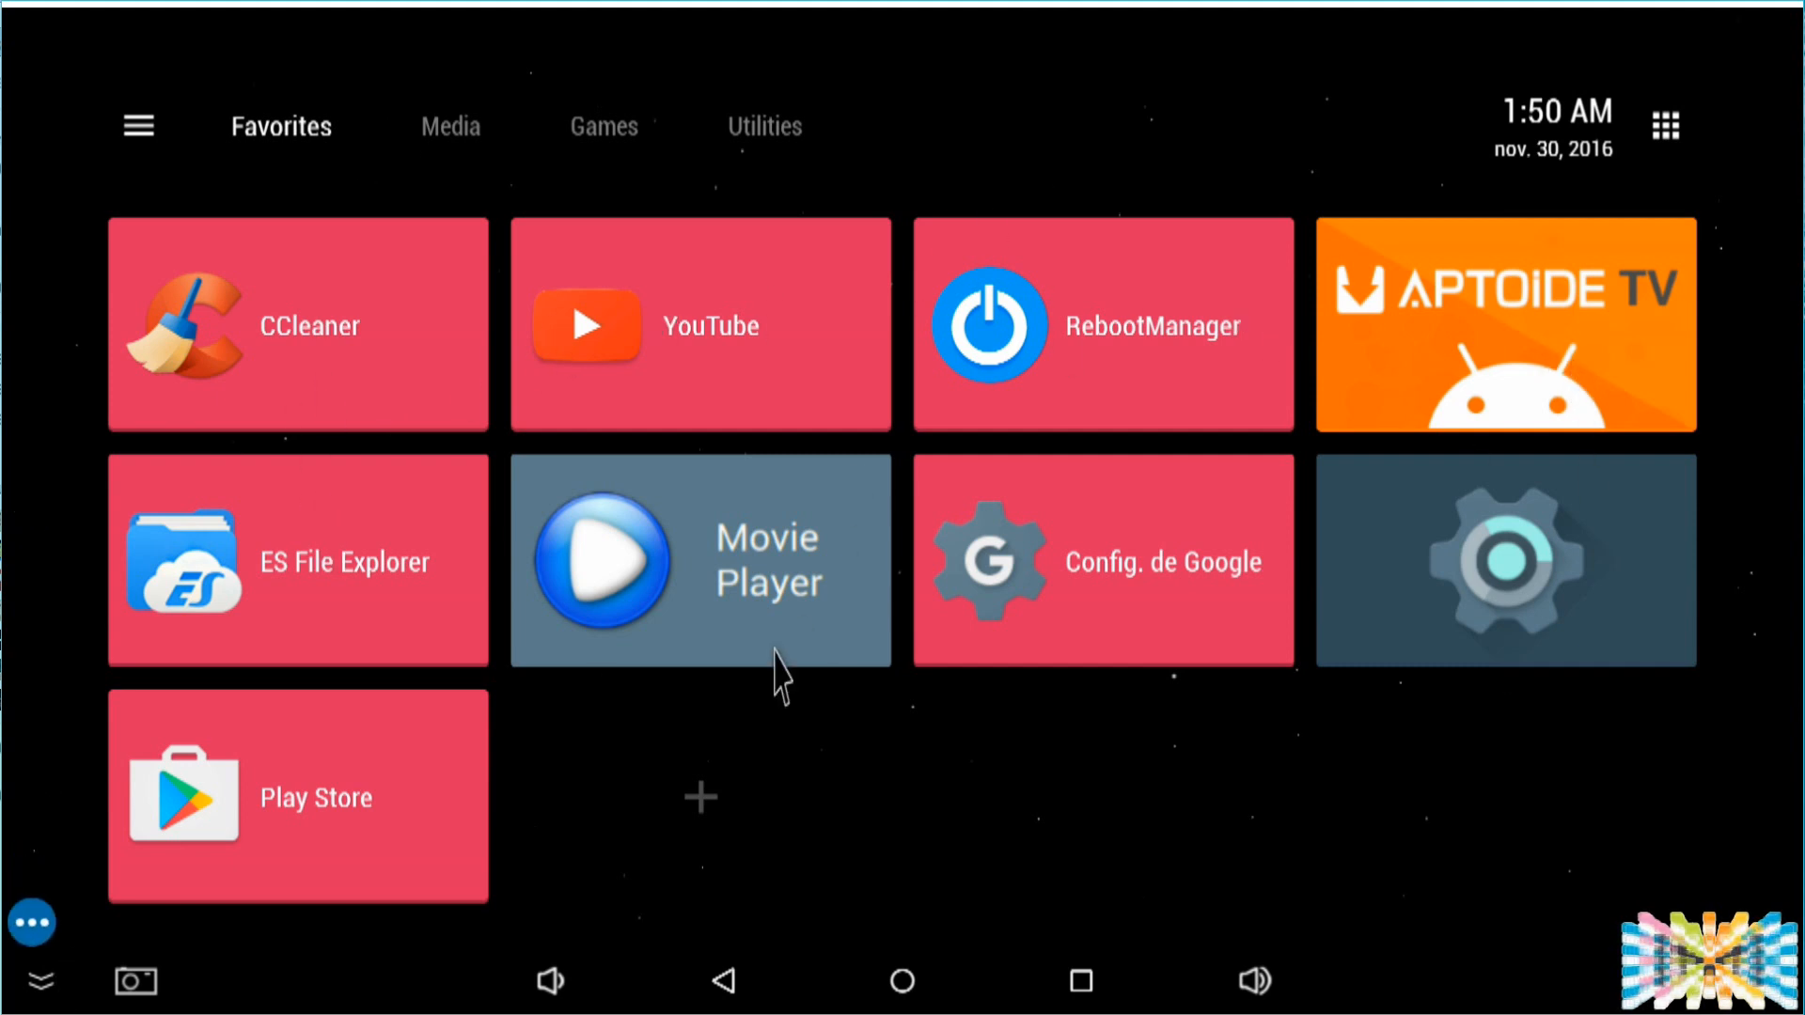
Step: Browse the Media, Games and Utilities categories, then return to the Favorites tiles
click(444, 126)
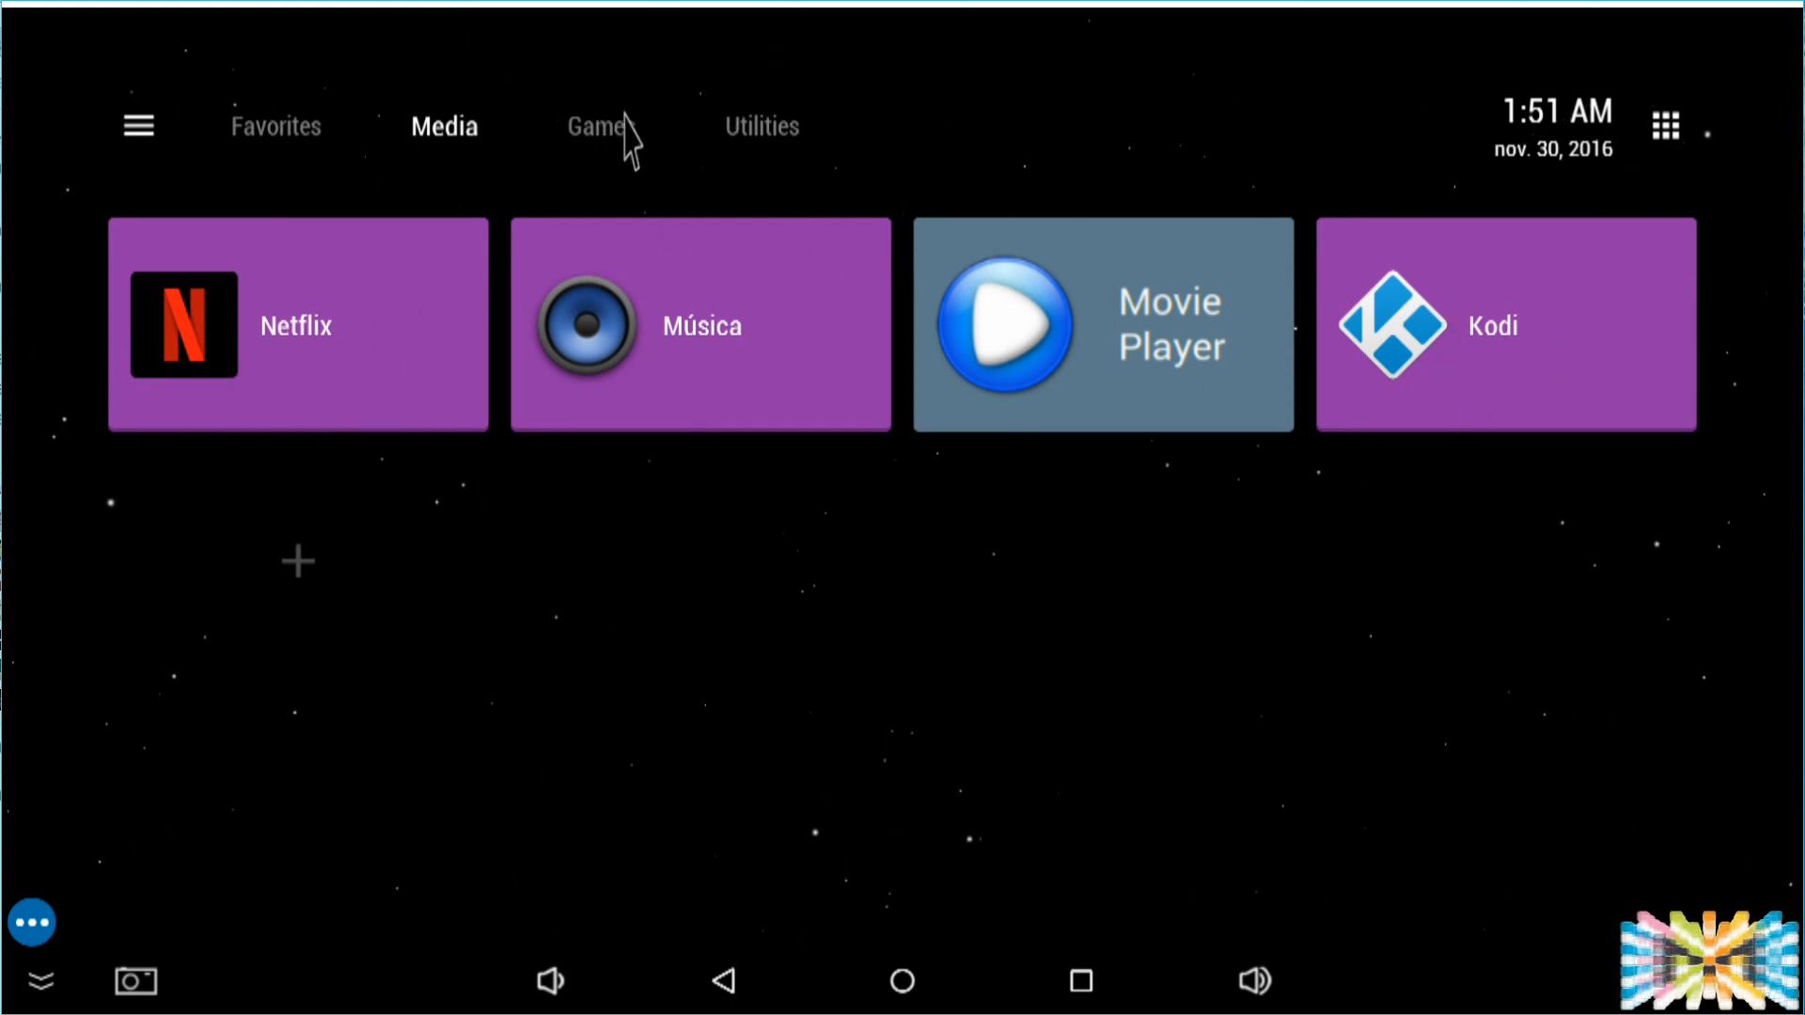
click(596, 128)
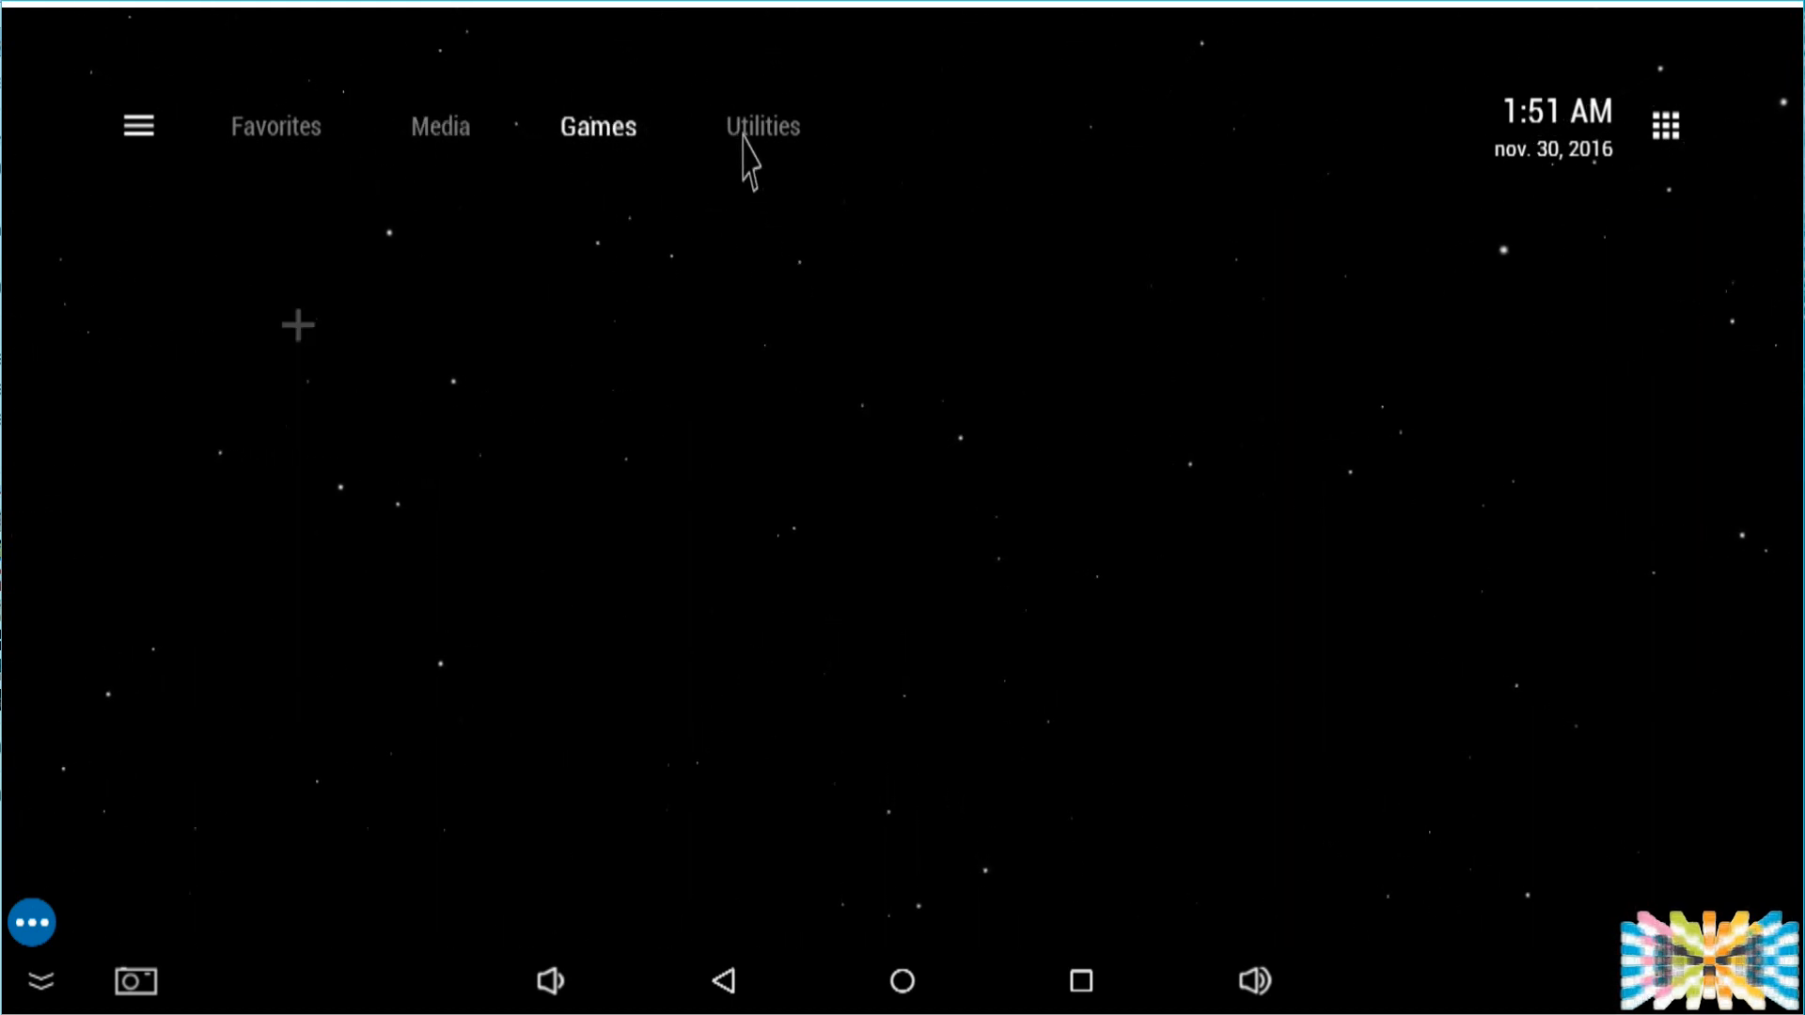
click(763, 126)
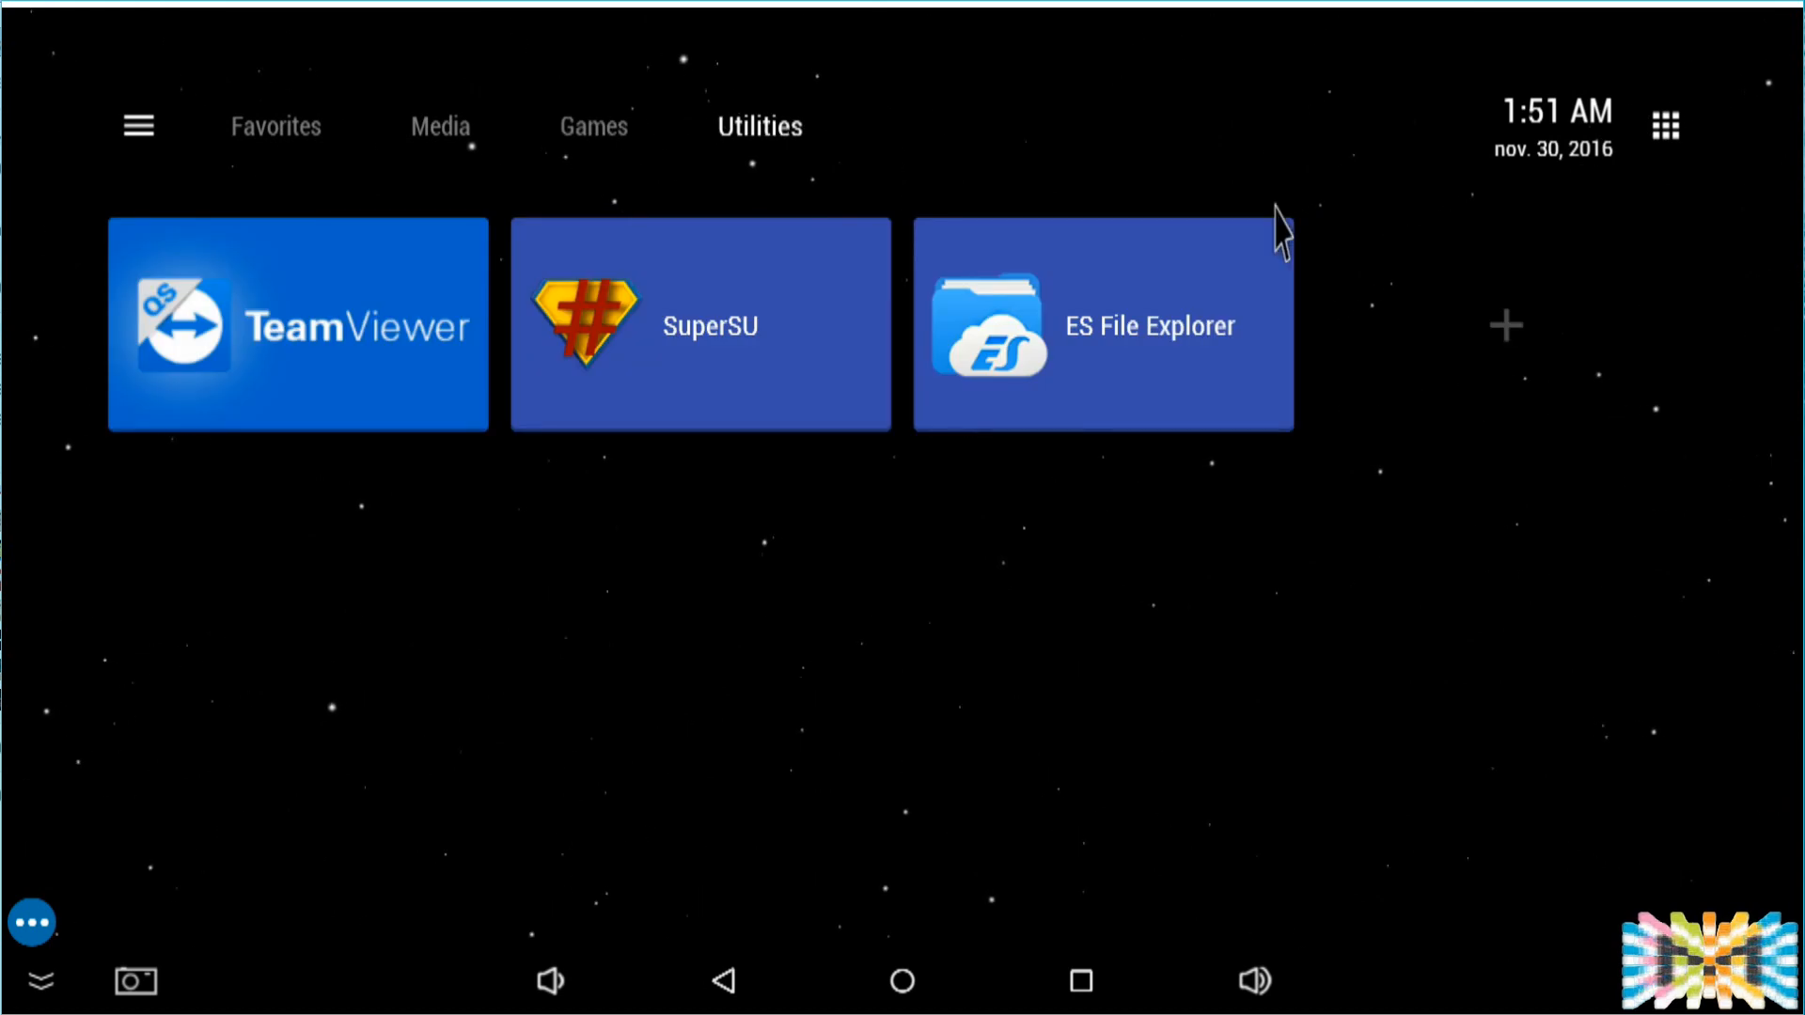
mouse_move(310, 169)
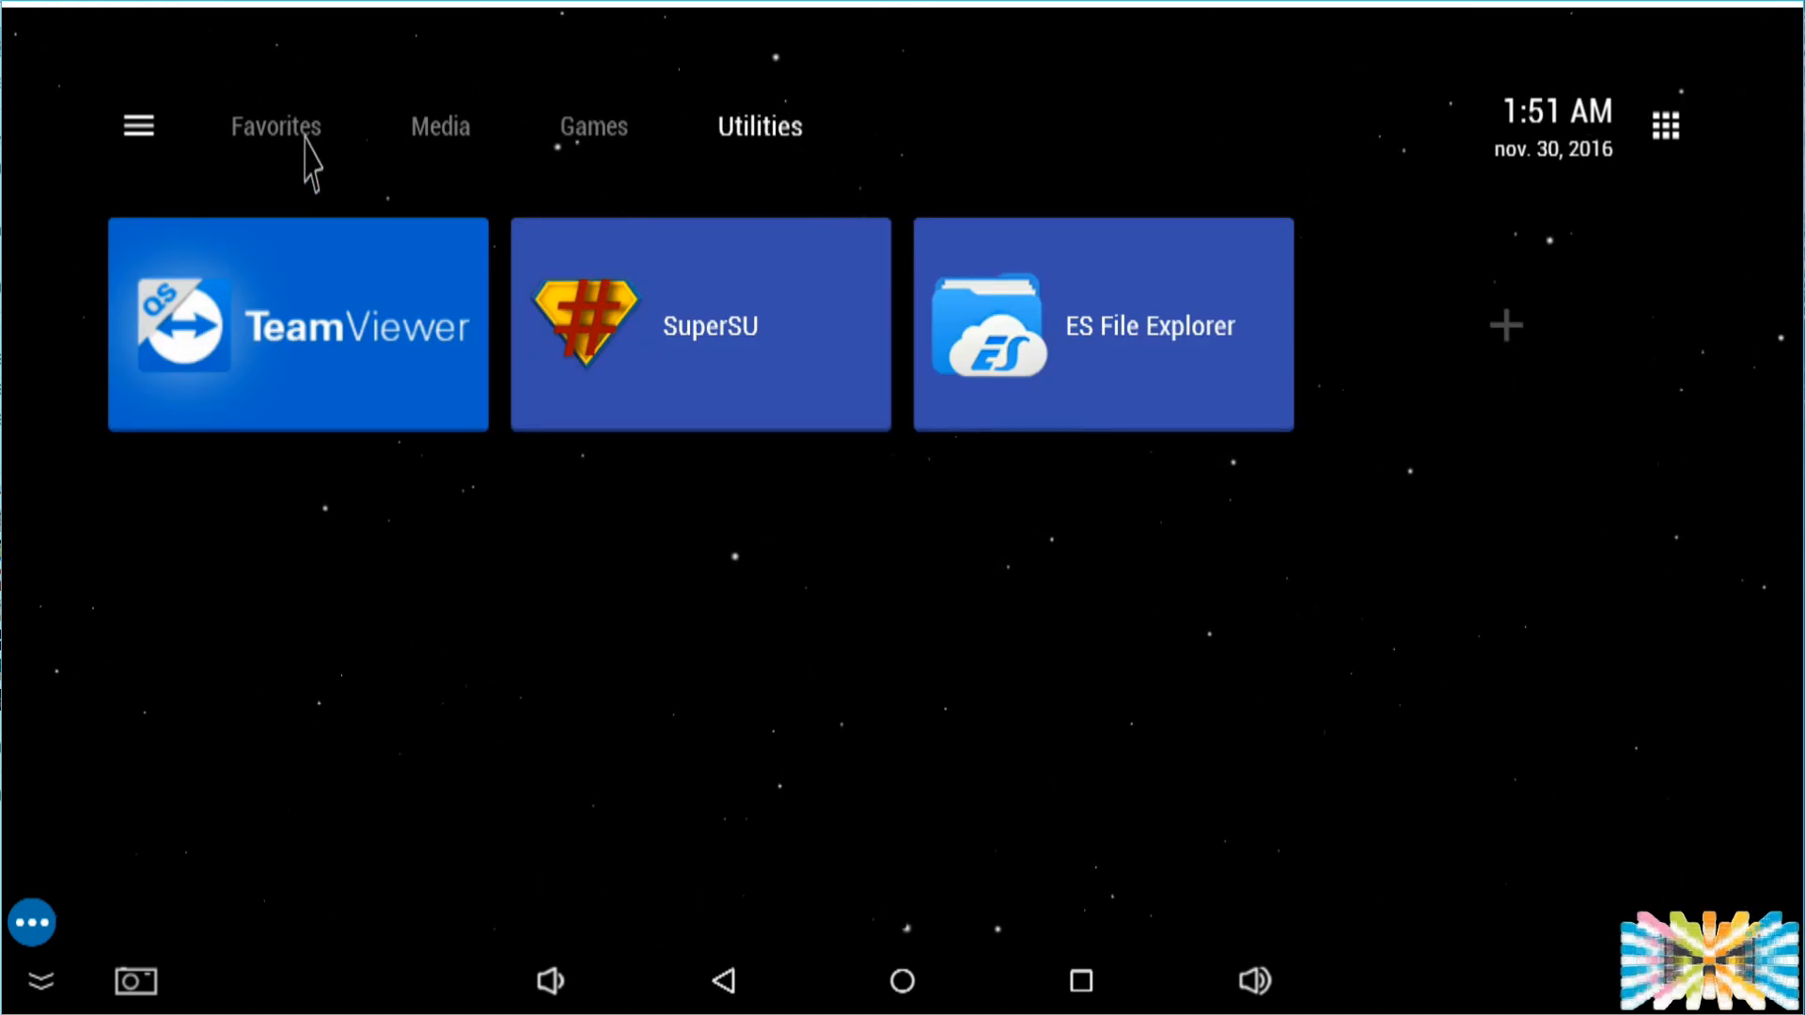
click(275, 126)
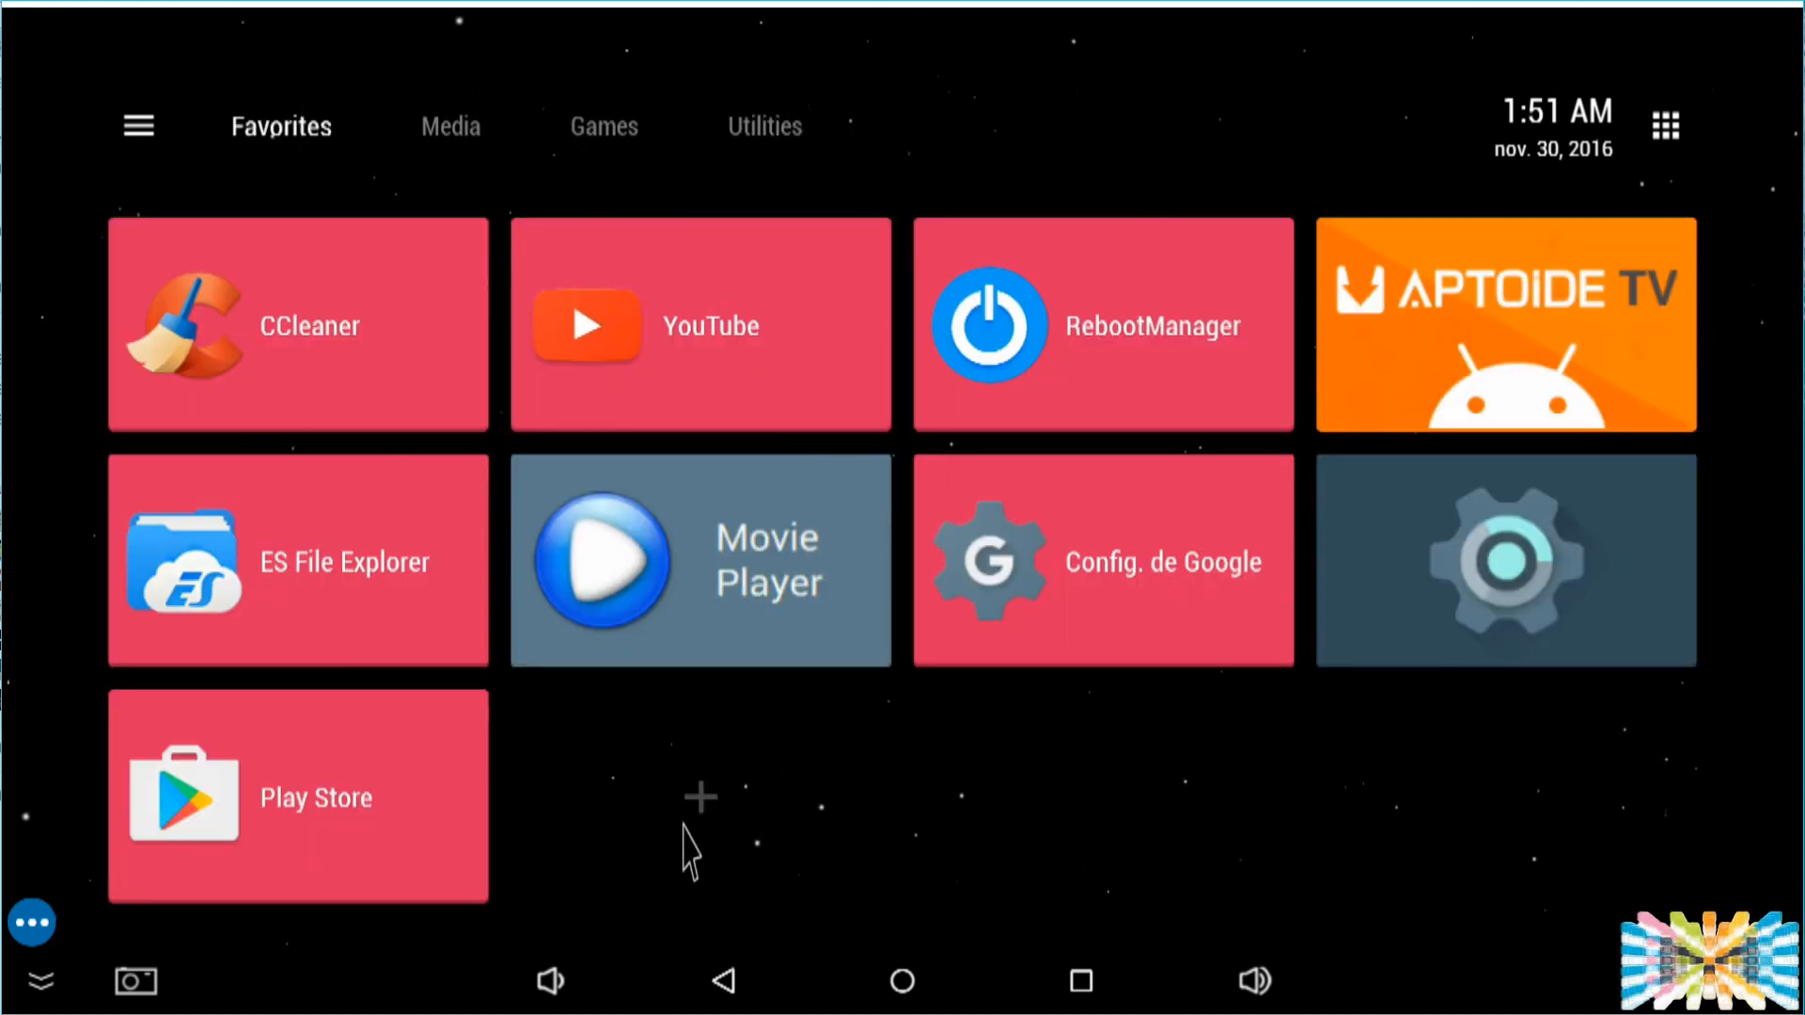
mouse_move(1248, 692)
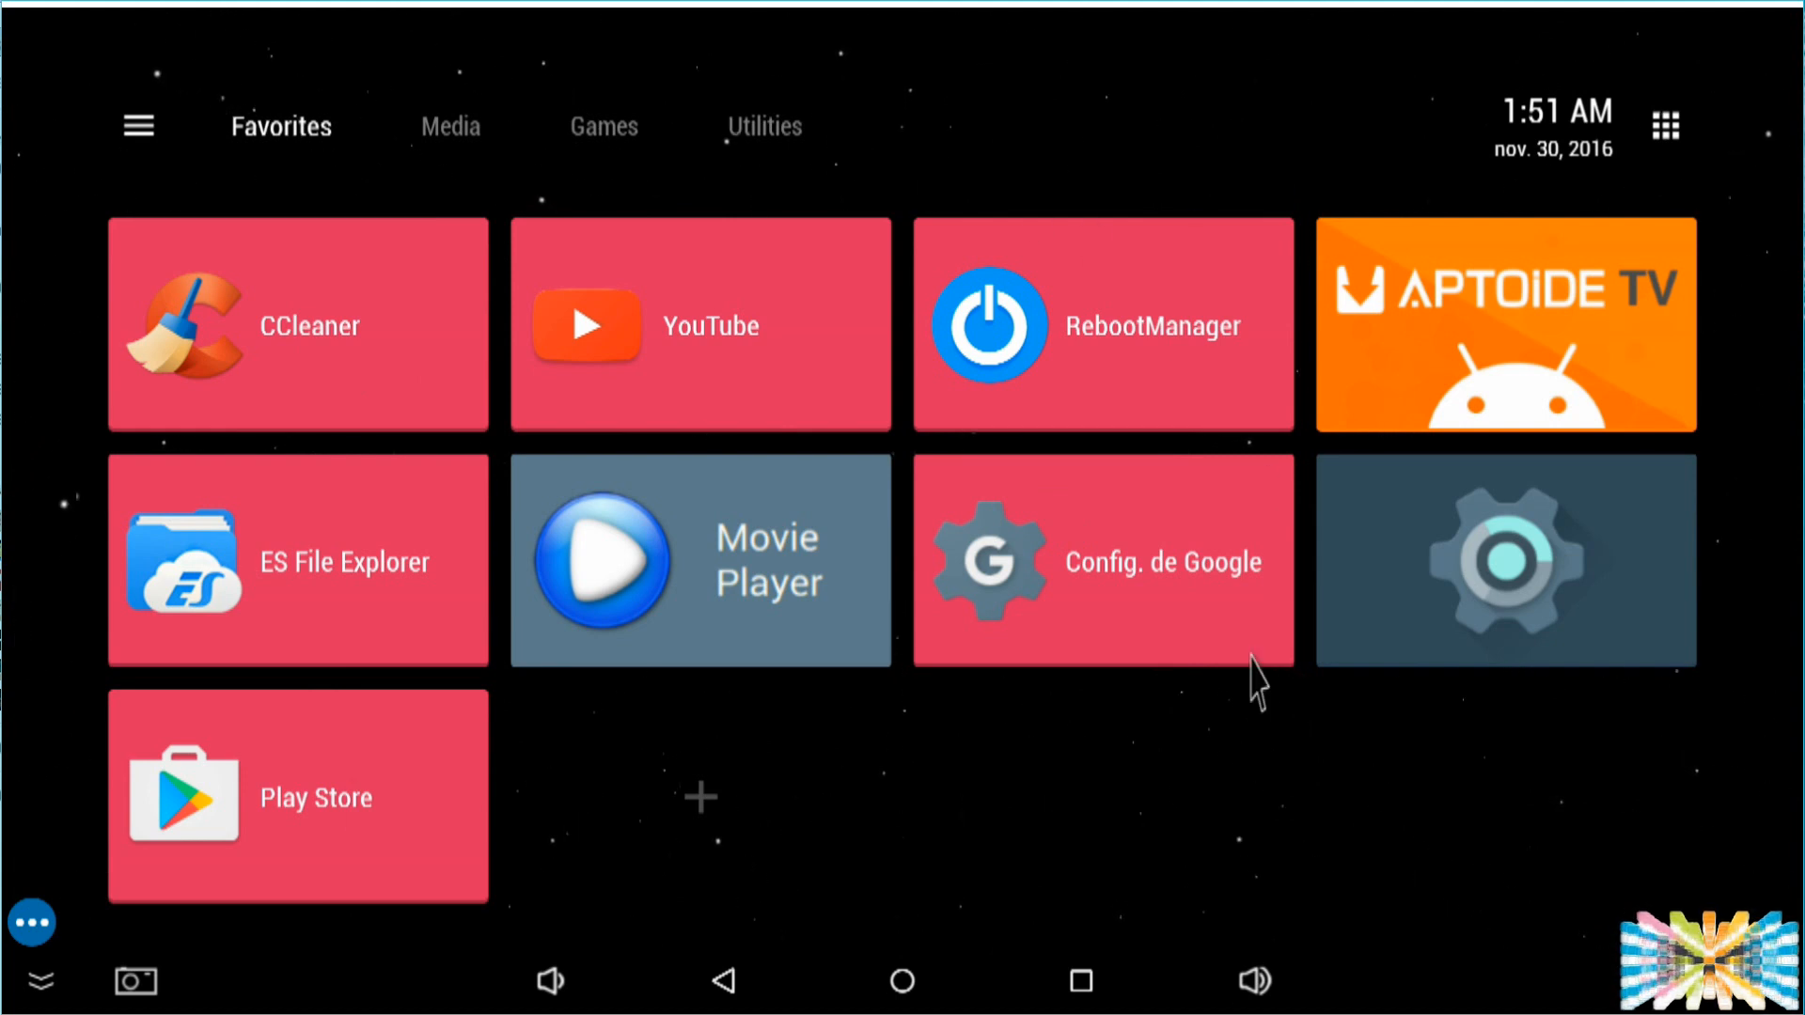
mouse_move(1292, 950)
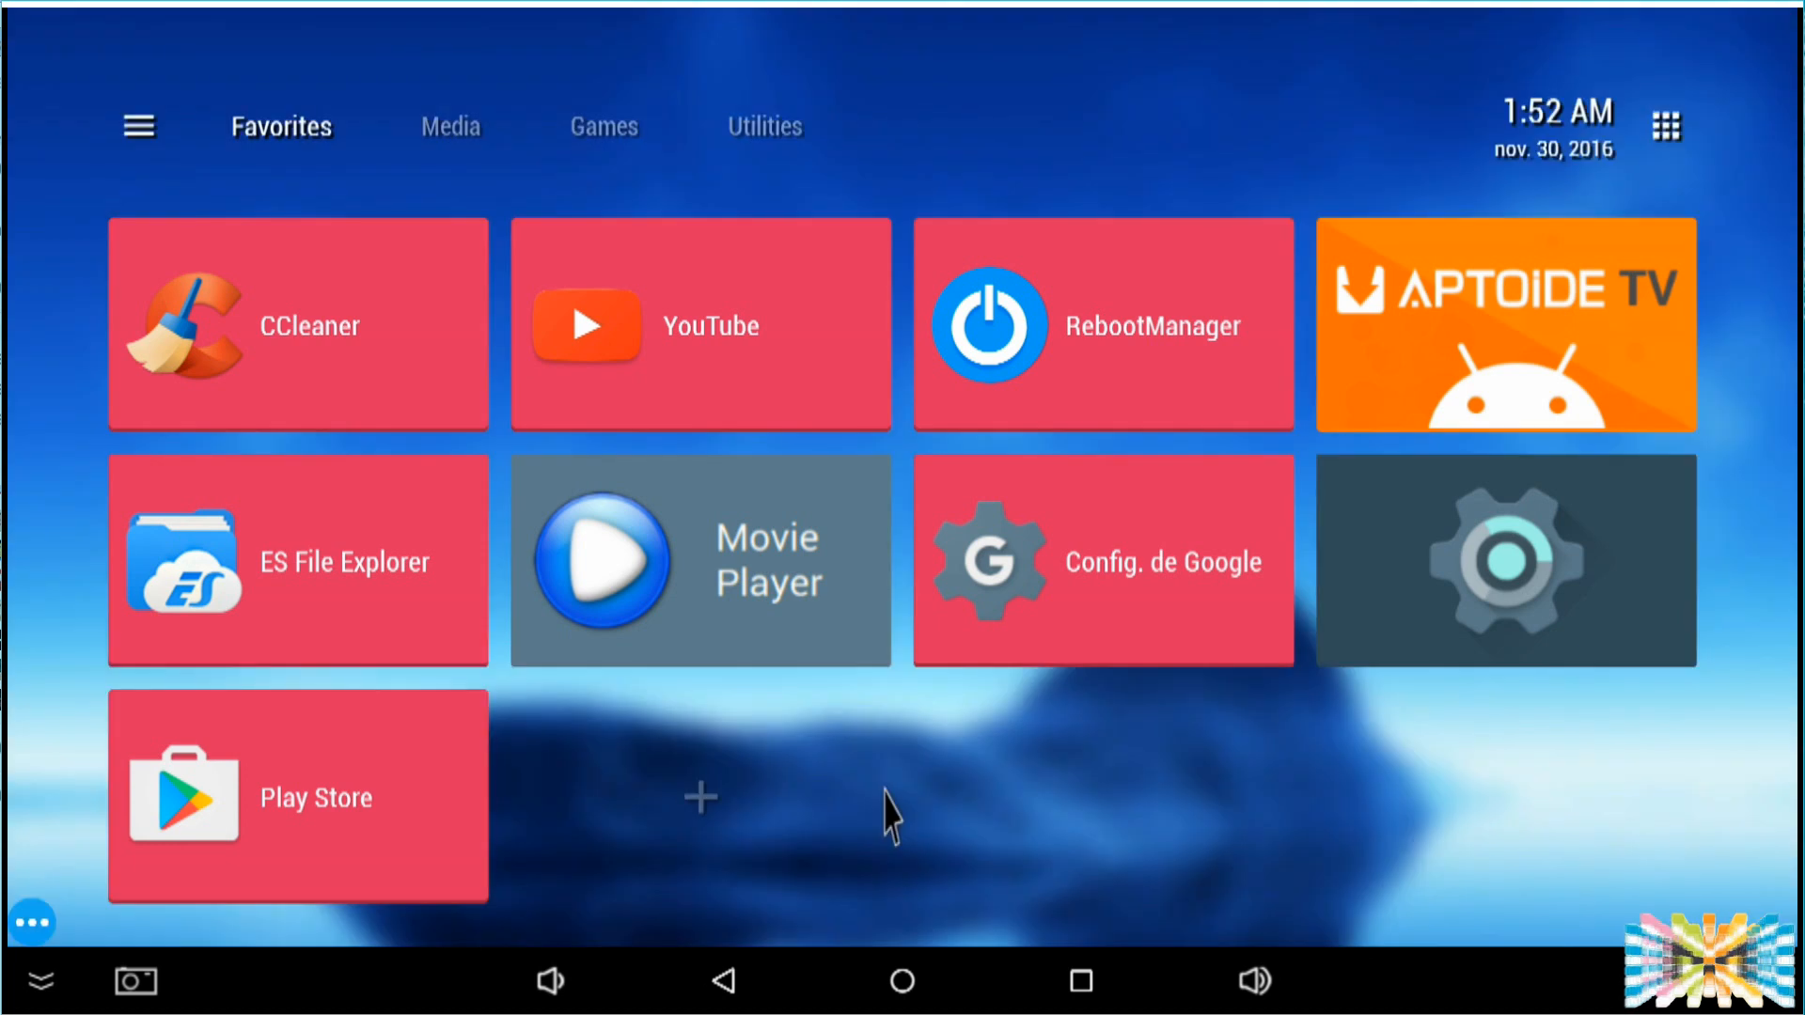
mouse_move(369, 192)
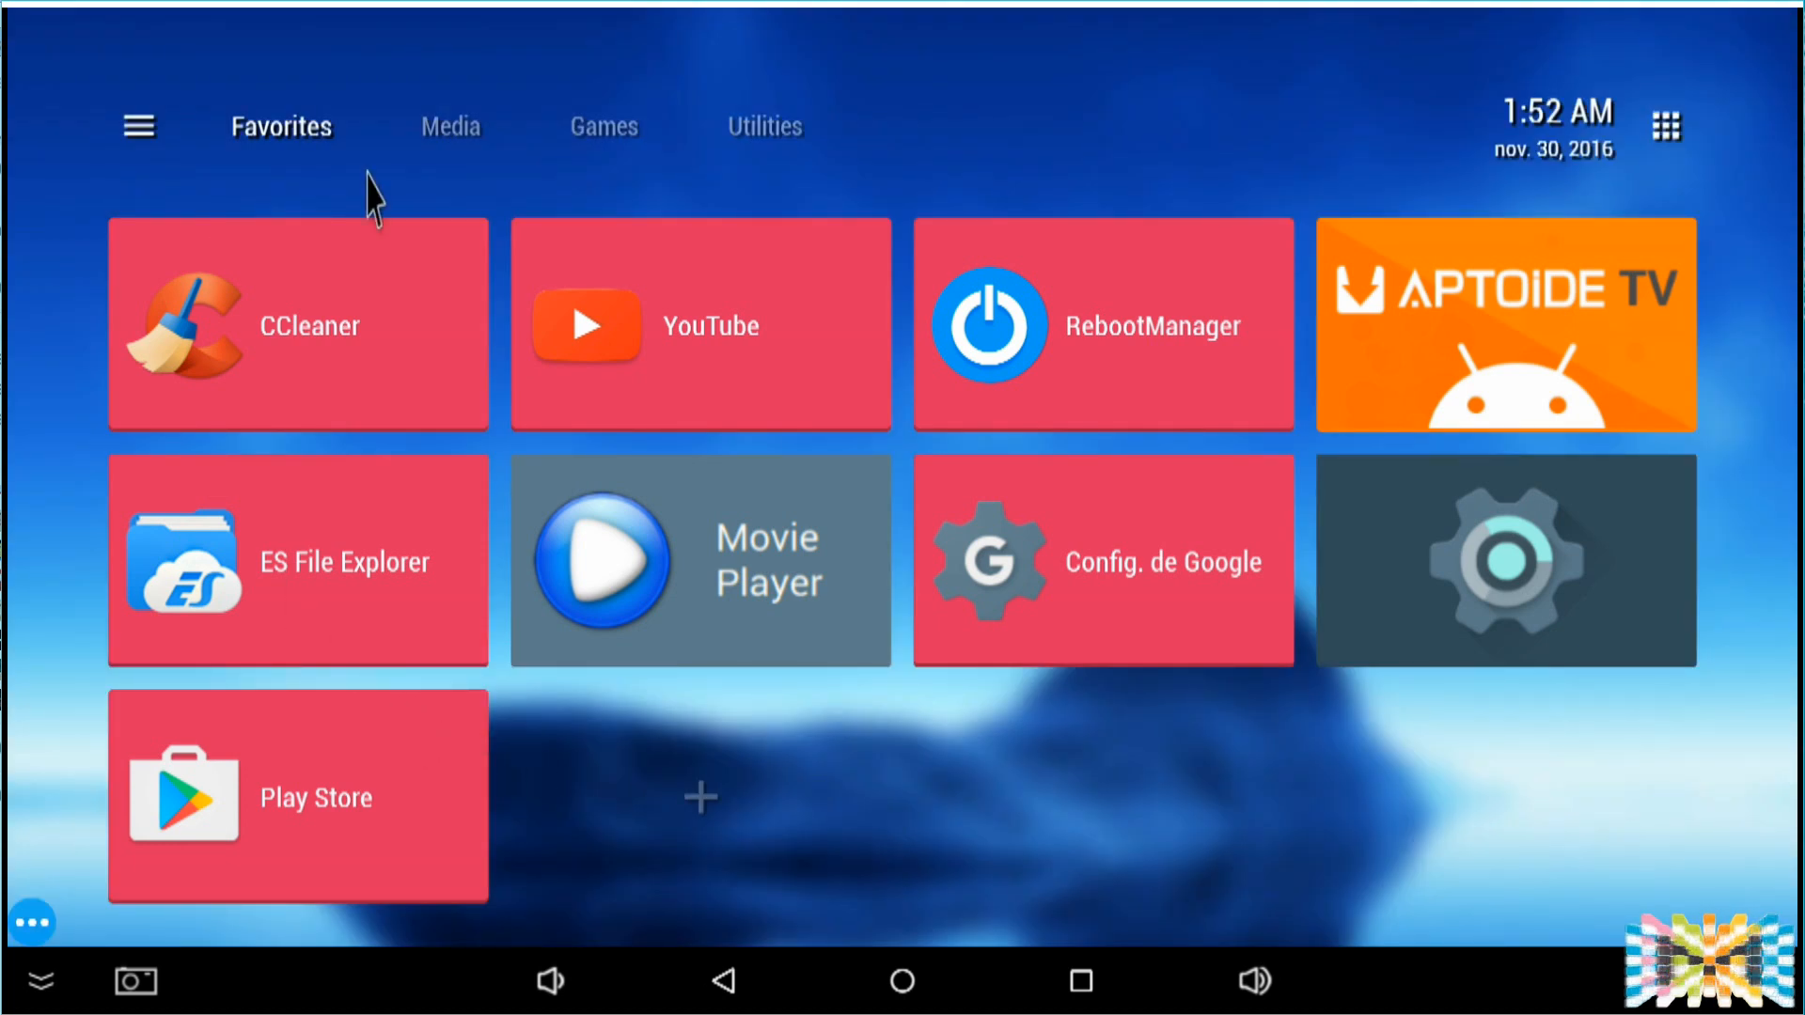
Step: Check Media and Utilities again and confirm the Handy Smart TV tile in Favorites
click(448, 126)
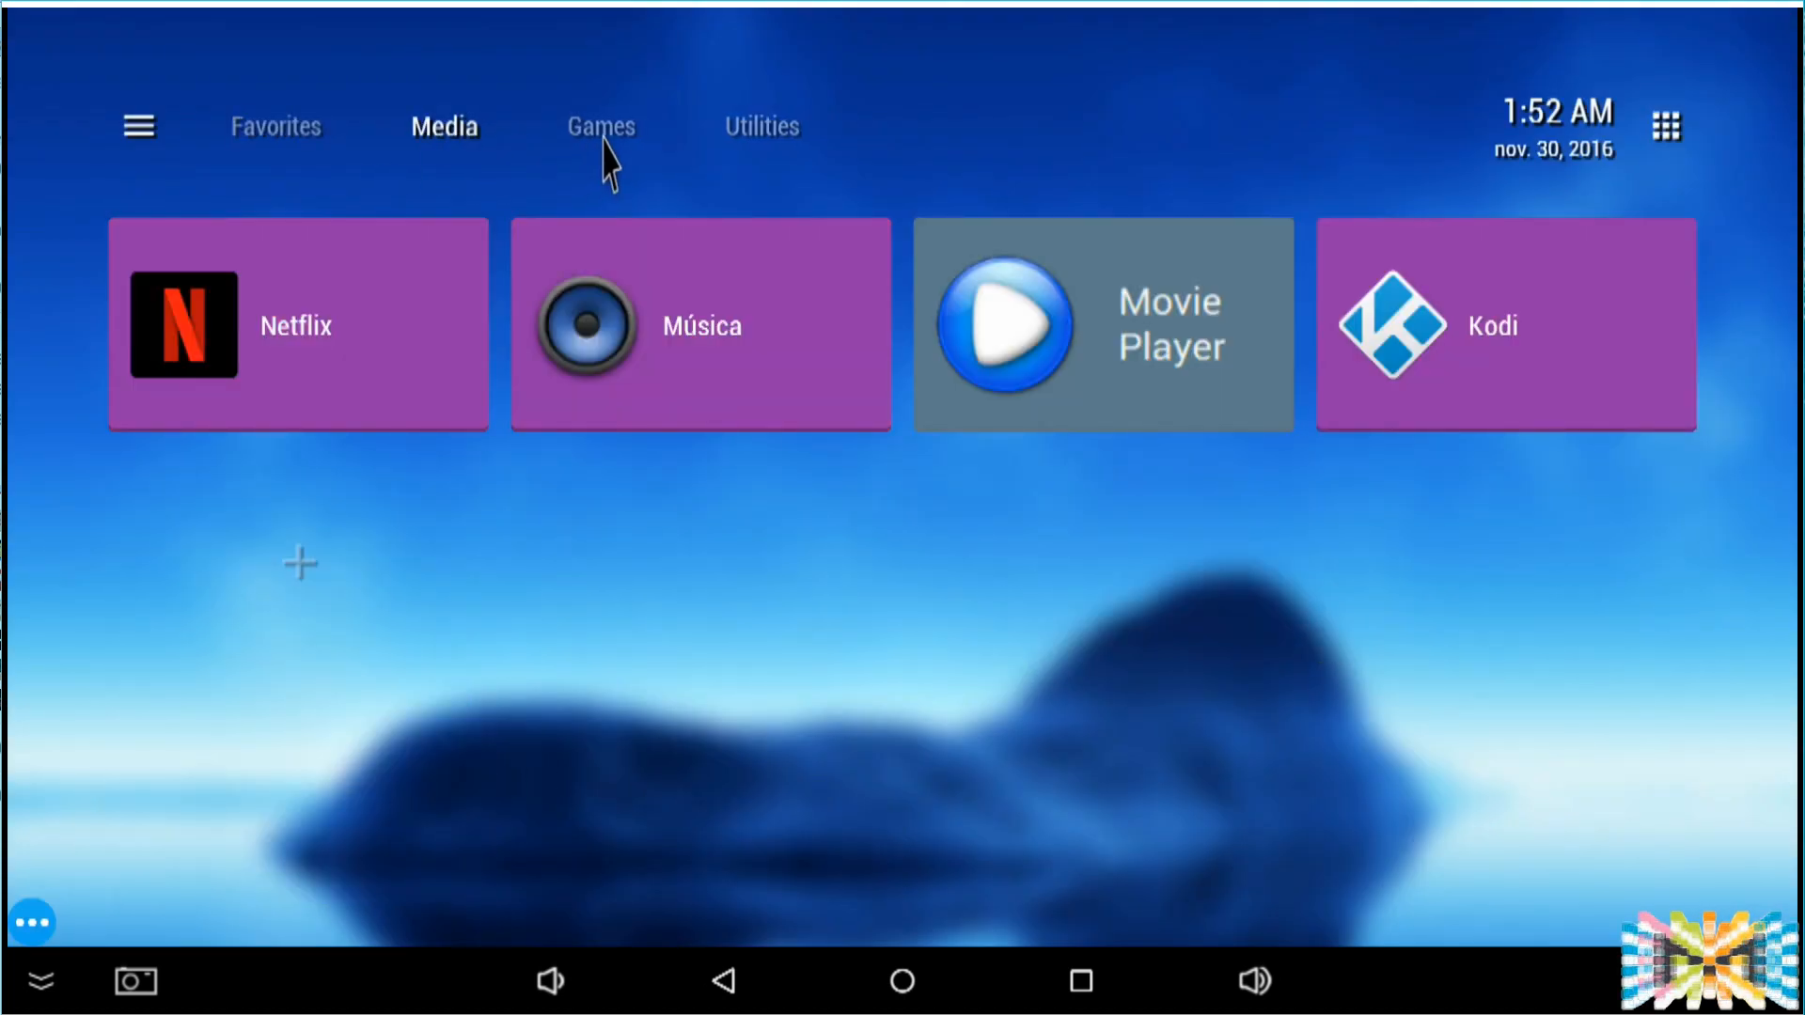
click(759, 126)
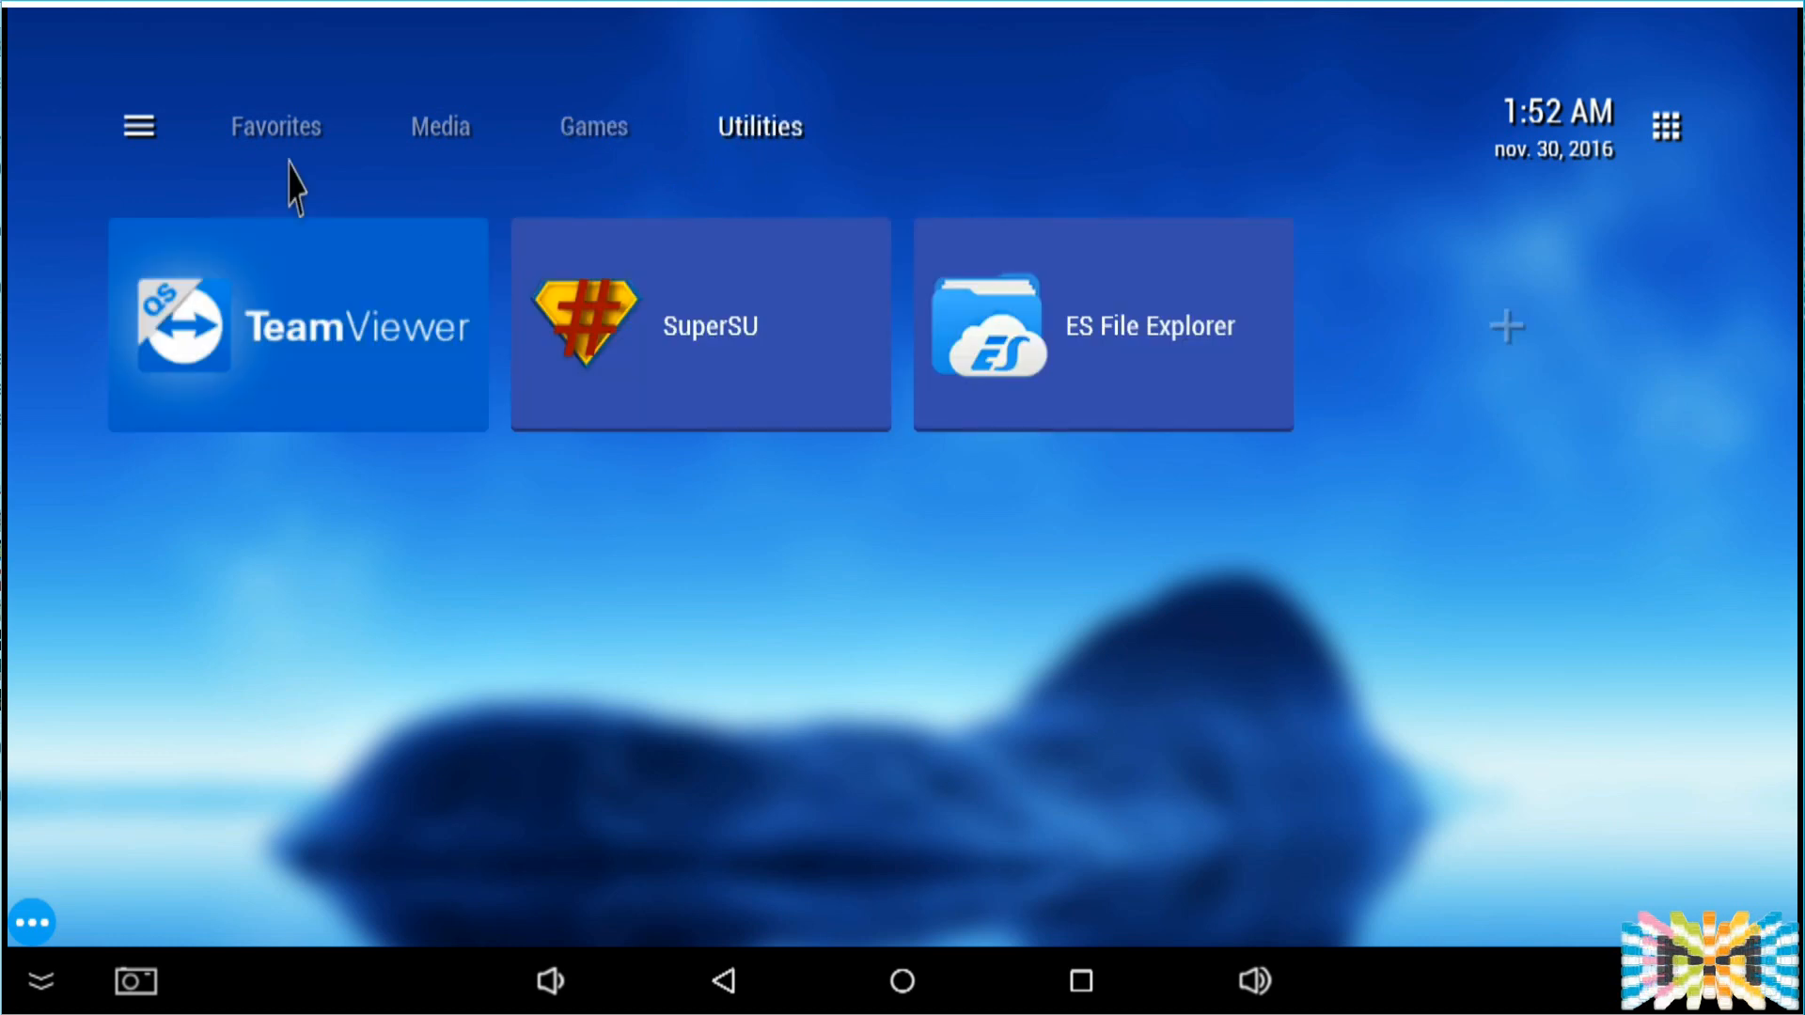
click(275, 125)
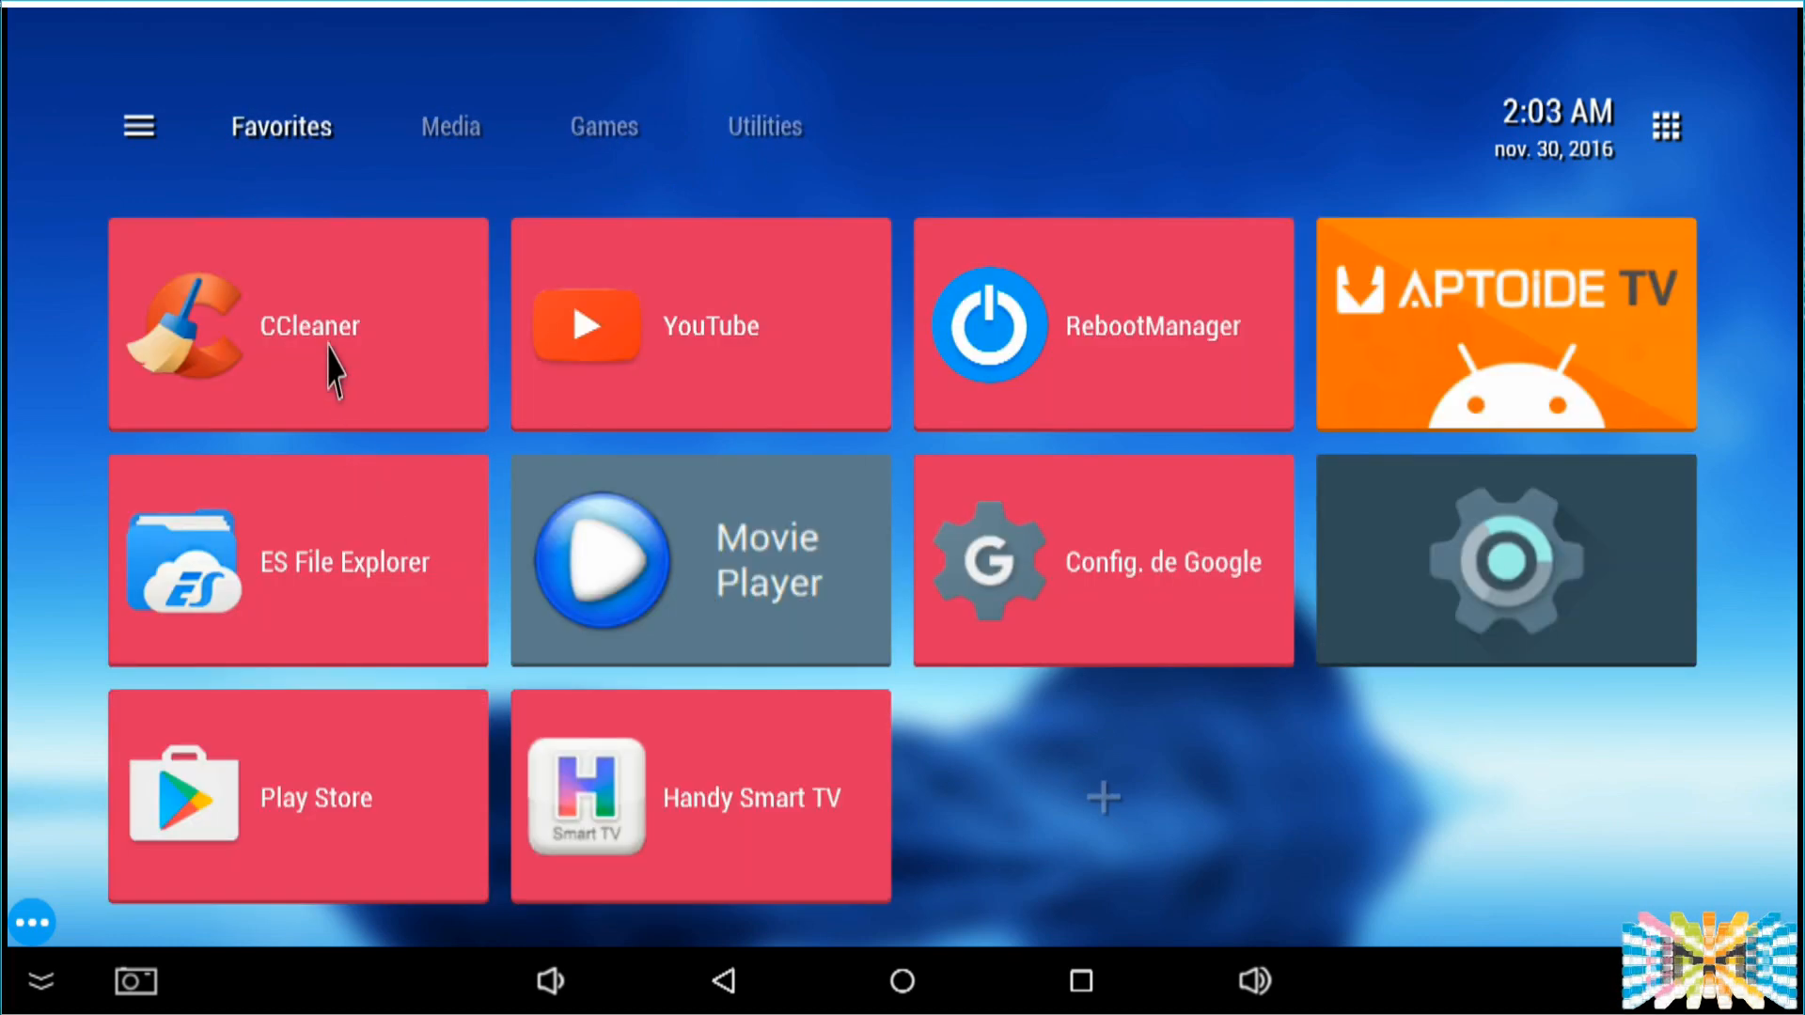
mouse_move(299, 92)
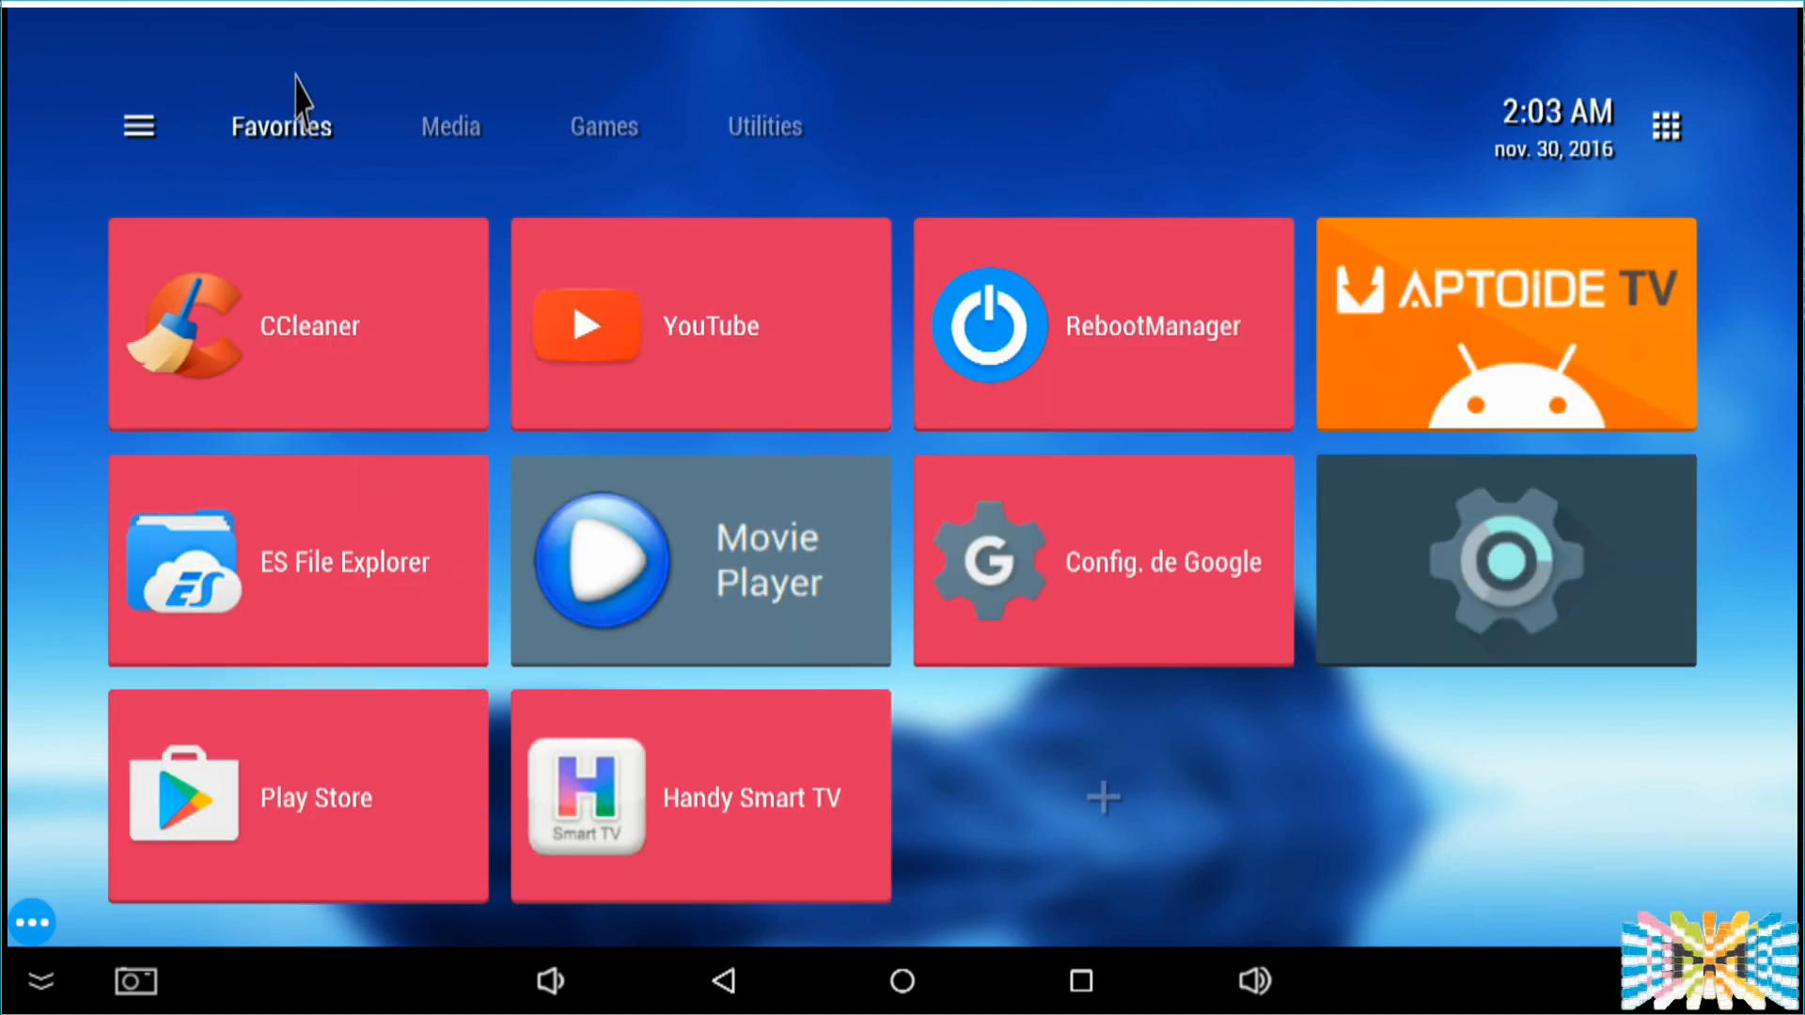
mouse_move(1107, 831)
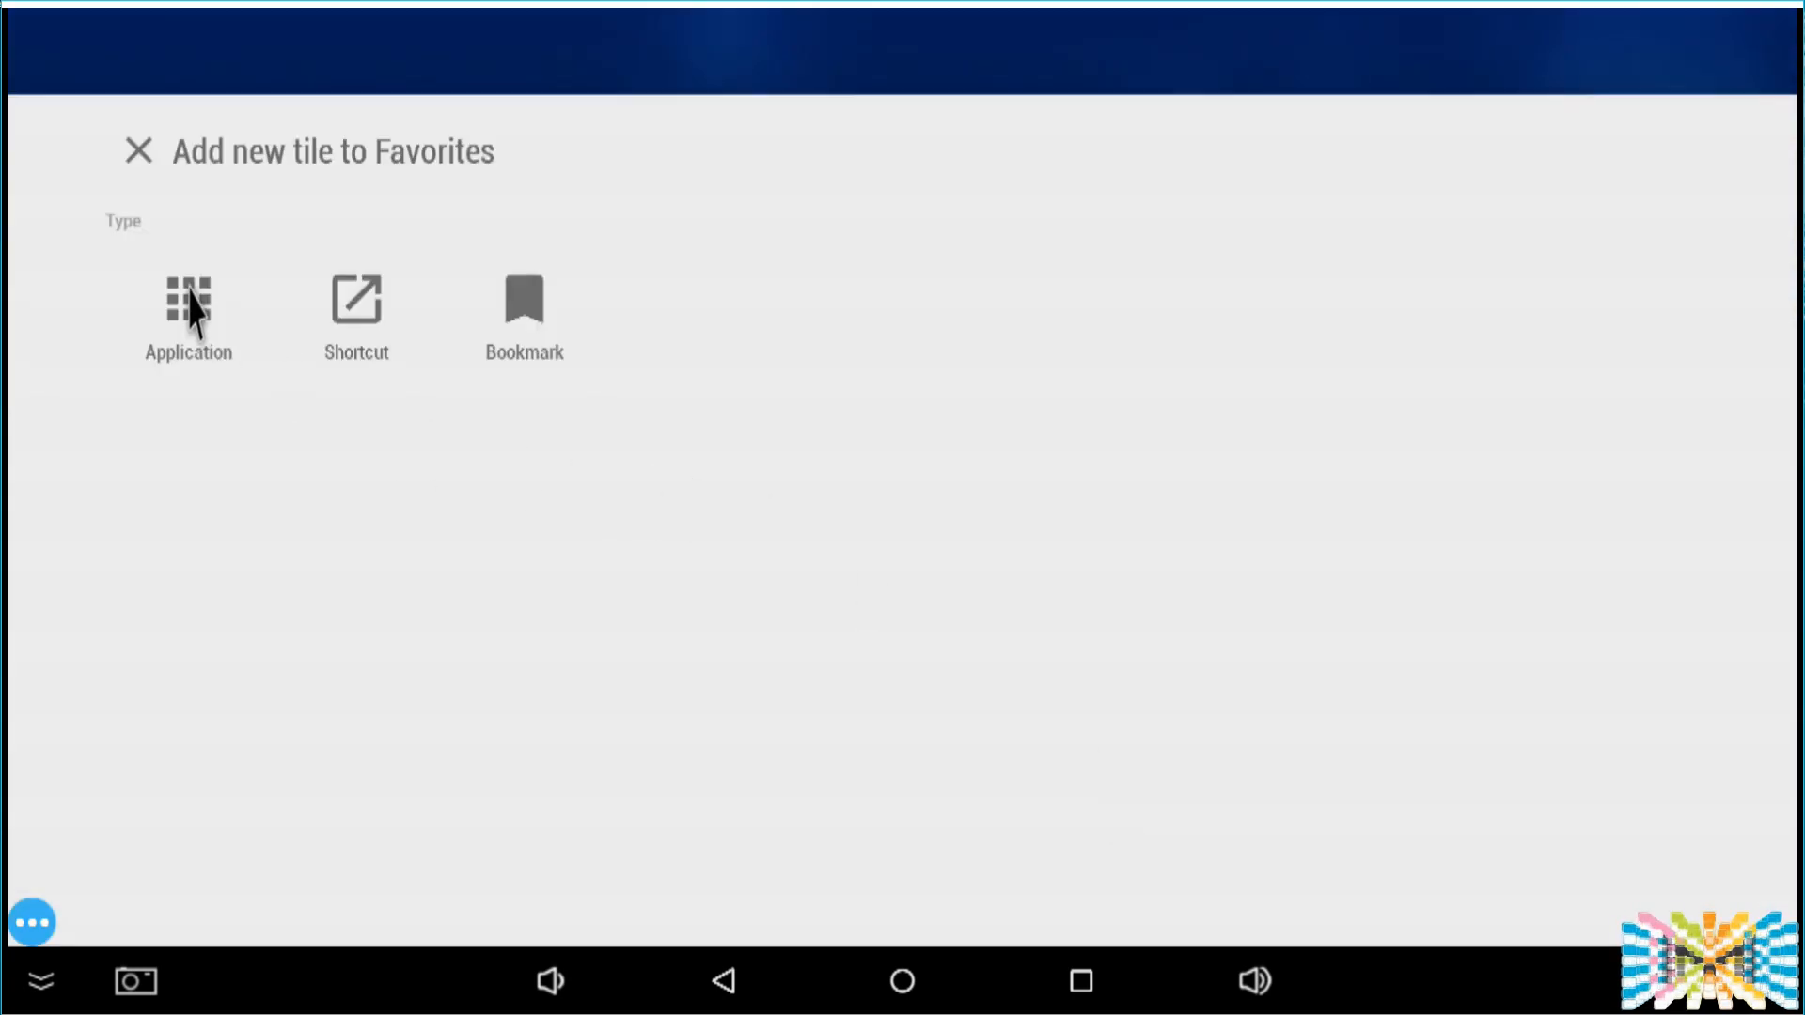
Step: Add an application tile to Favorites, scrolling the installed app list and choosing Kodi
click(188, 301)
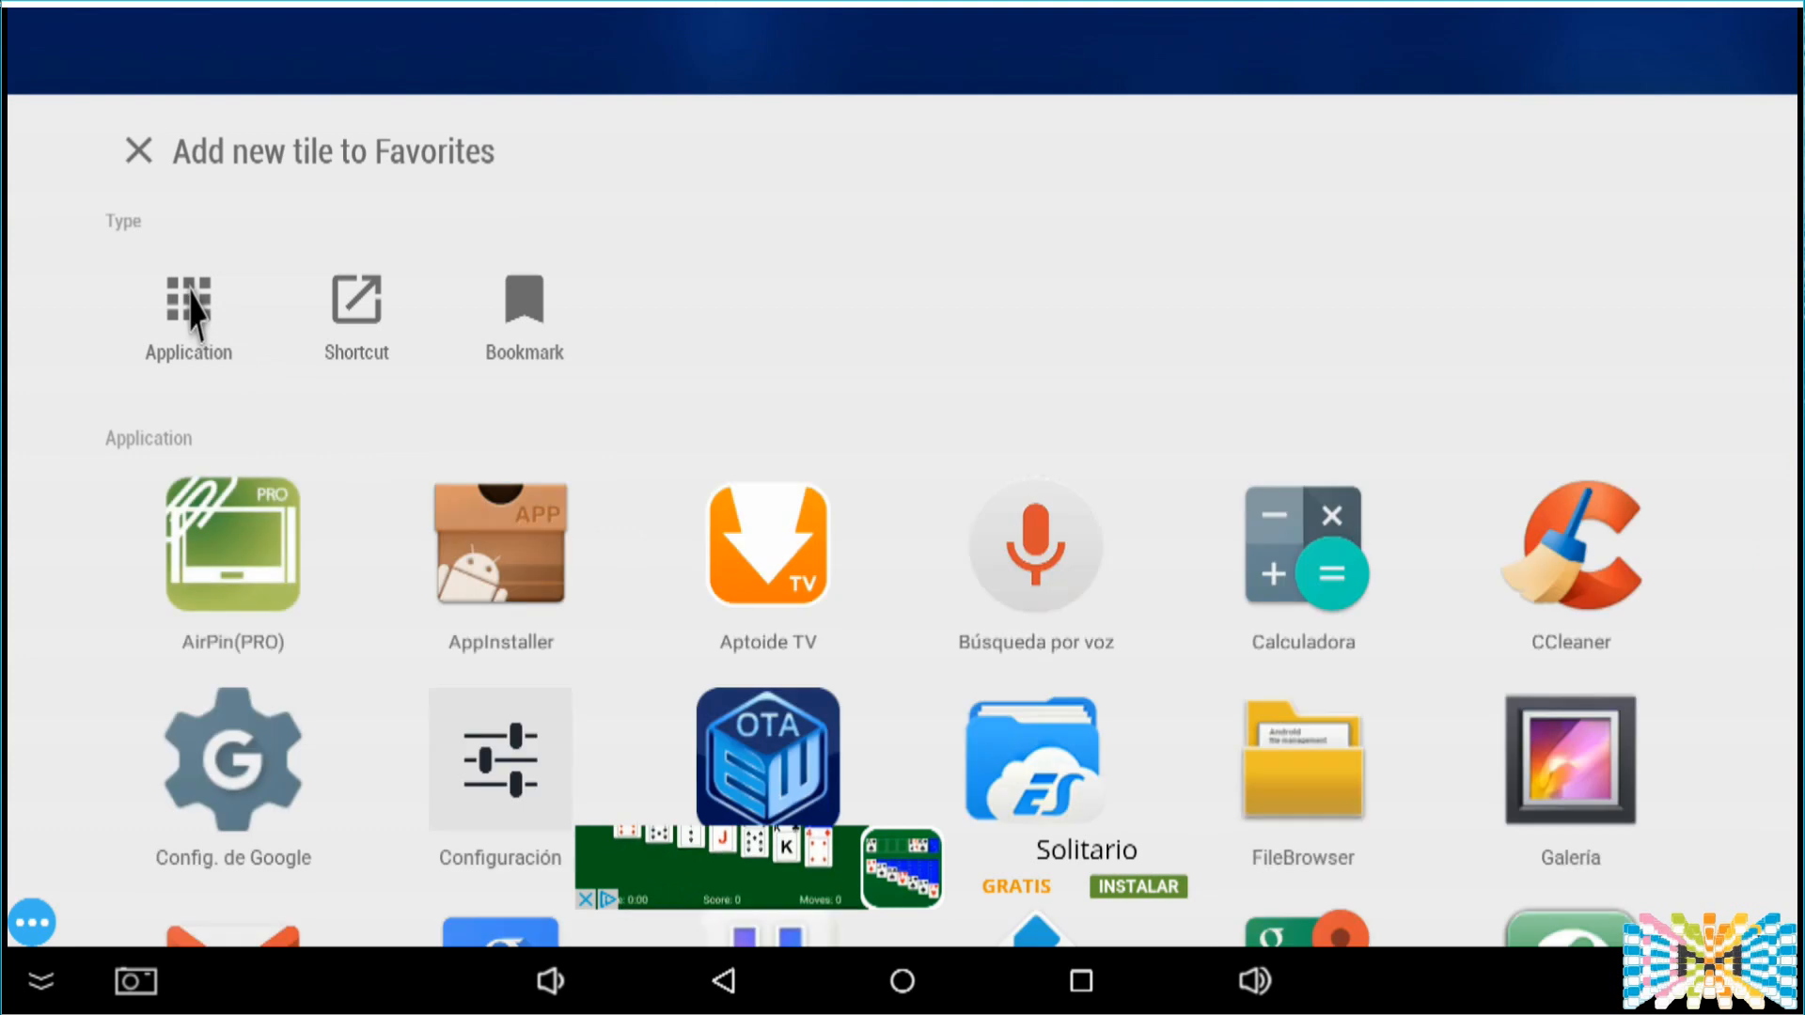
scroll(down, 3)
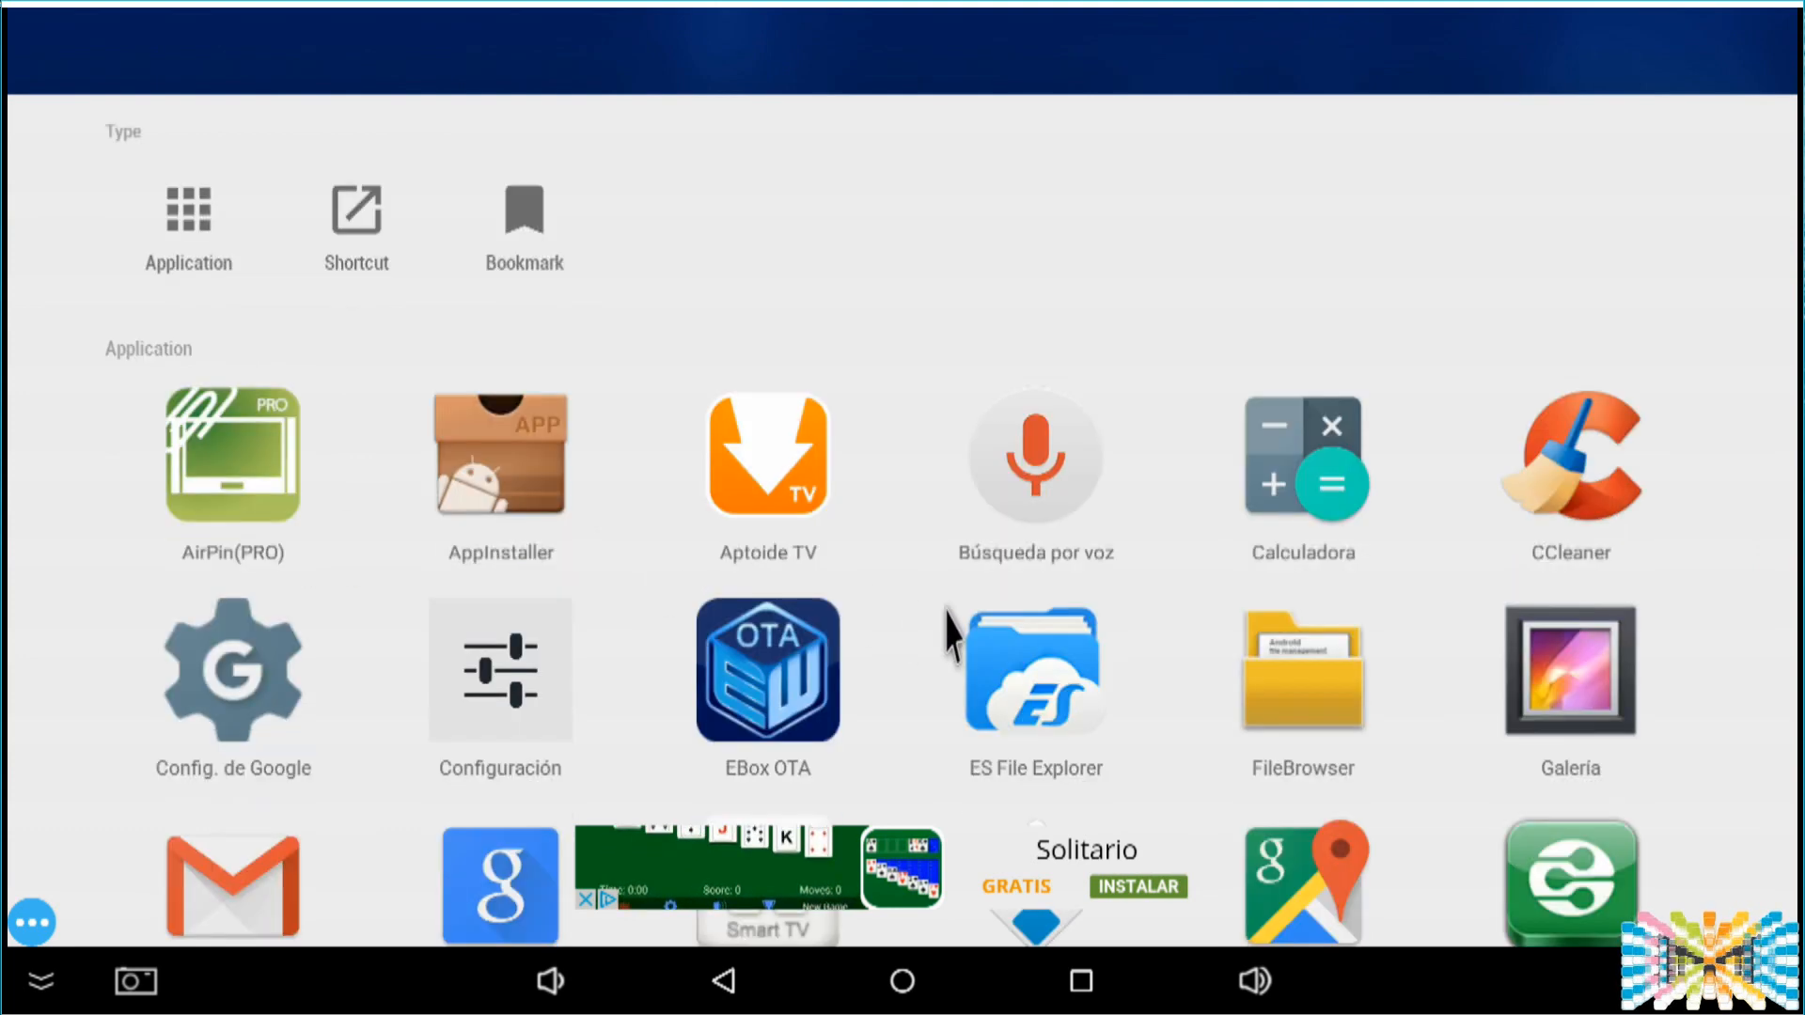
scroll(down, 3)
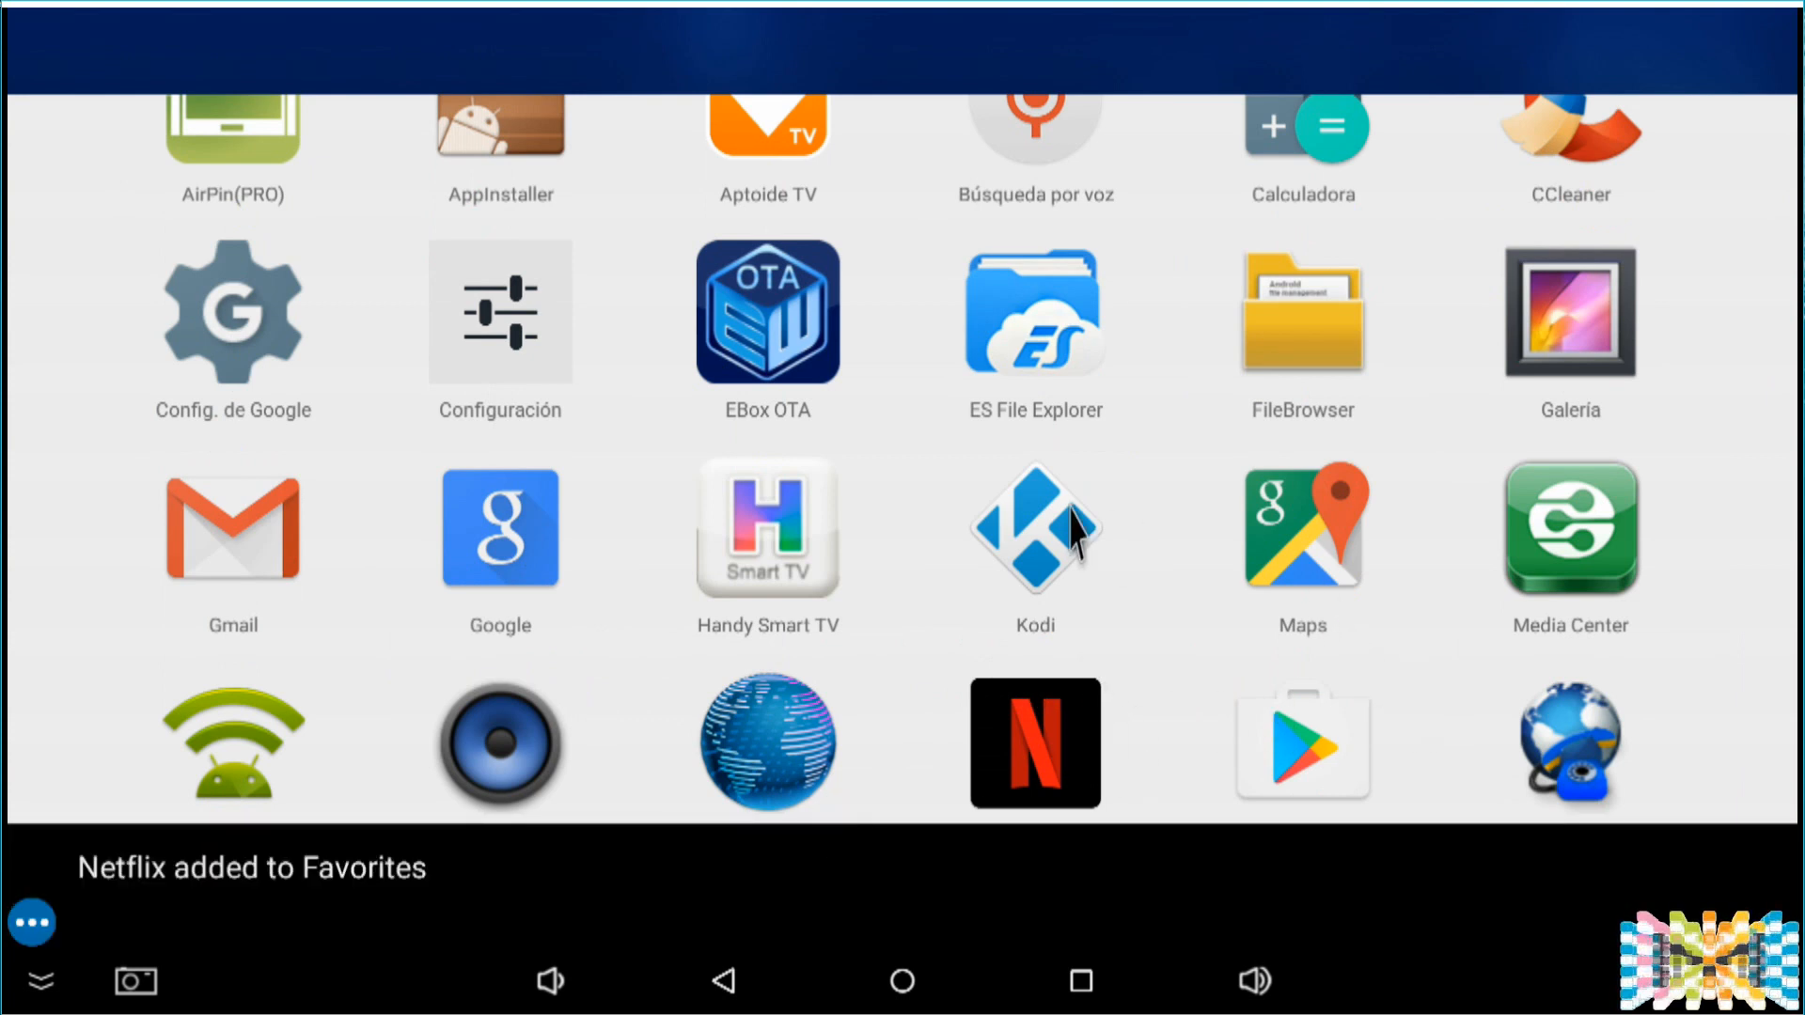
click(1034, 527)
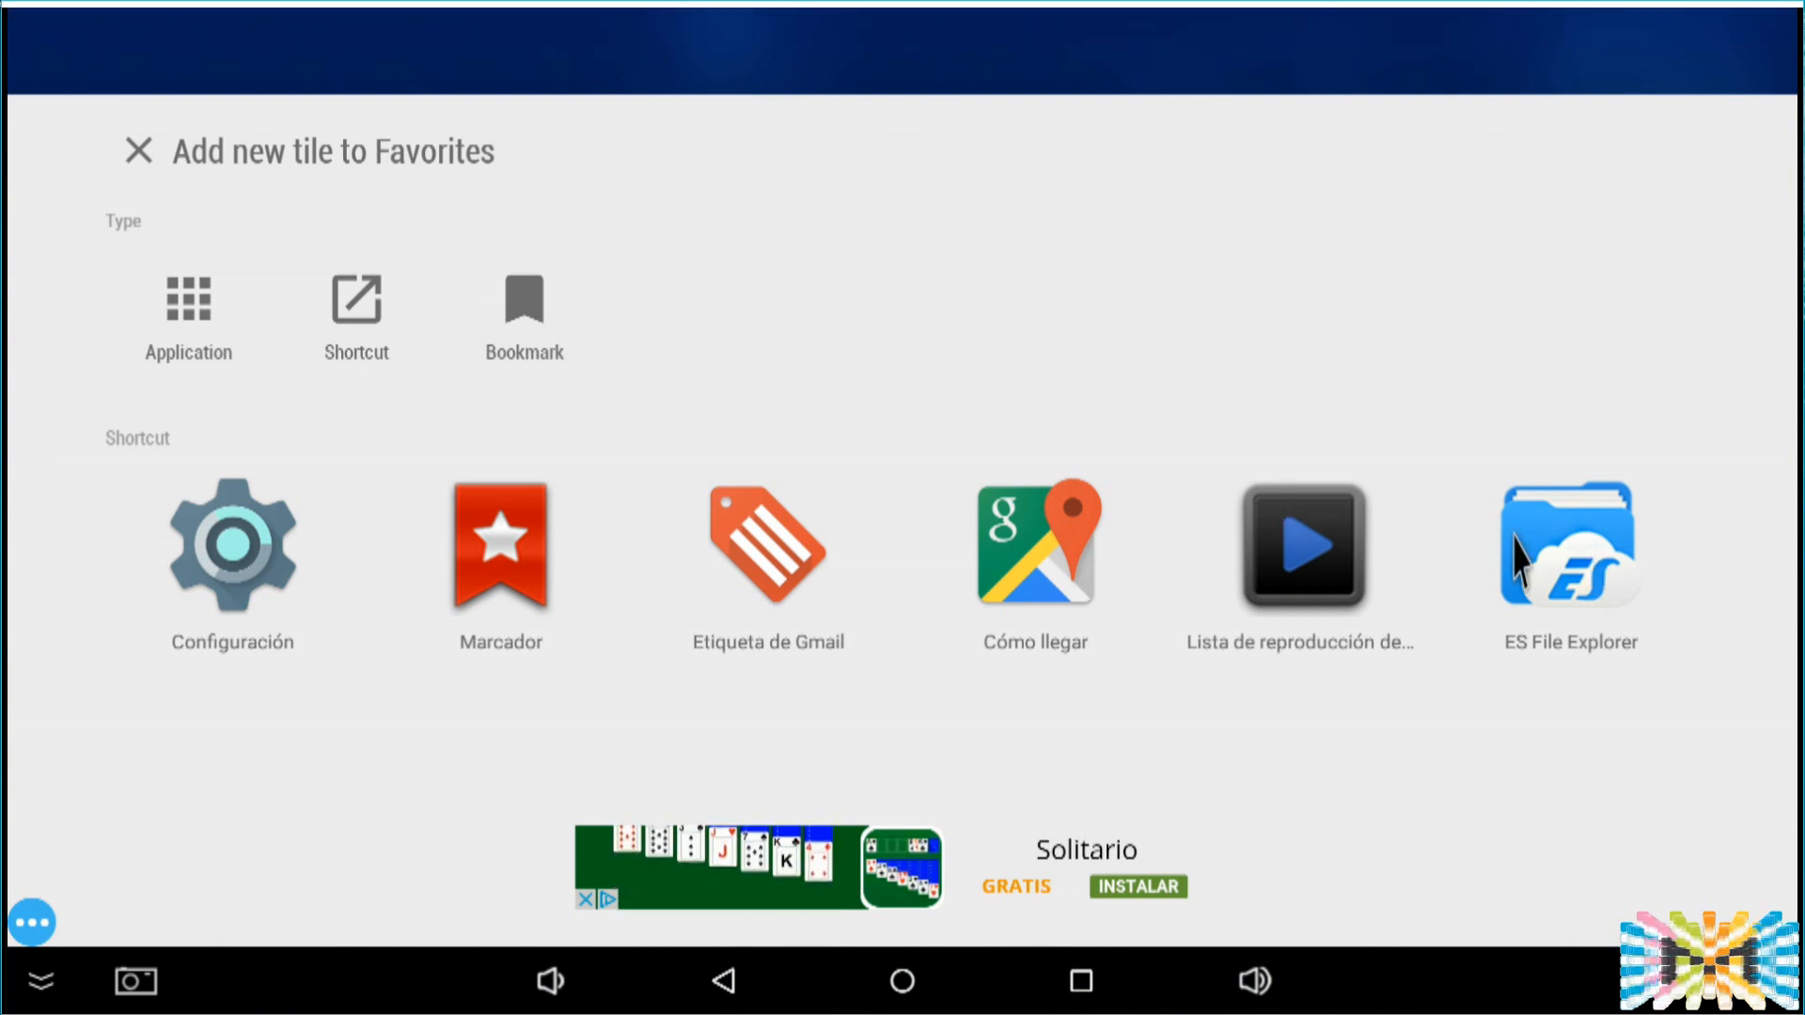
Step: Add an ES File Explorer folder shortcut tile, choosing a storage folder in the Elegir Ruta dialog
click(1568, 549)
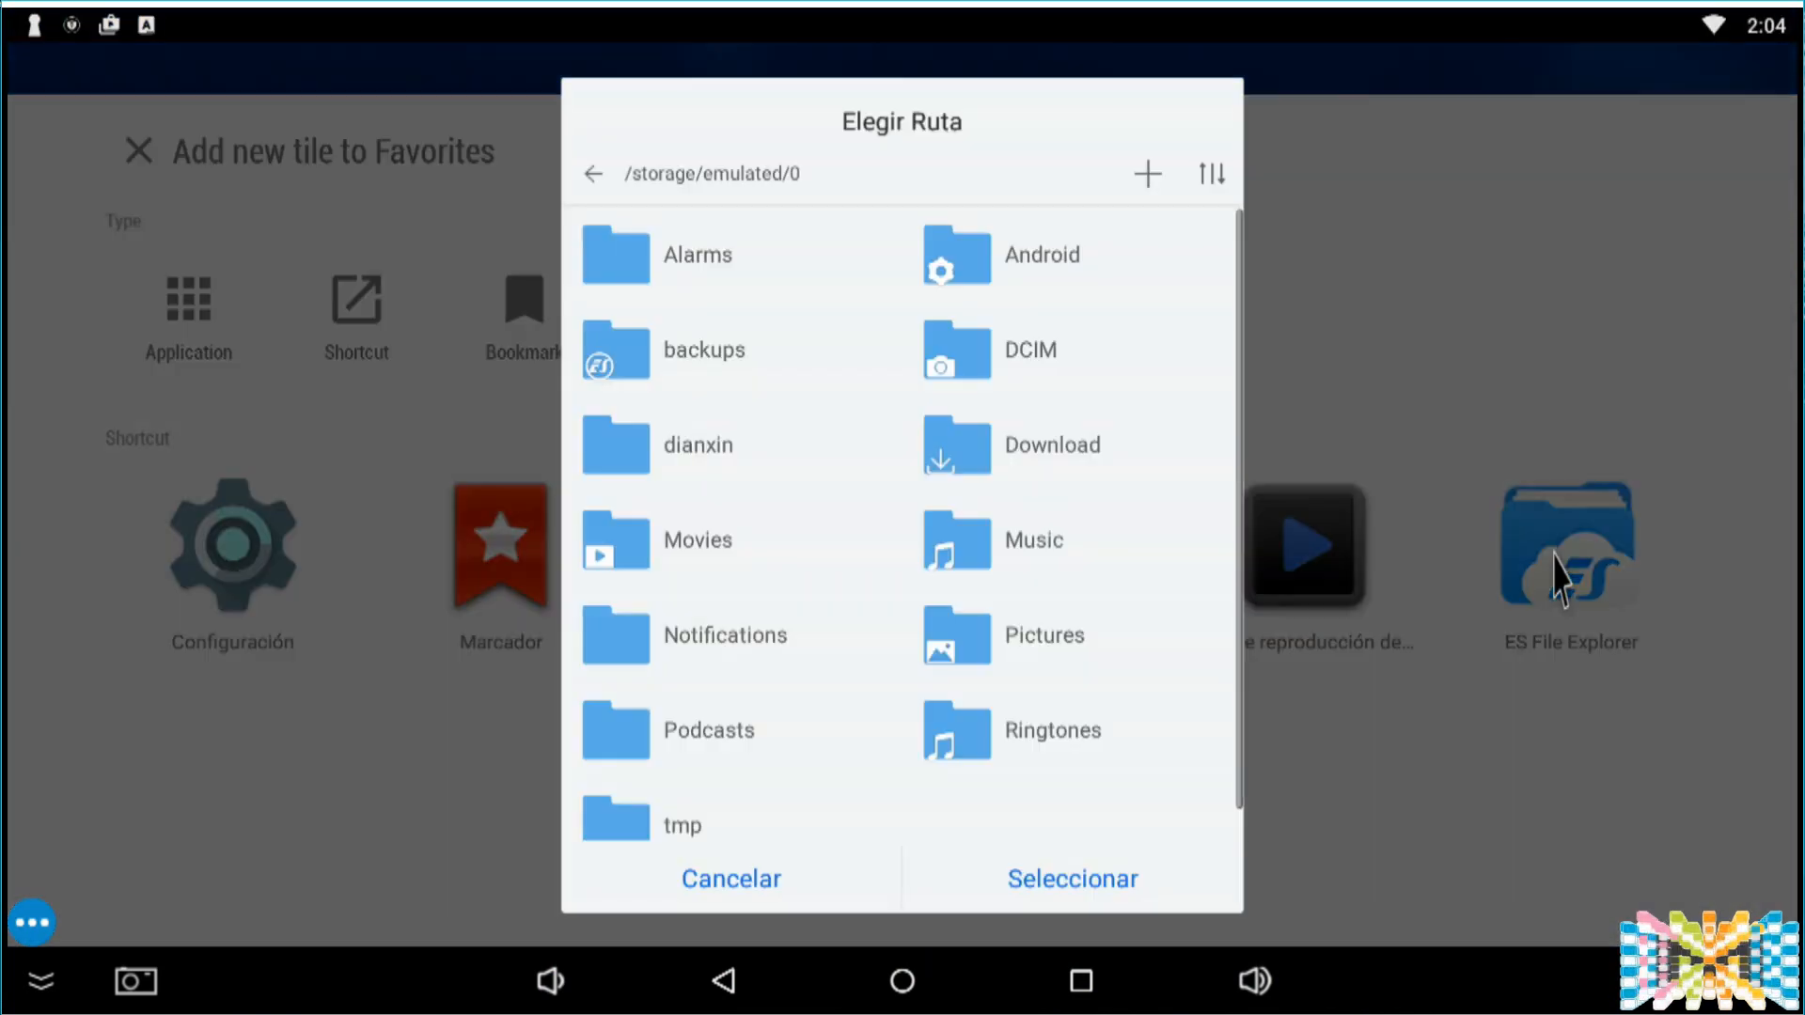
mouse_move(1045, 688)
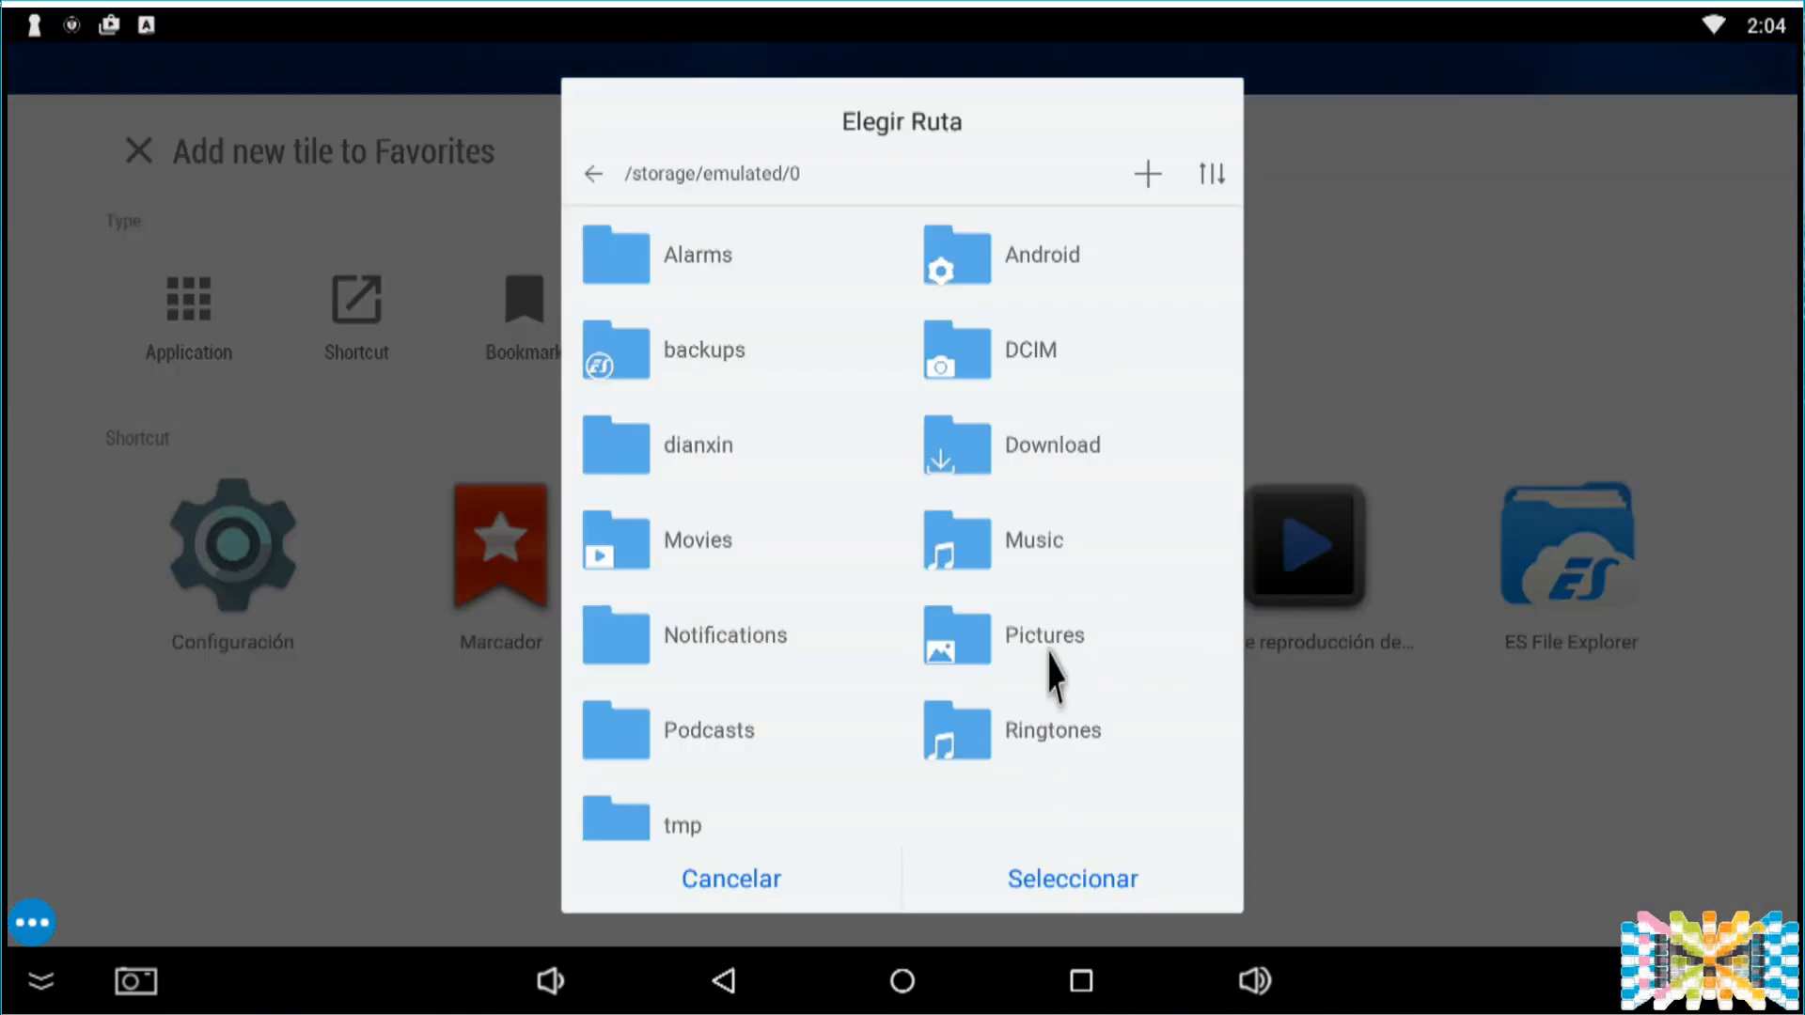
click(1053, 444)
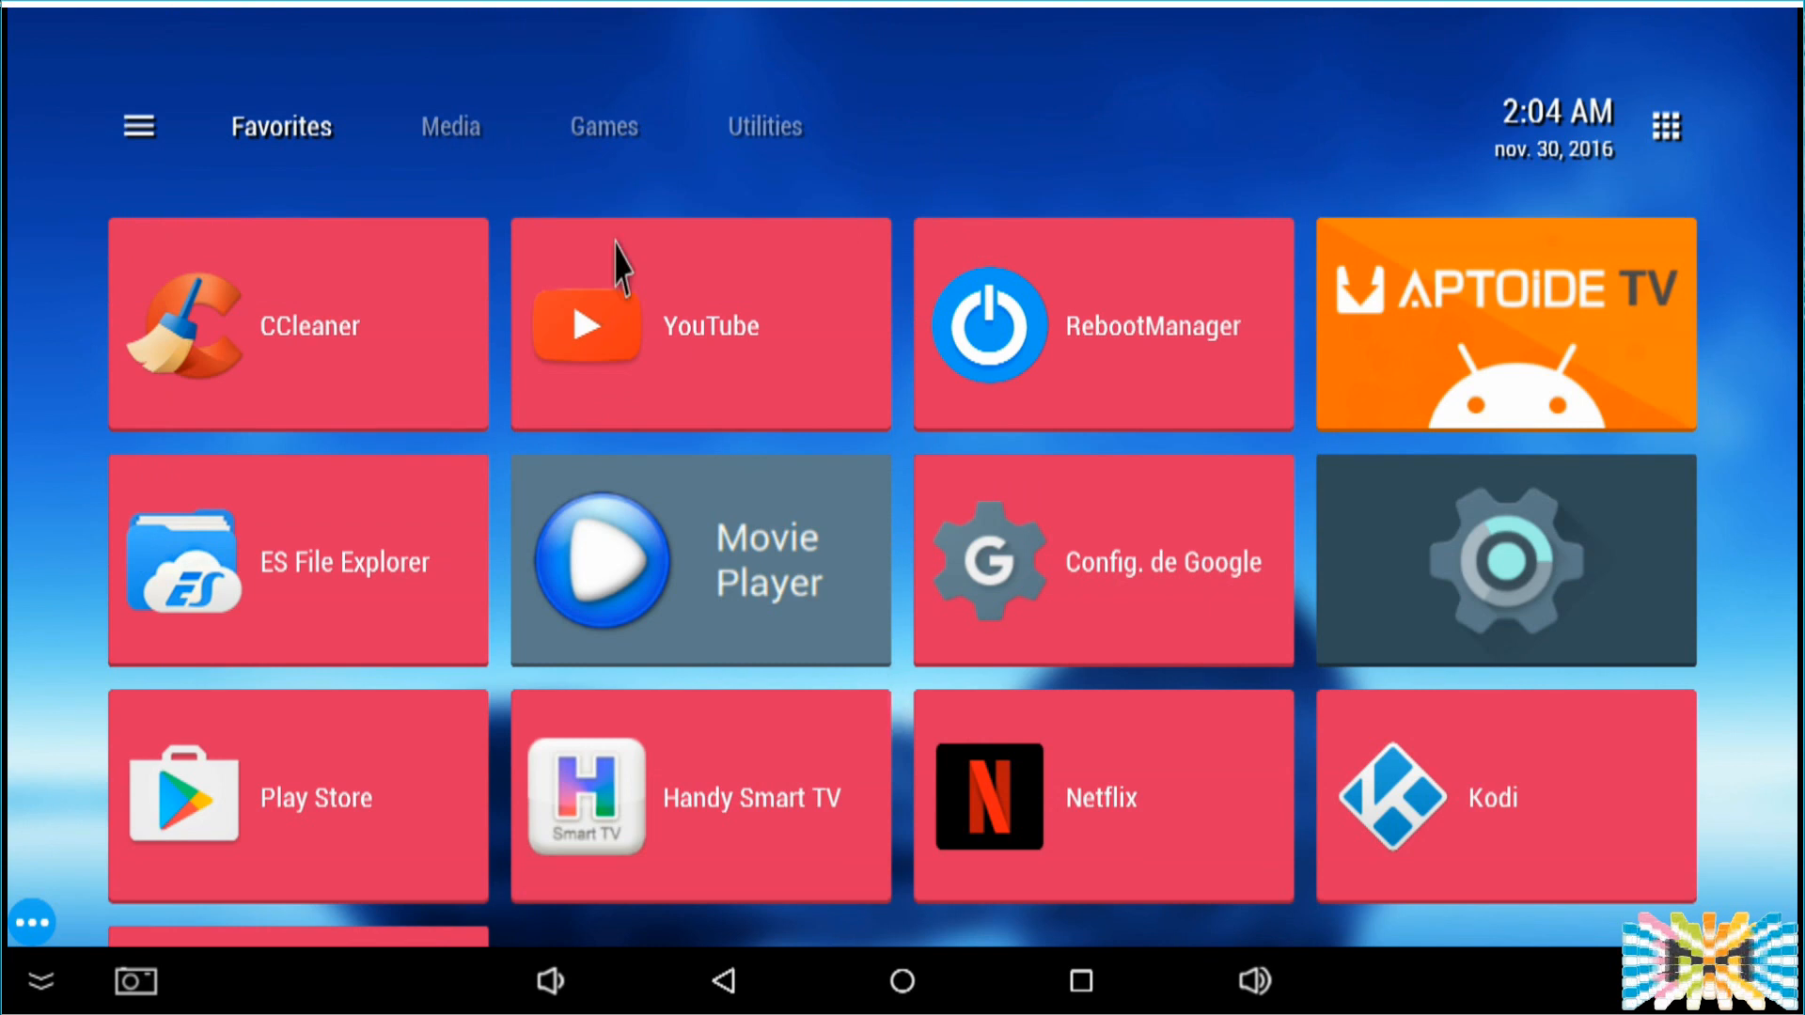
click(444, 128)
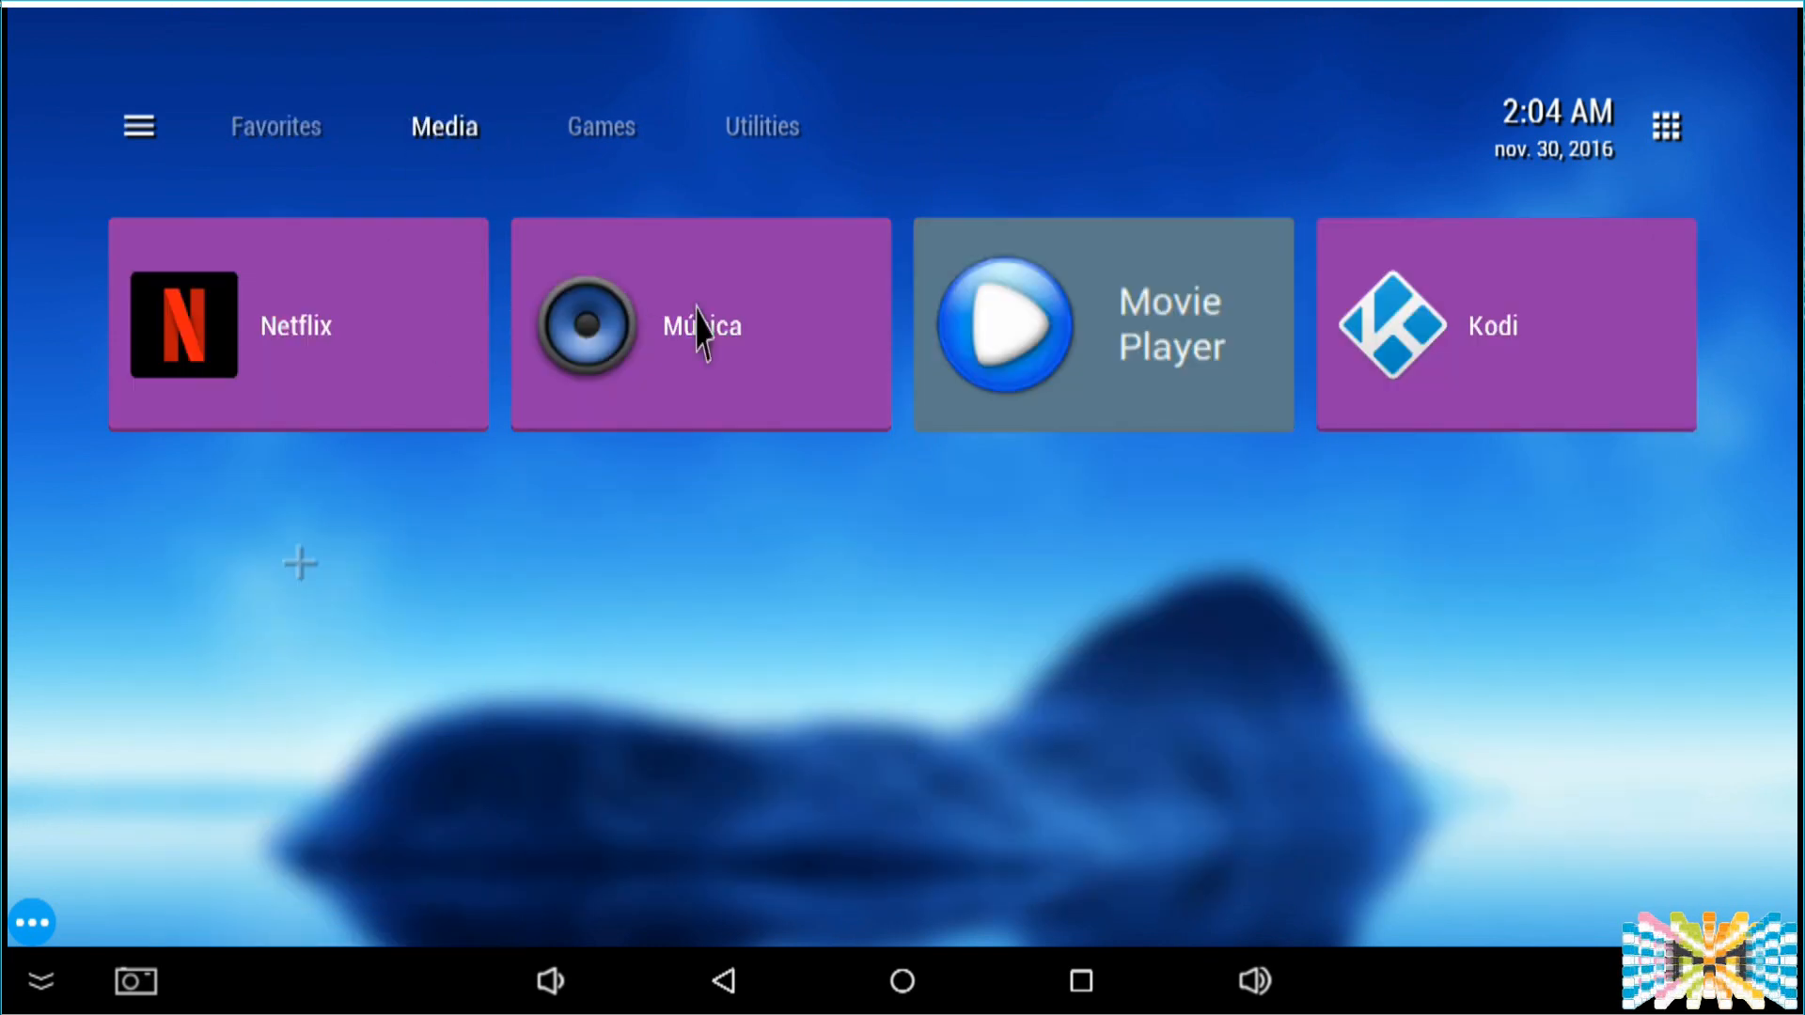
mouse_move(329, 222)
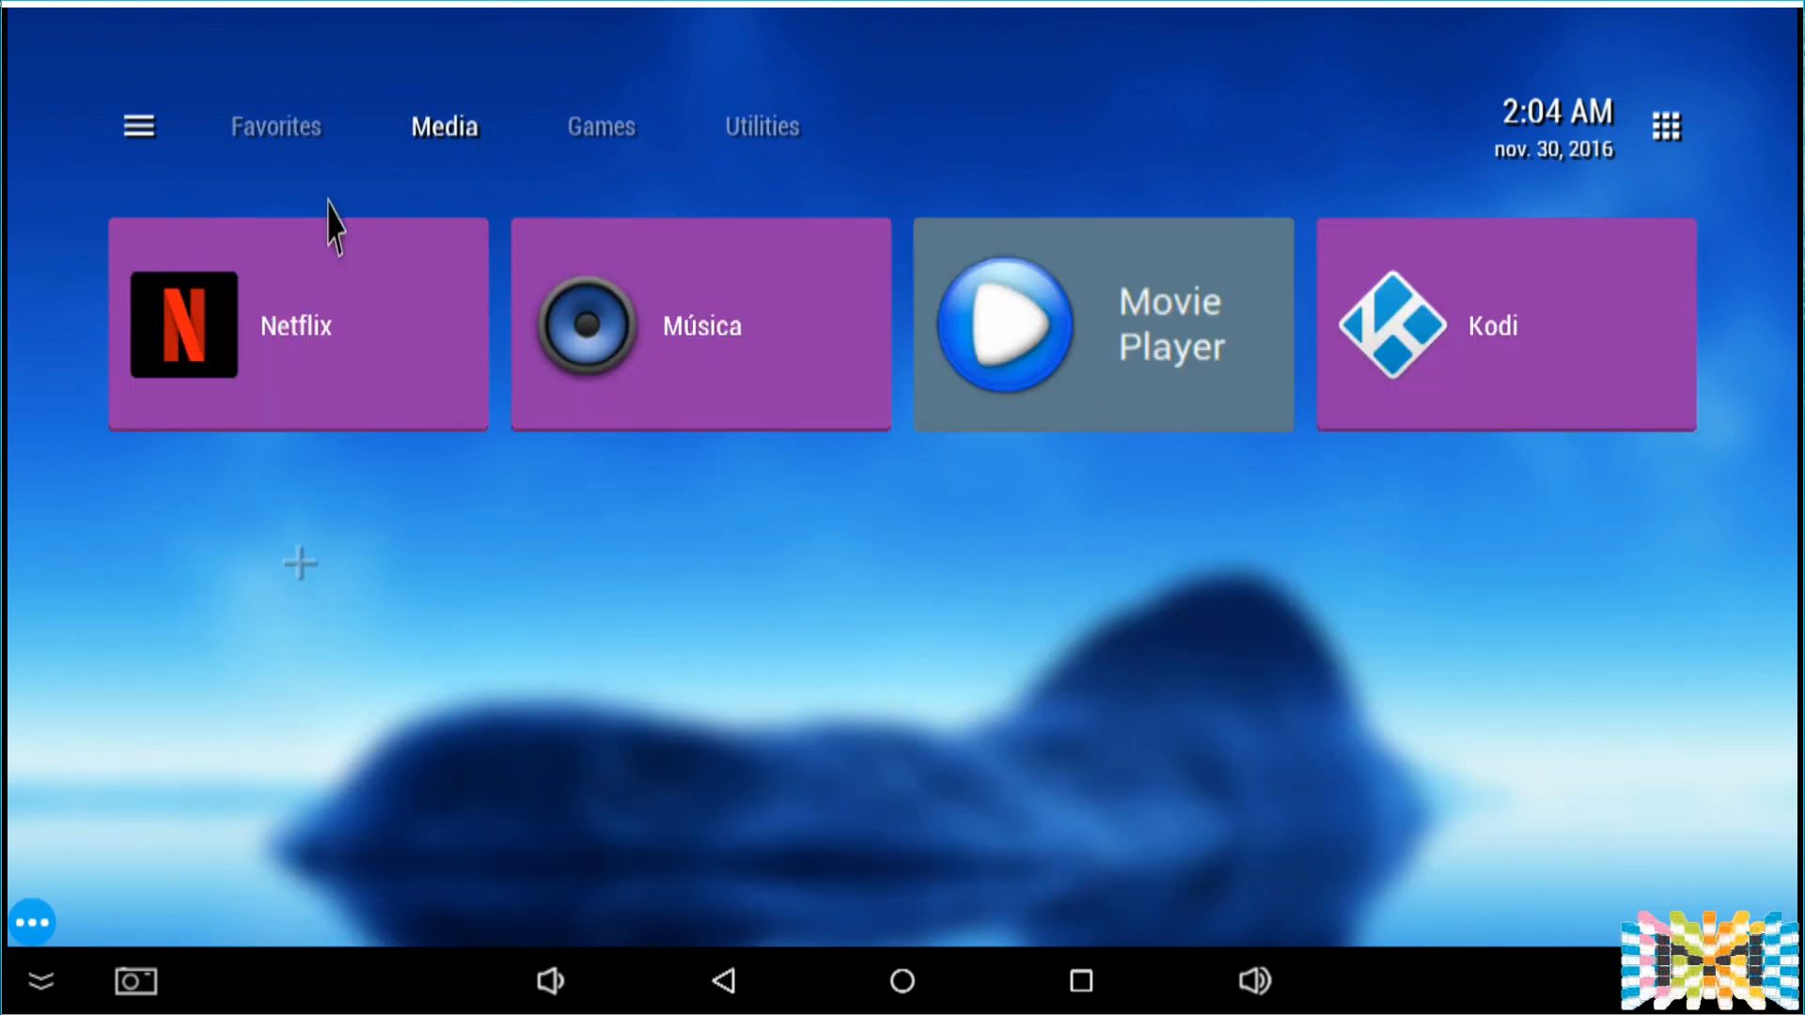
mouse_move(675, 166)
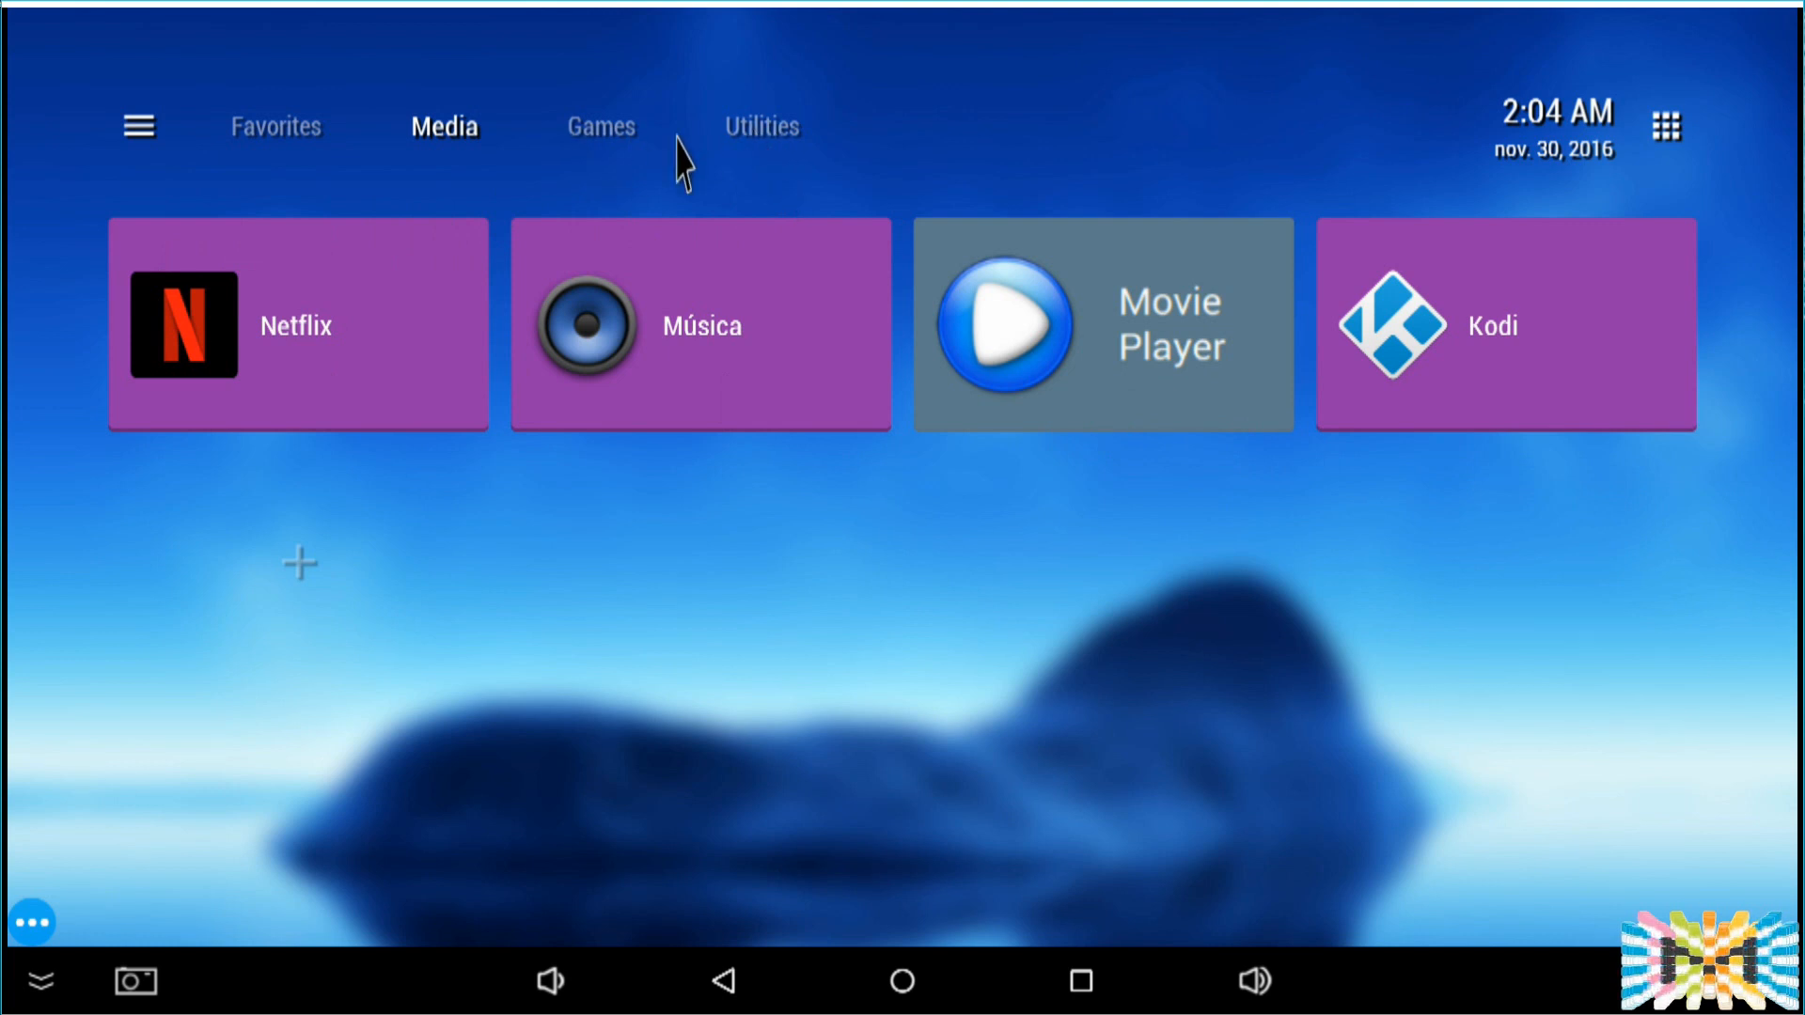
mouse_move(923, 299)
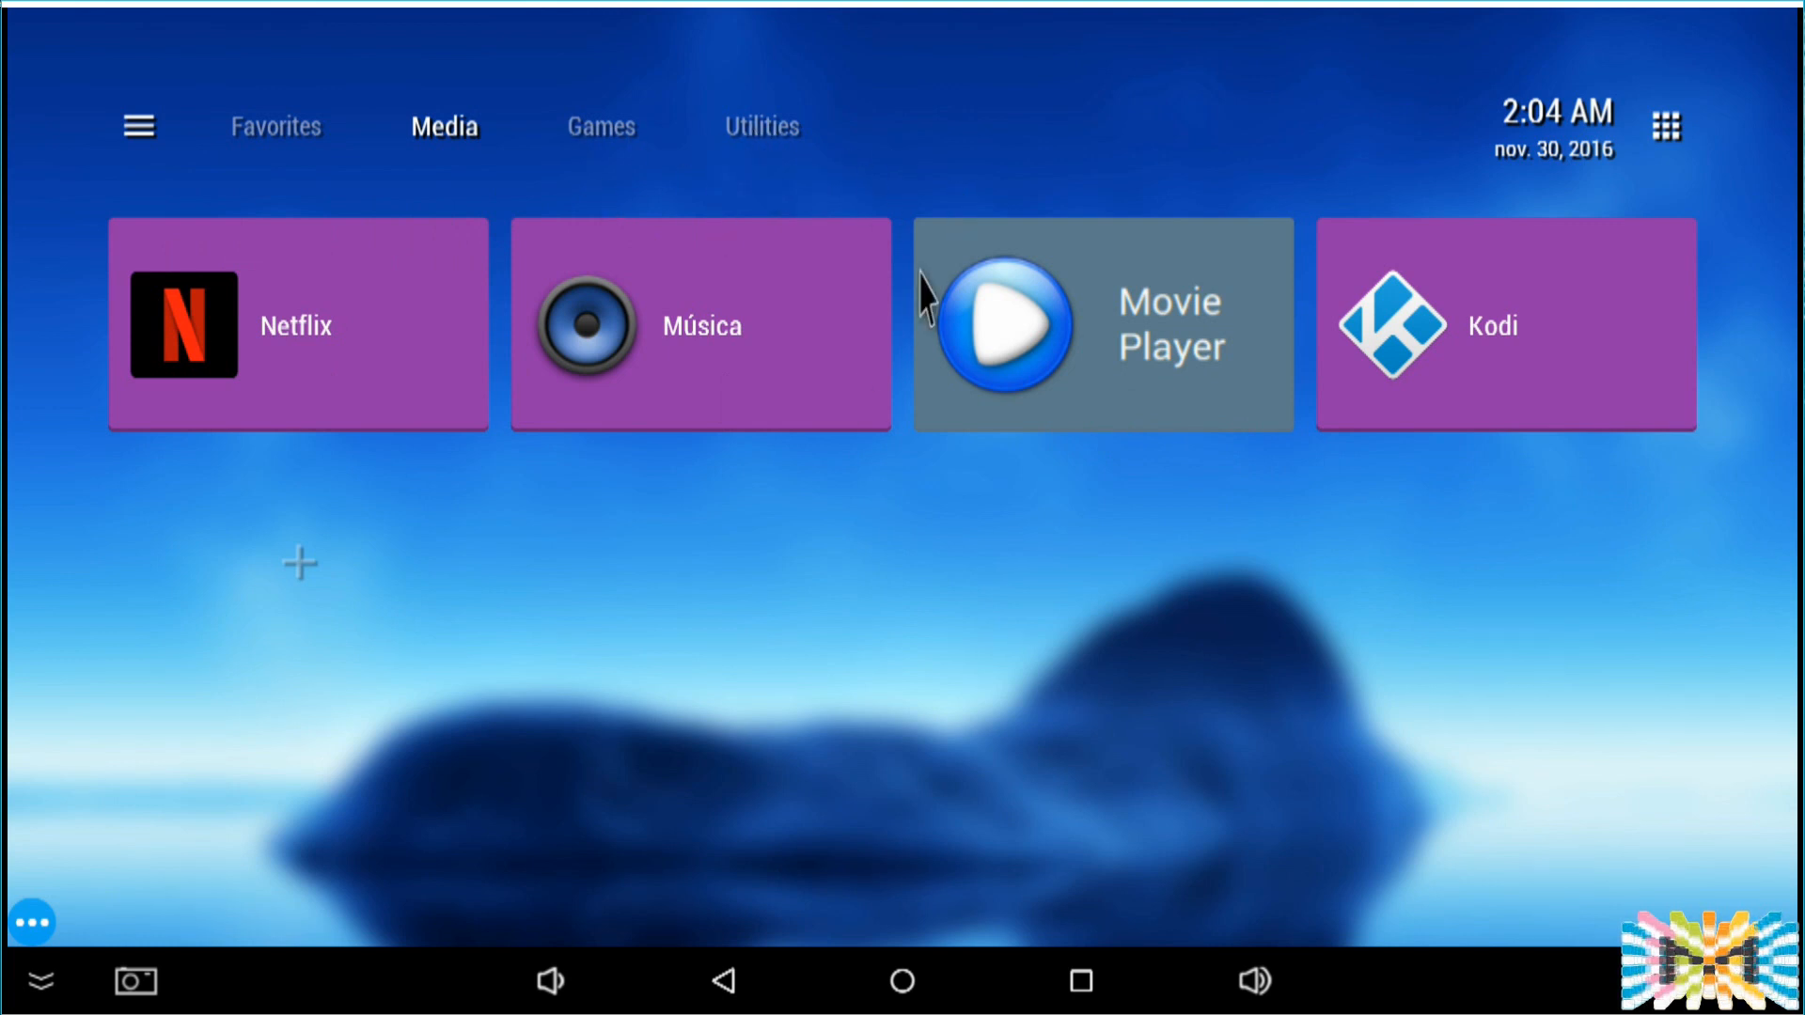
mouse_move(151, 173)
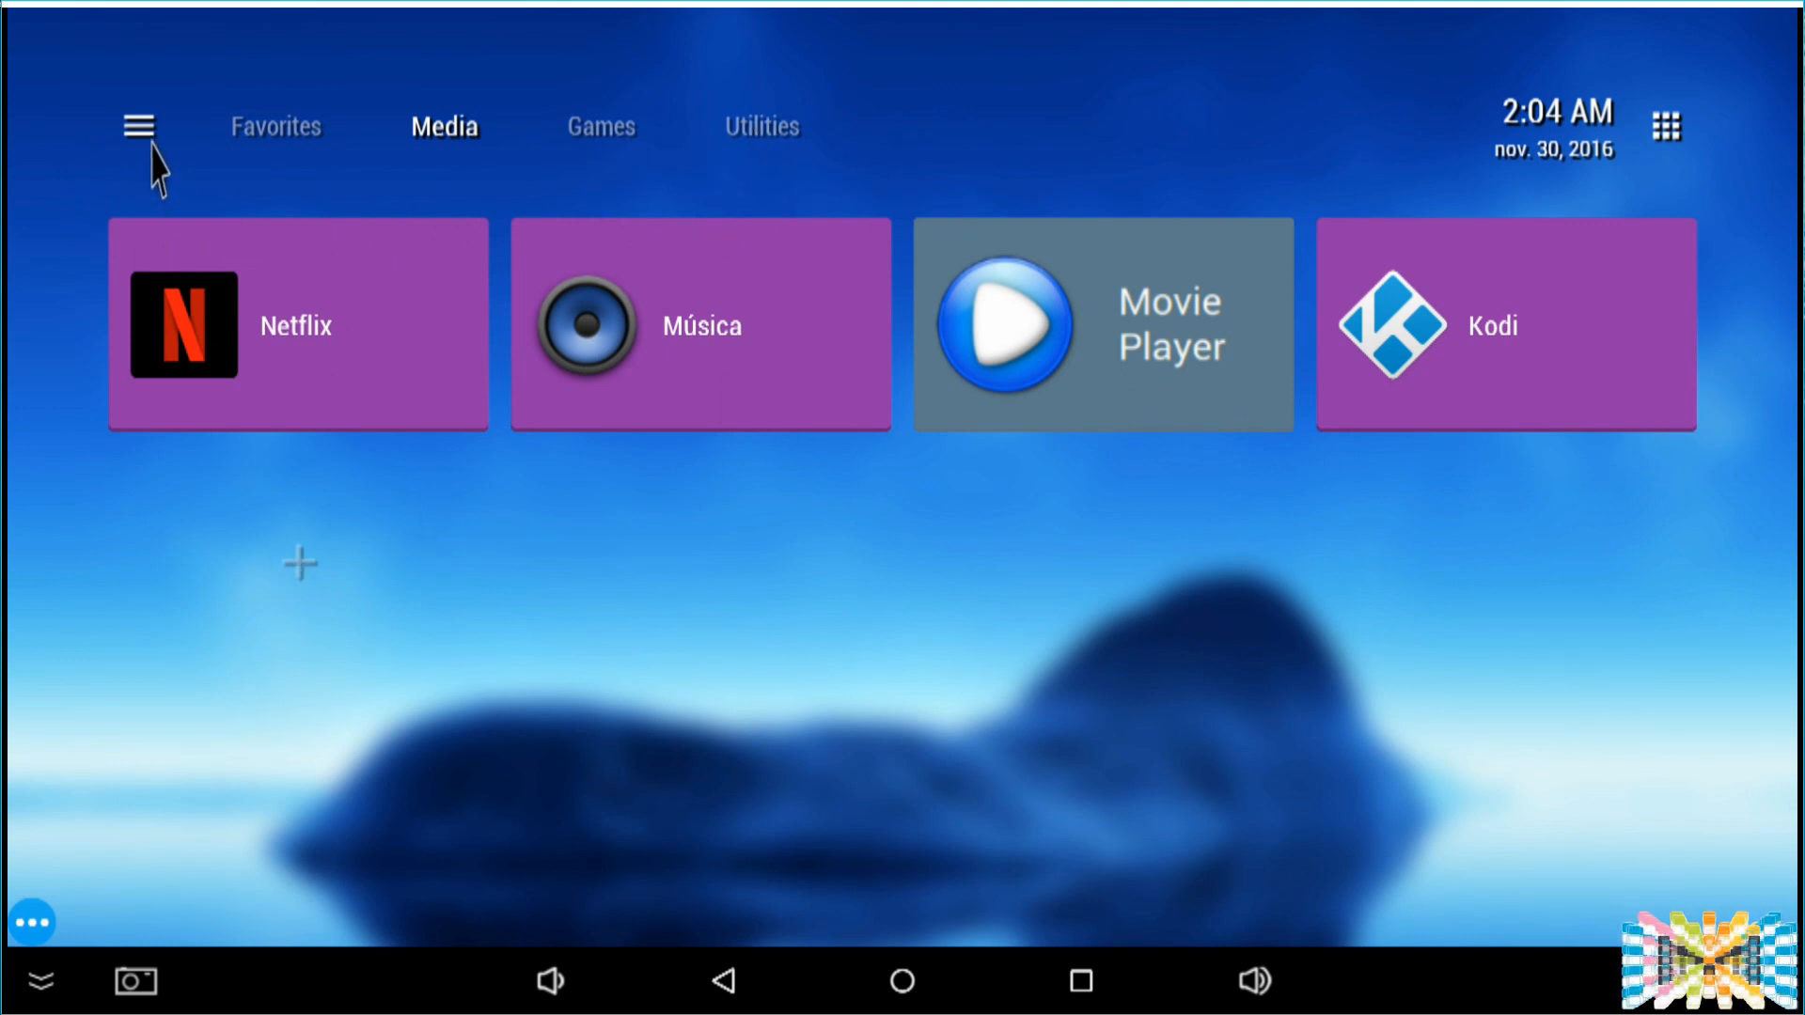
Step: From the launcher's main menu, go into Manage Sections to create a new section
click(141, 127)
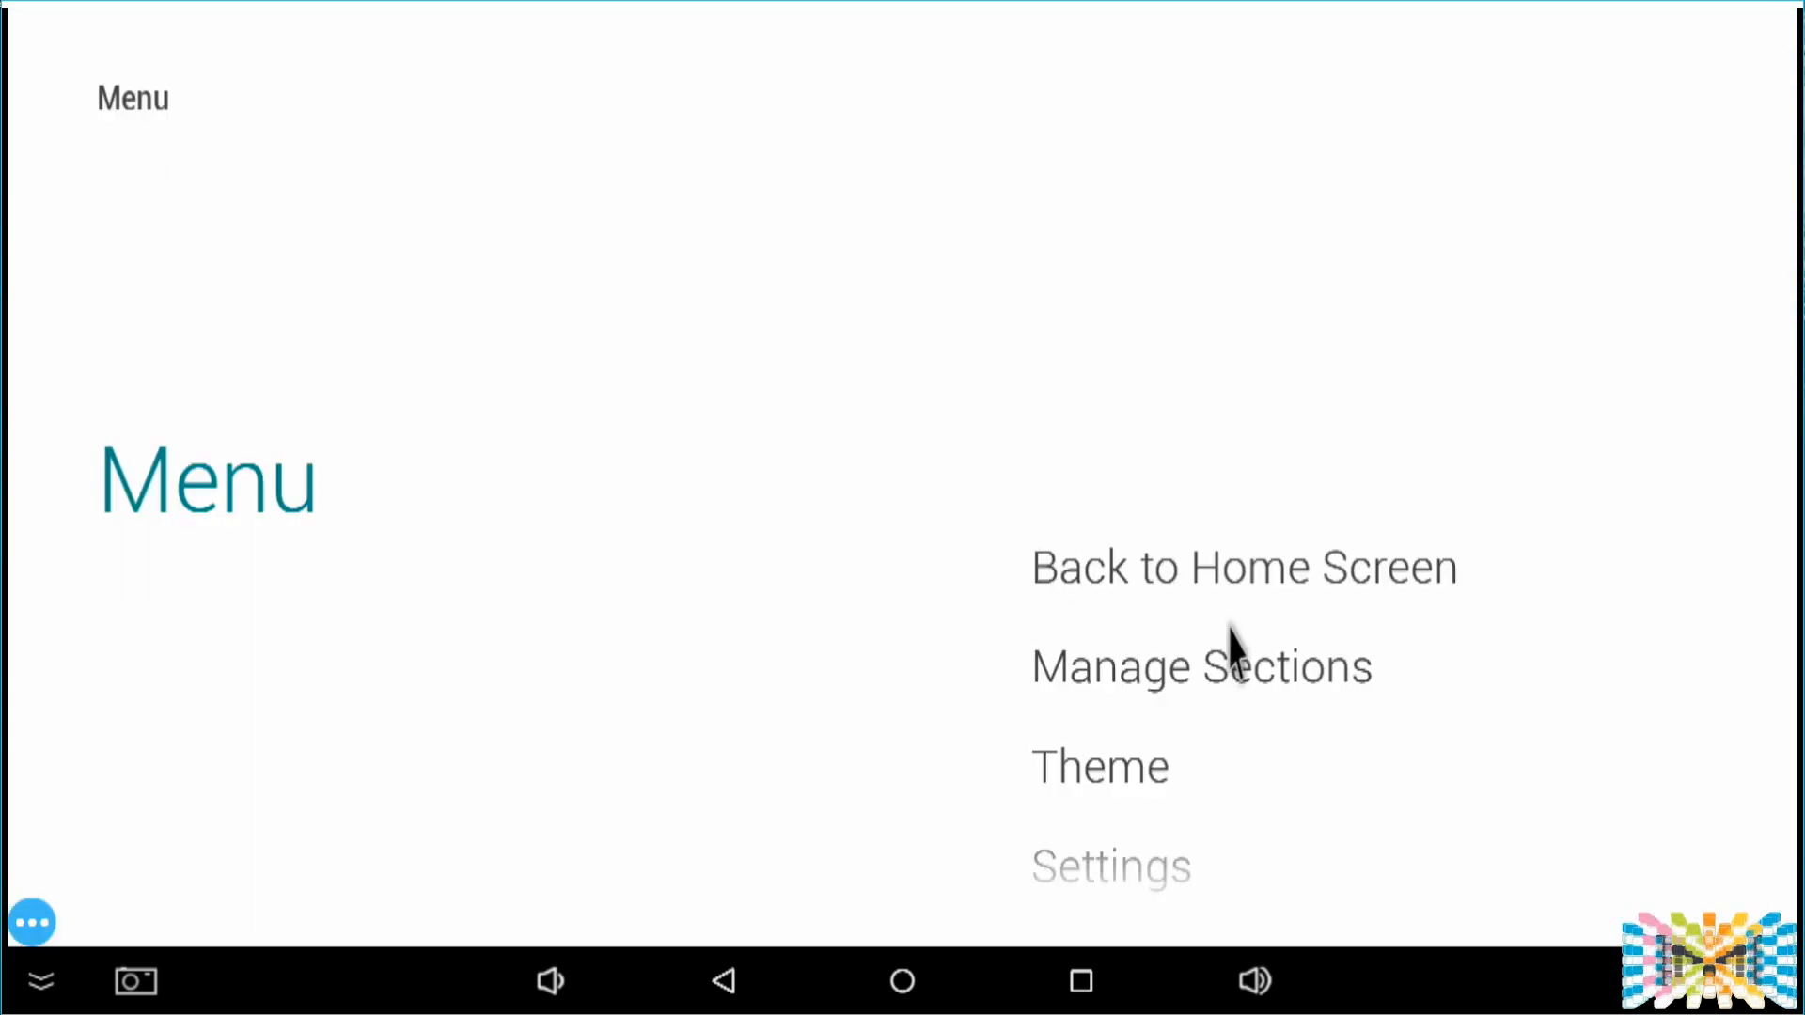
click(1200, 665)
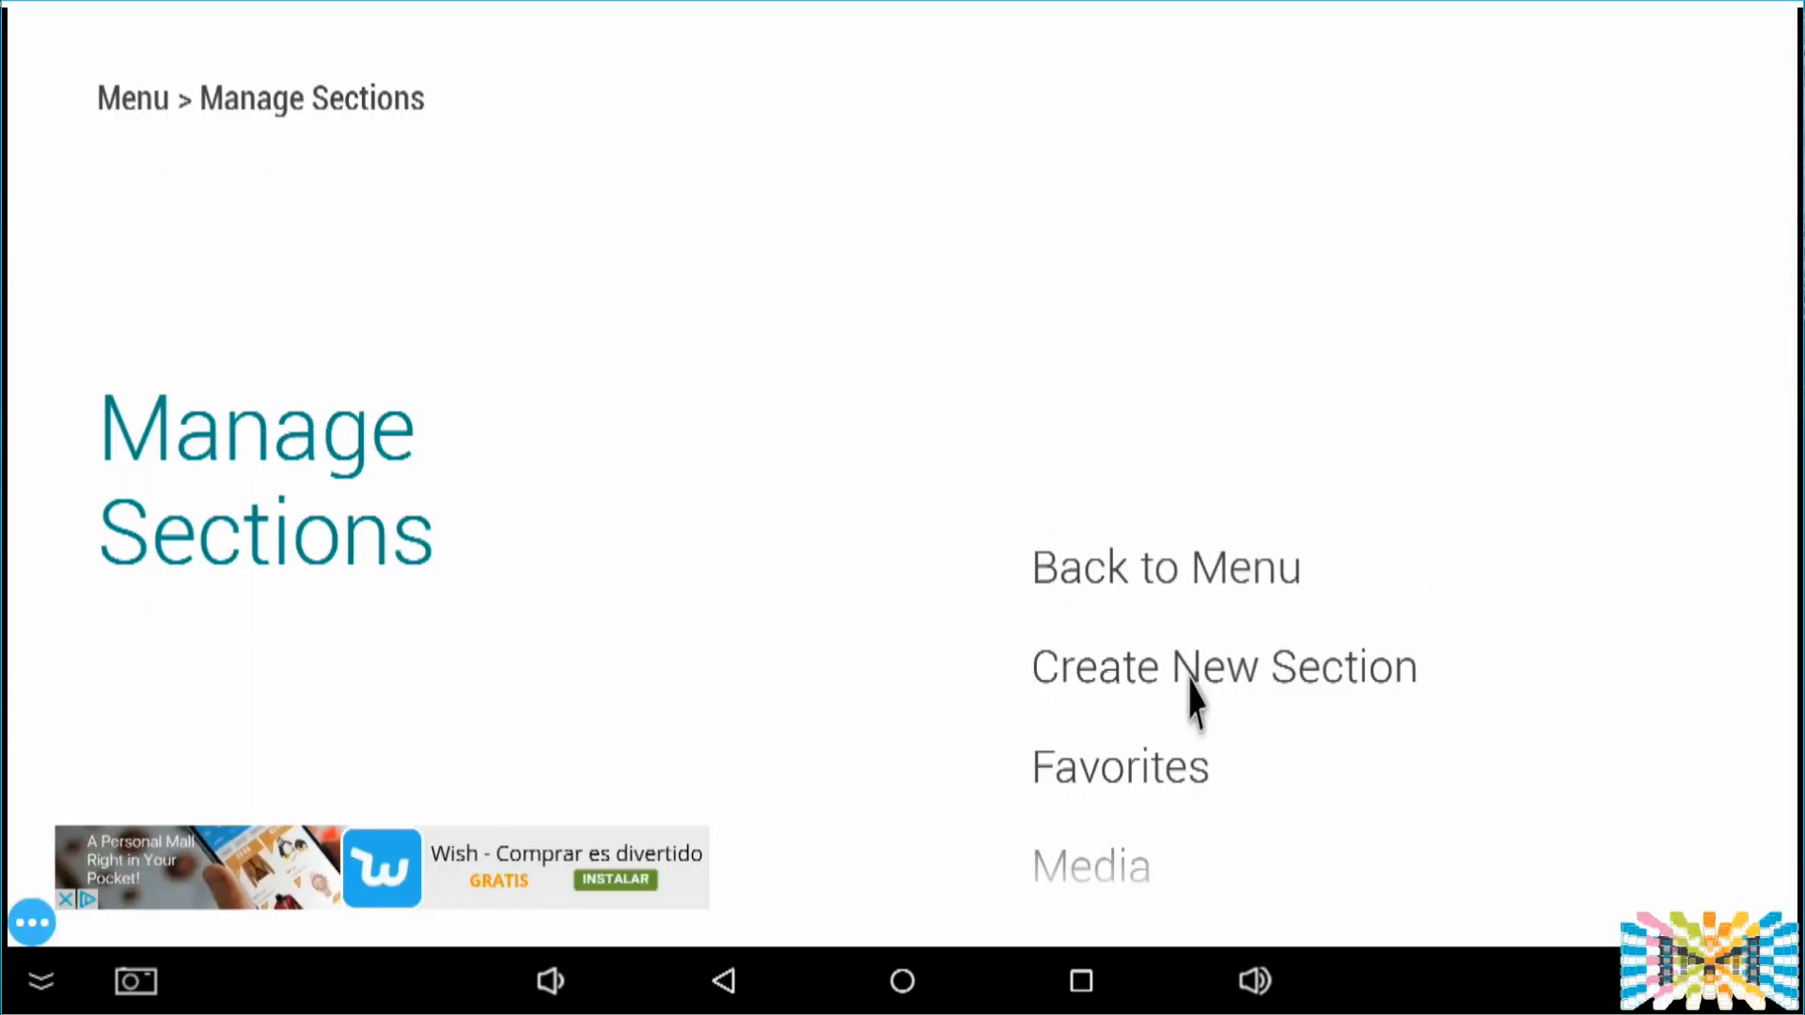
scroll(down, 3)
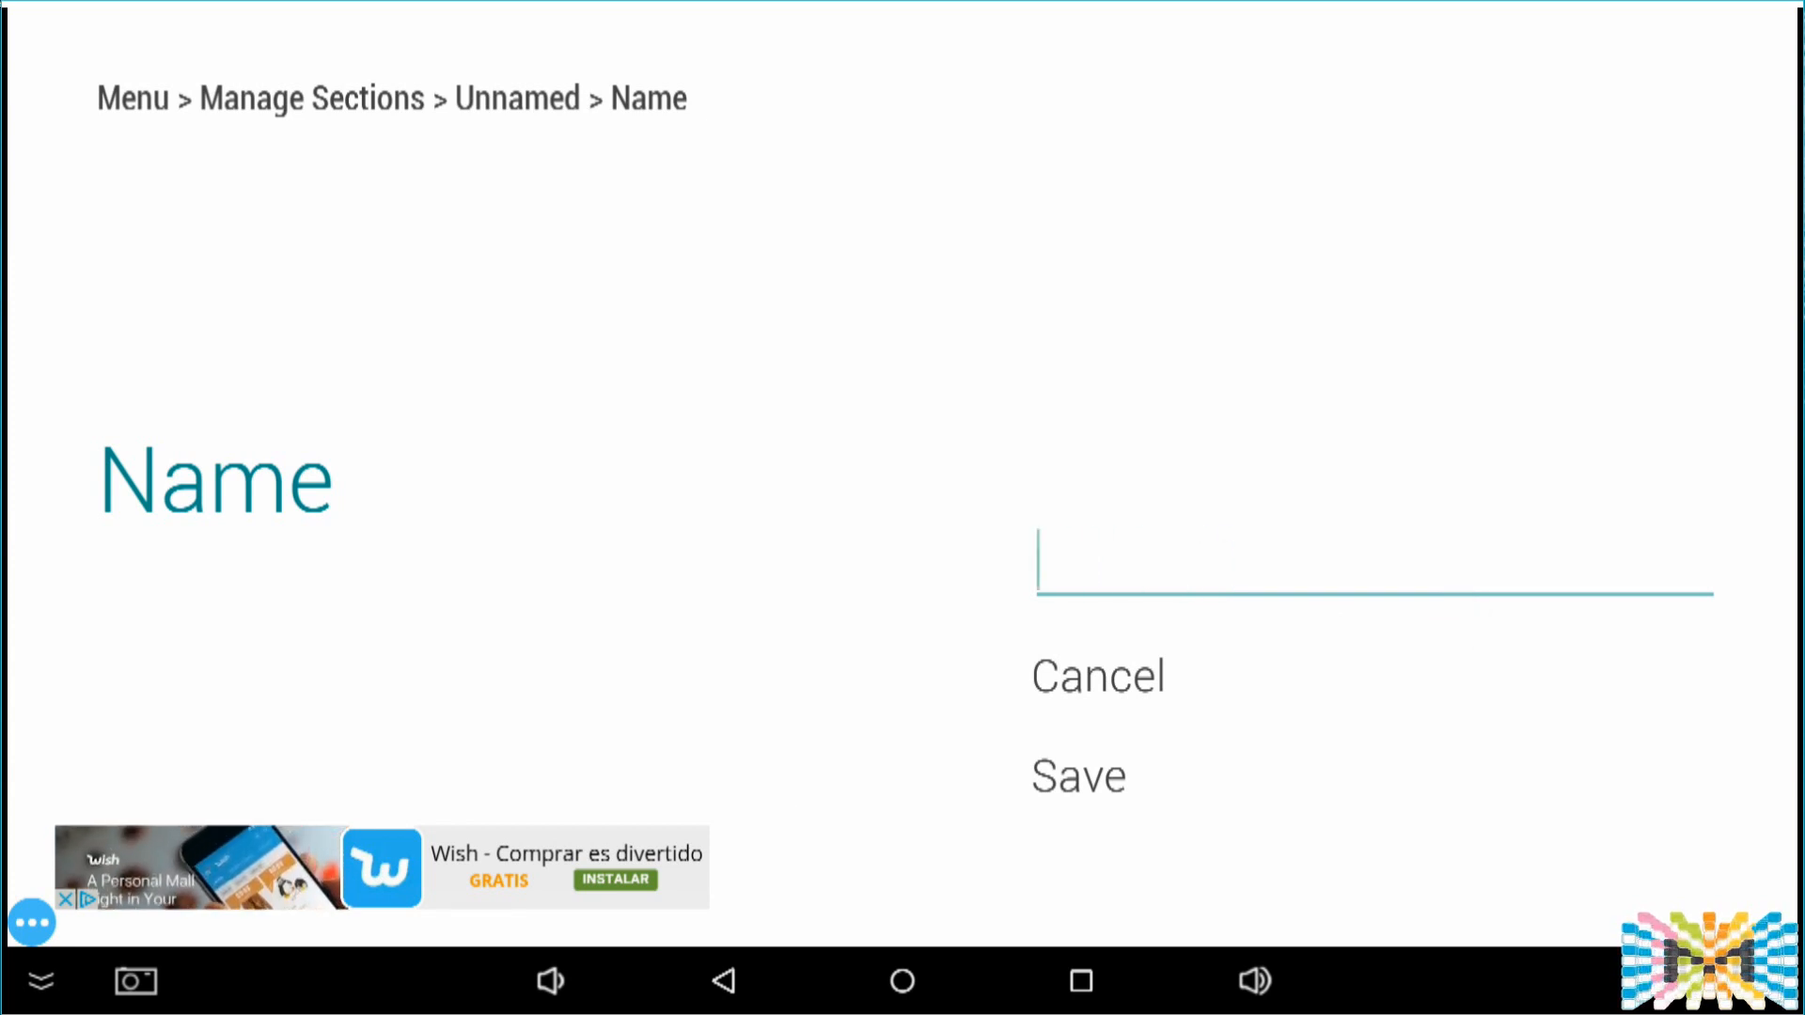
Step: Name the new section 'Apps' and leave its position at 5 after briefly trying 4
text(Apps)
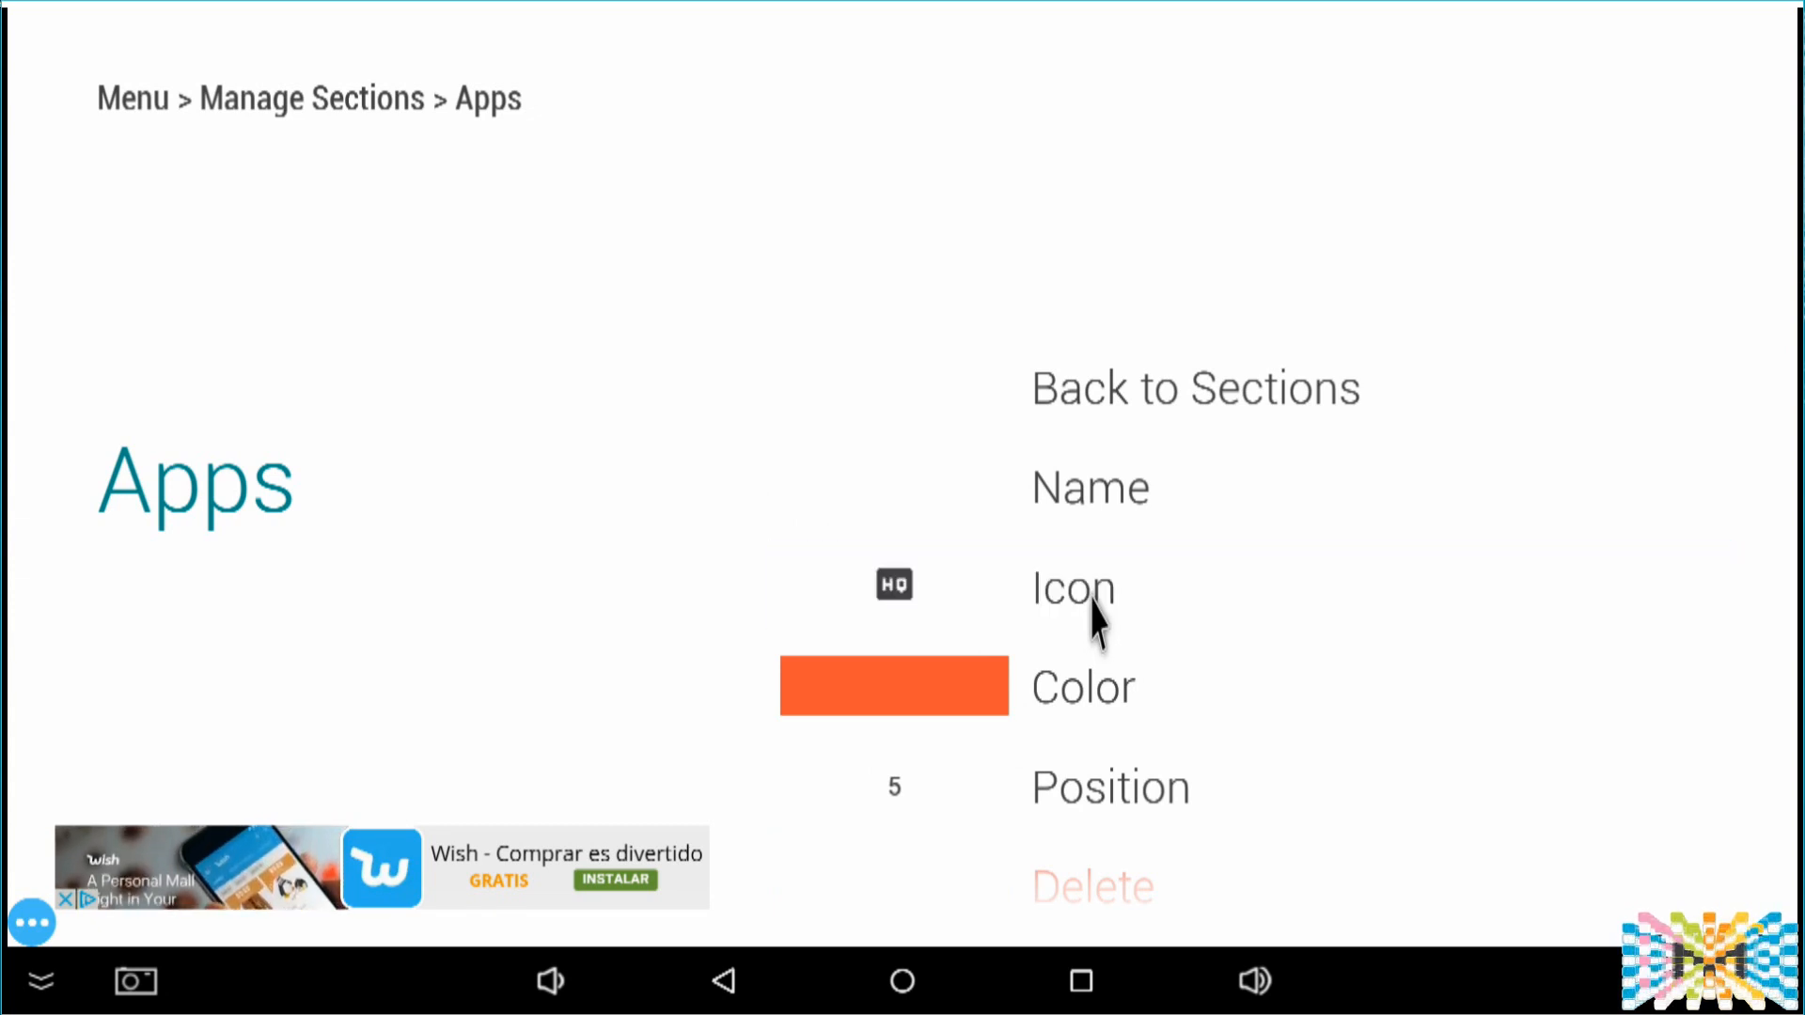
scroll(down, 3)
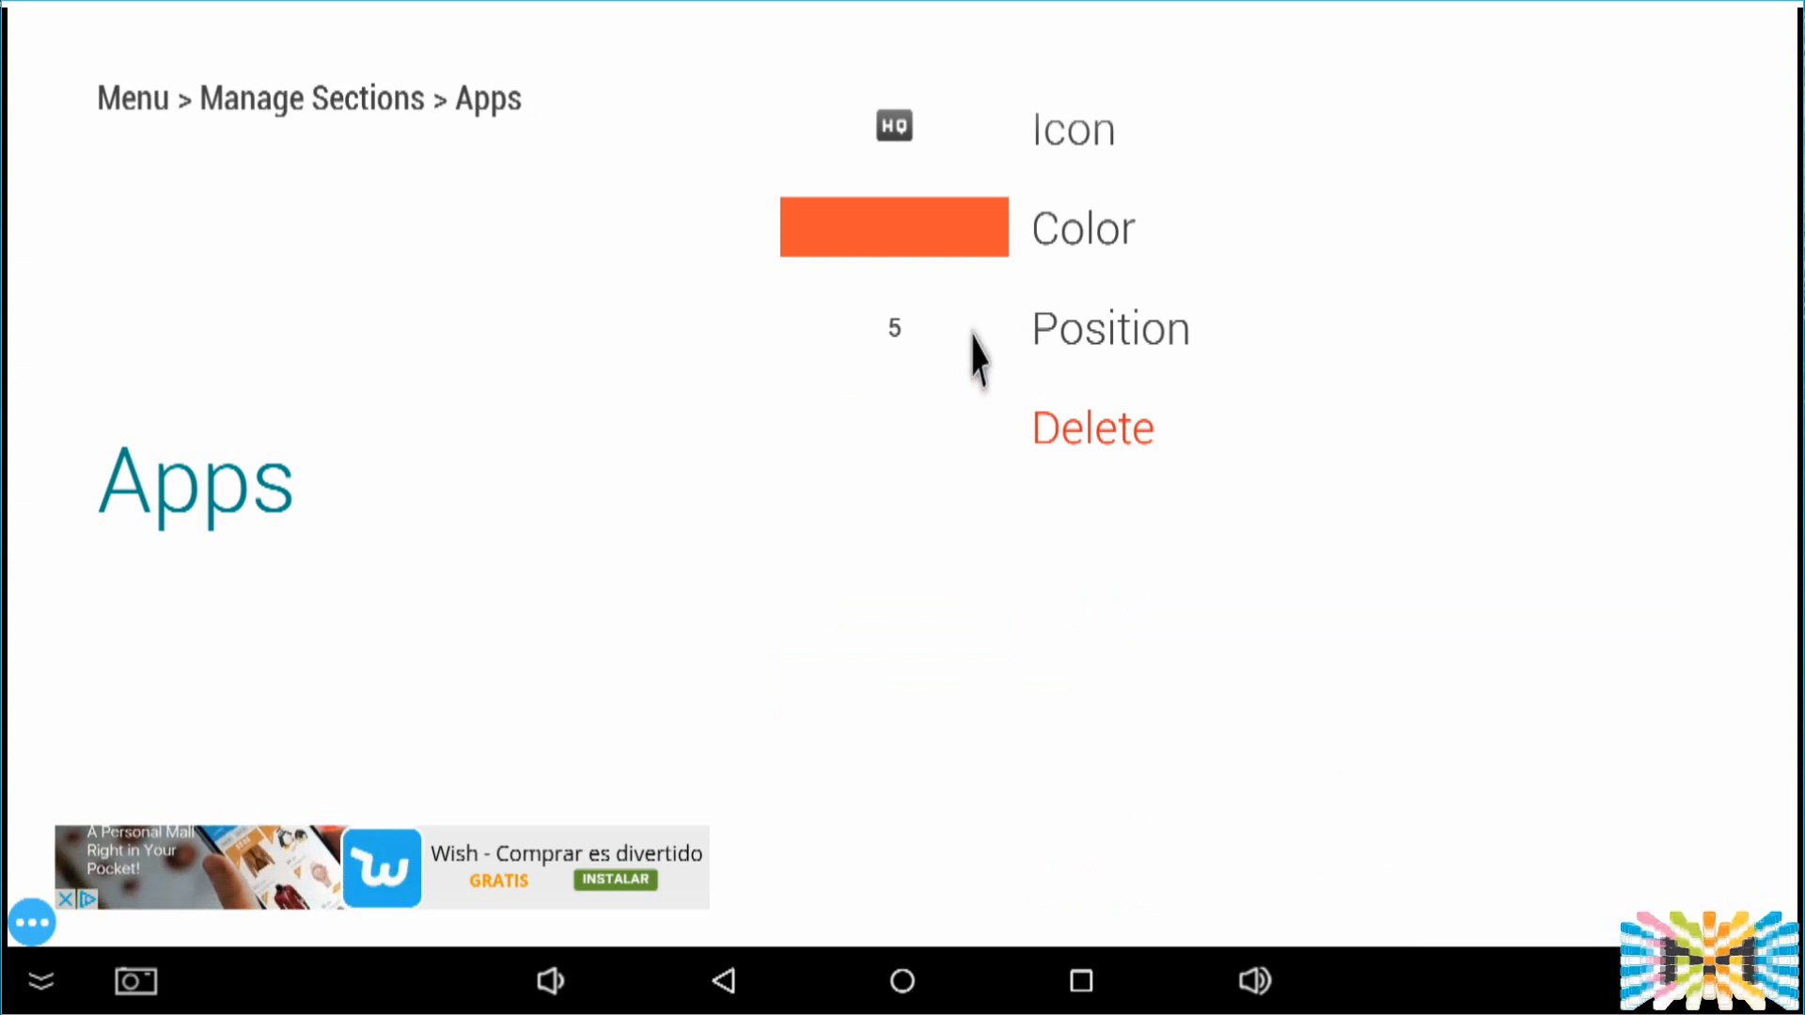
click(895, 327)
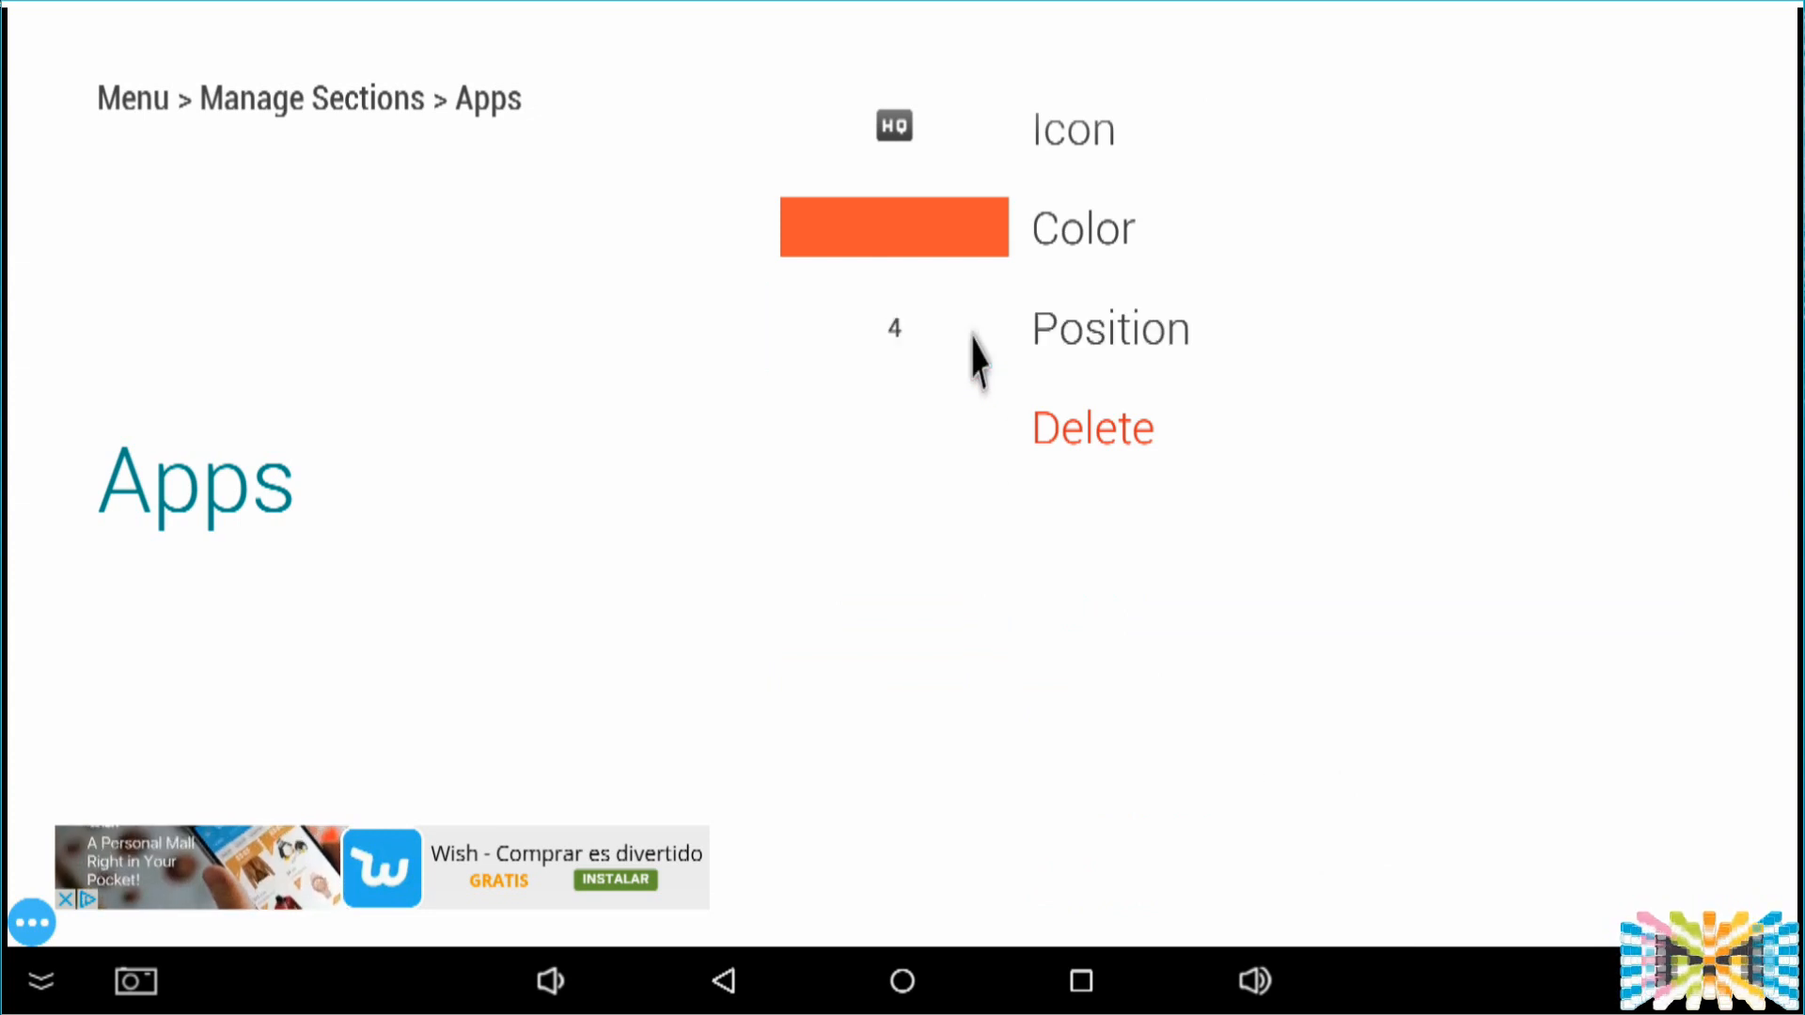
click(895, 329)
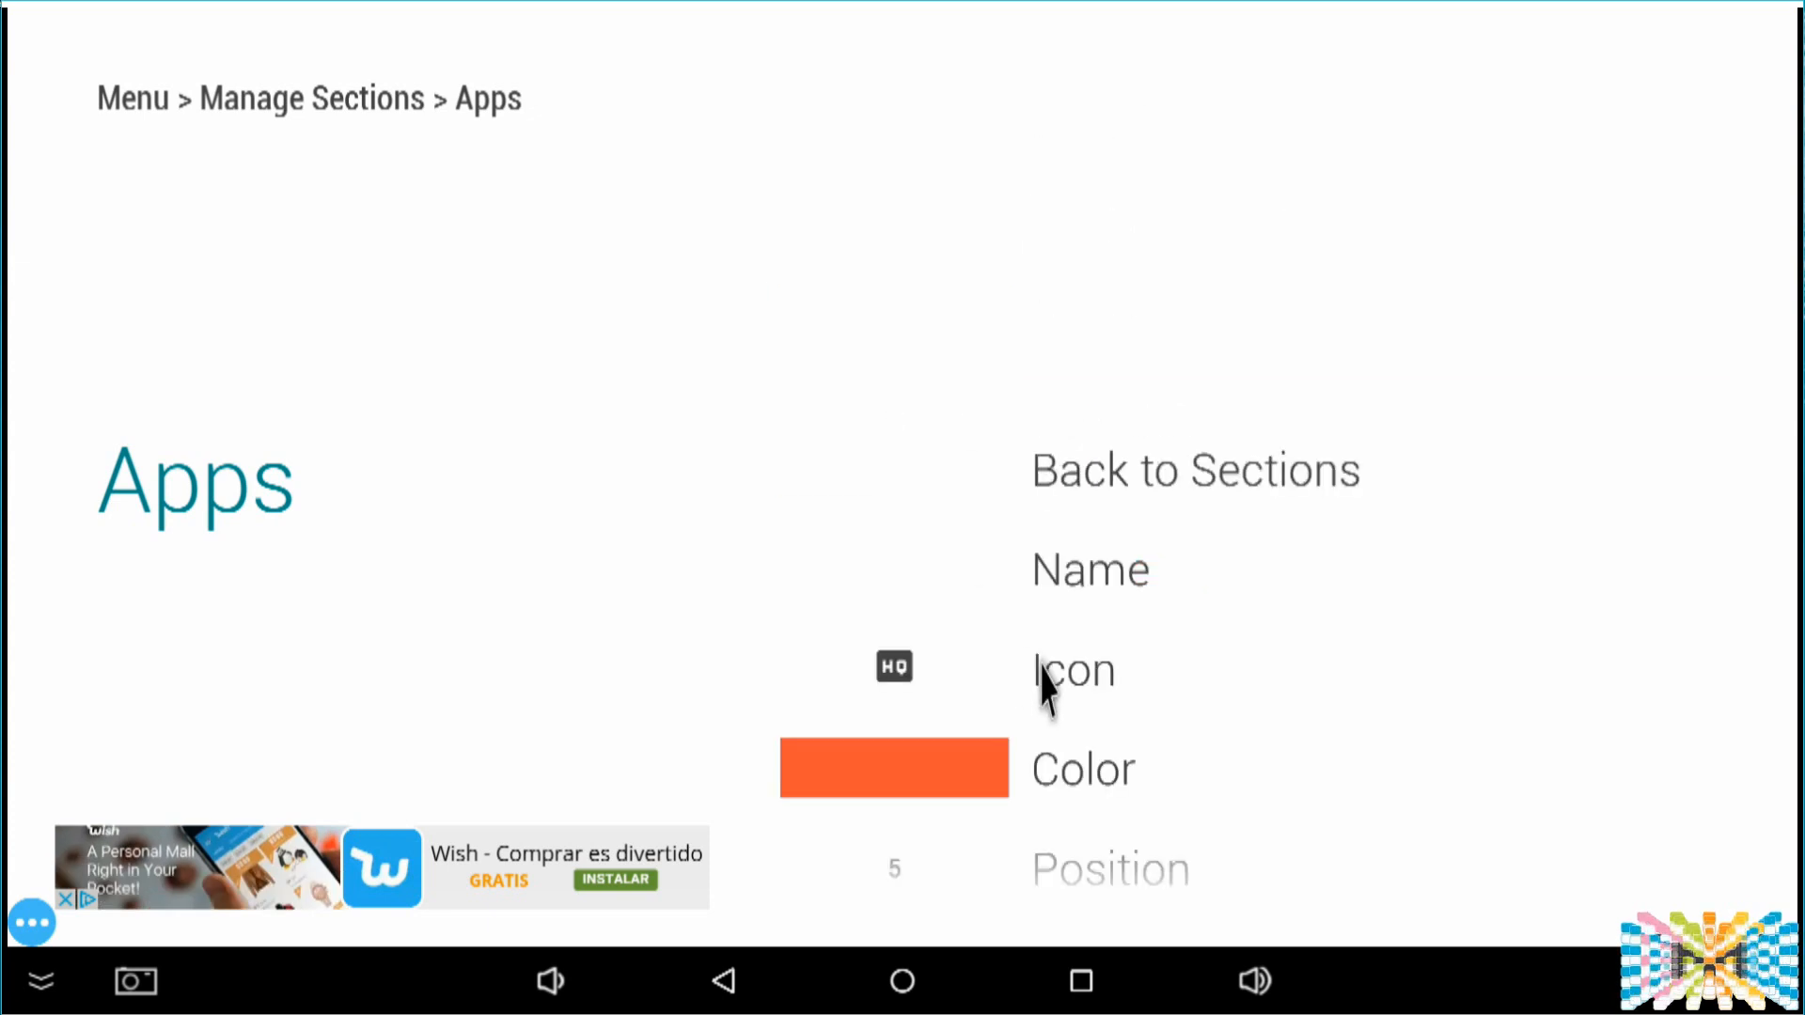
mouse_move(782, 447)
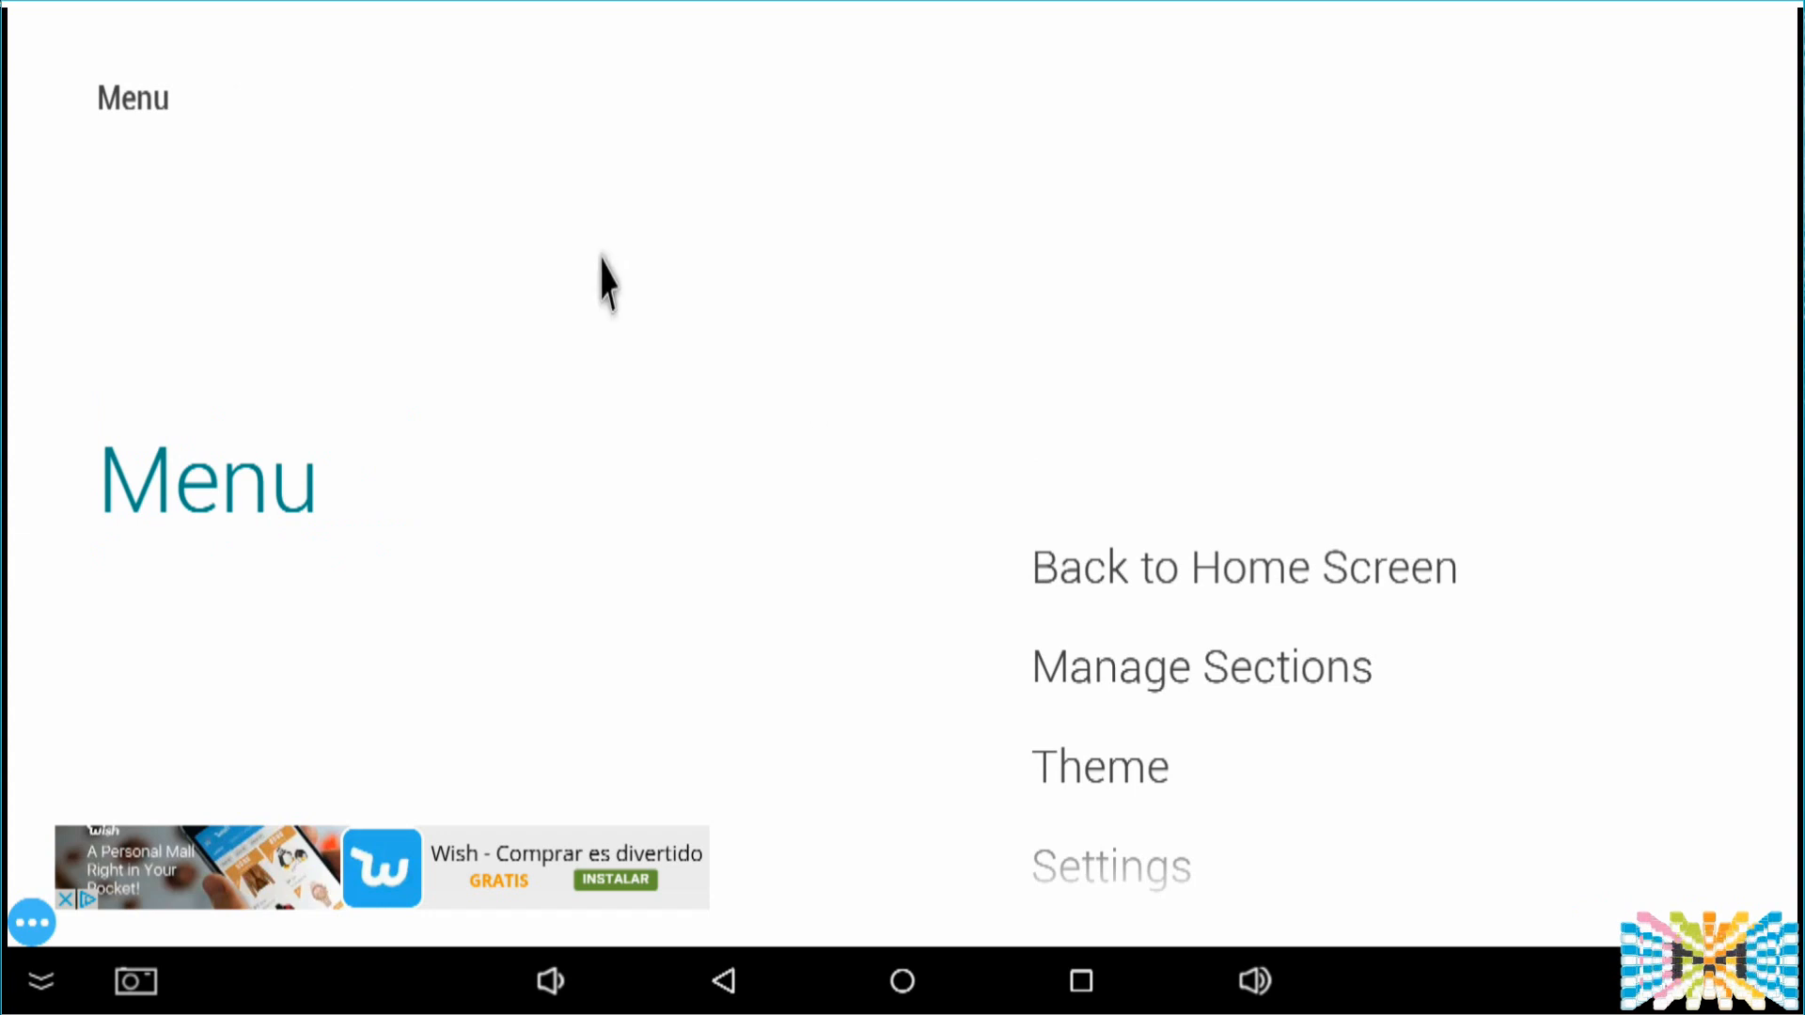
click(1245, 568)
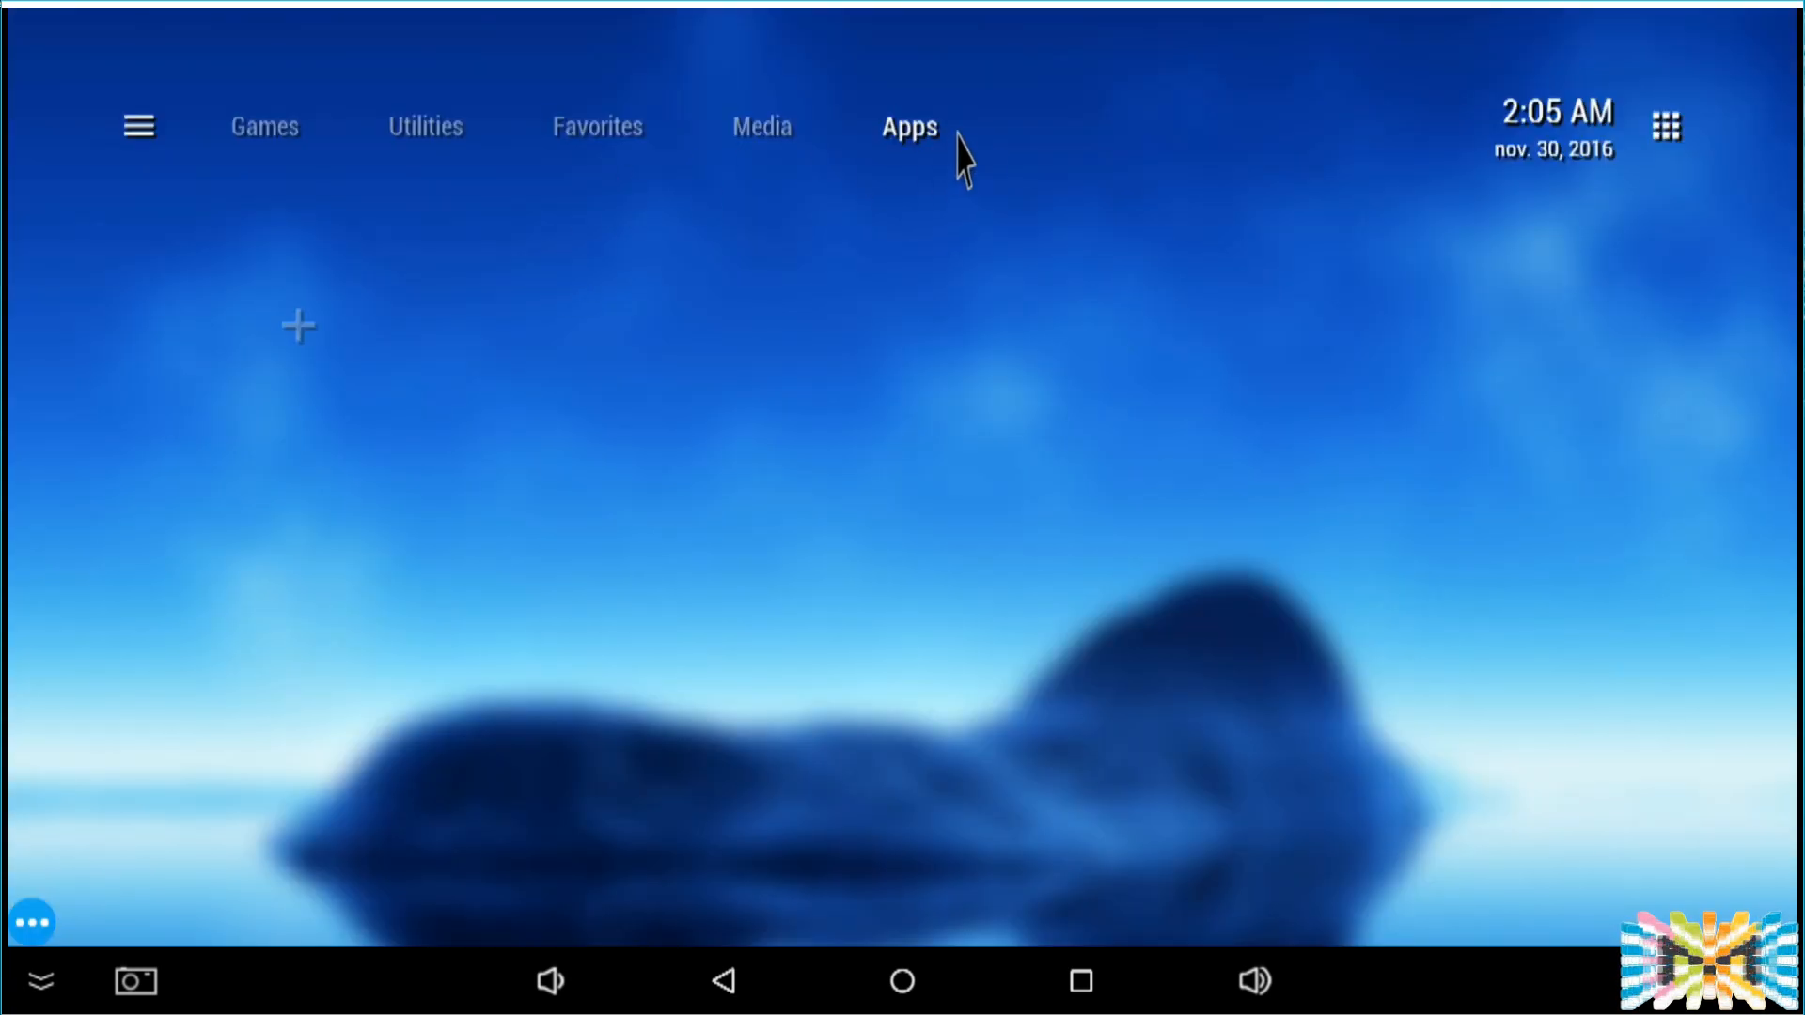
click(137, 128)
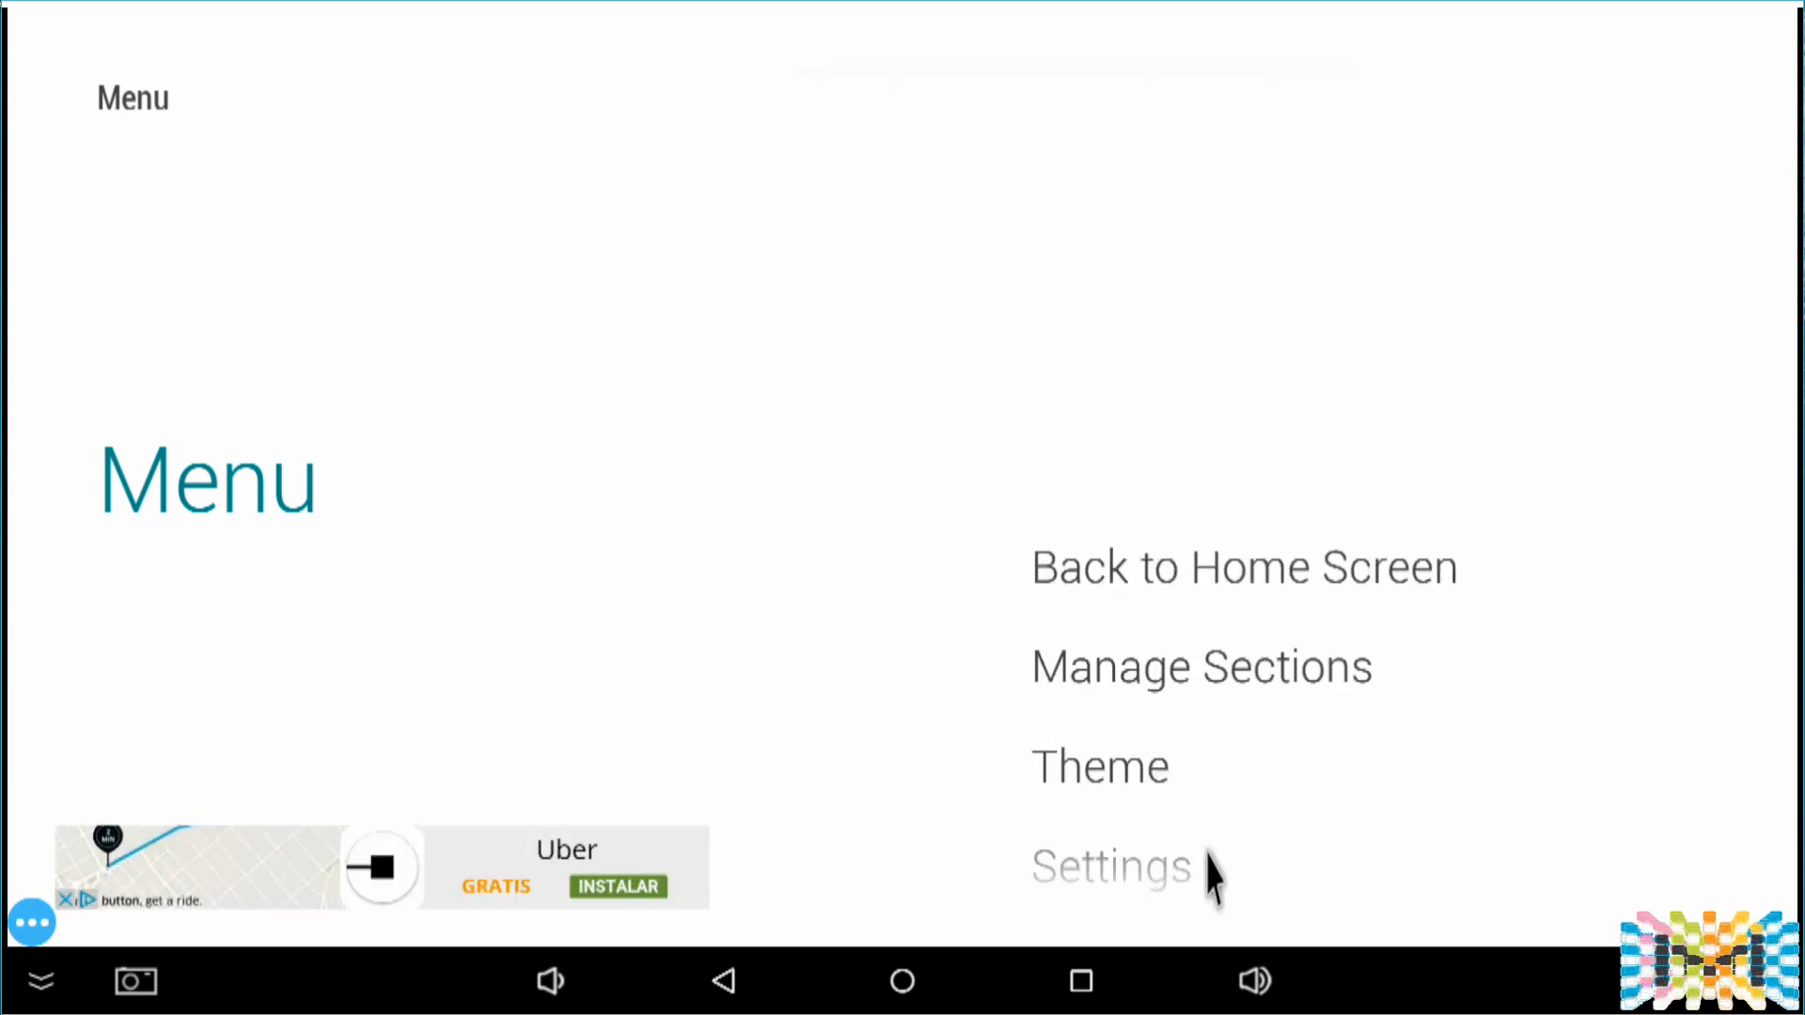
click(1100, 767)
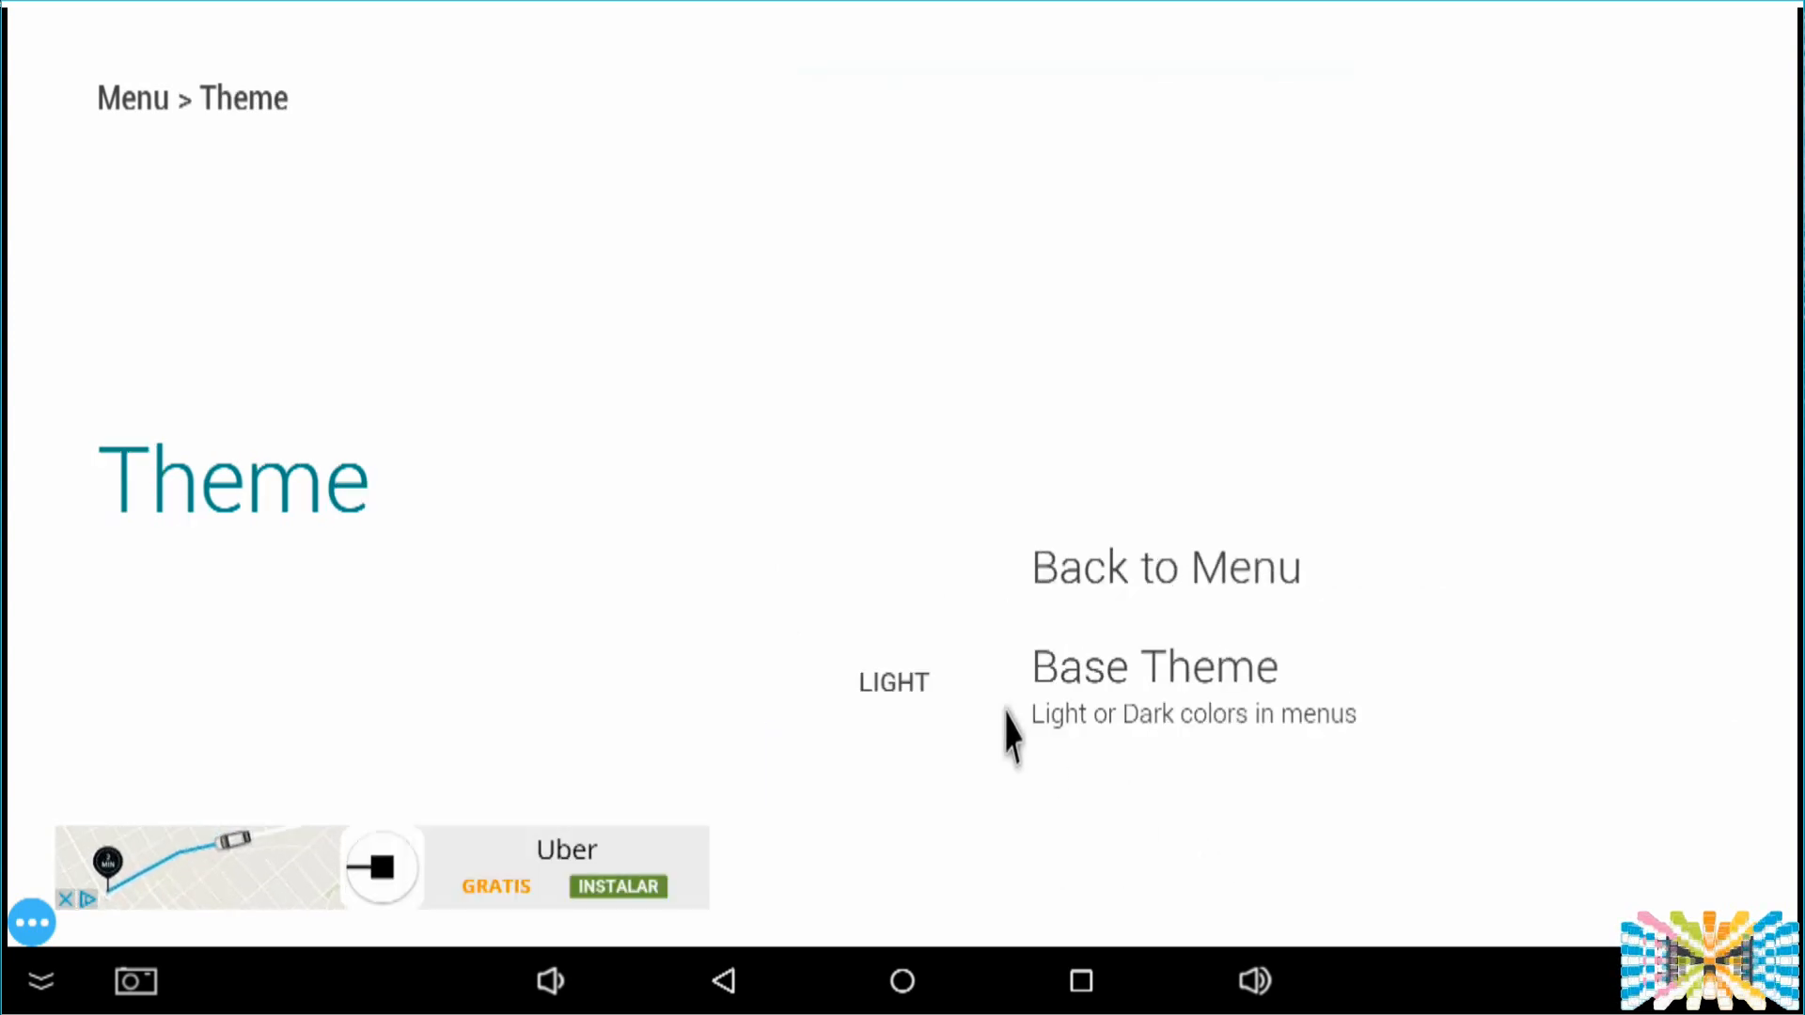
click(1166, 568)
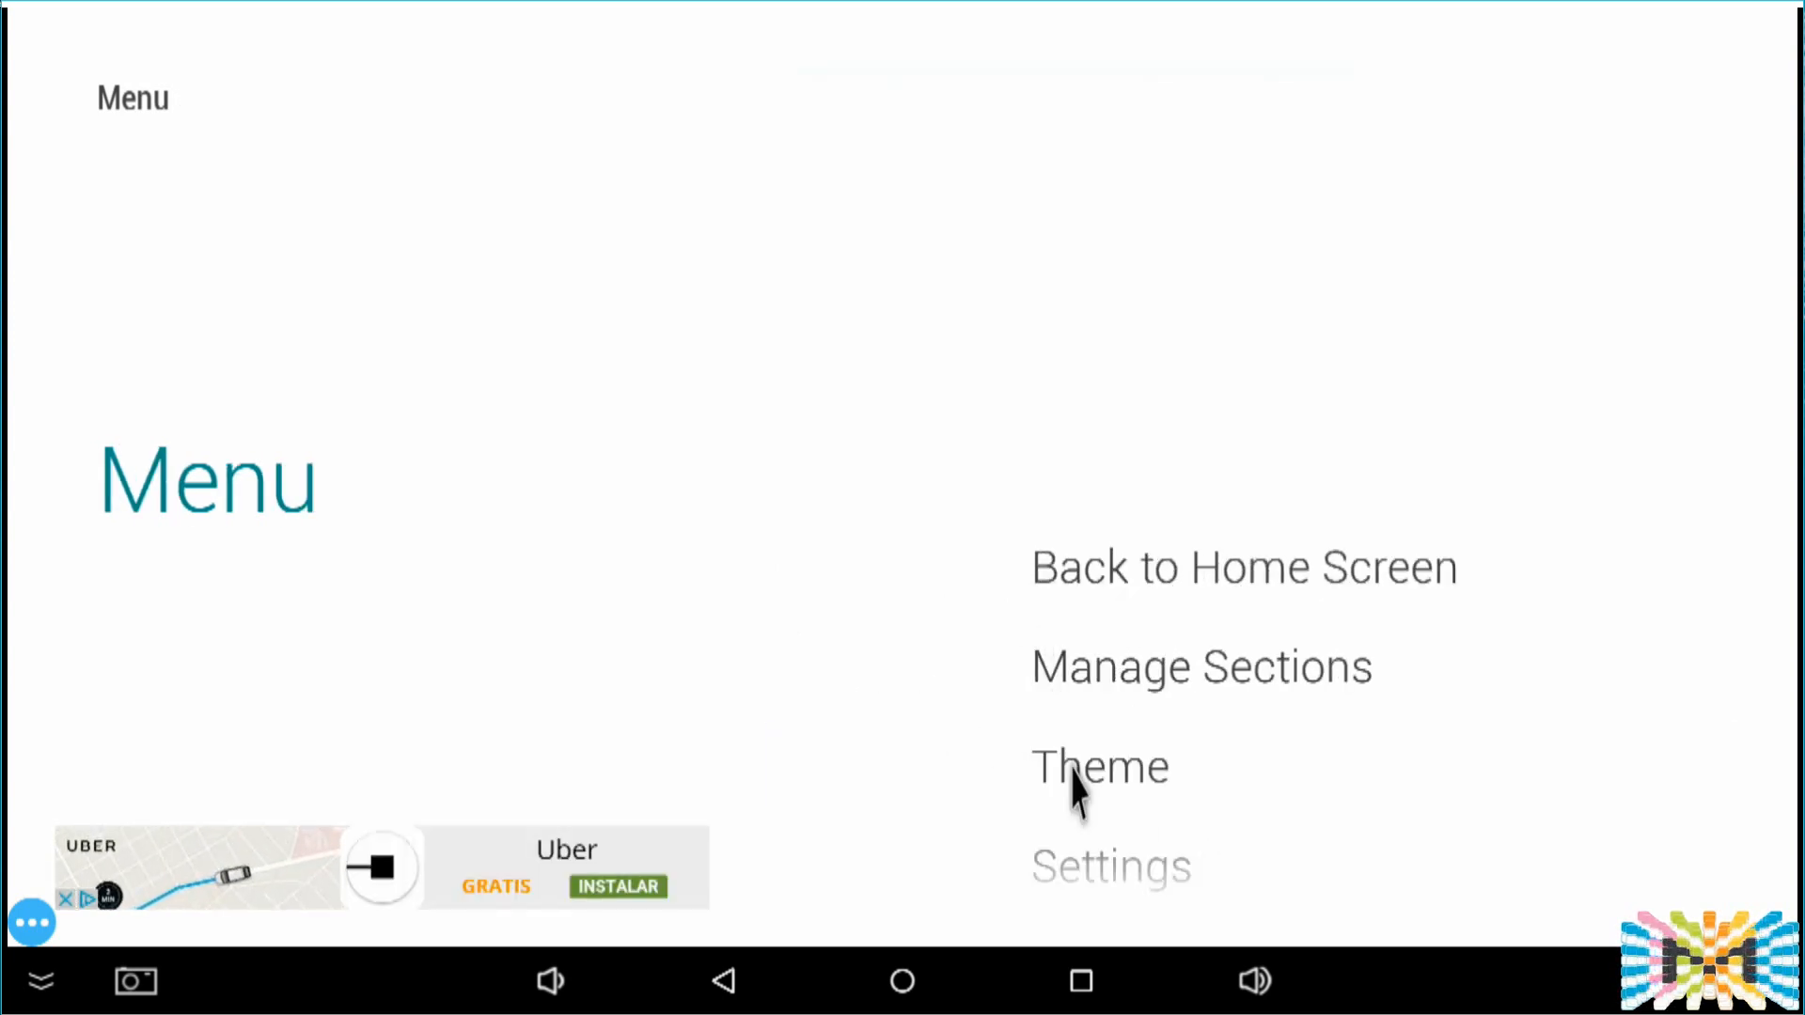
click(1100, 767)
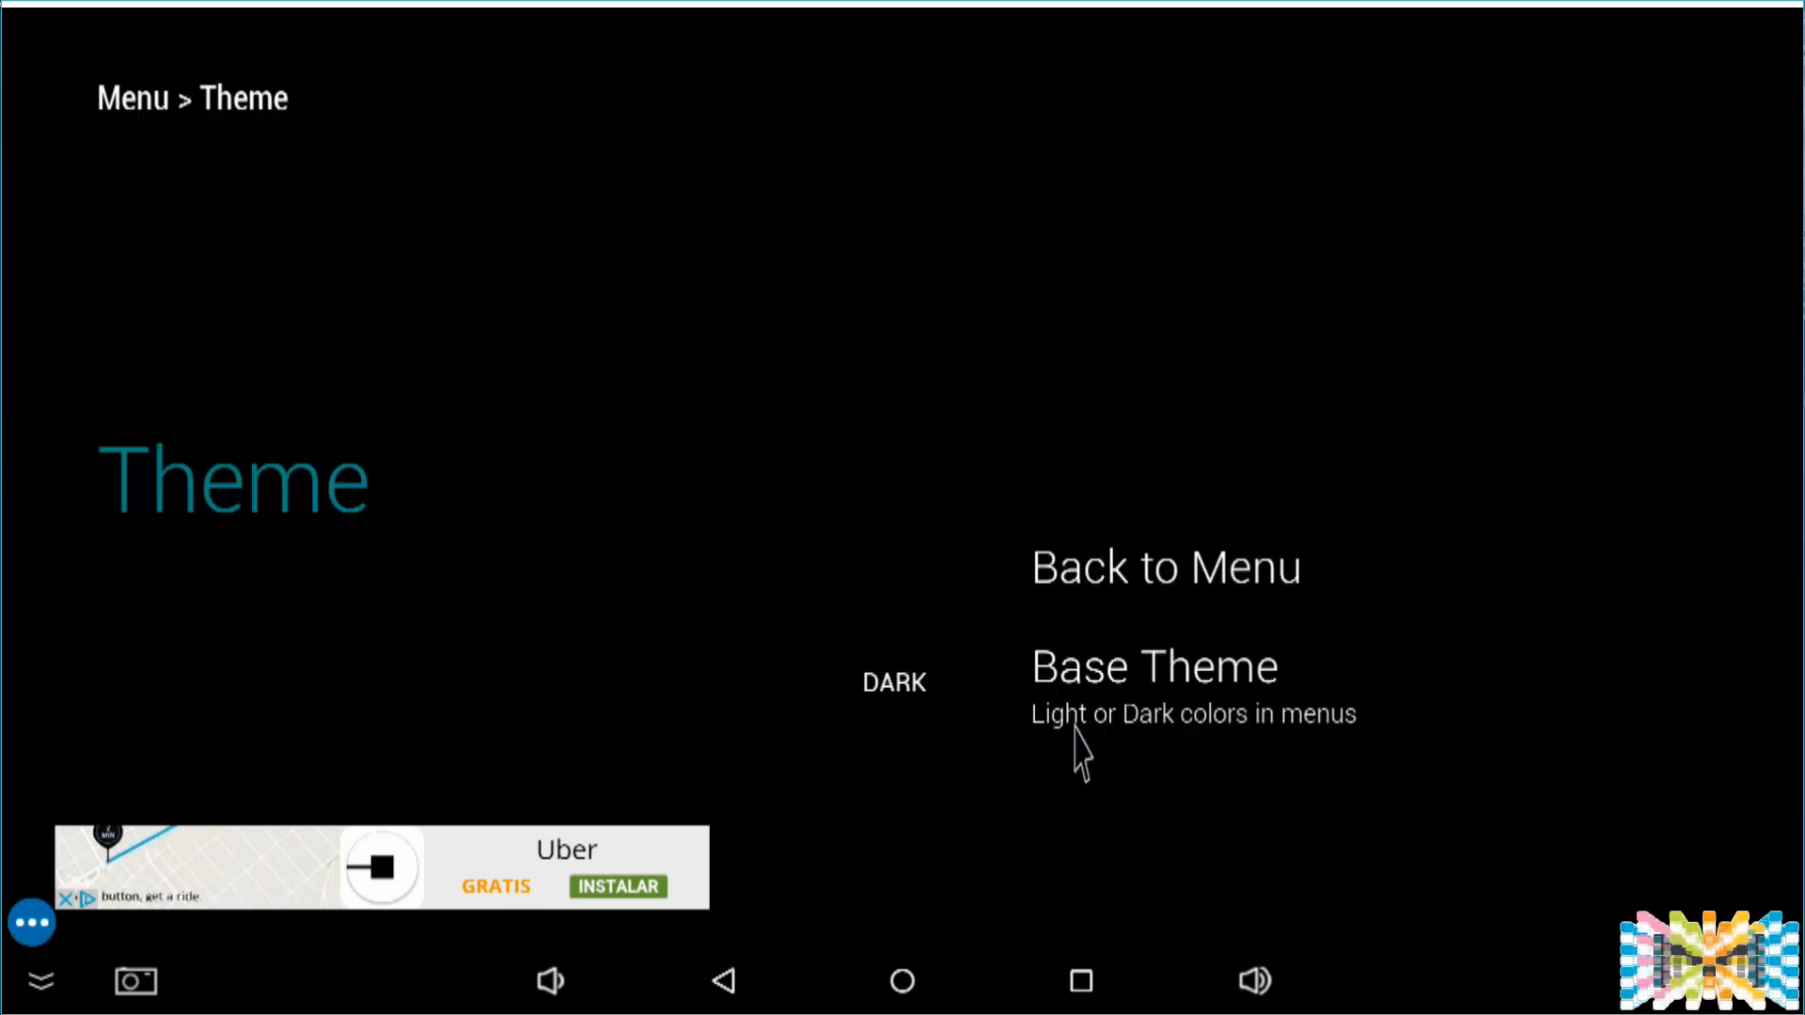
click(1154, 666)
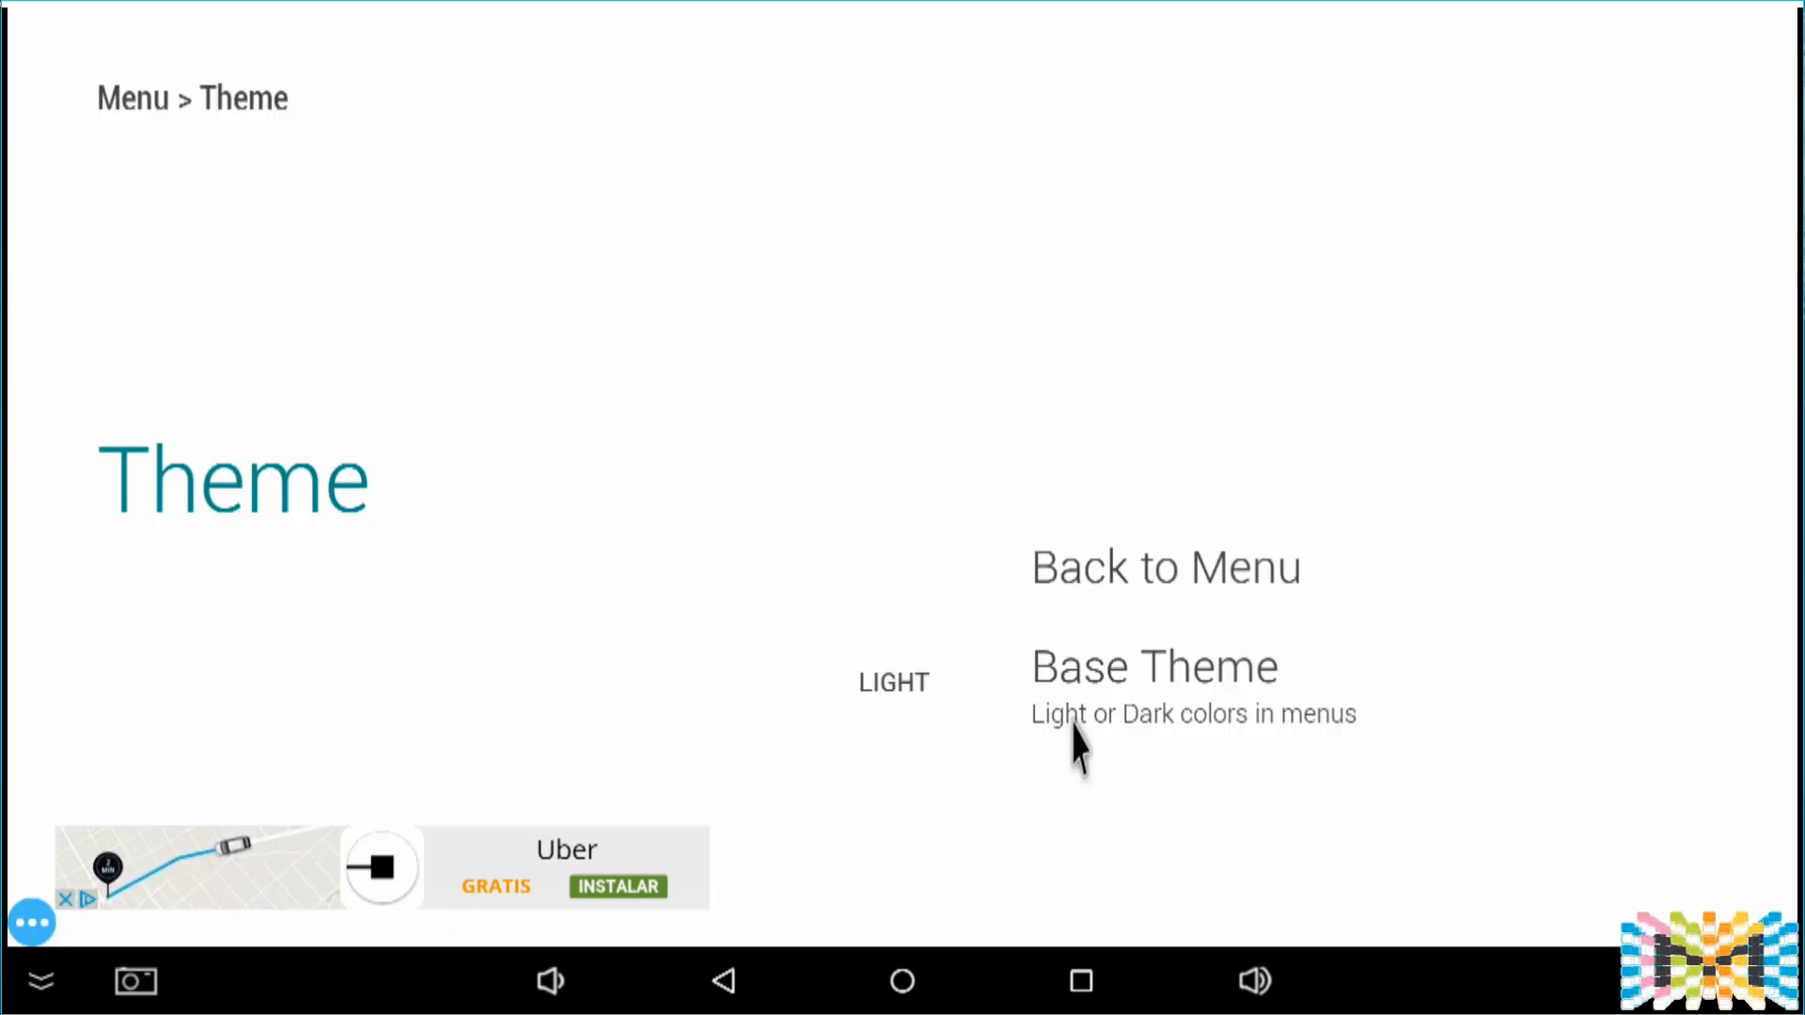
click(1165, 568)
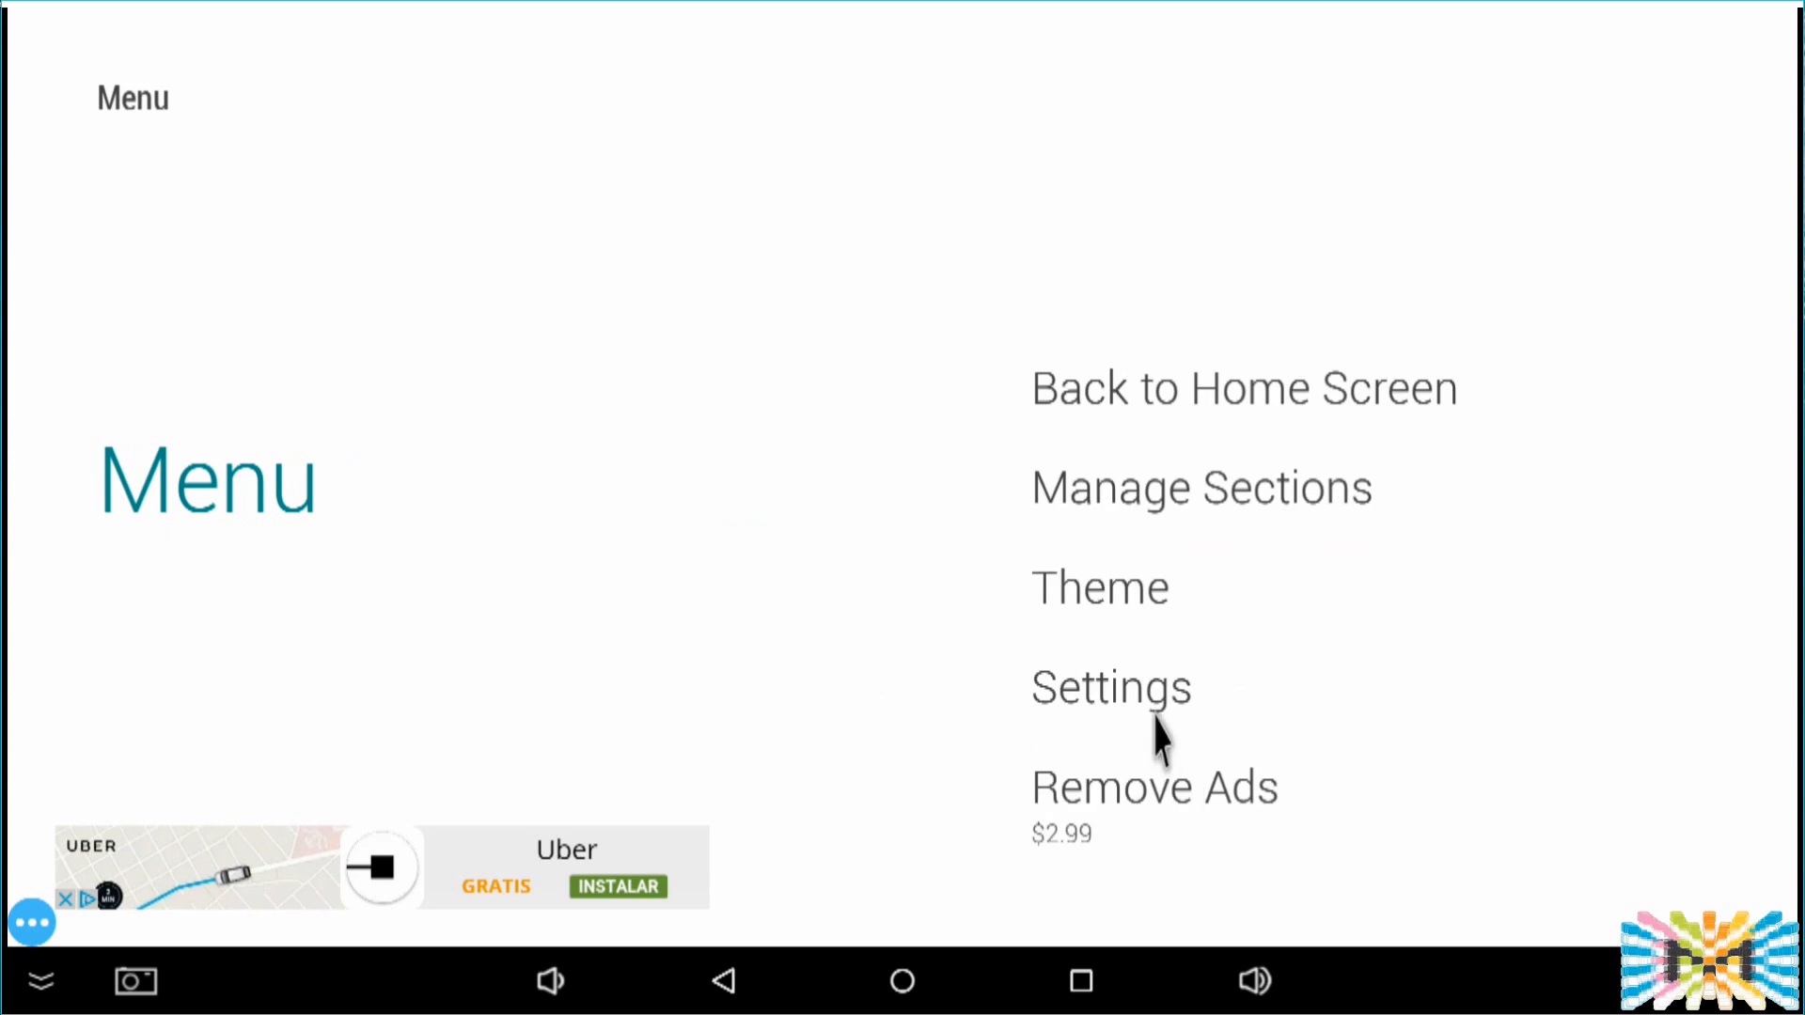
Step: In launcher Settings, turn on Application Wallpaper and cancel out of the wallpaper chooser
click(1111, 688)
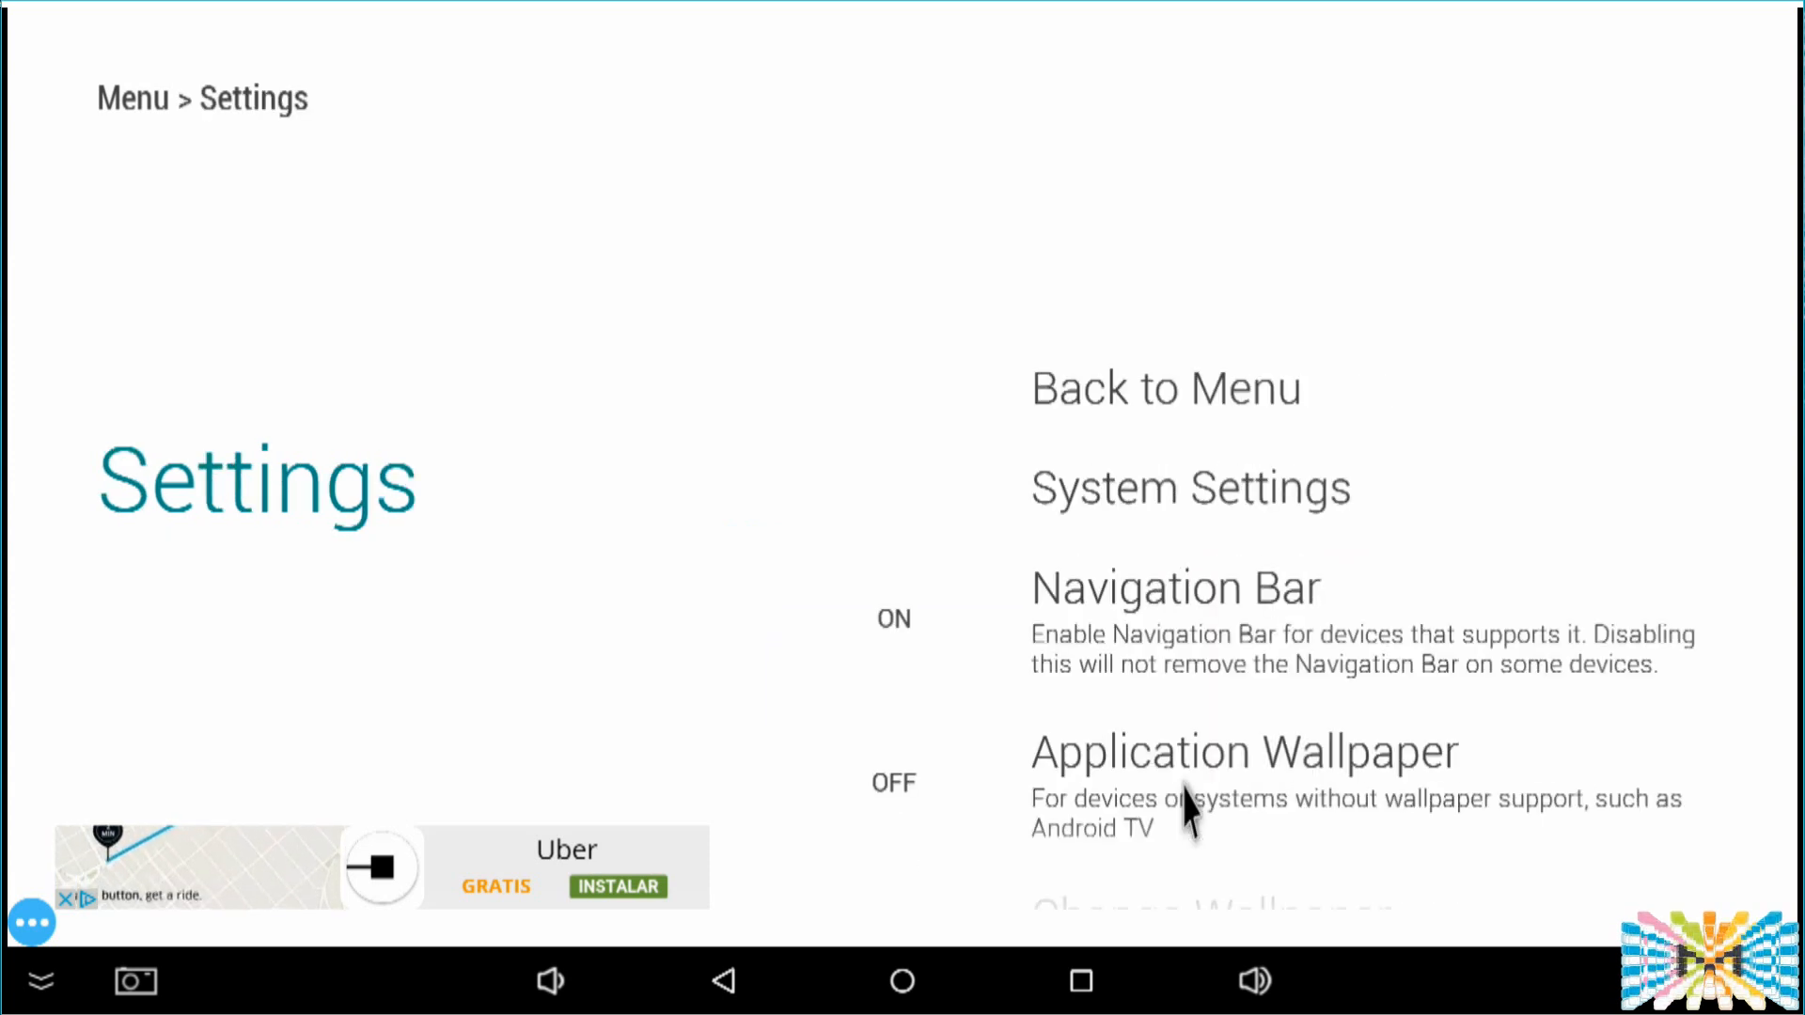
scroll(down, 3)
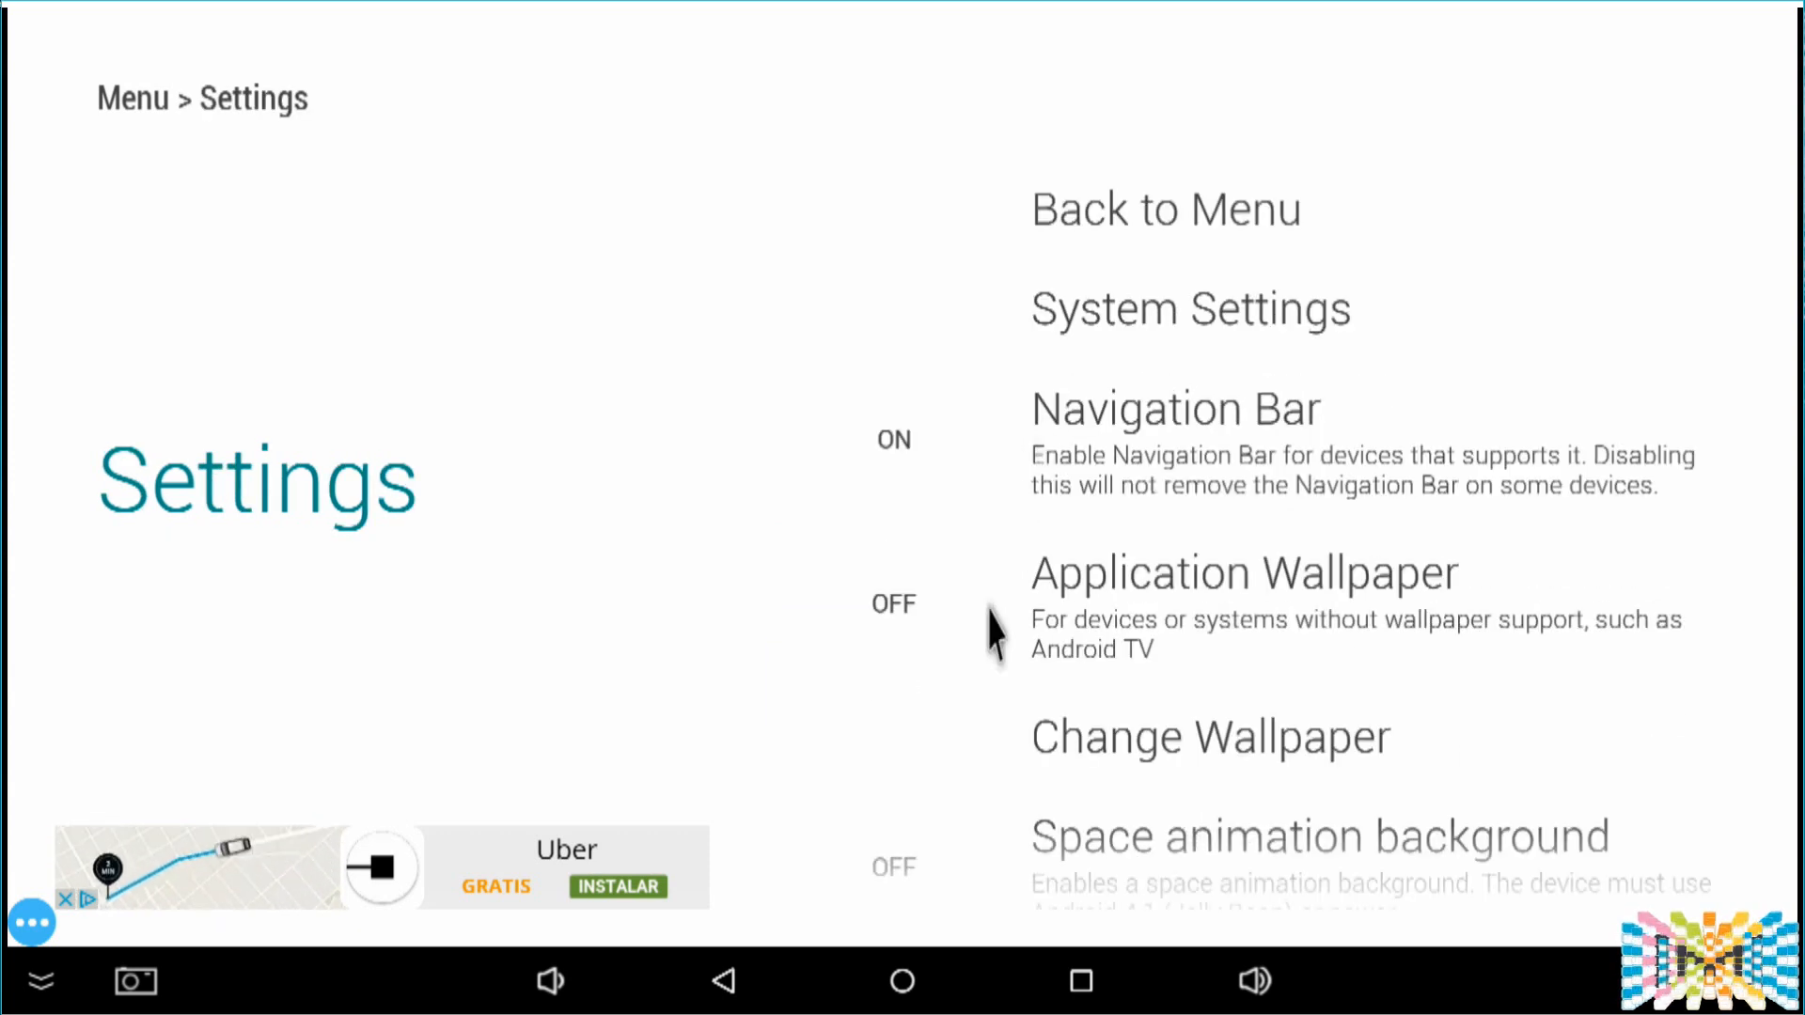
click(895, 603)
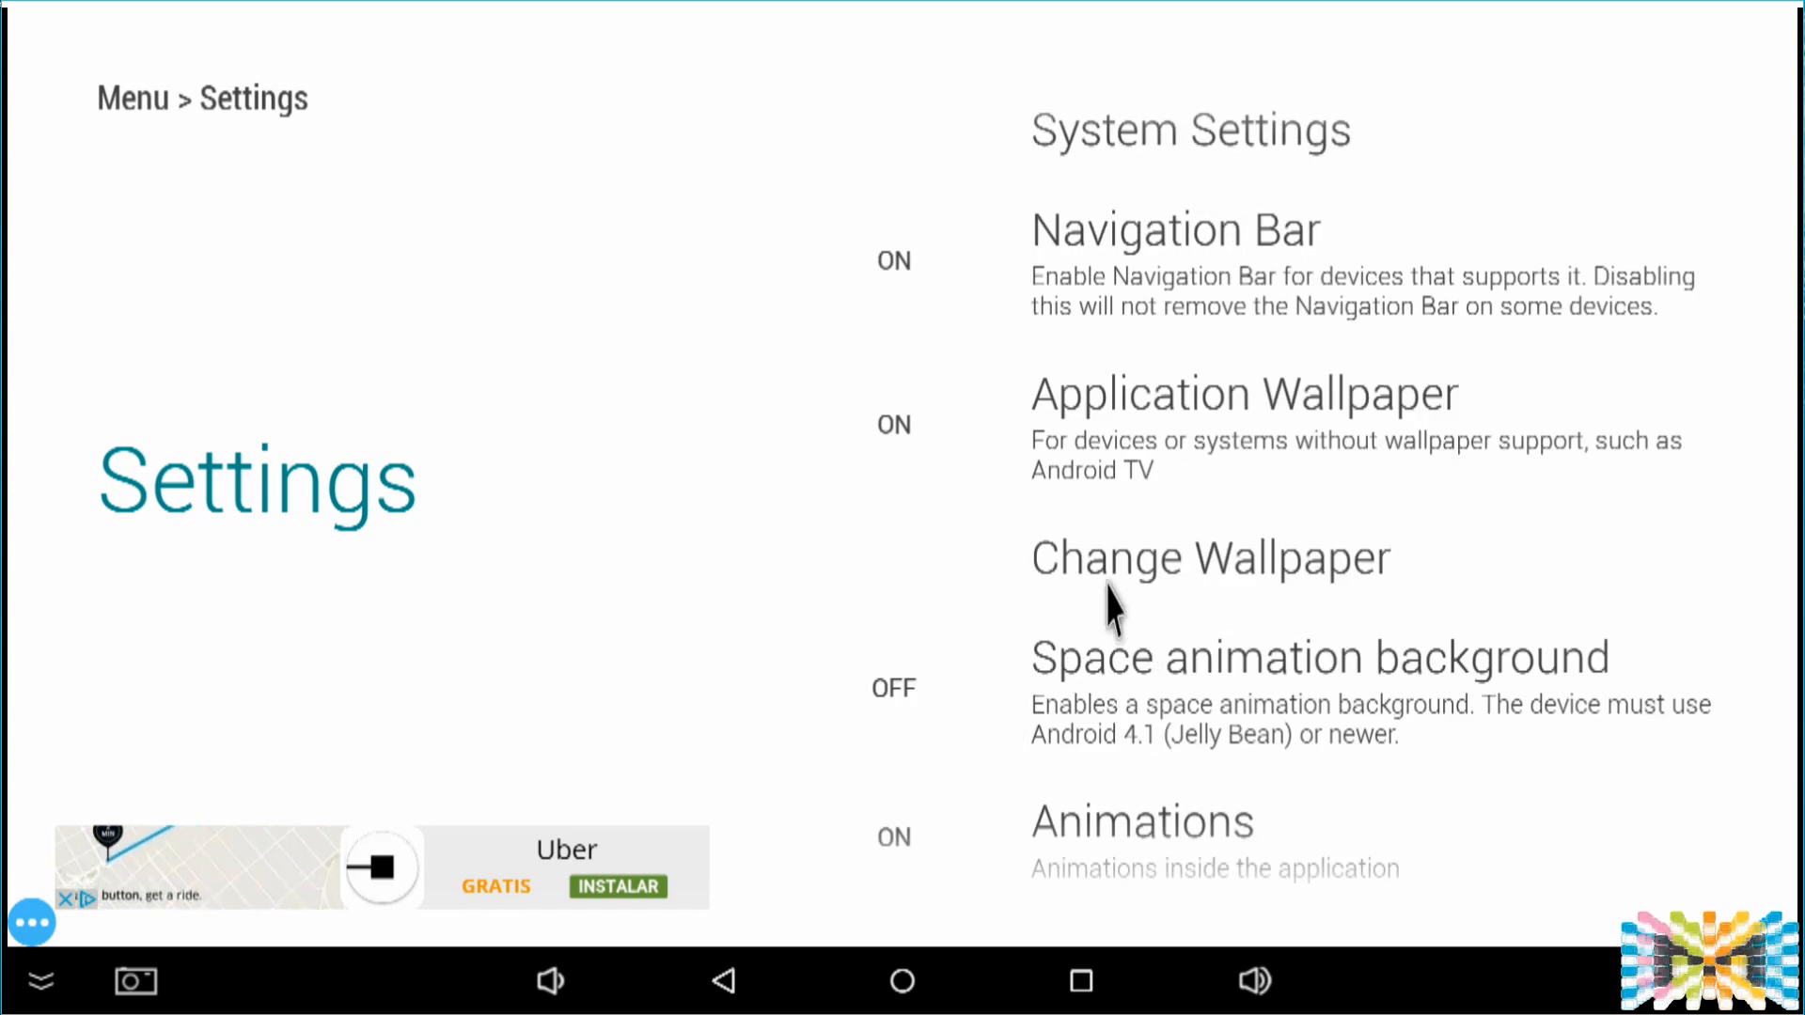
click(1211, 556)
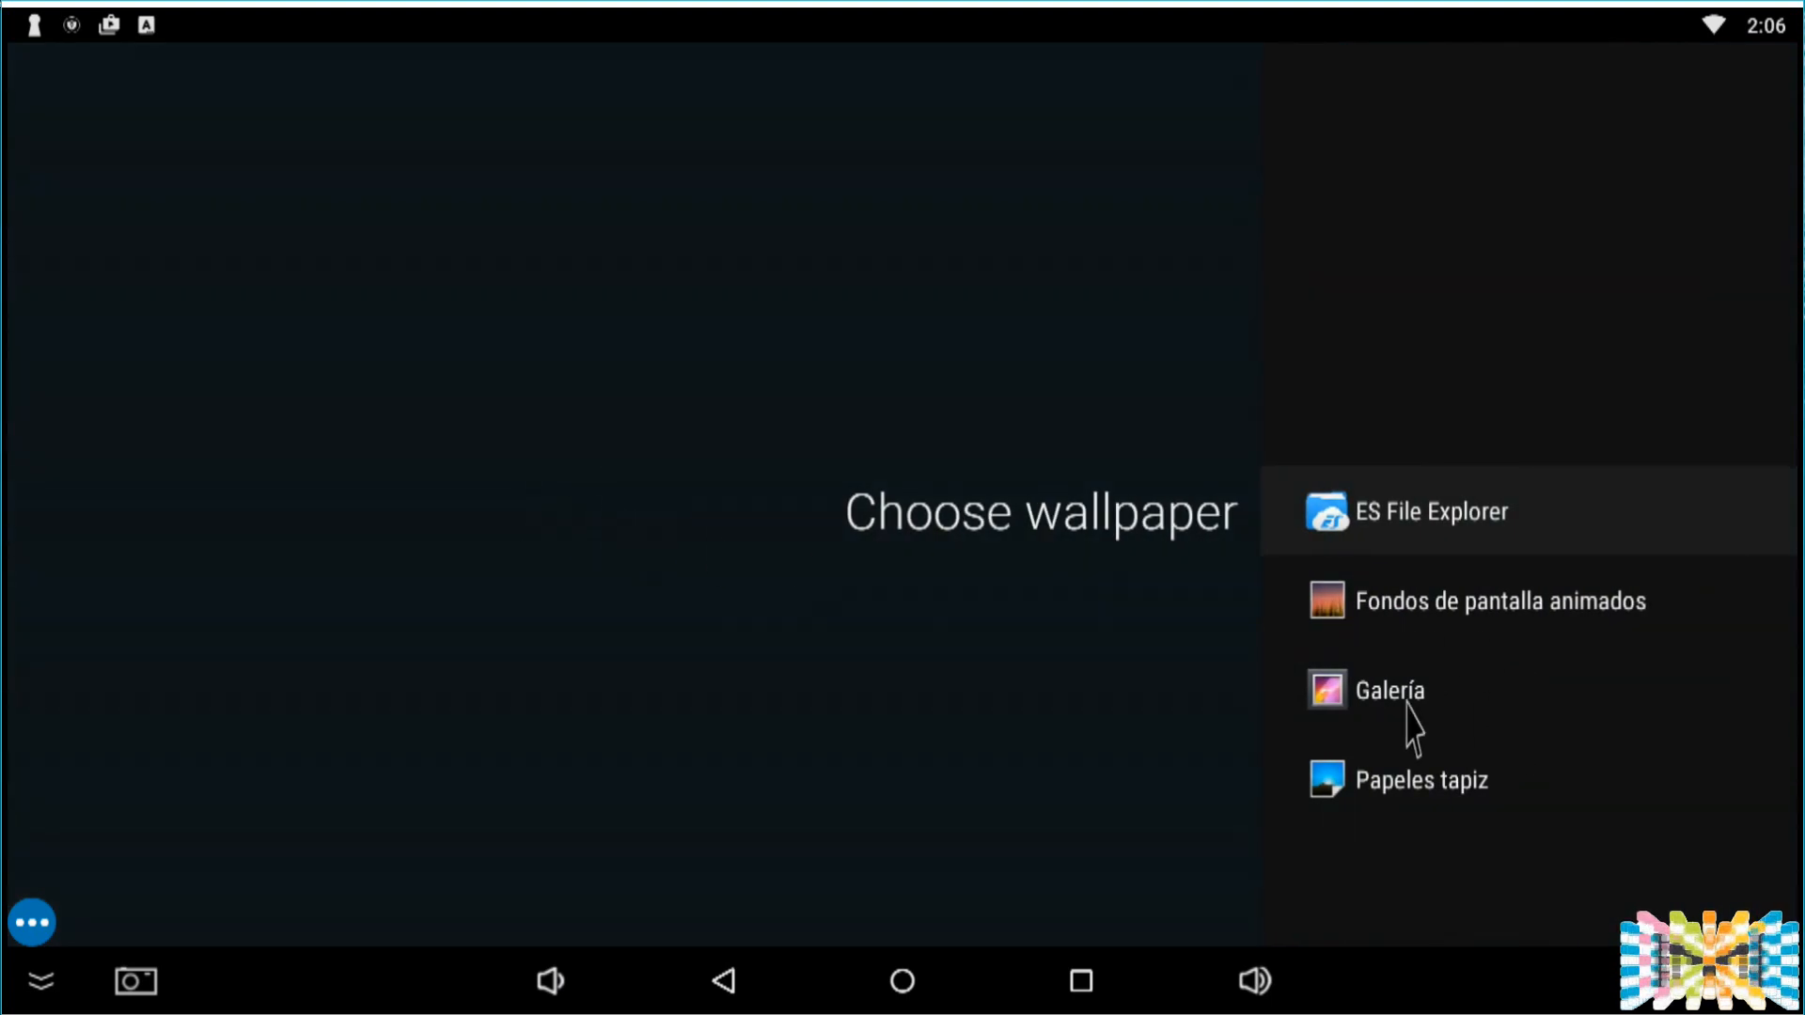
click(1389, 691)
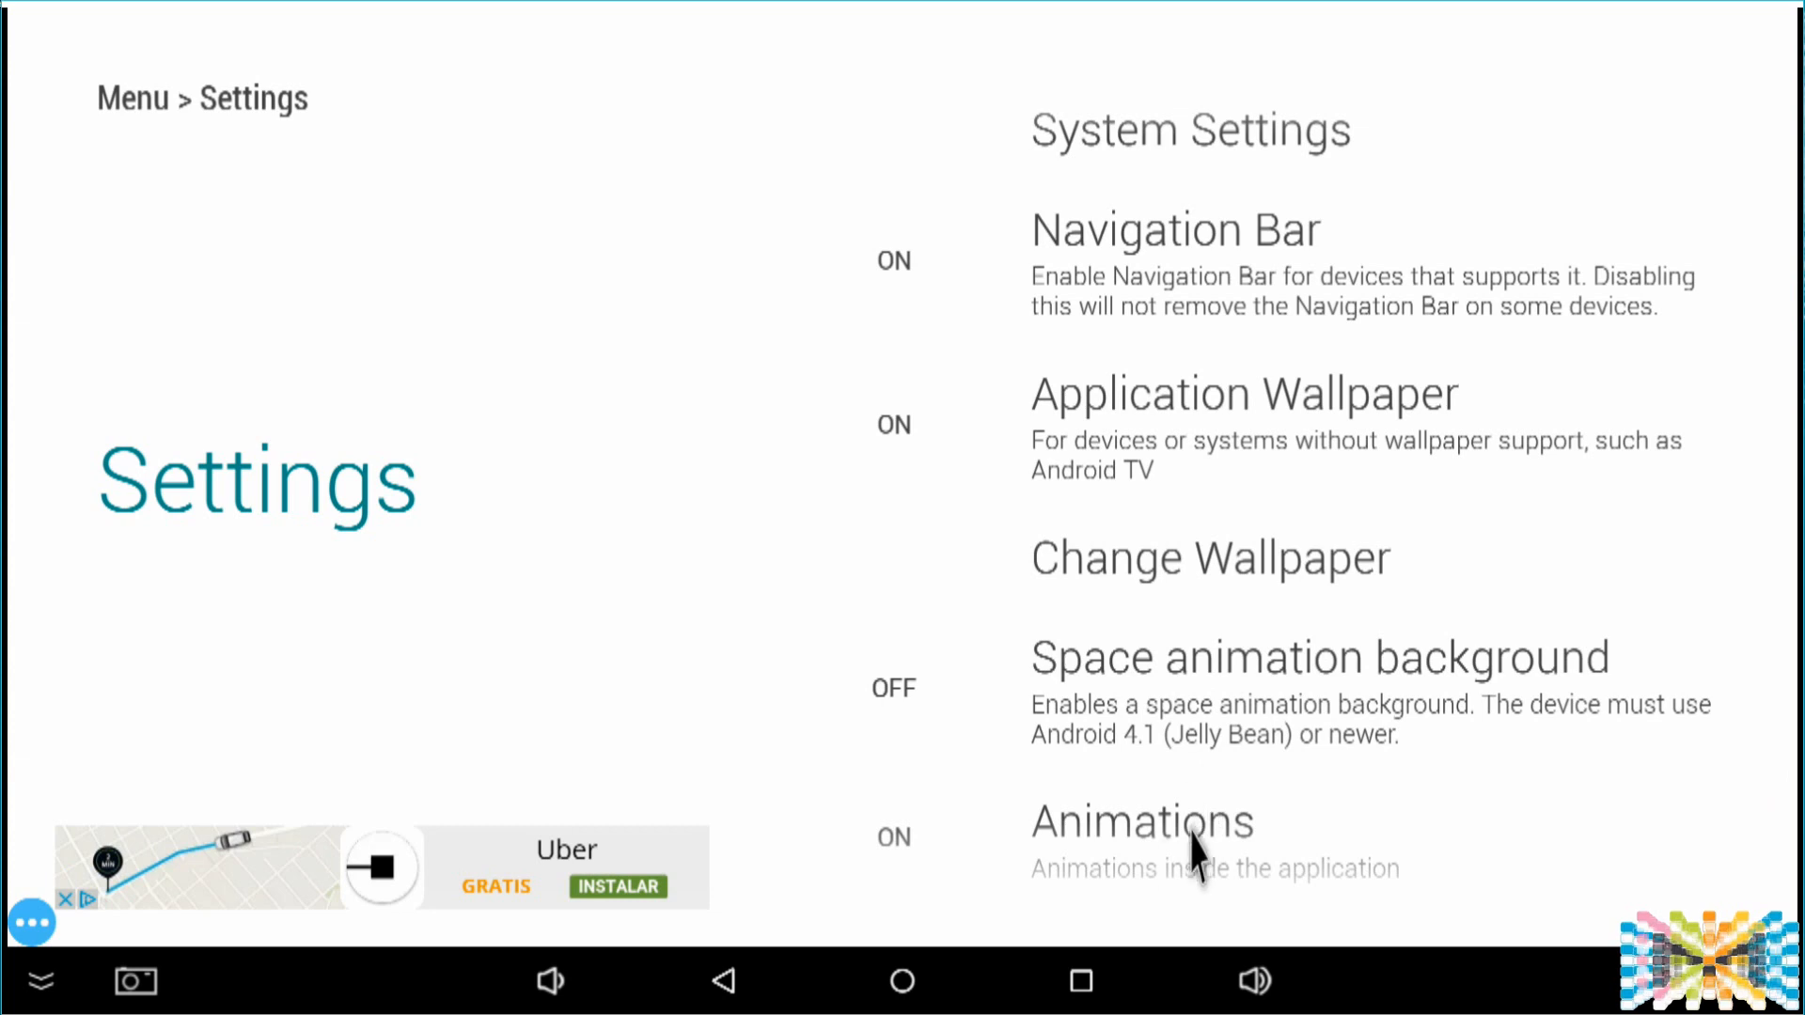
Step: Scroll further down the settings to the Section Icons and Lock Home Screen options
scroll(down, 3)
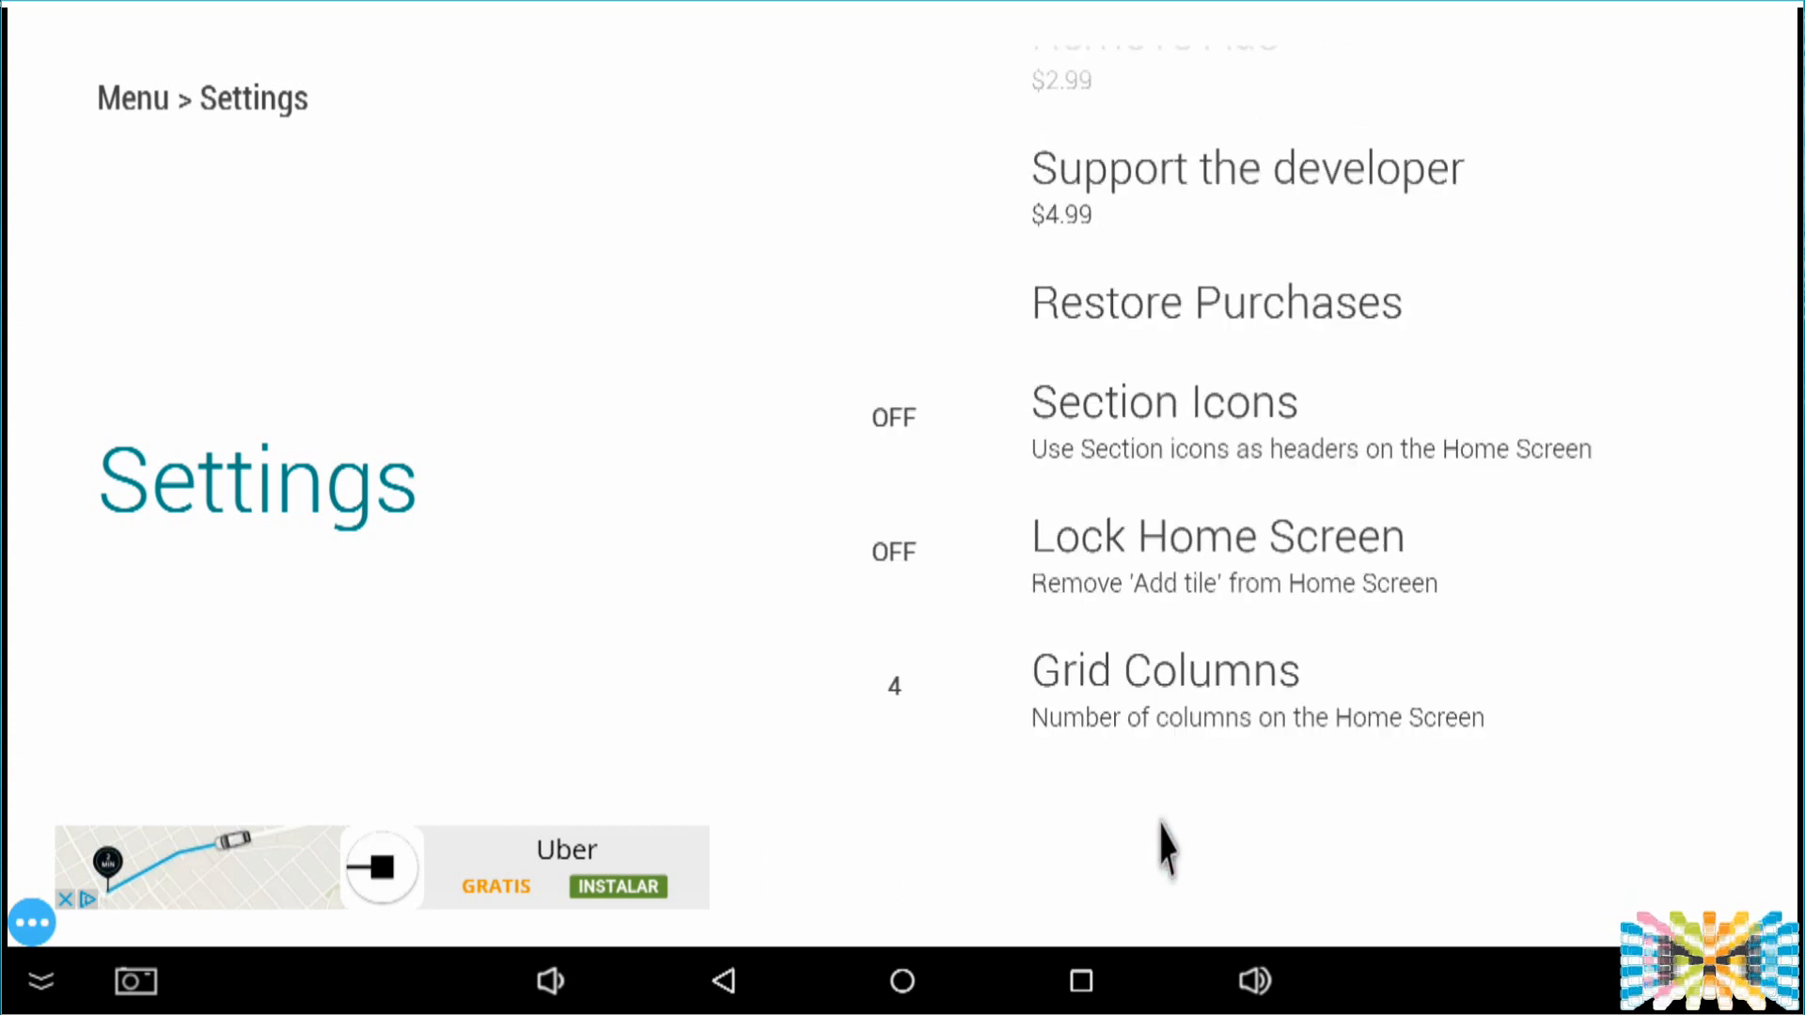
scroll(down, 3)
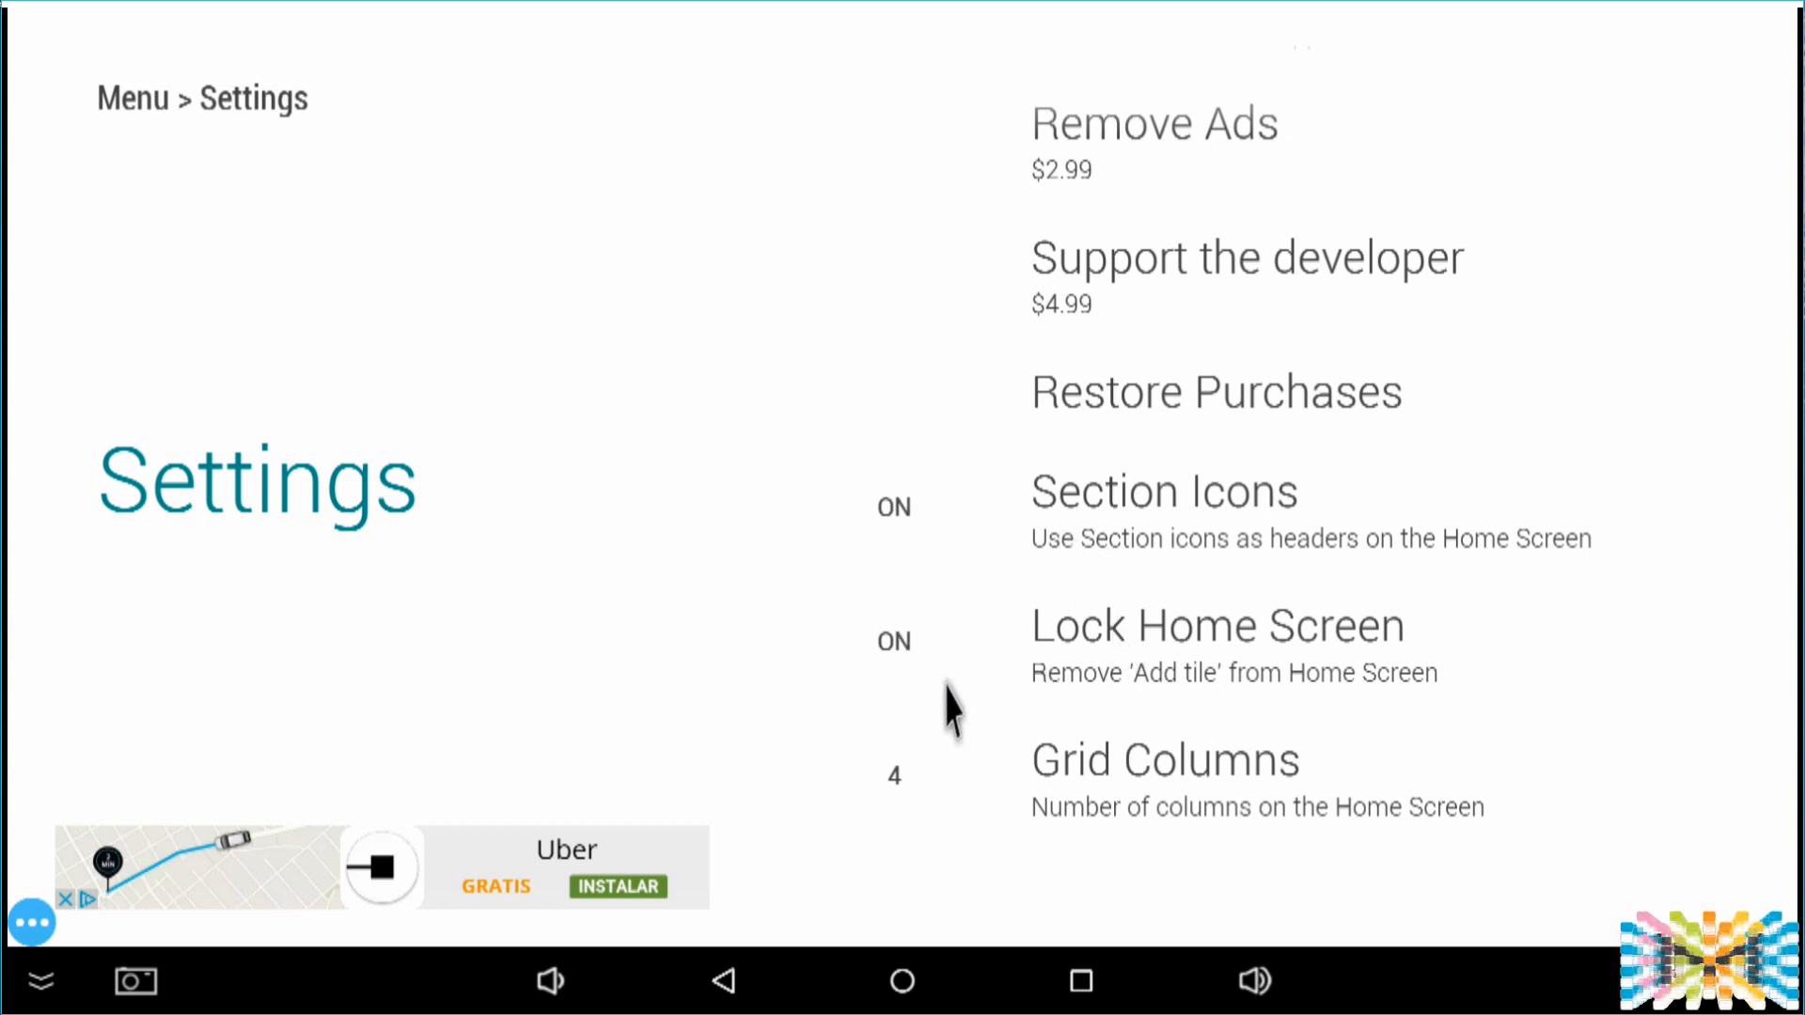
scroll(down, 3)
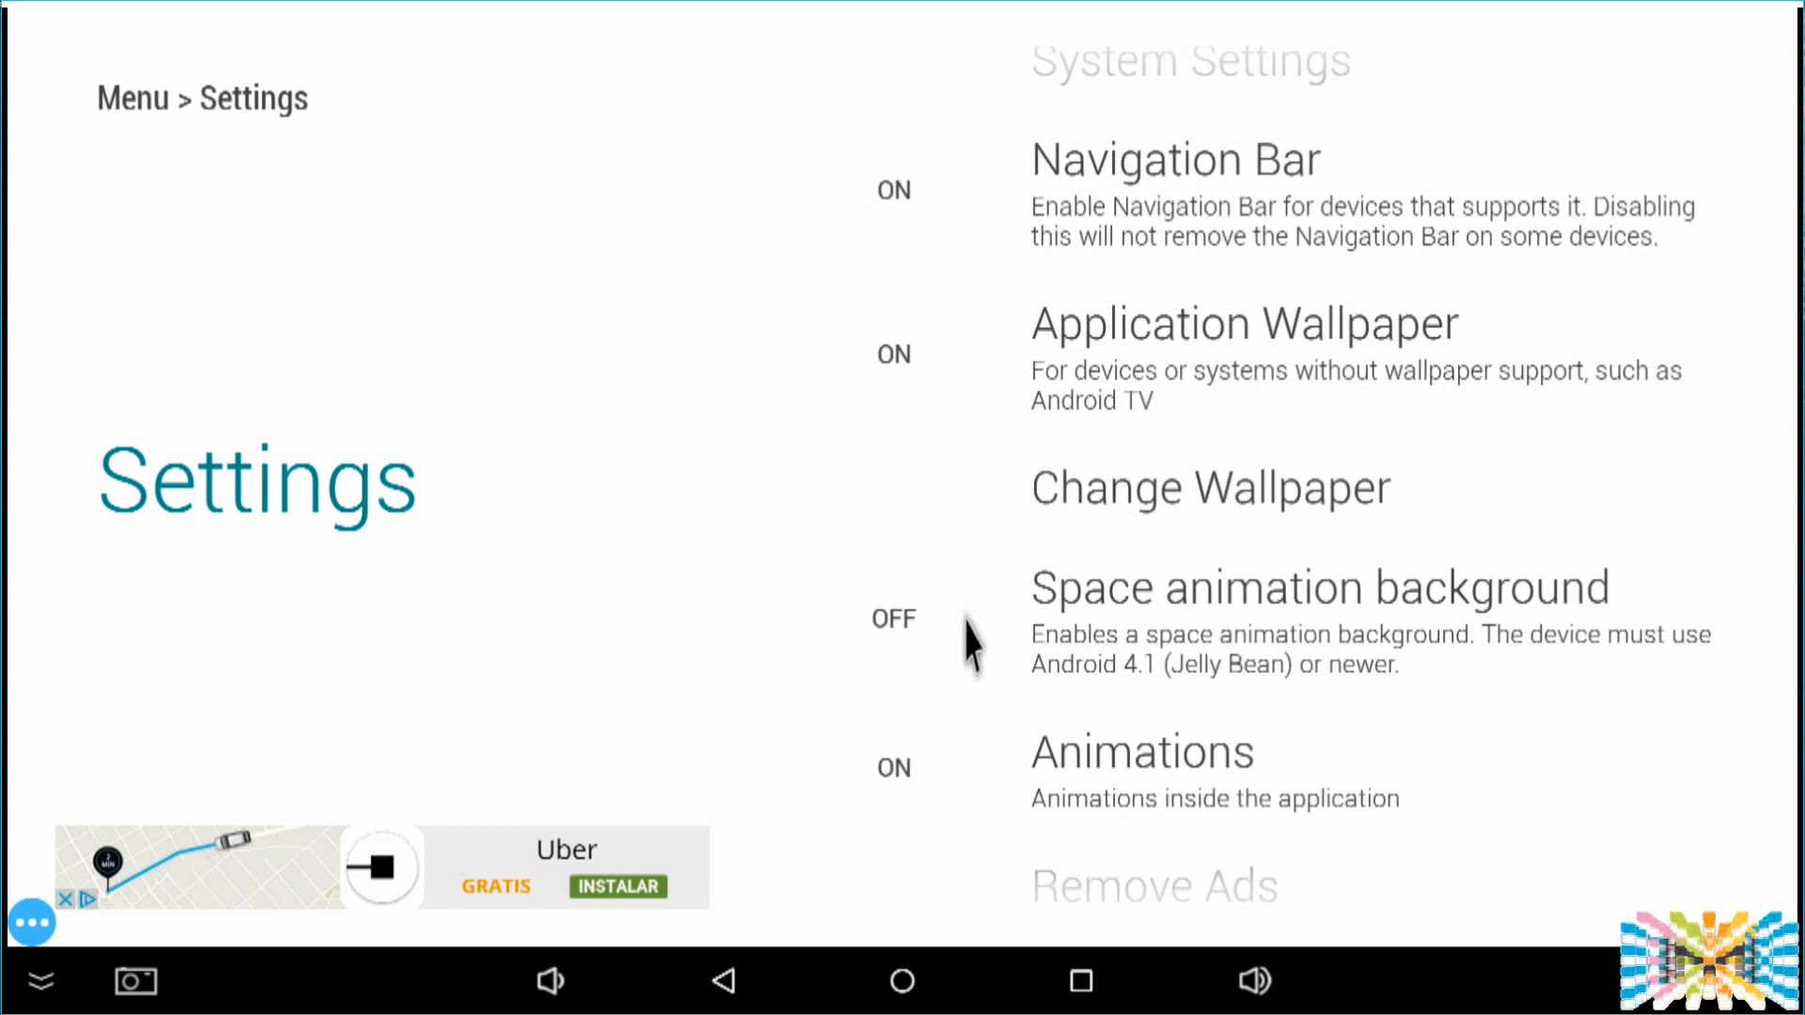
scroll(down, 3)
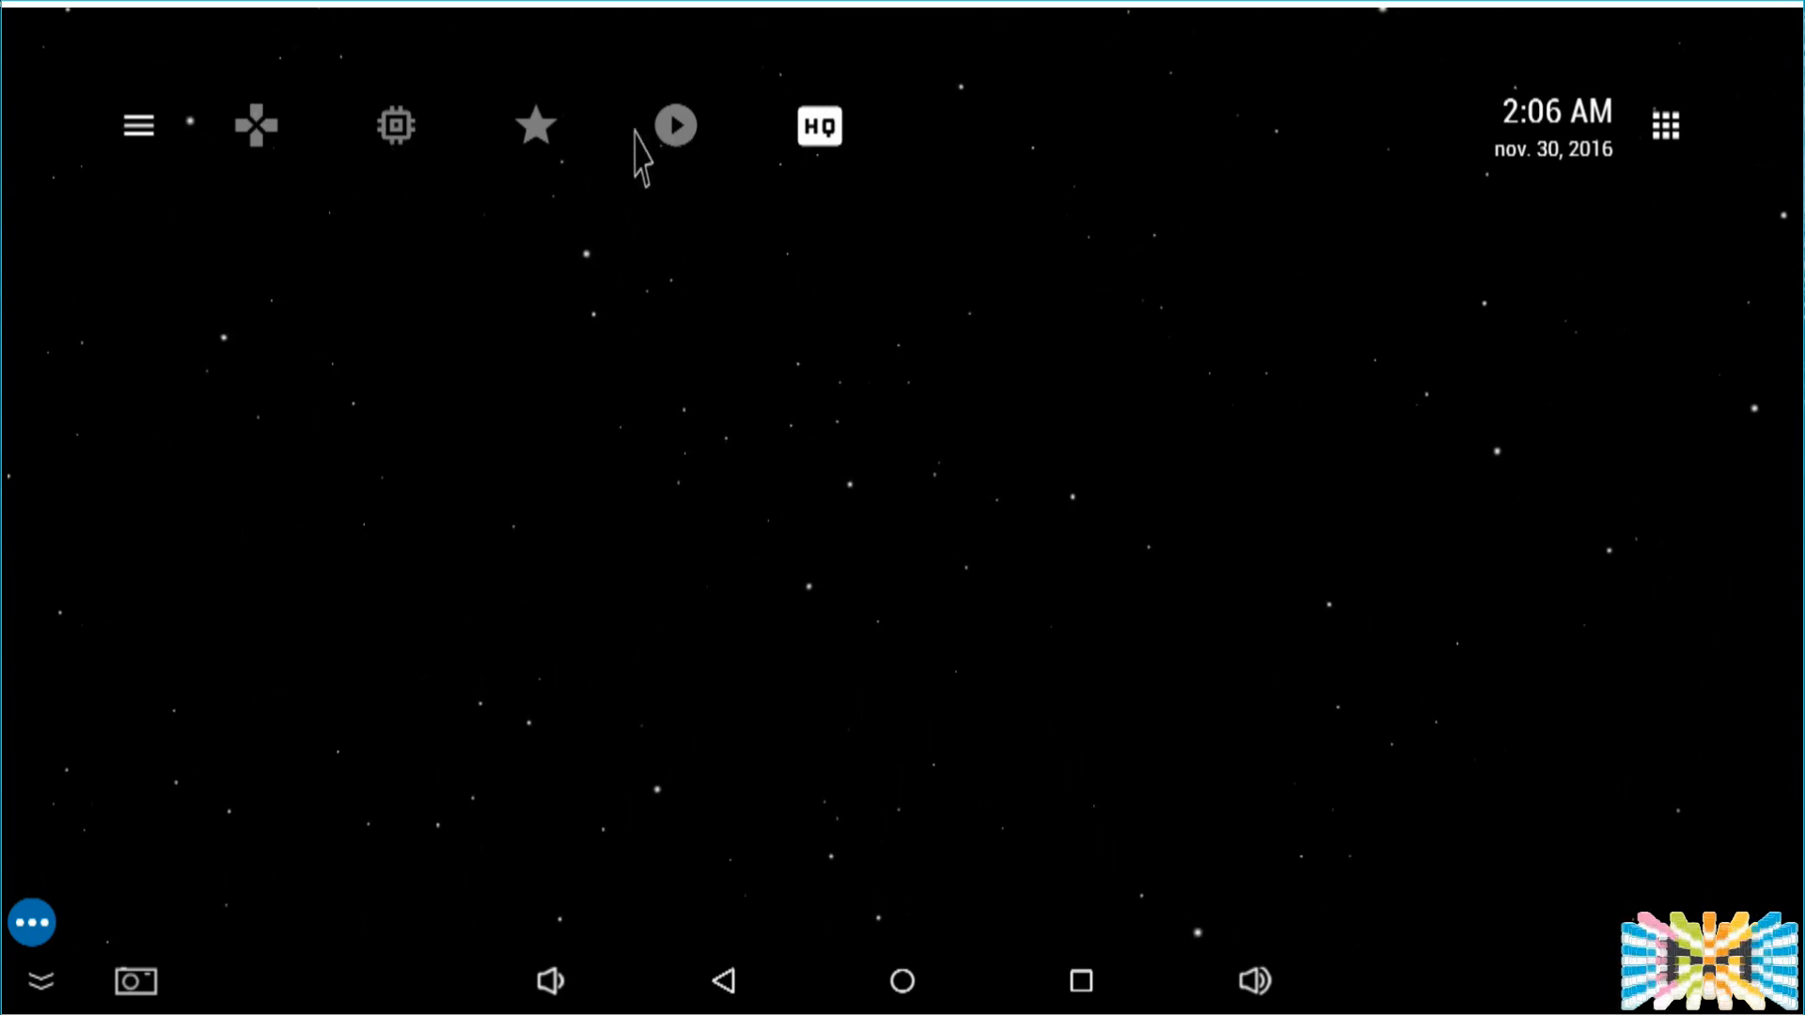
mouse_move(757, 160)
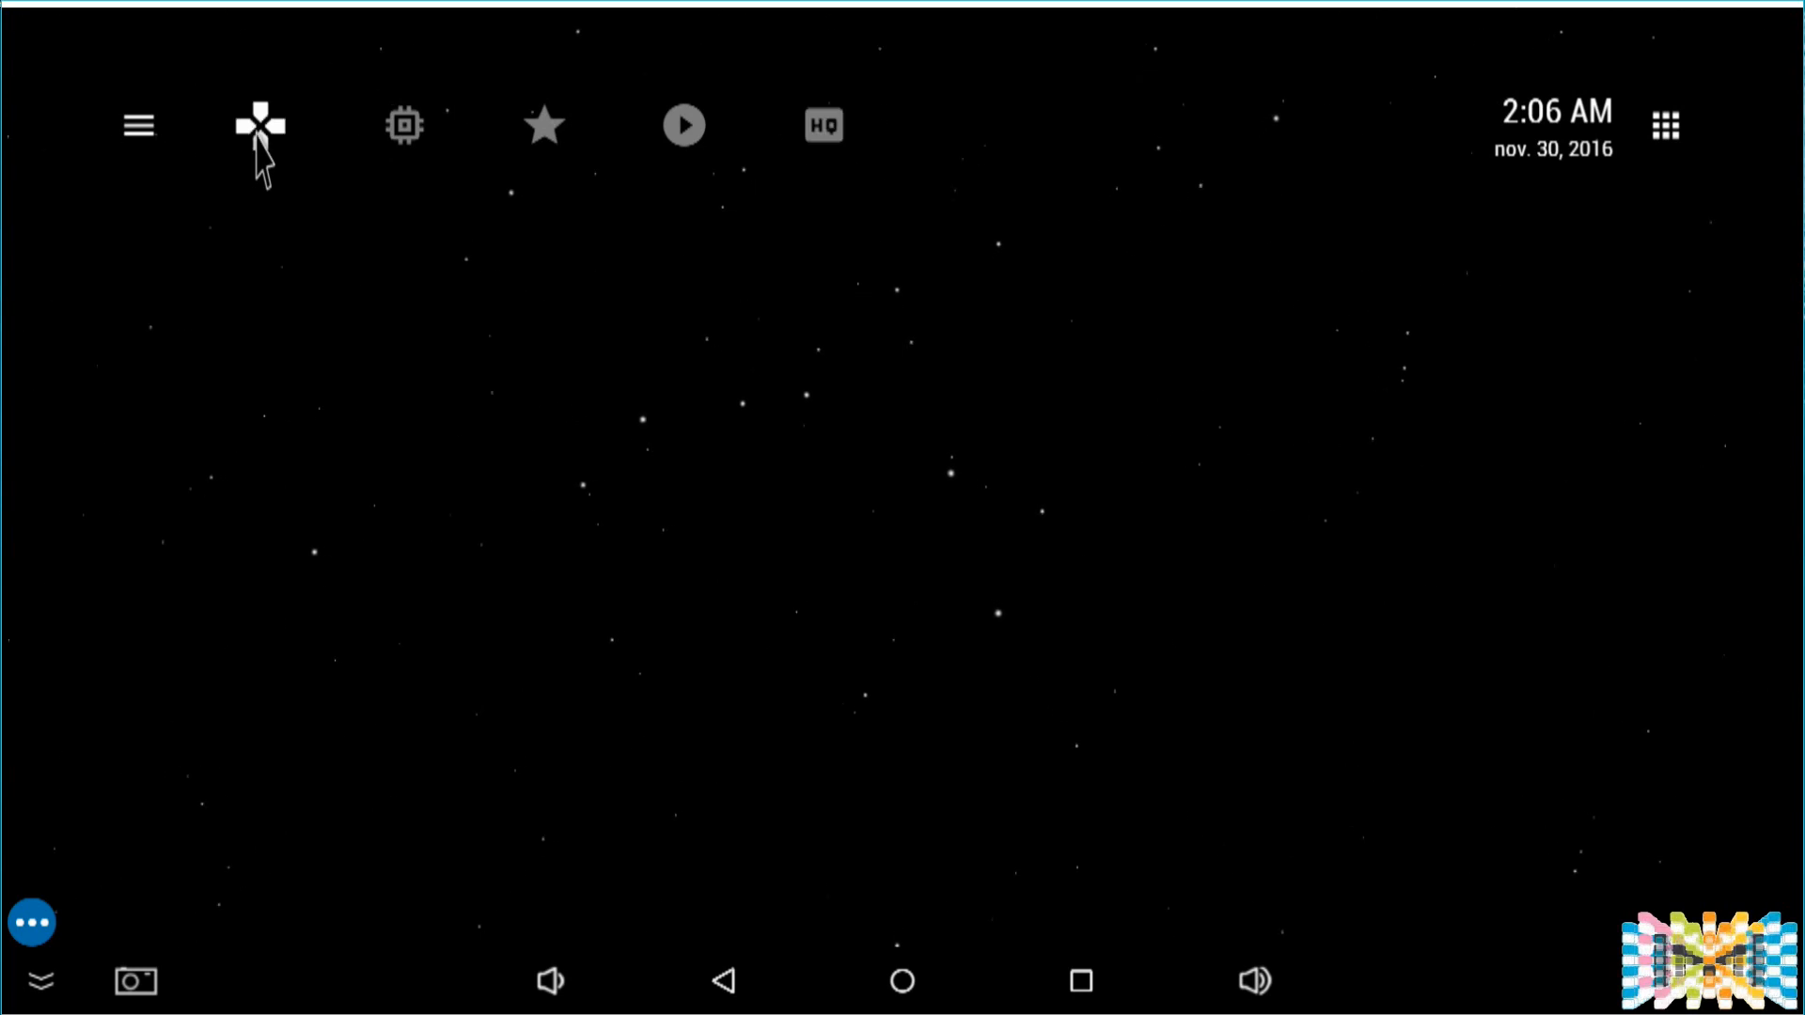
mouse_move(398, 141)
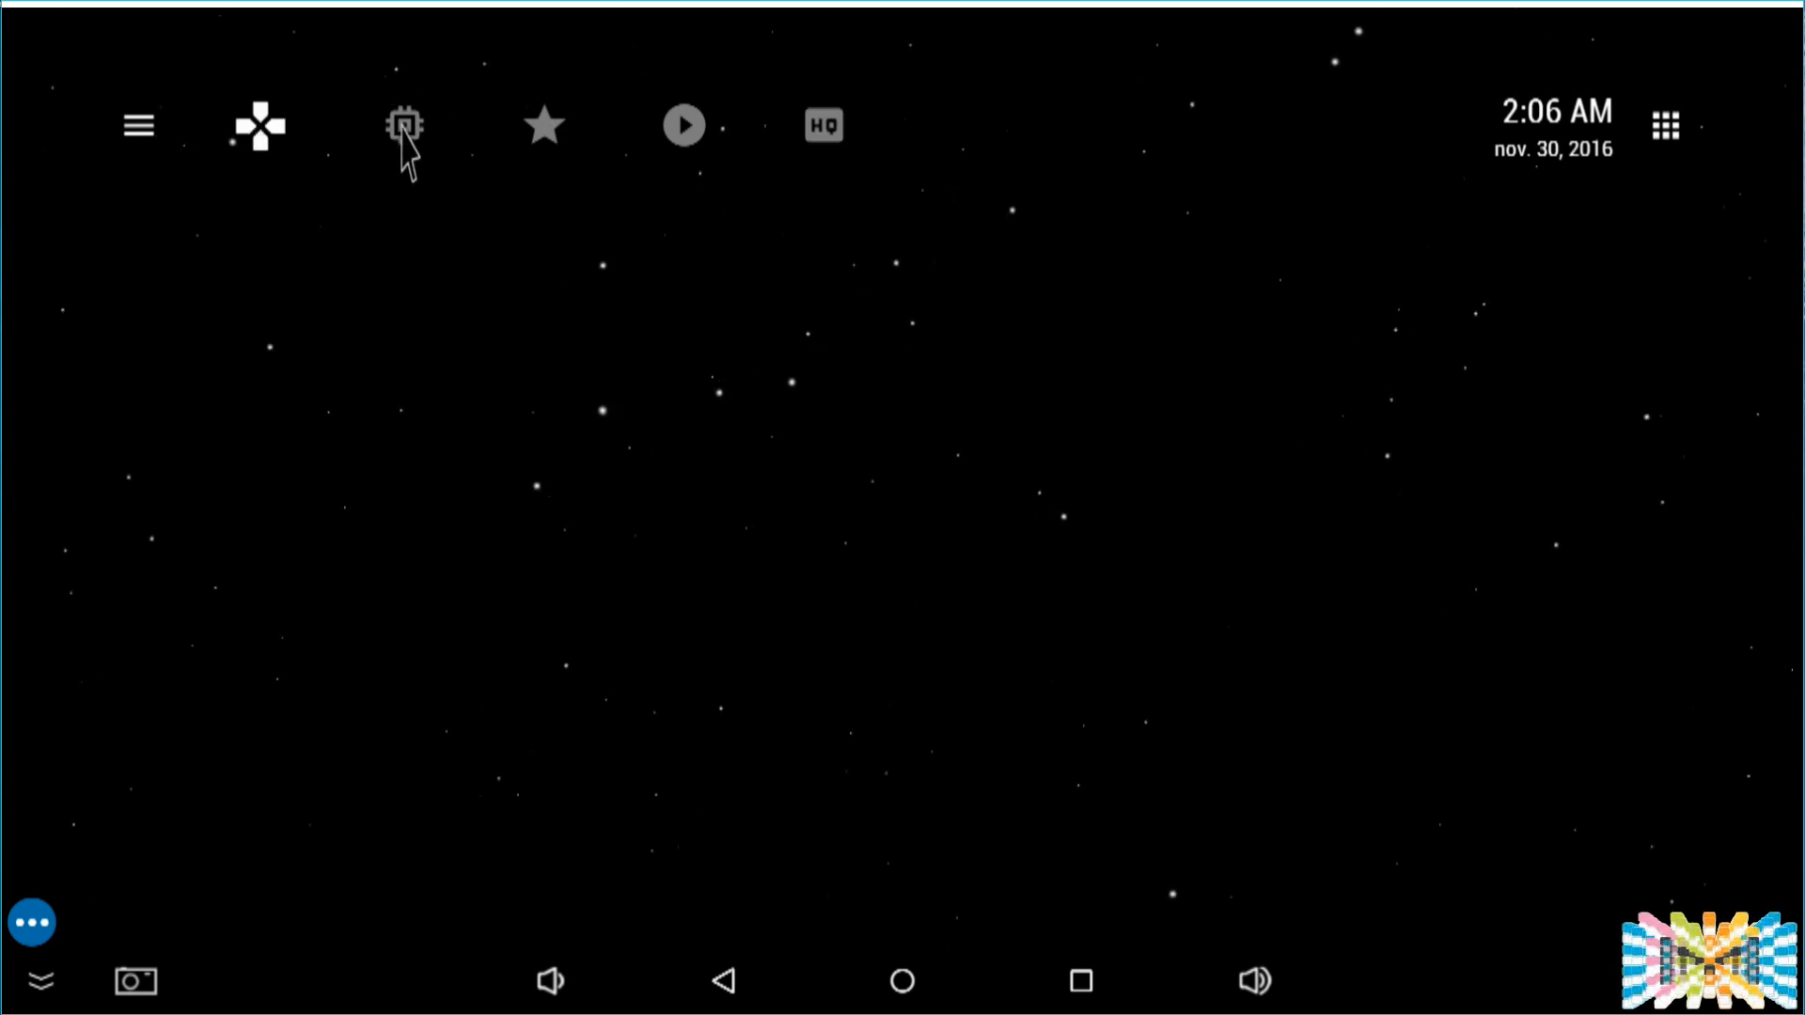
Step: Browse the Utilities, Favorites and empty Games sections over the space background
click(399, 124)
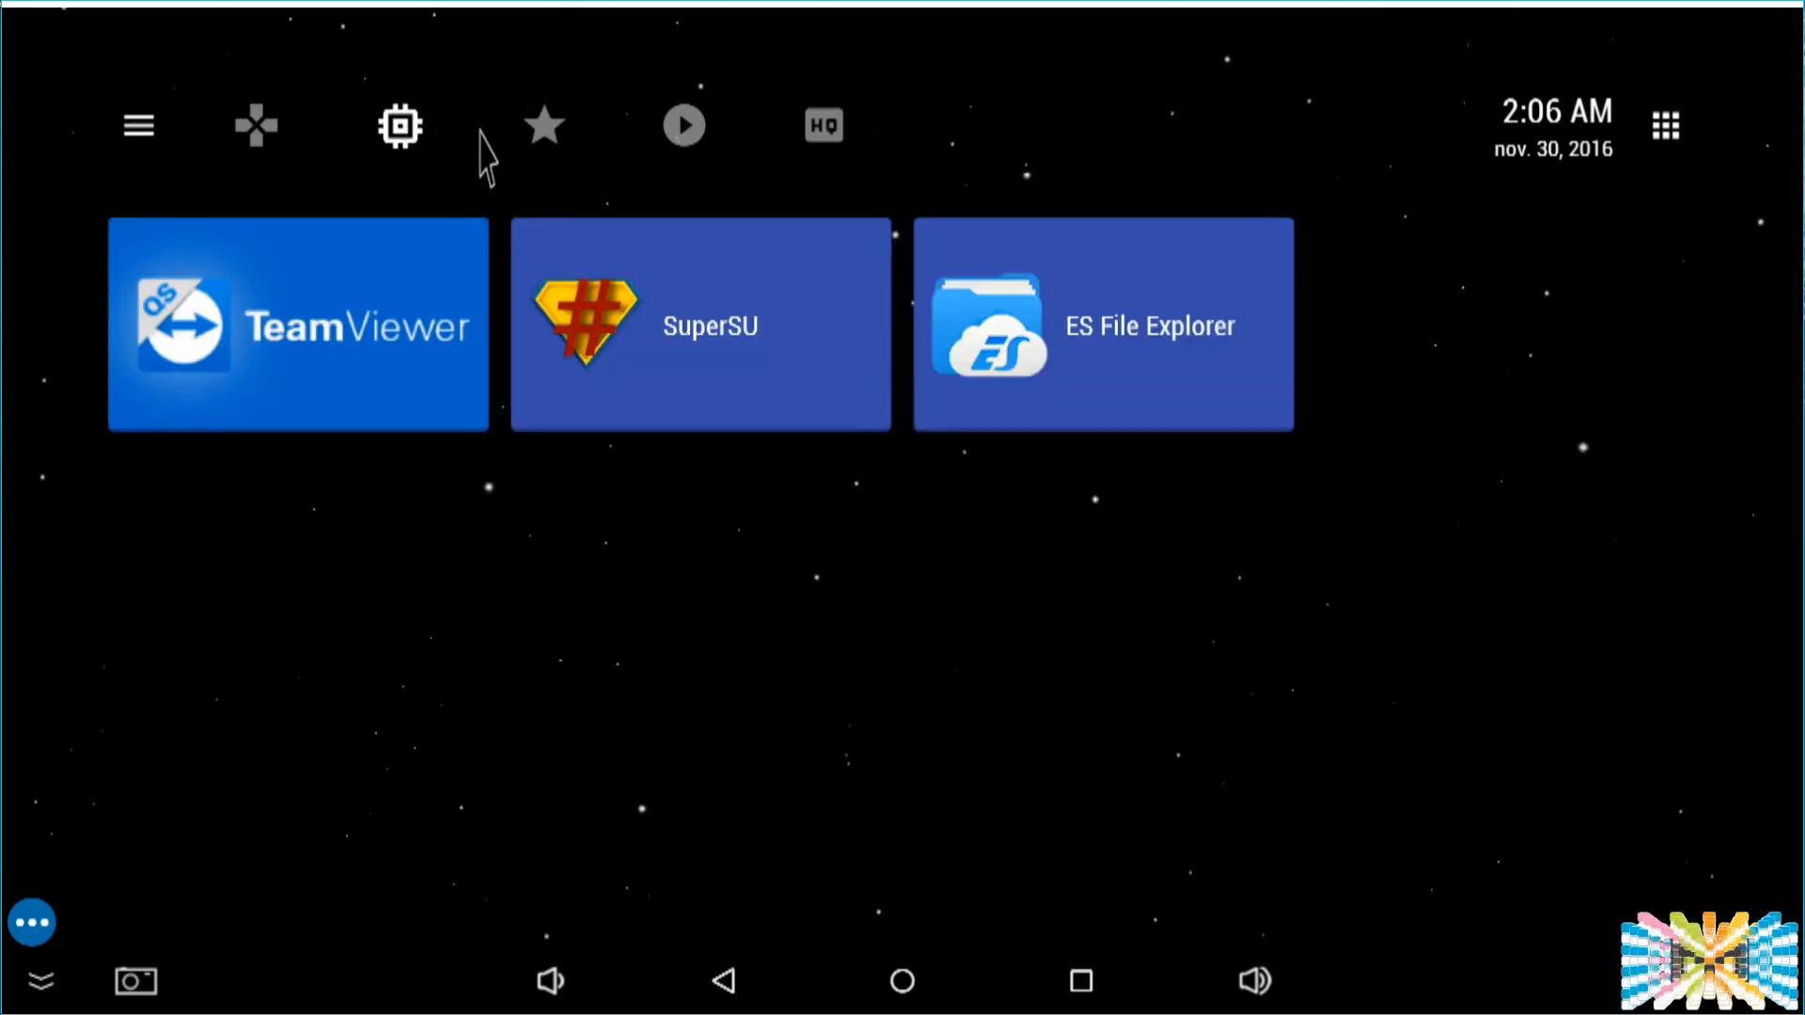
click(543, 126)
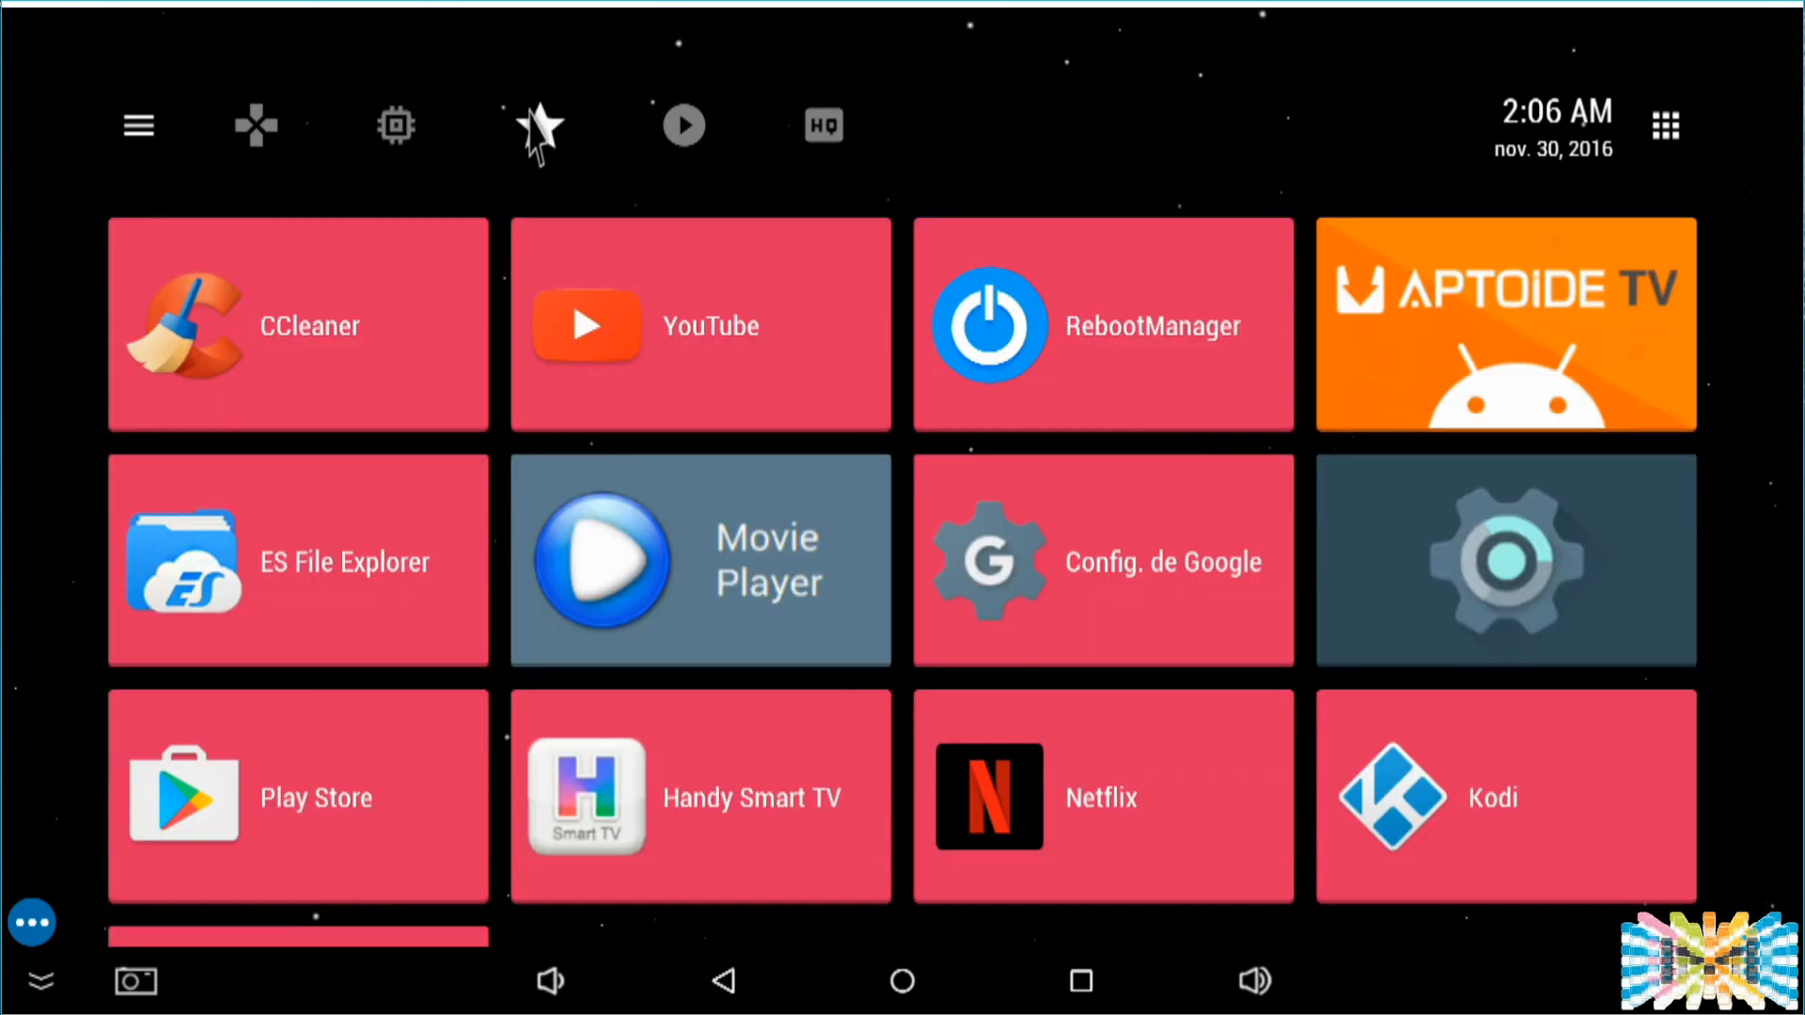
click(682, 124)
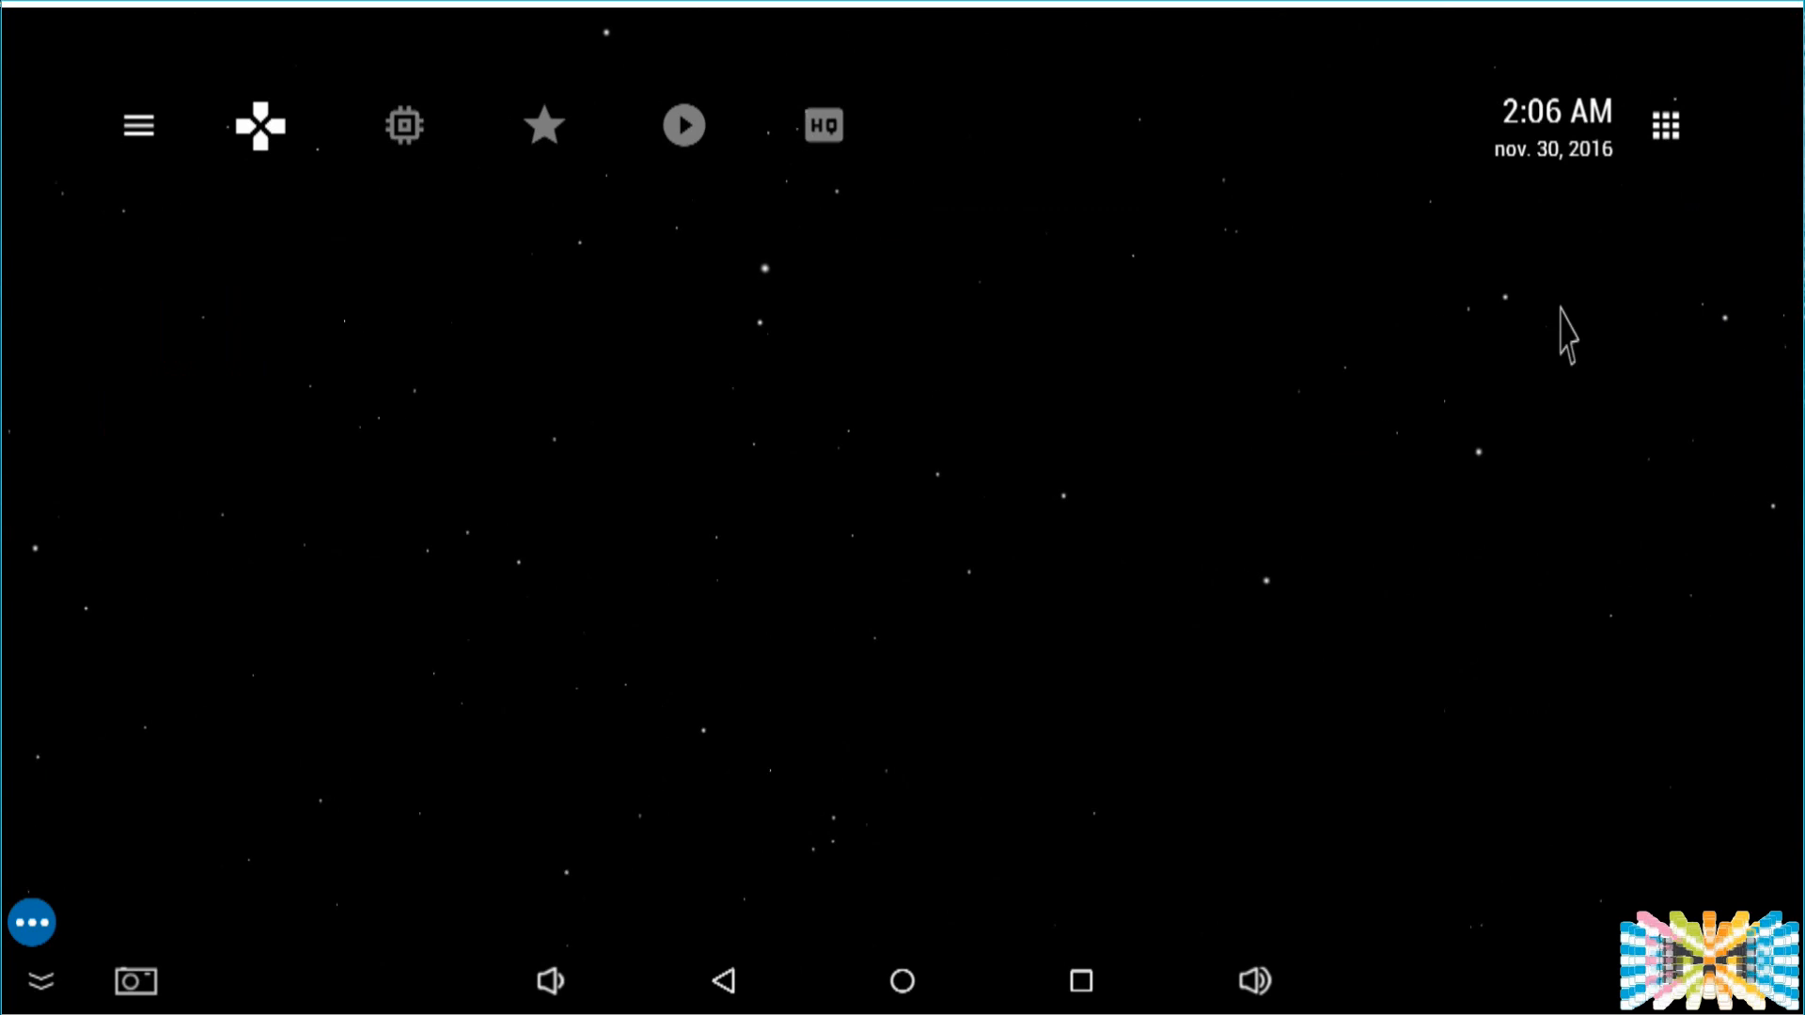
Step: Review the list of all installed apps, close it, and return to the launcher's main menu
click(1670, 124)
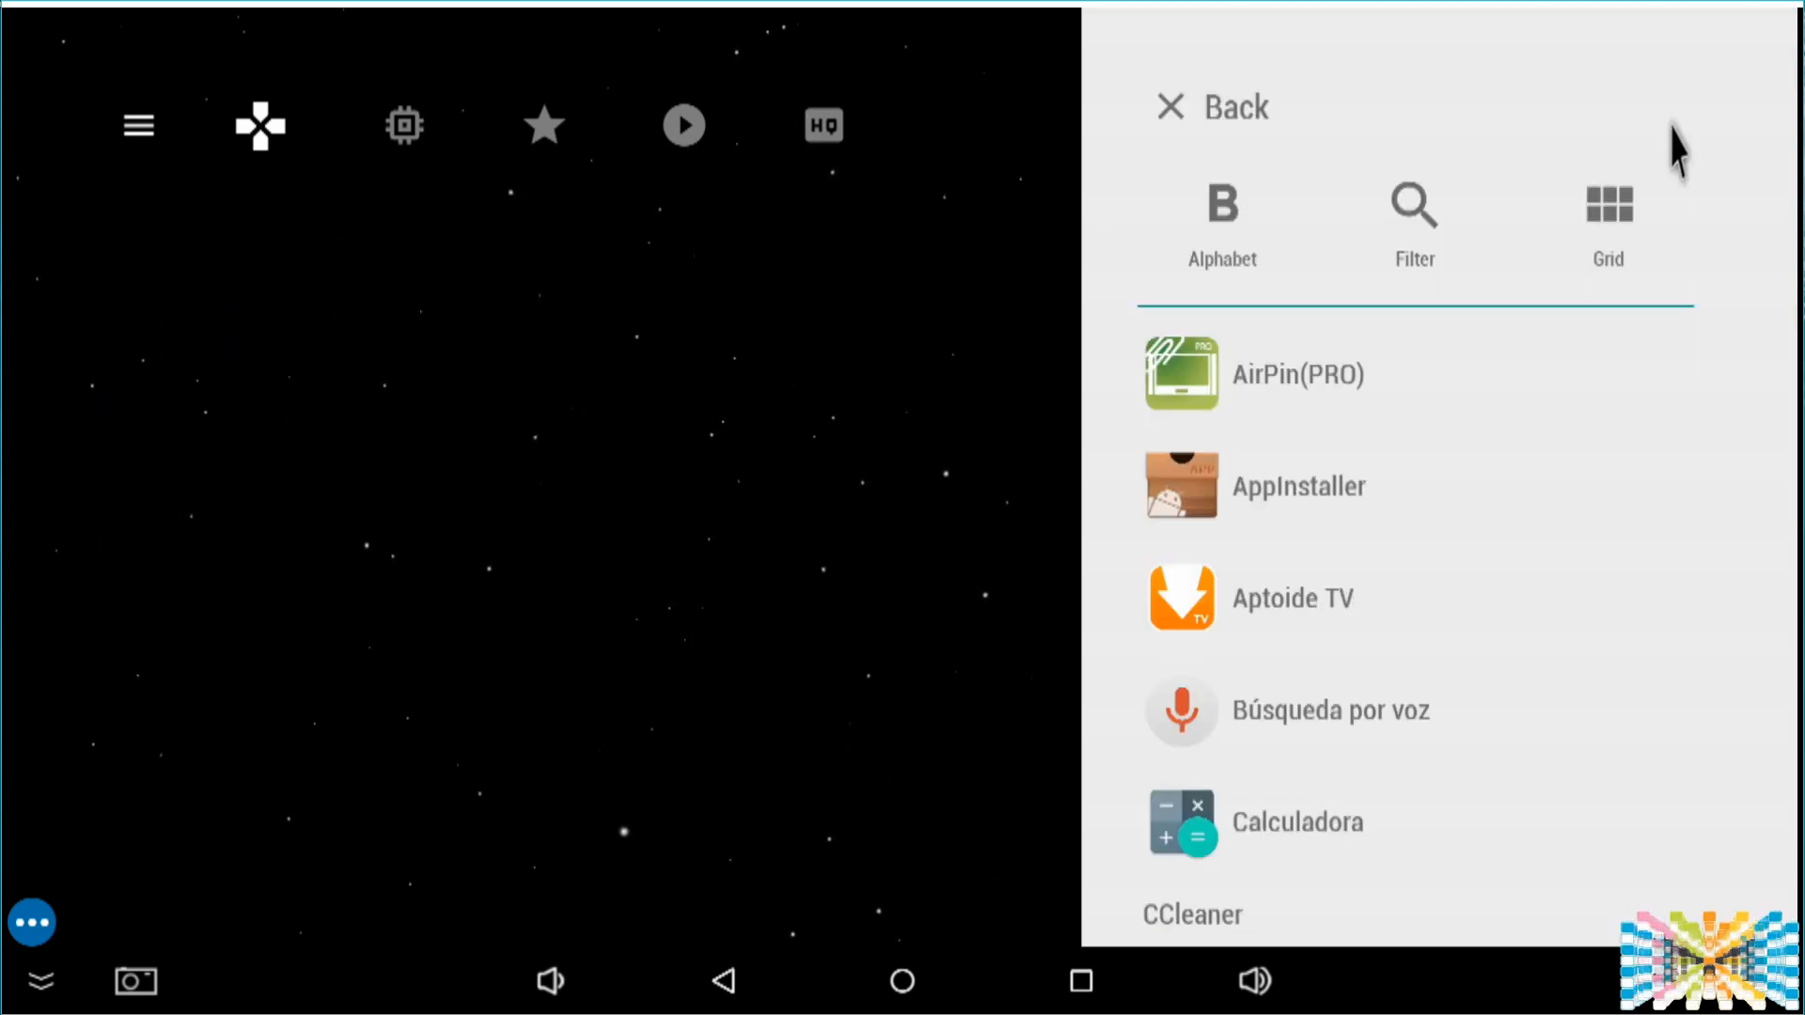
scroll(down, 3)
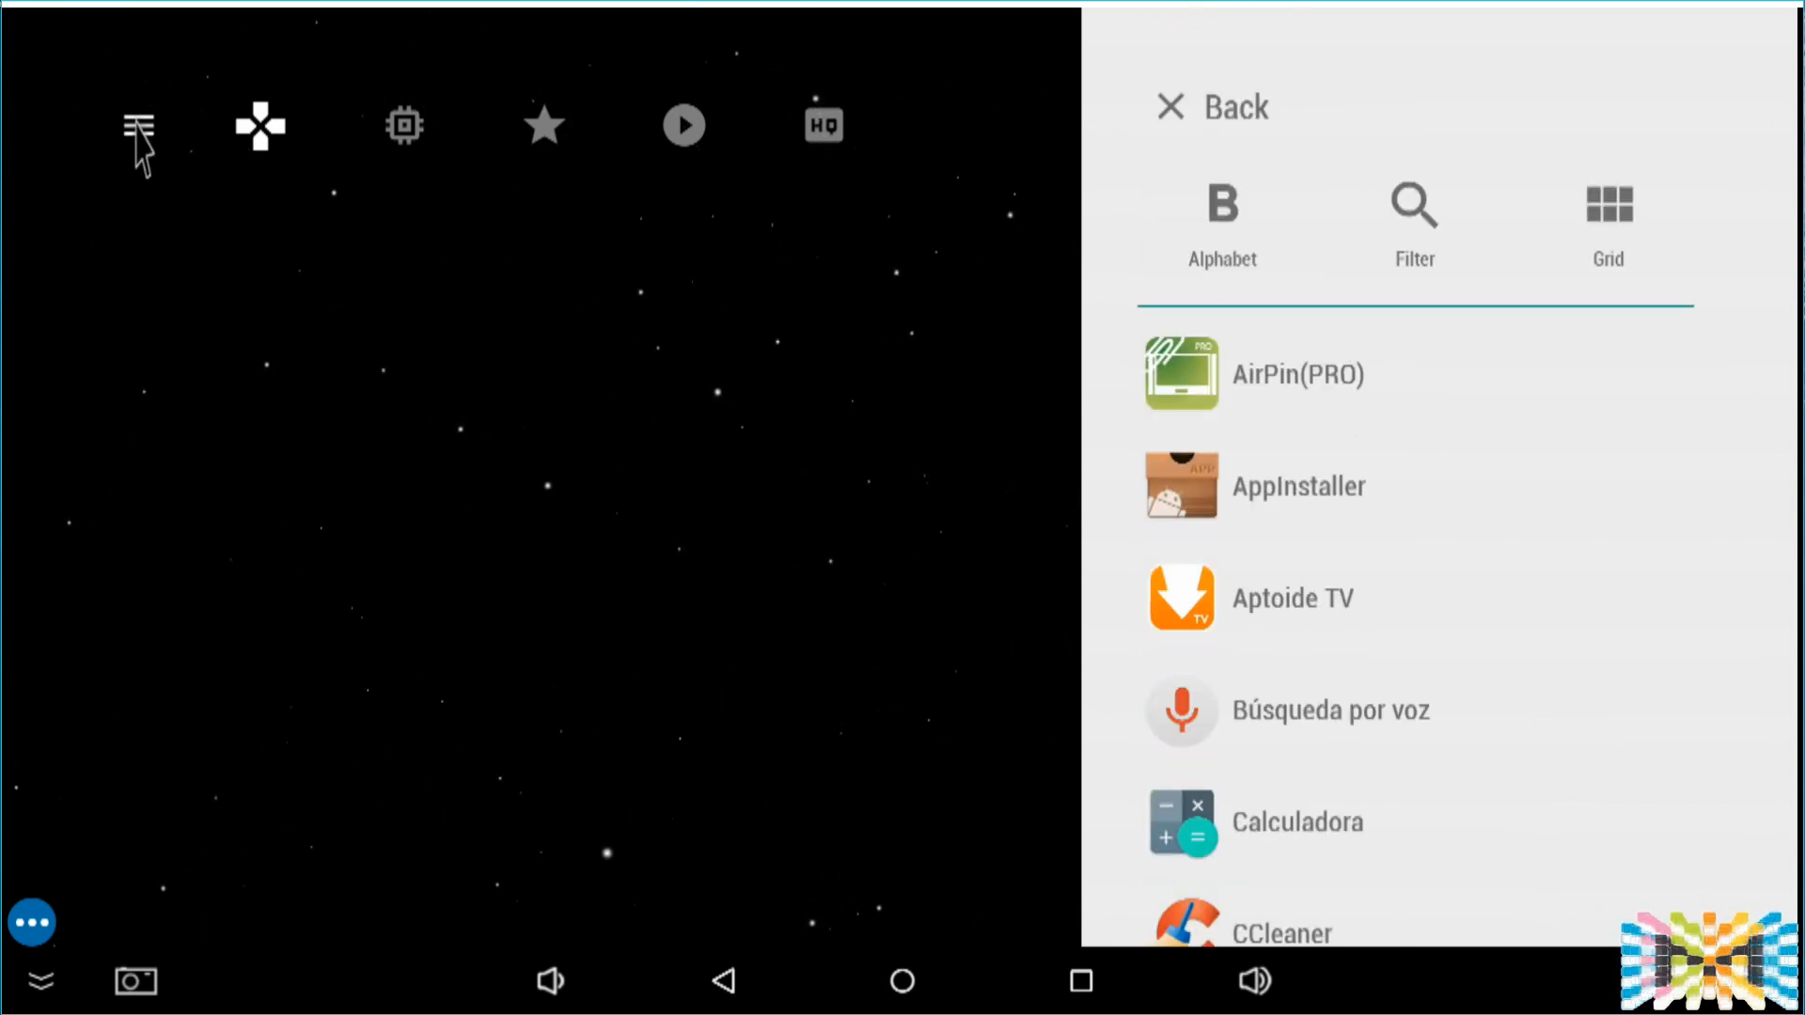
click(1215, 105)
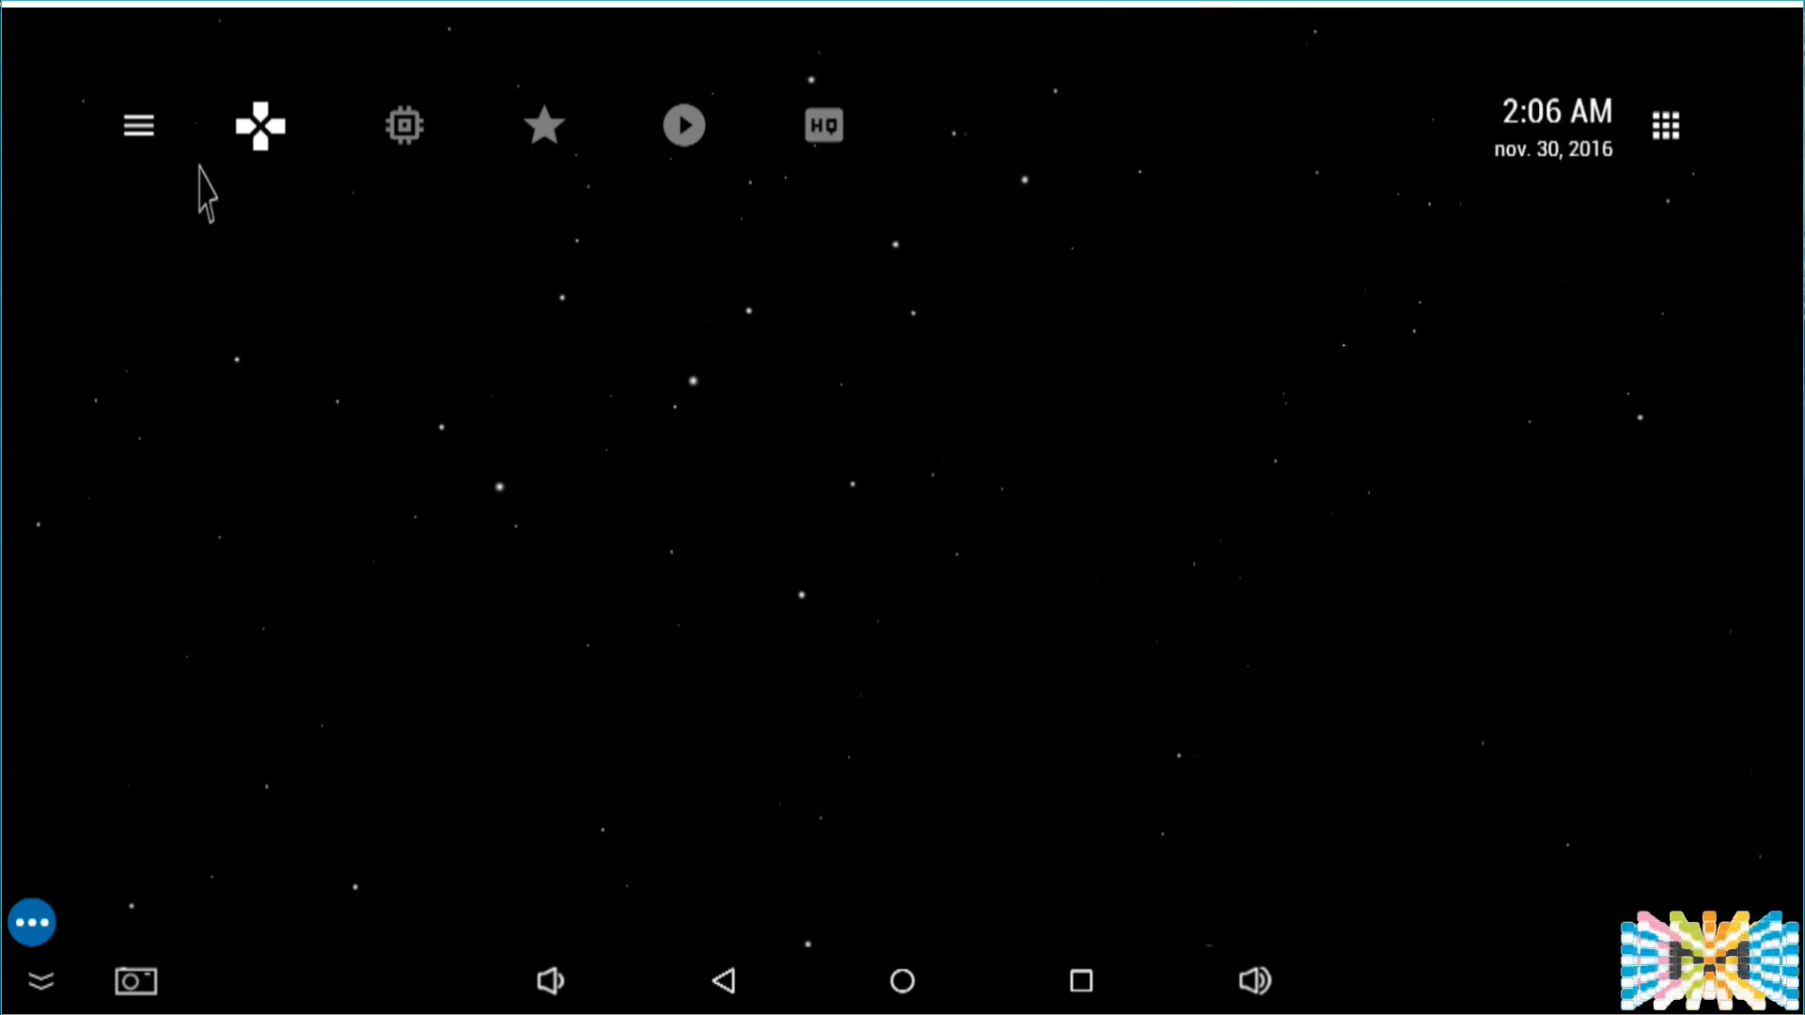
click(136, 124)
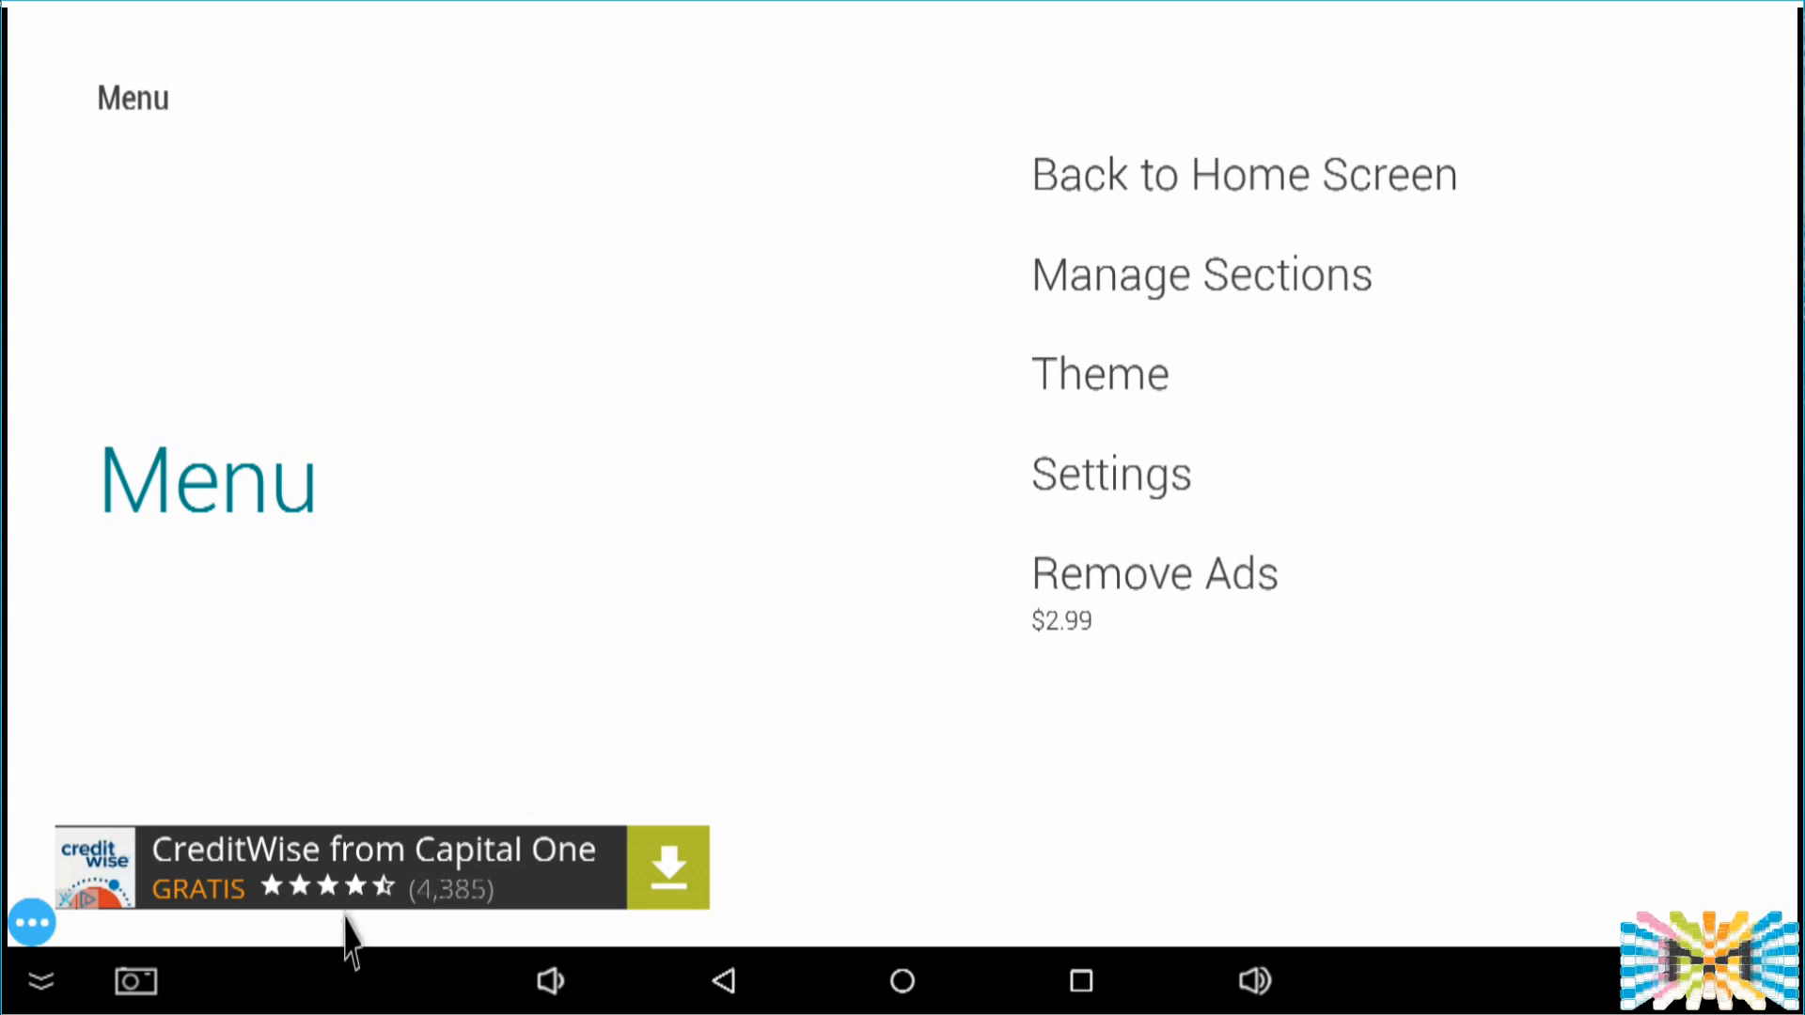
mouse_move(1096, 689)
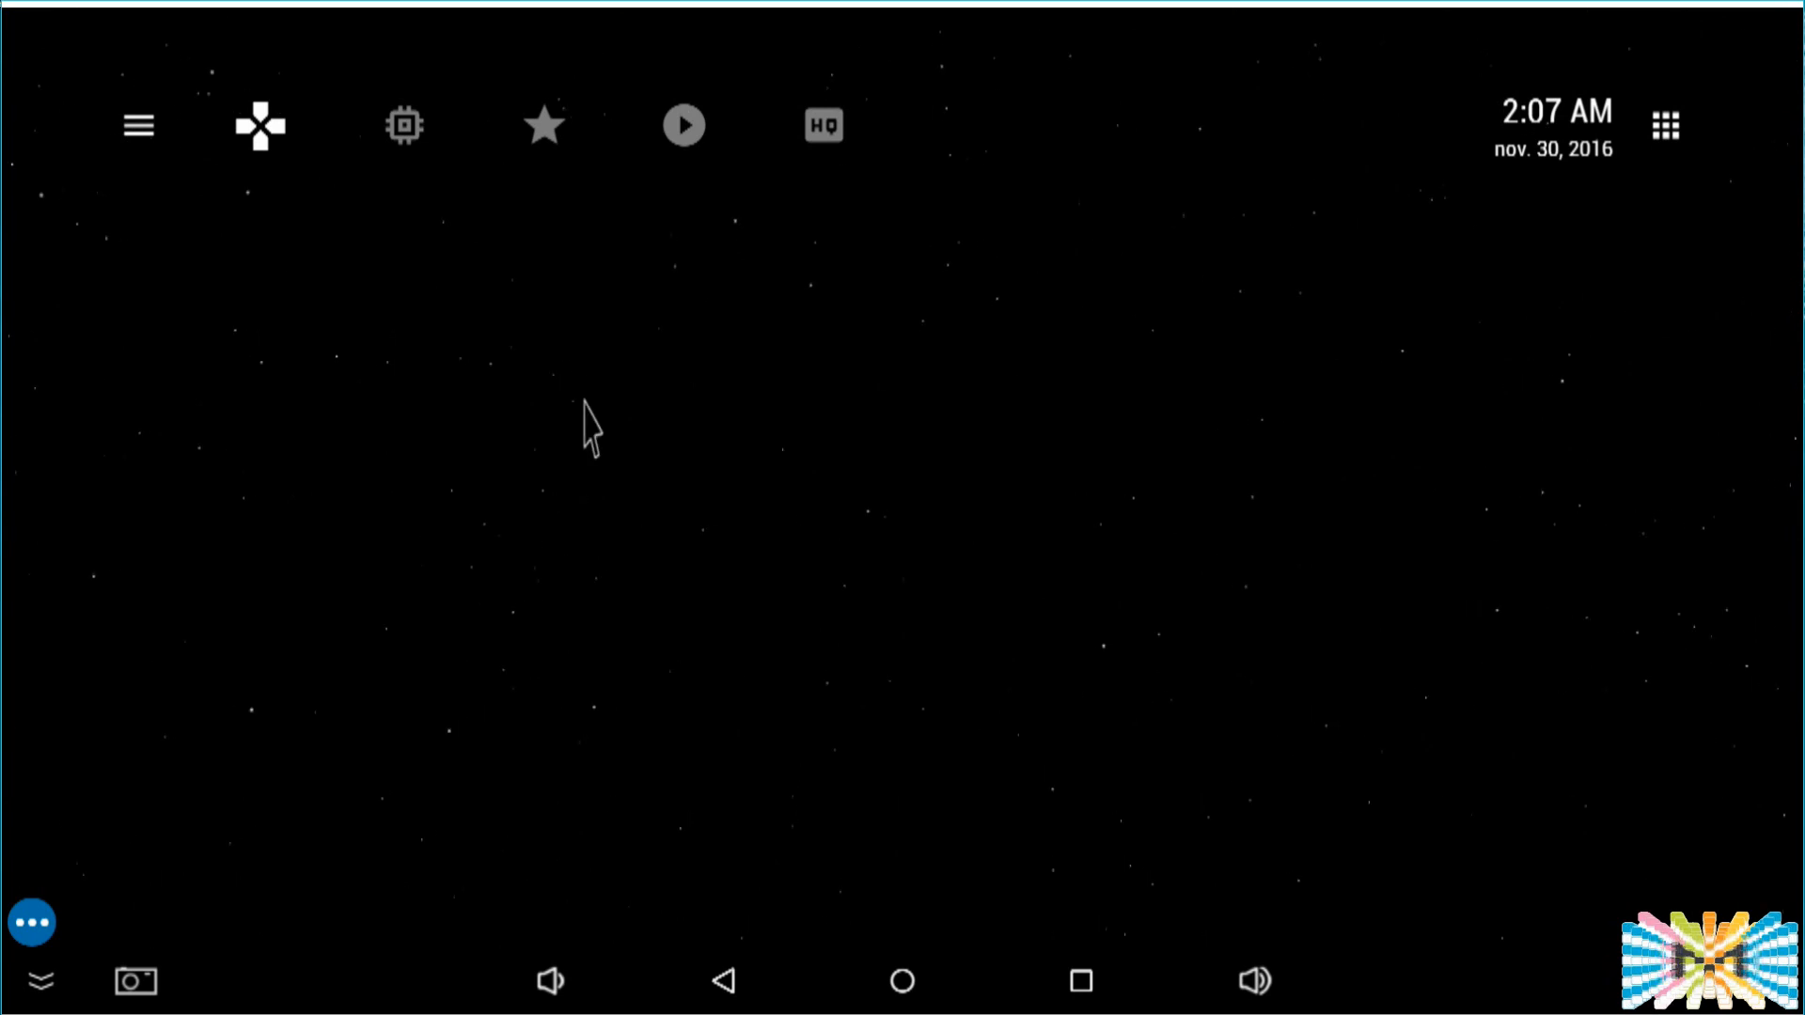
mouse_move(406, 252)
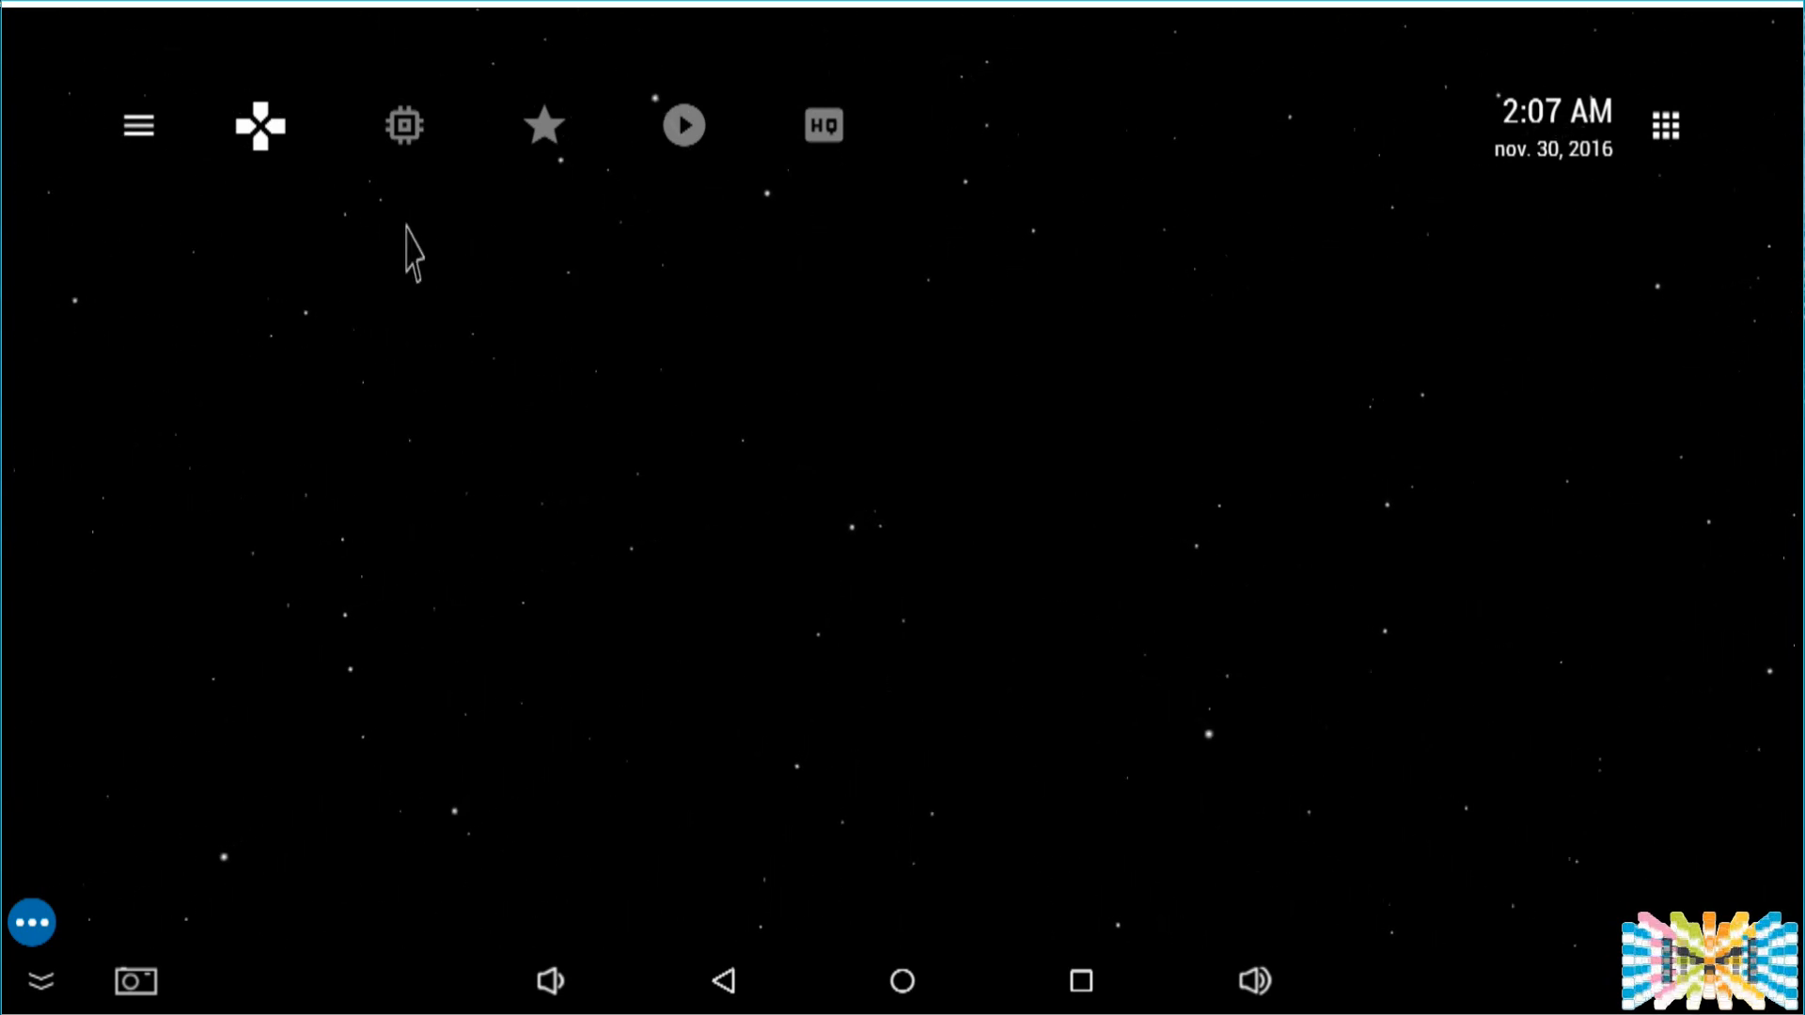
mouse_move(561, 167)
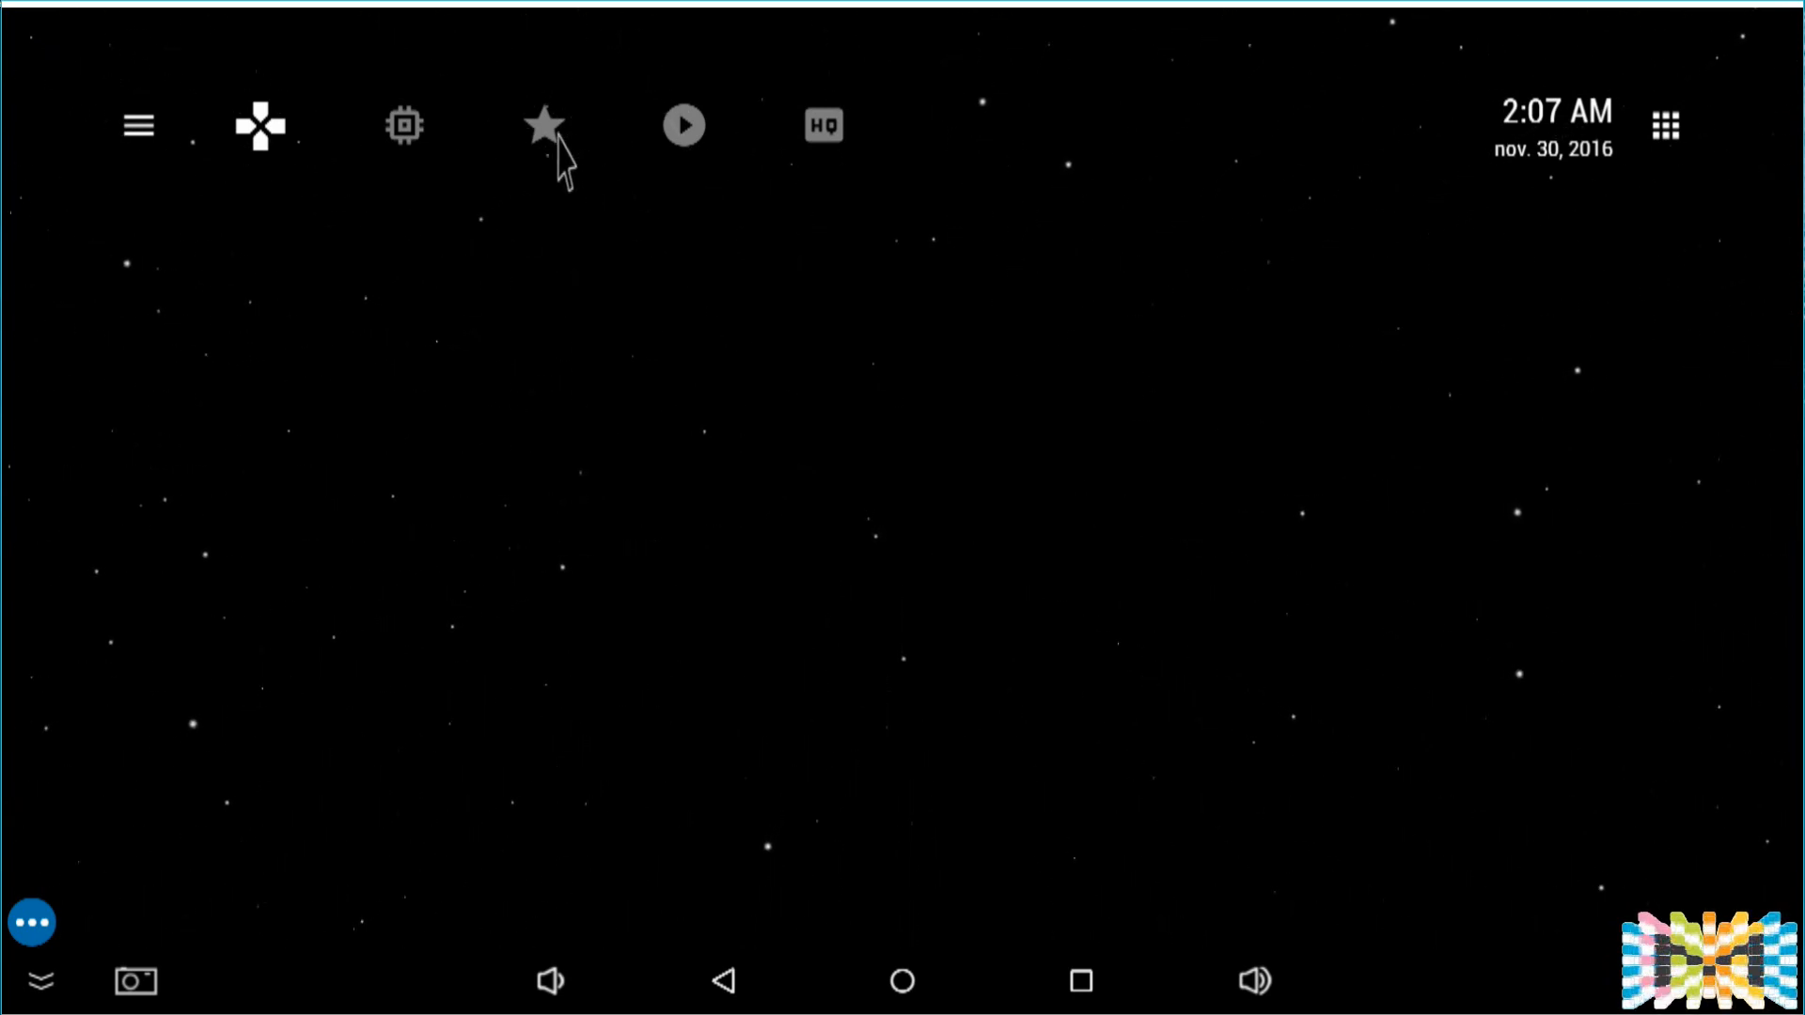
Step: Show the Favorites section on the home screen
click(543, 124)
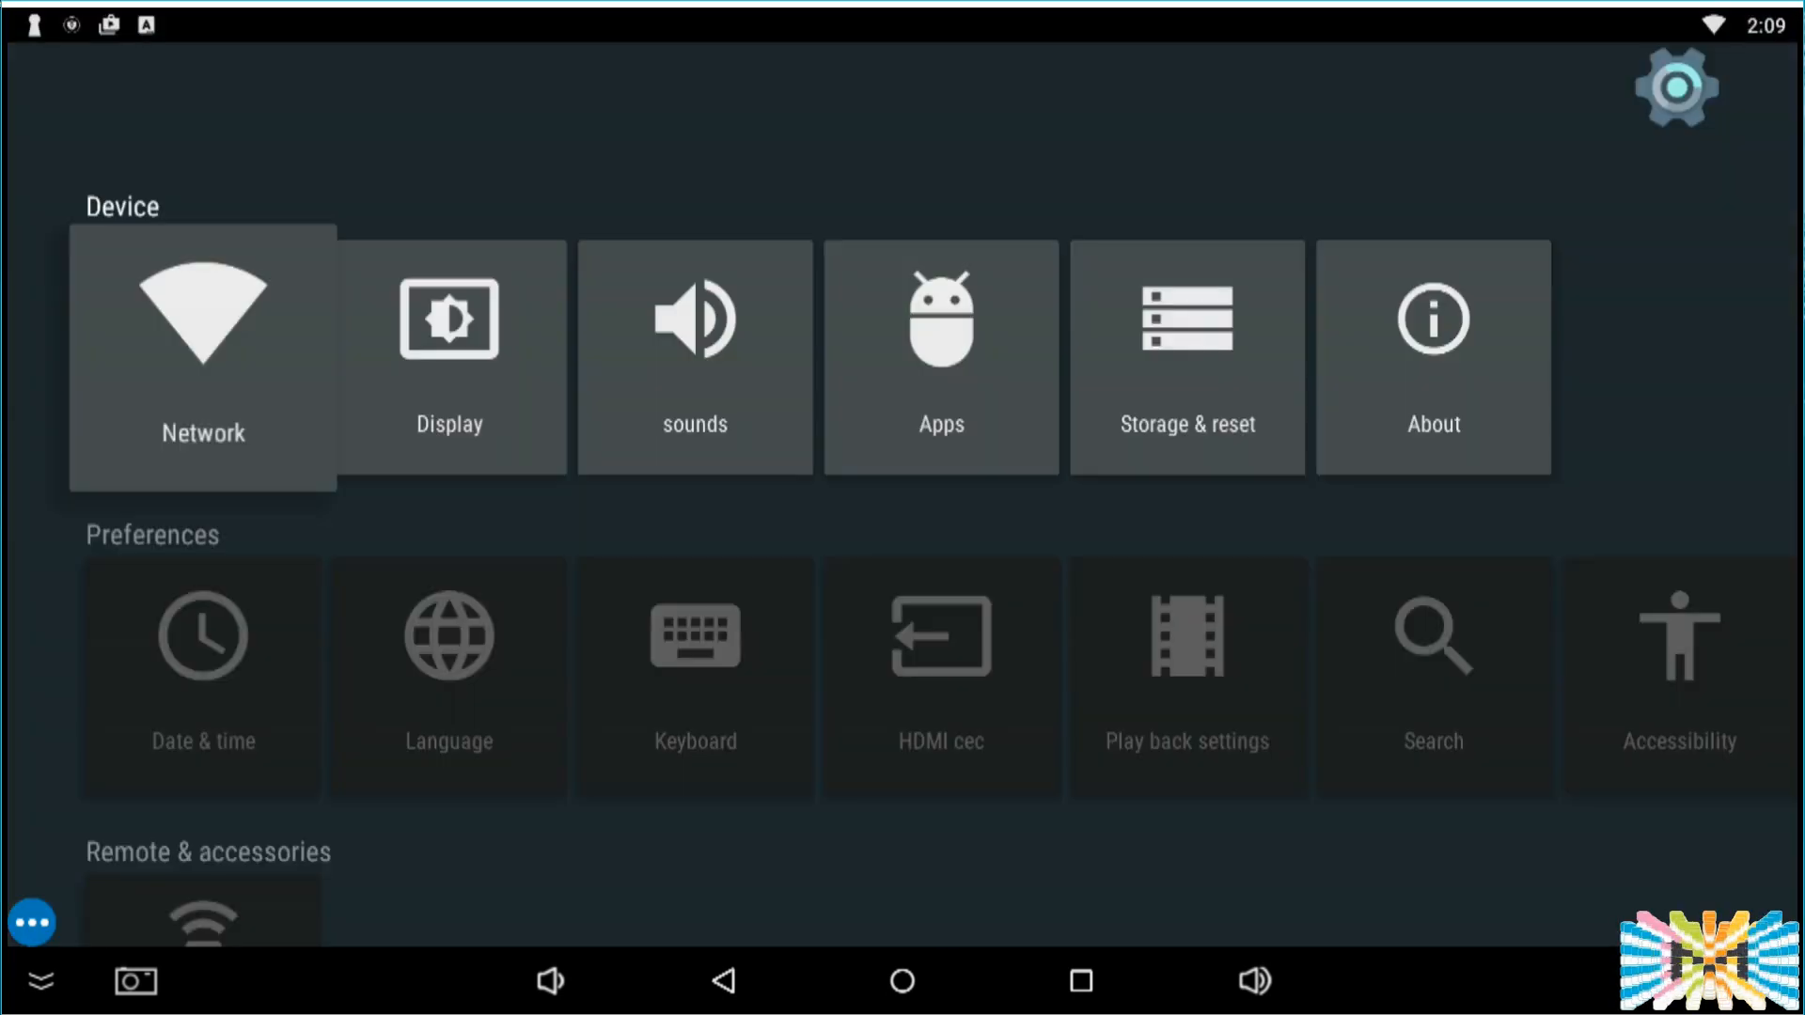
Step: In More setting > Home, choose MediaBox launcher as the default home app
scroll(down, 3)
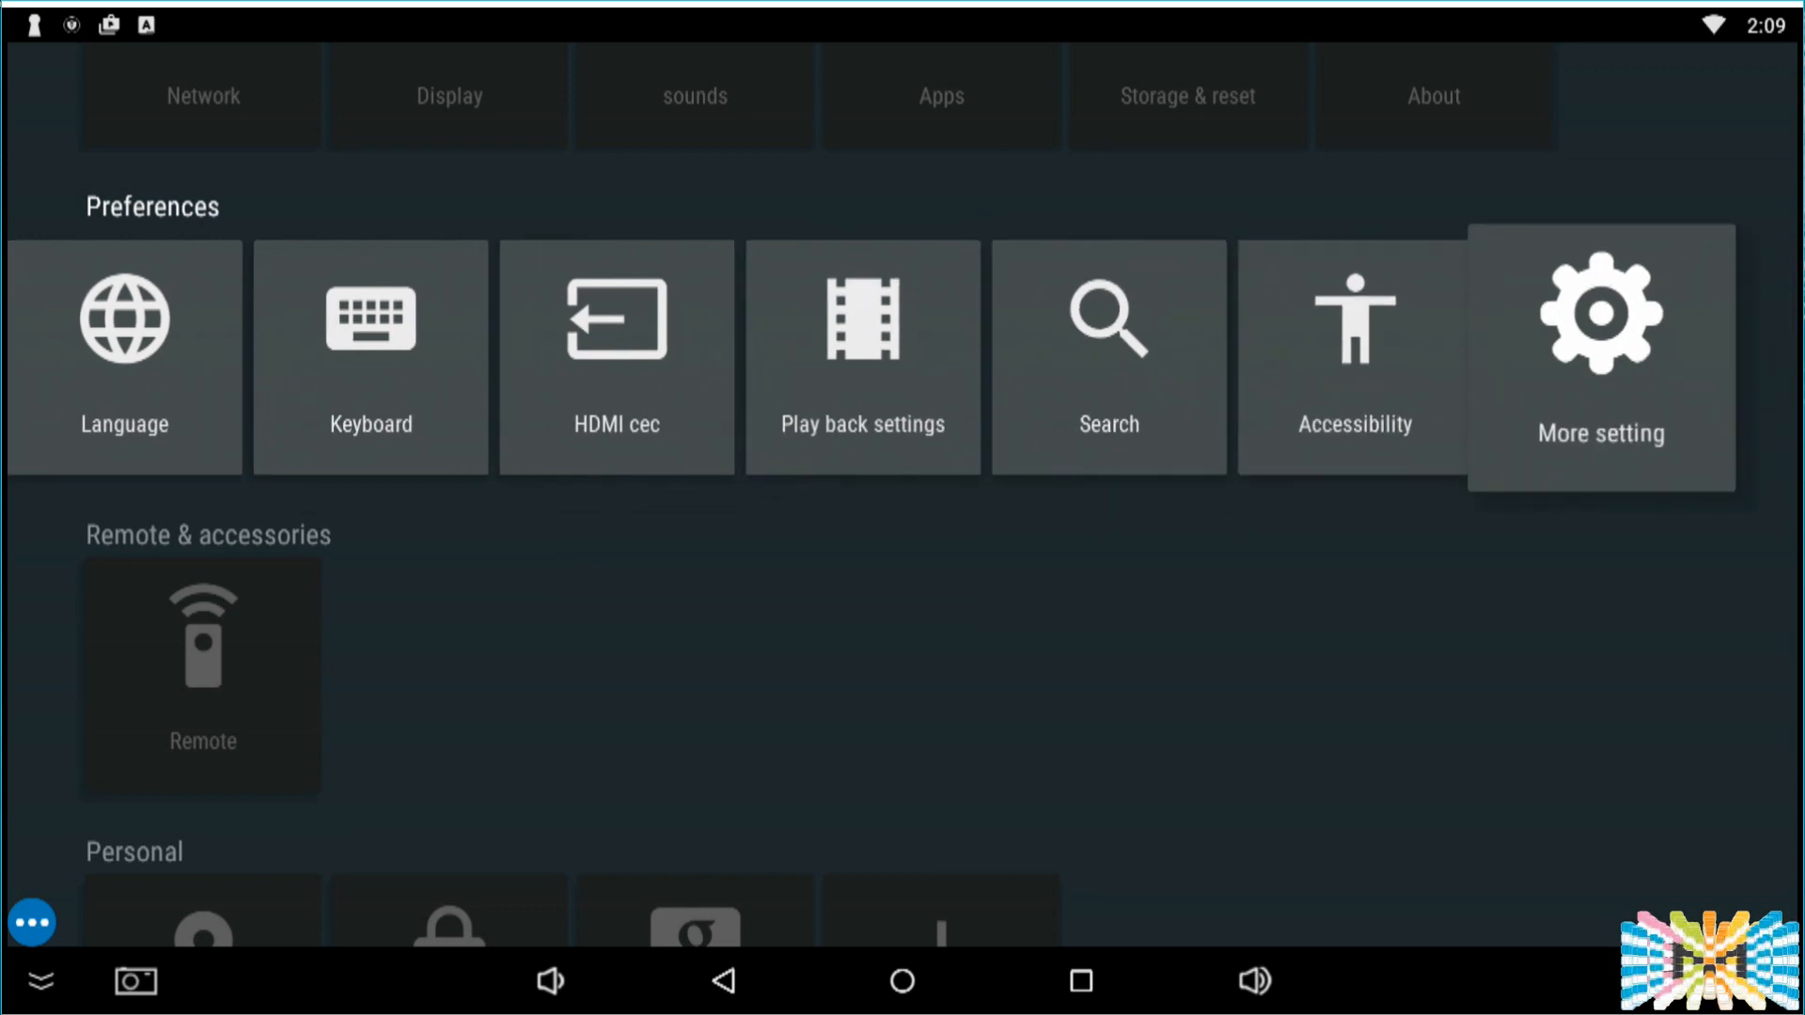
click(1602, 316)
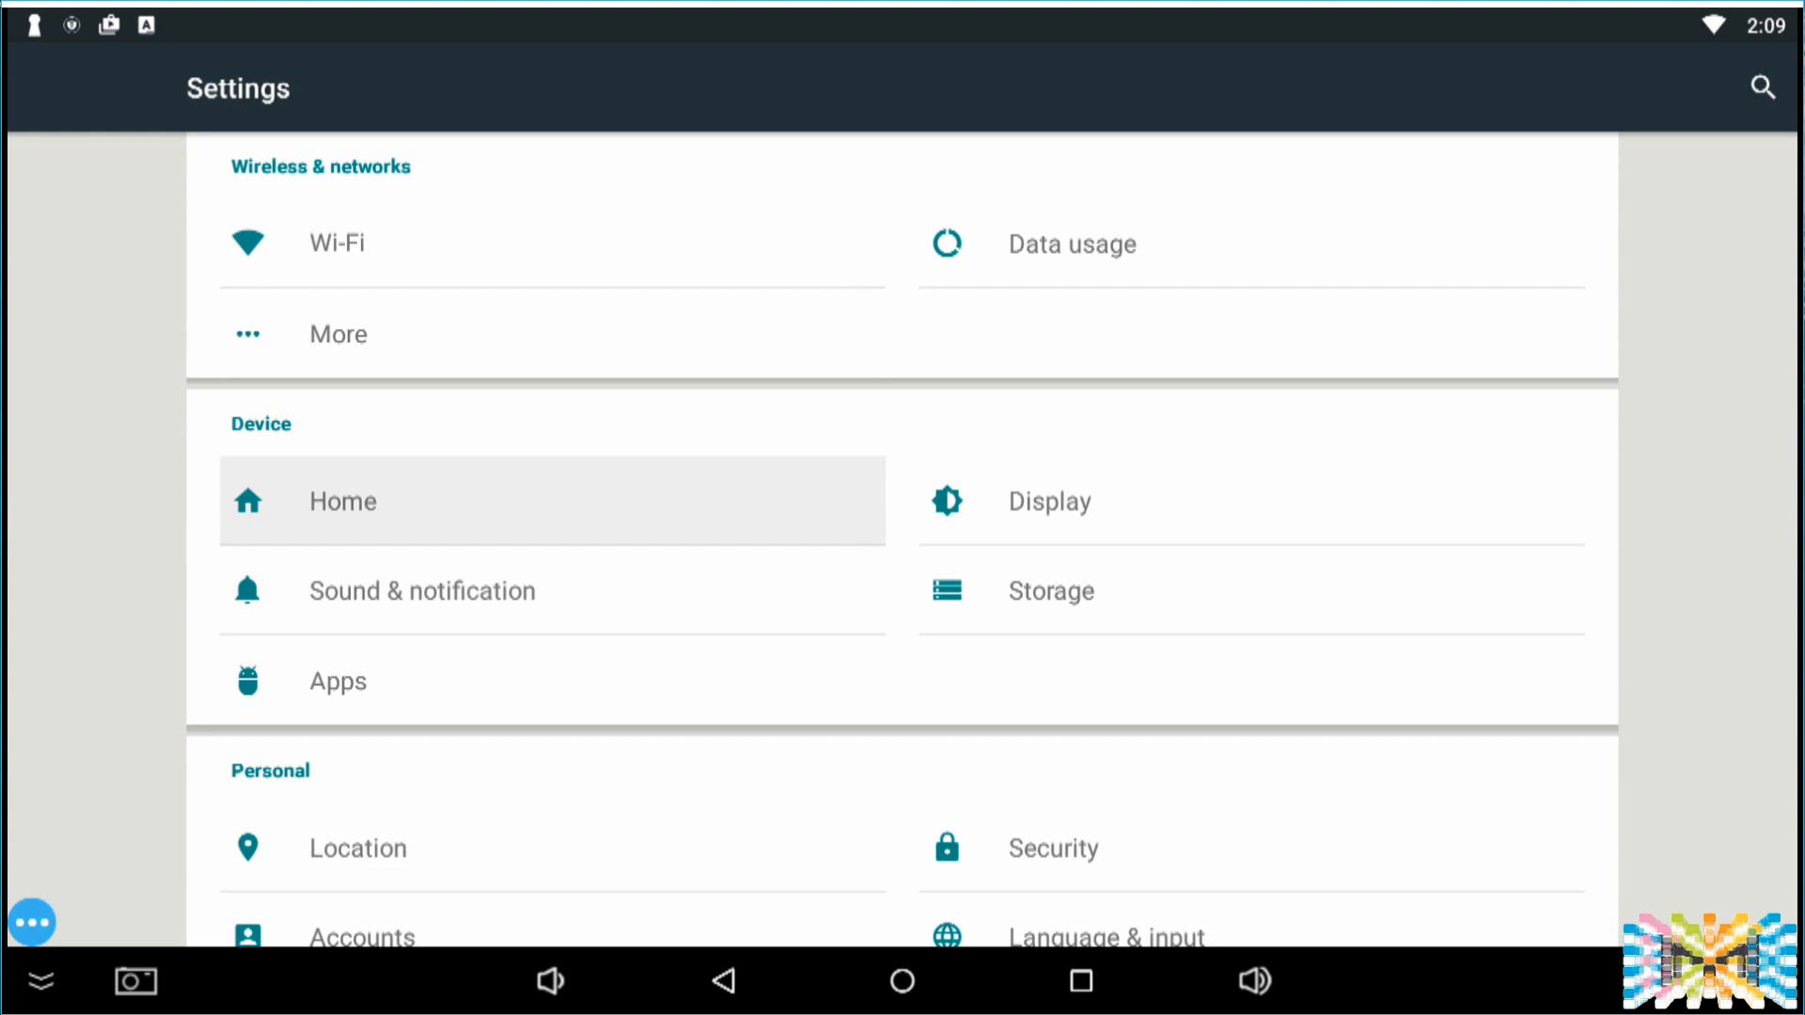
click(342, 500)
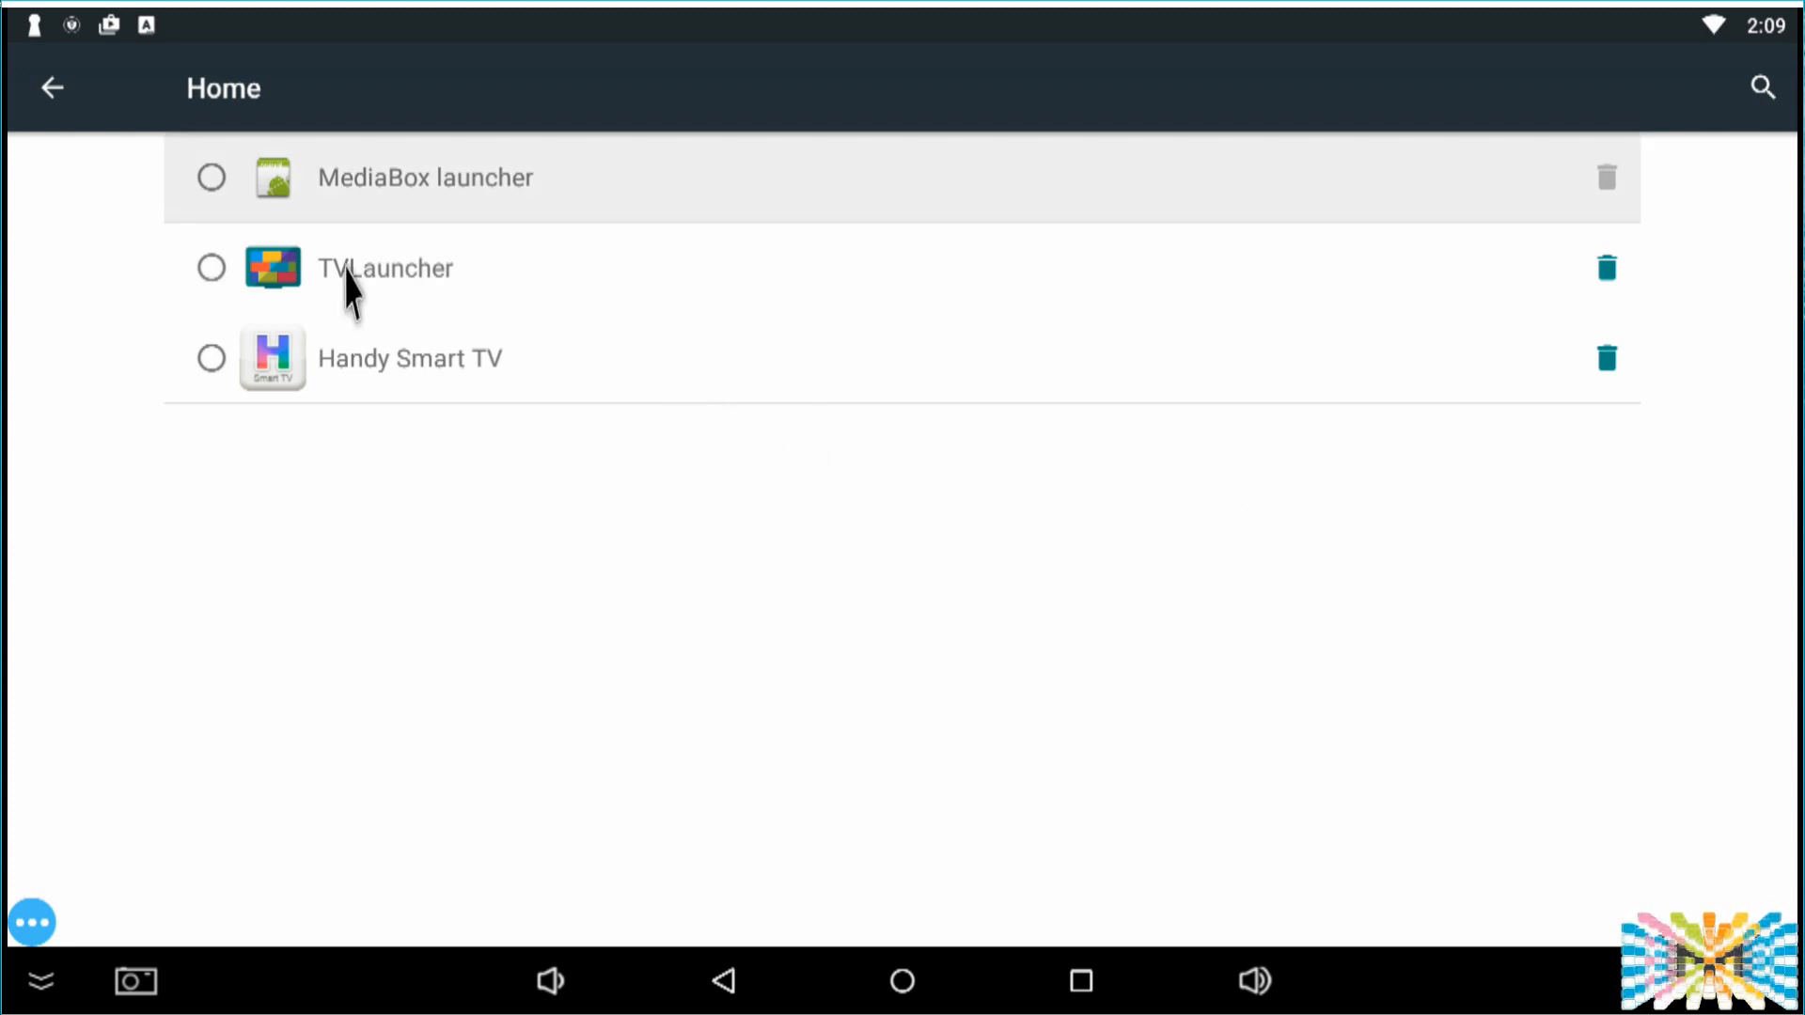
mouse_move(218, 192)
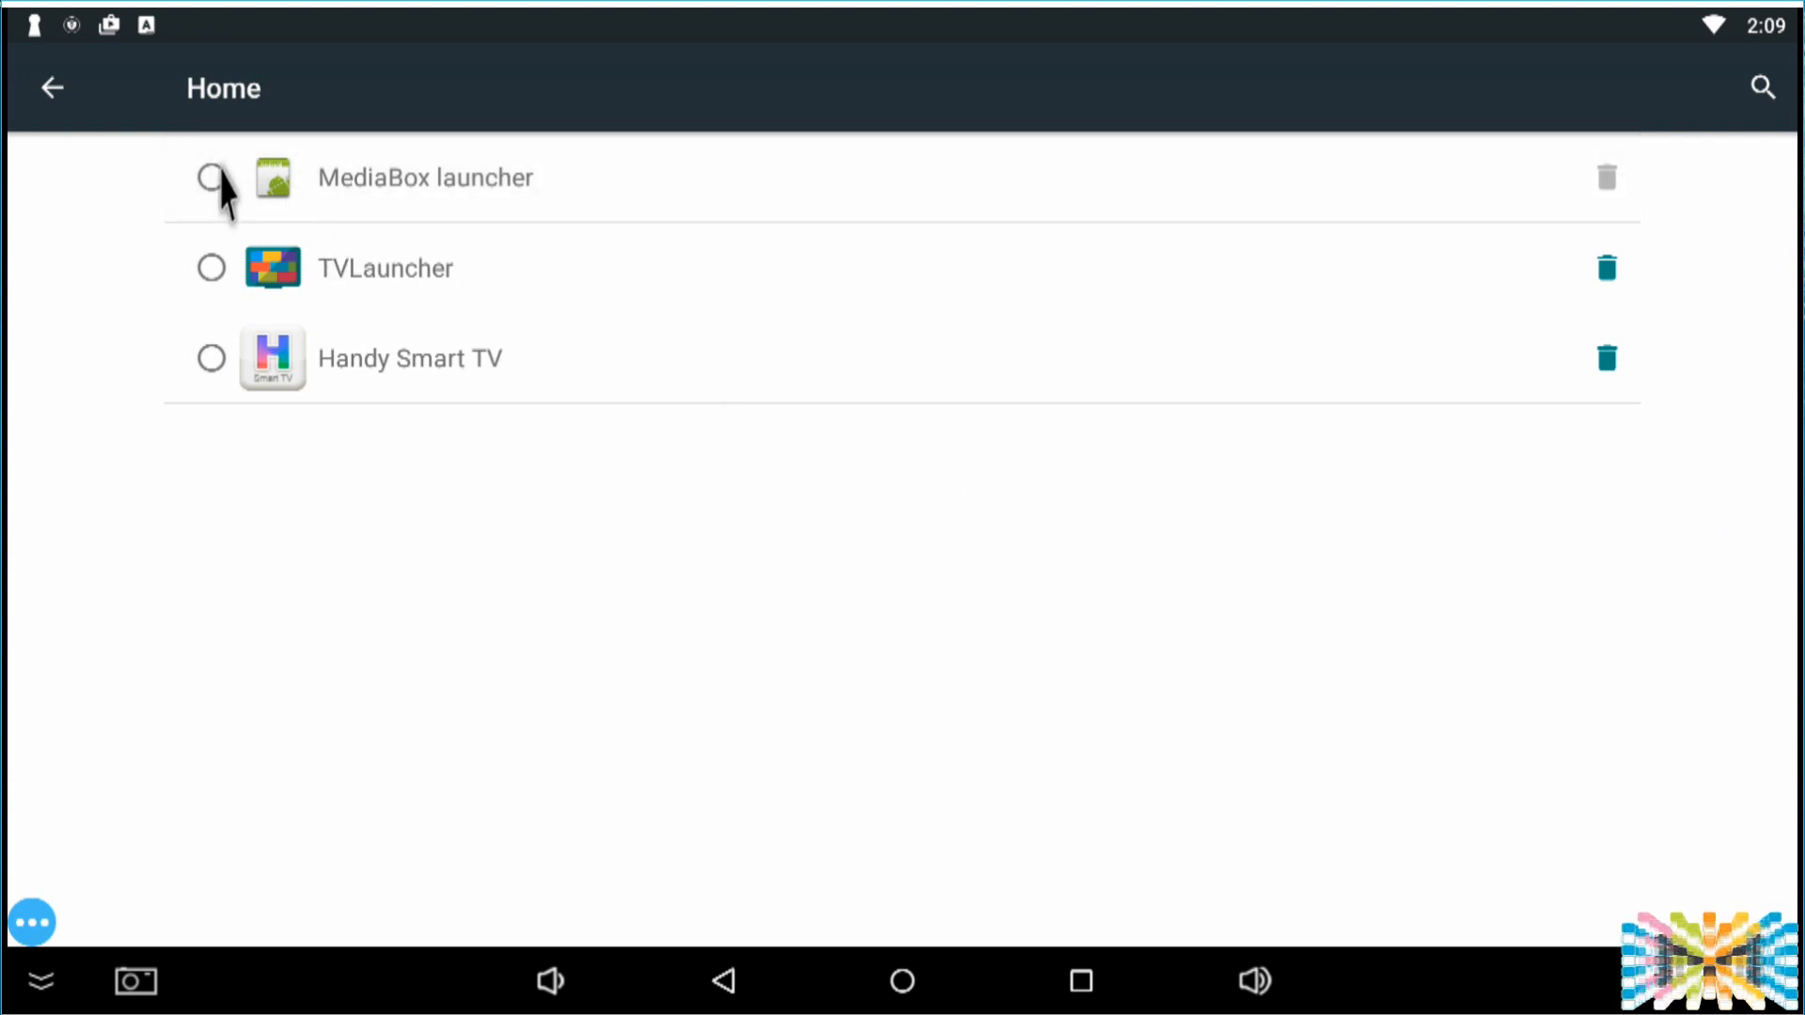
click(211, 176)
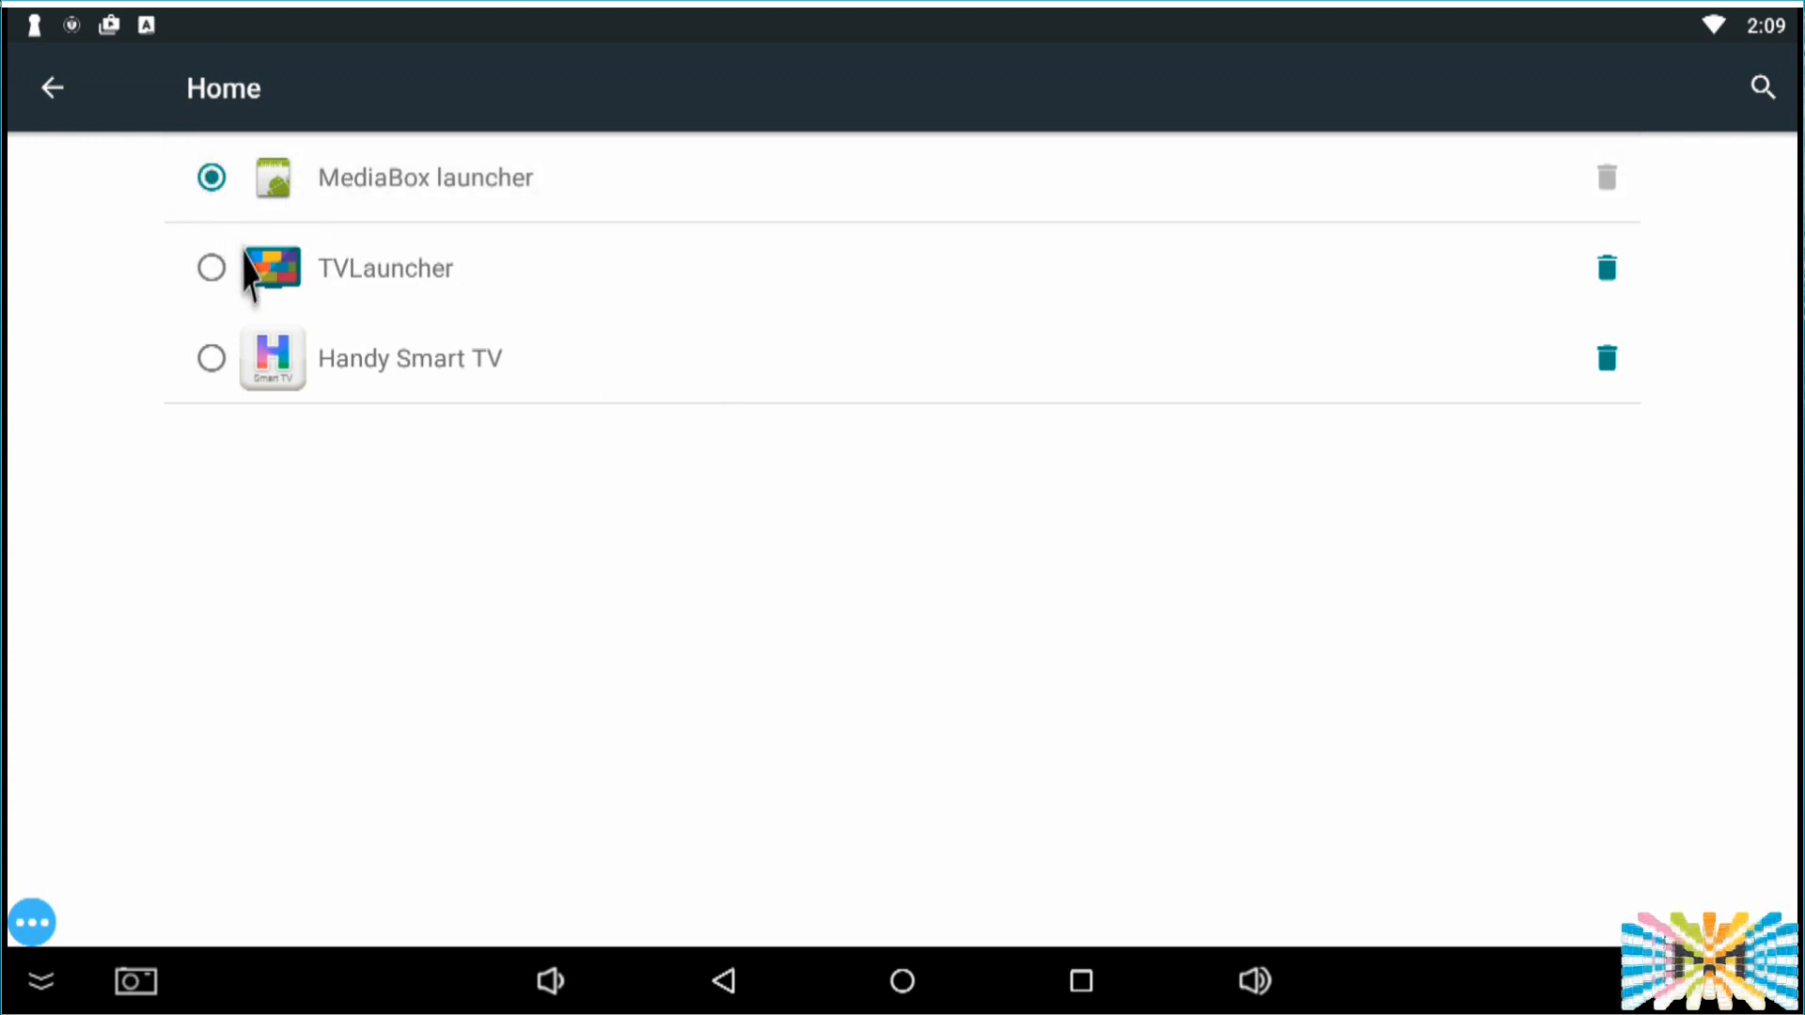
mouse_move(233, 329)
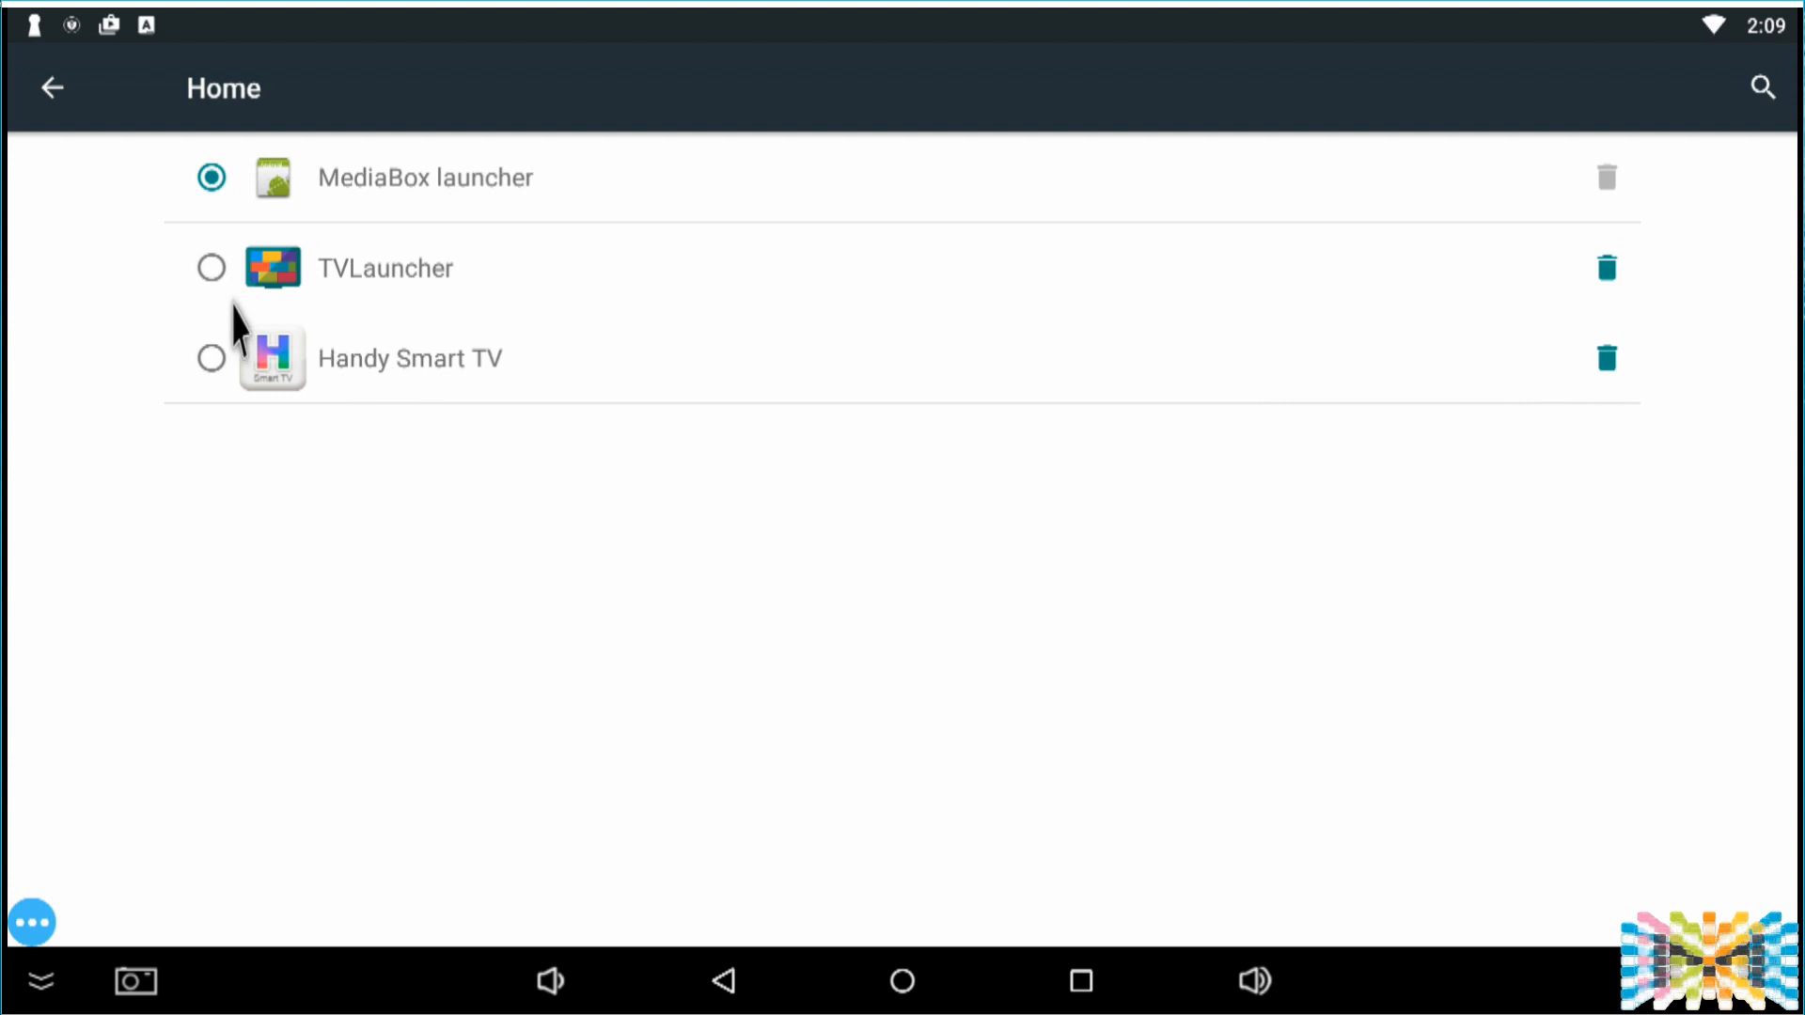
click(211, 267)
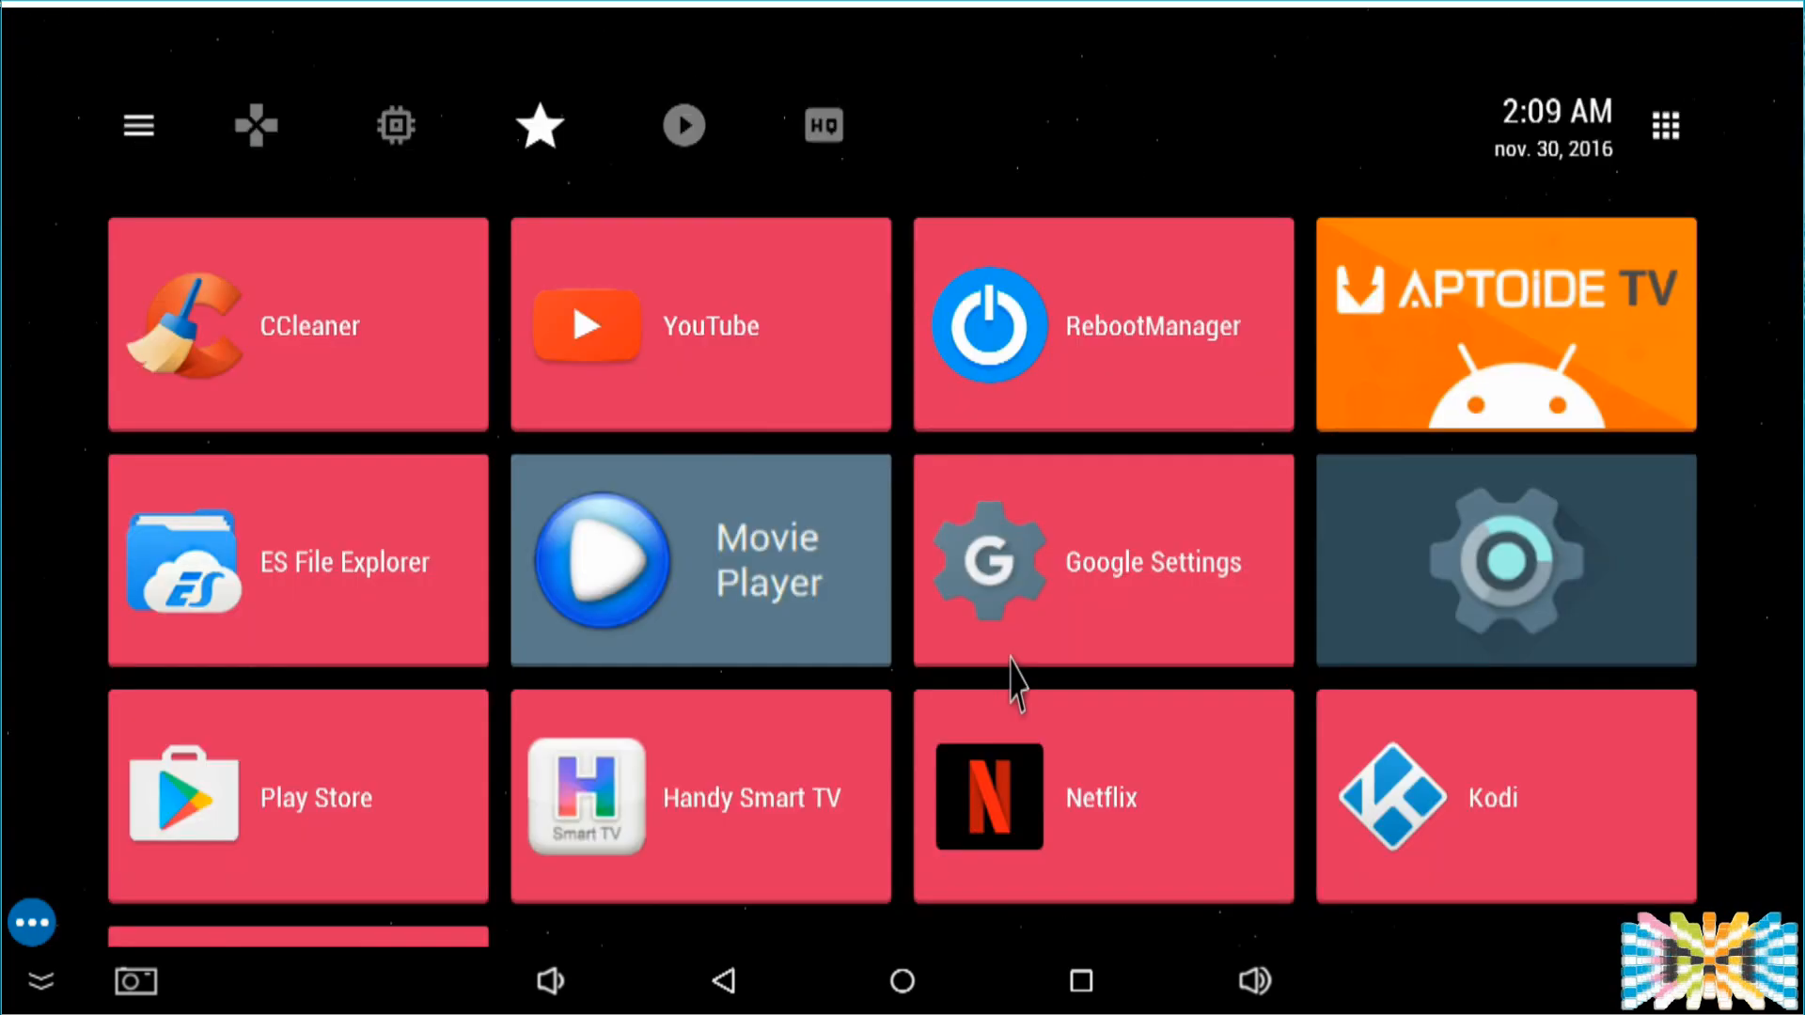
Step: Scroll down the Favorites grid and launch Play Store
scroll(down, 3)
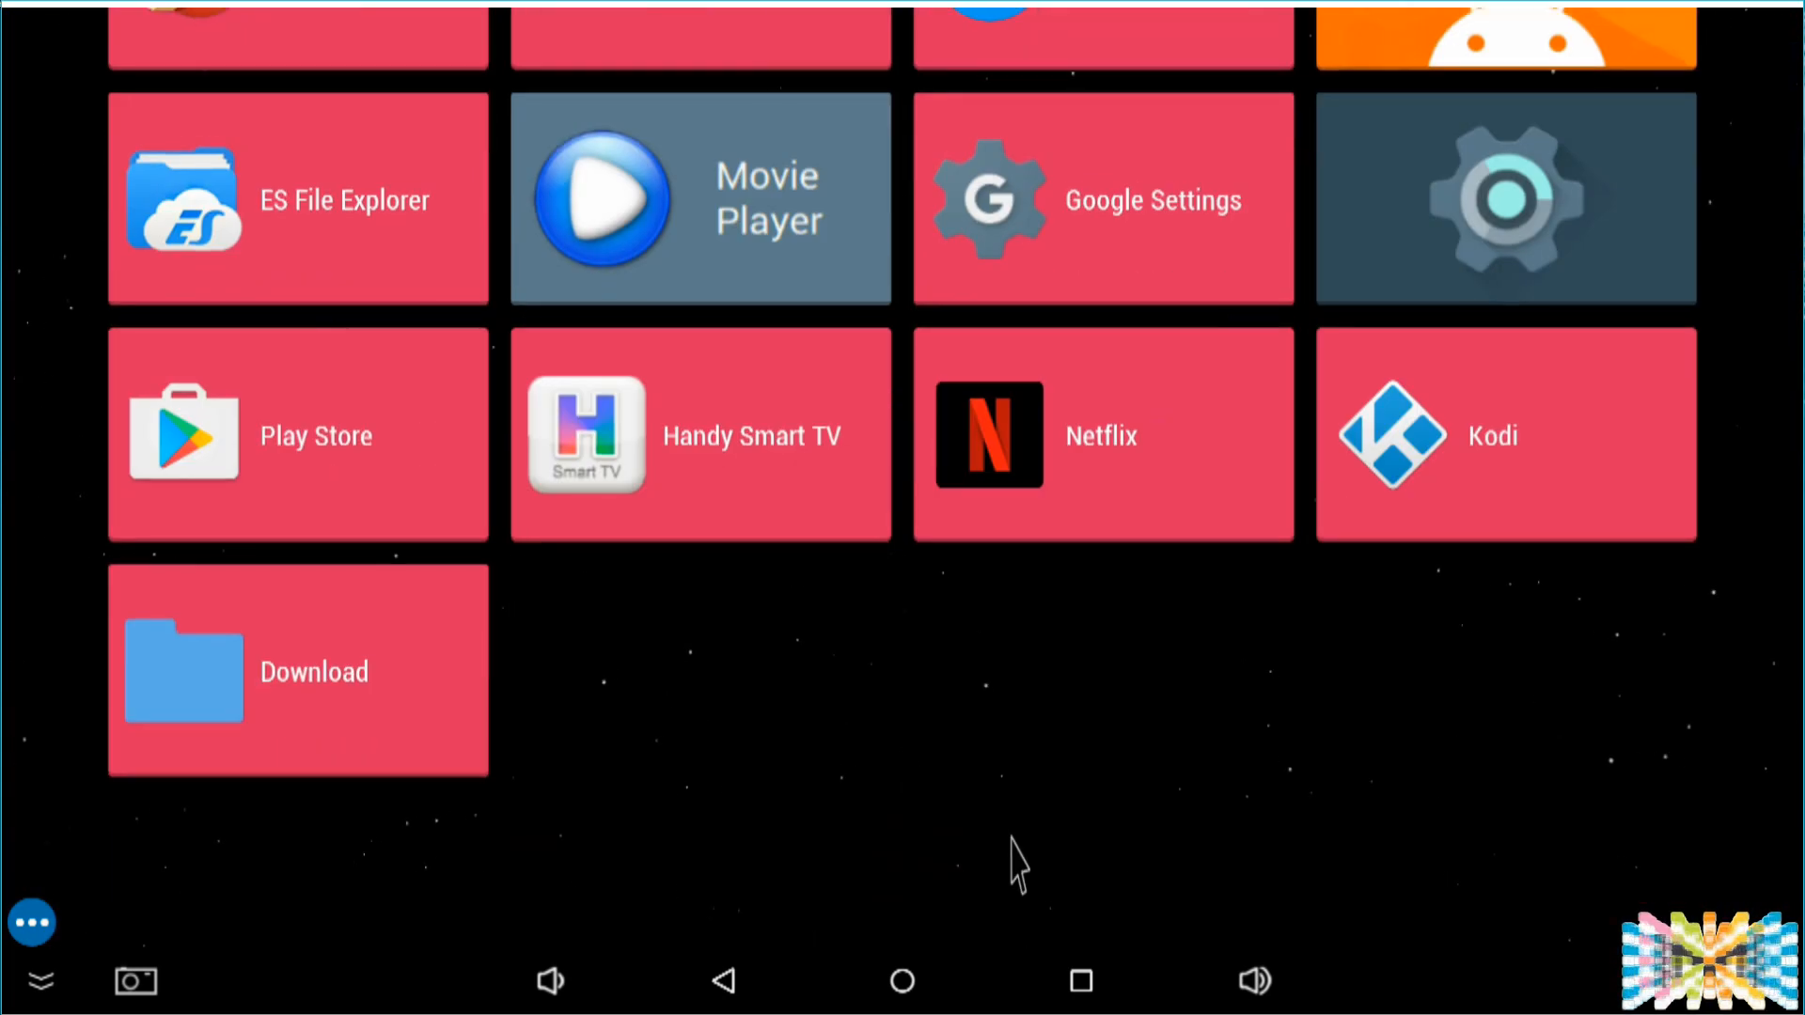
mouse_move(310, 545)
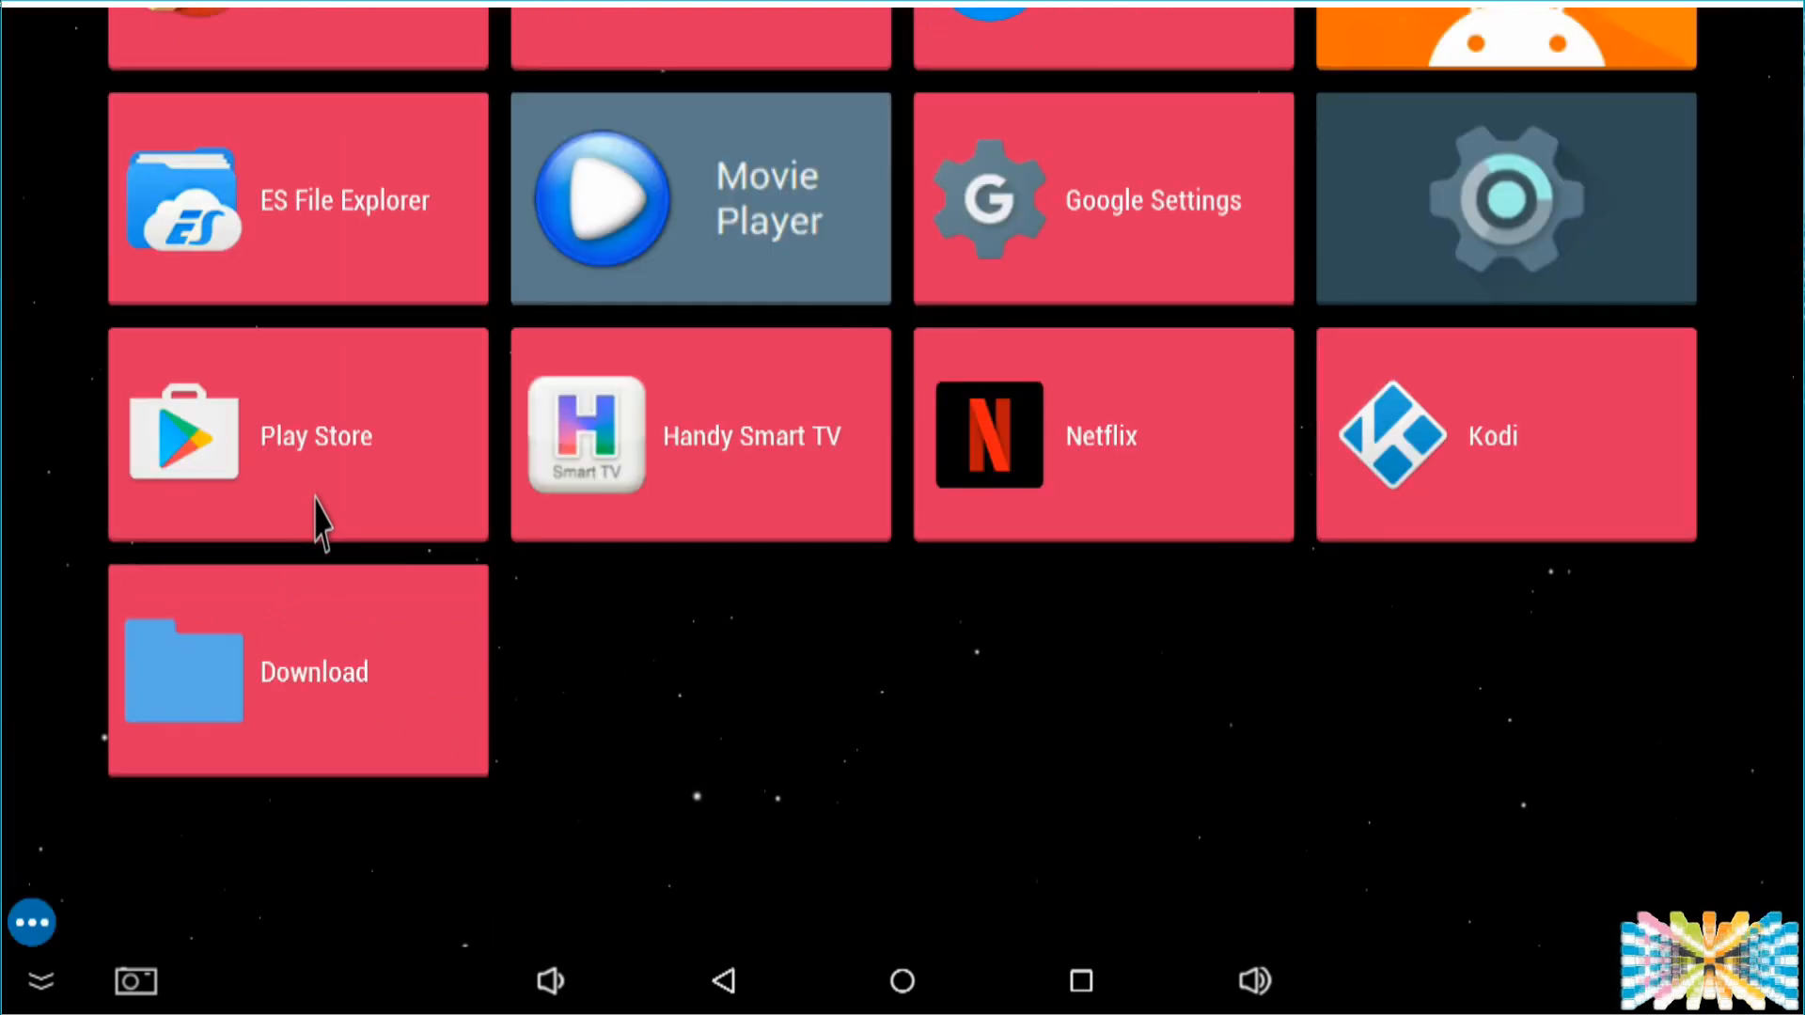
click(316, 436)
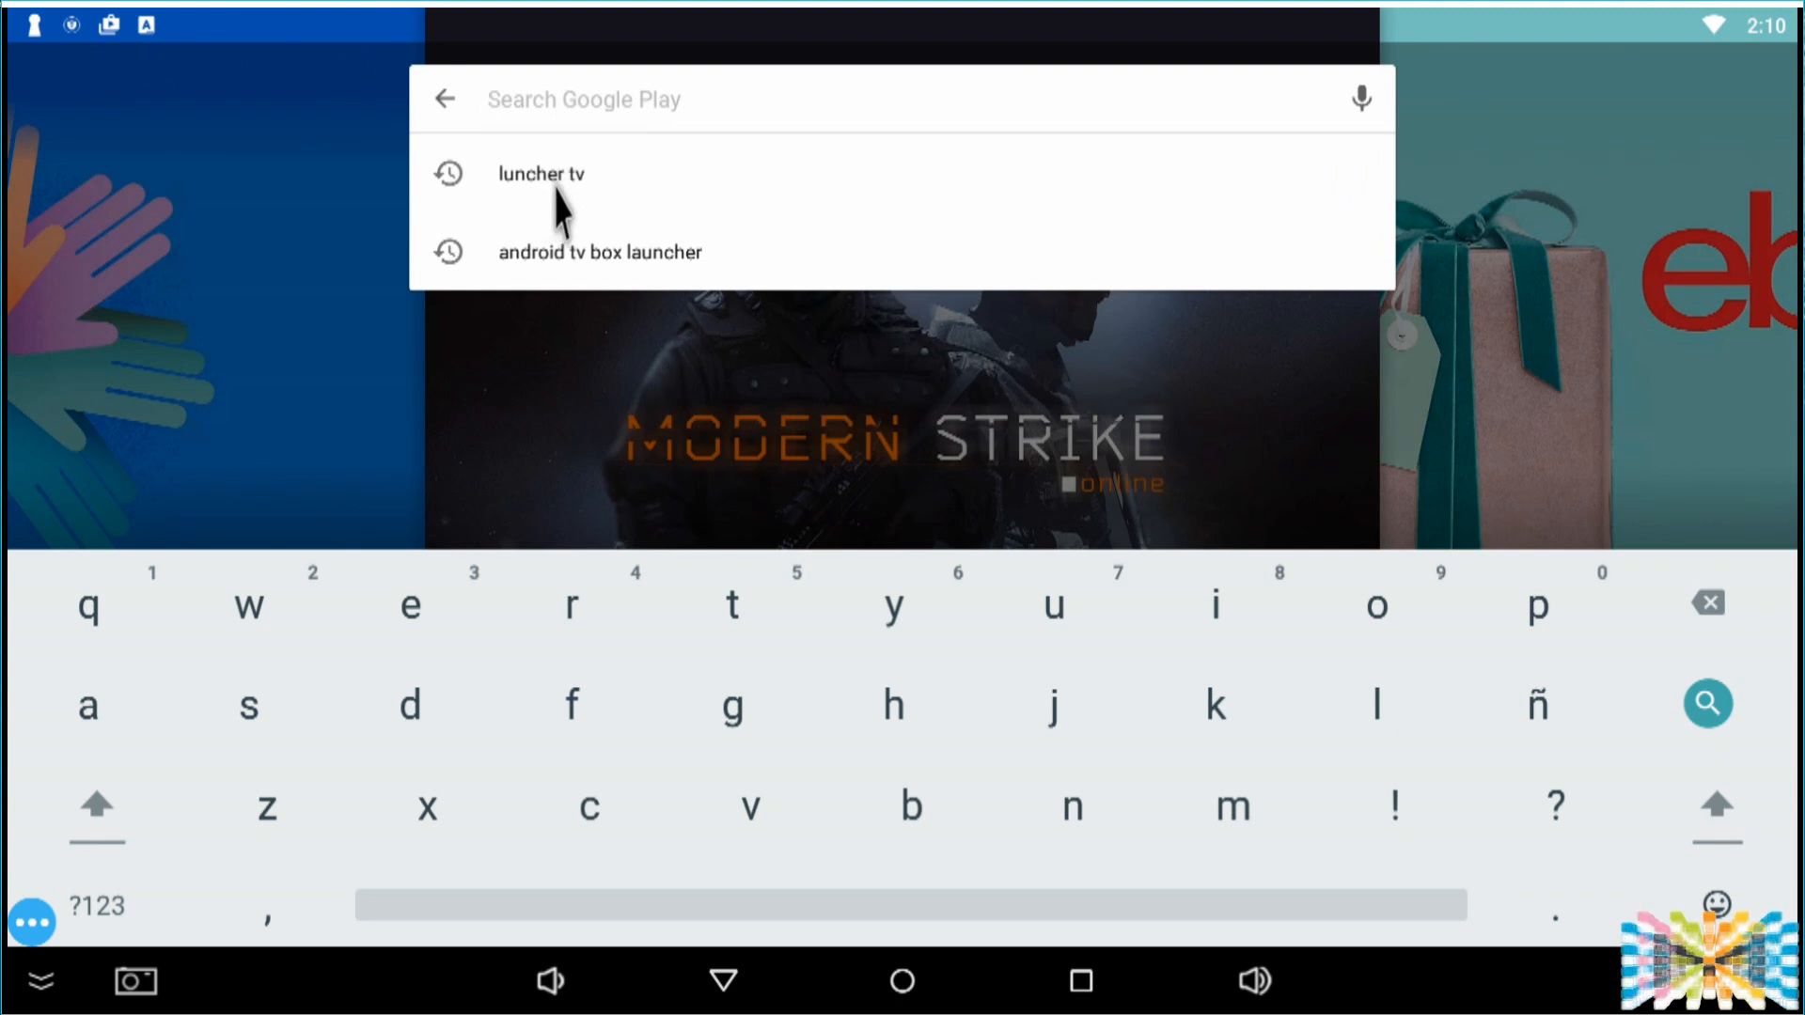
Step: Search Google Play for 'luncher tv' and browse results showing TVLauncher installed above Simple TV Launcher and HALauncher
click(540, 173)
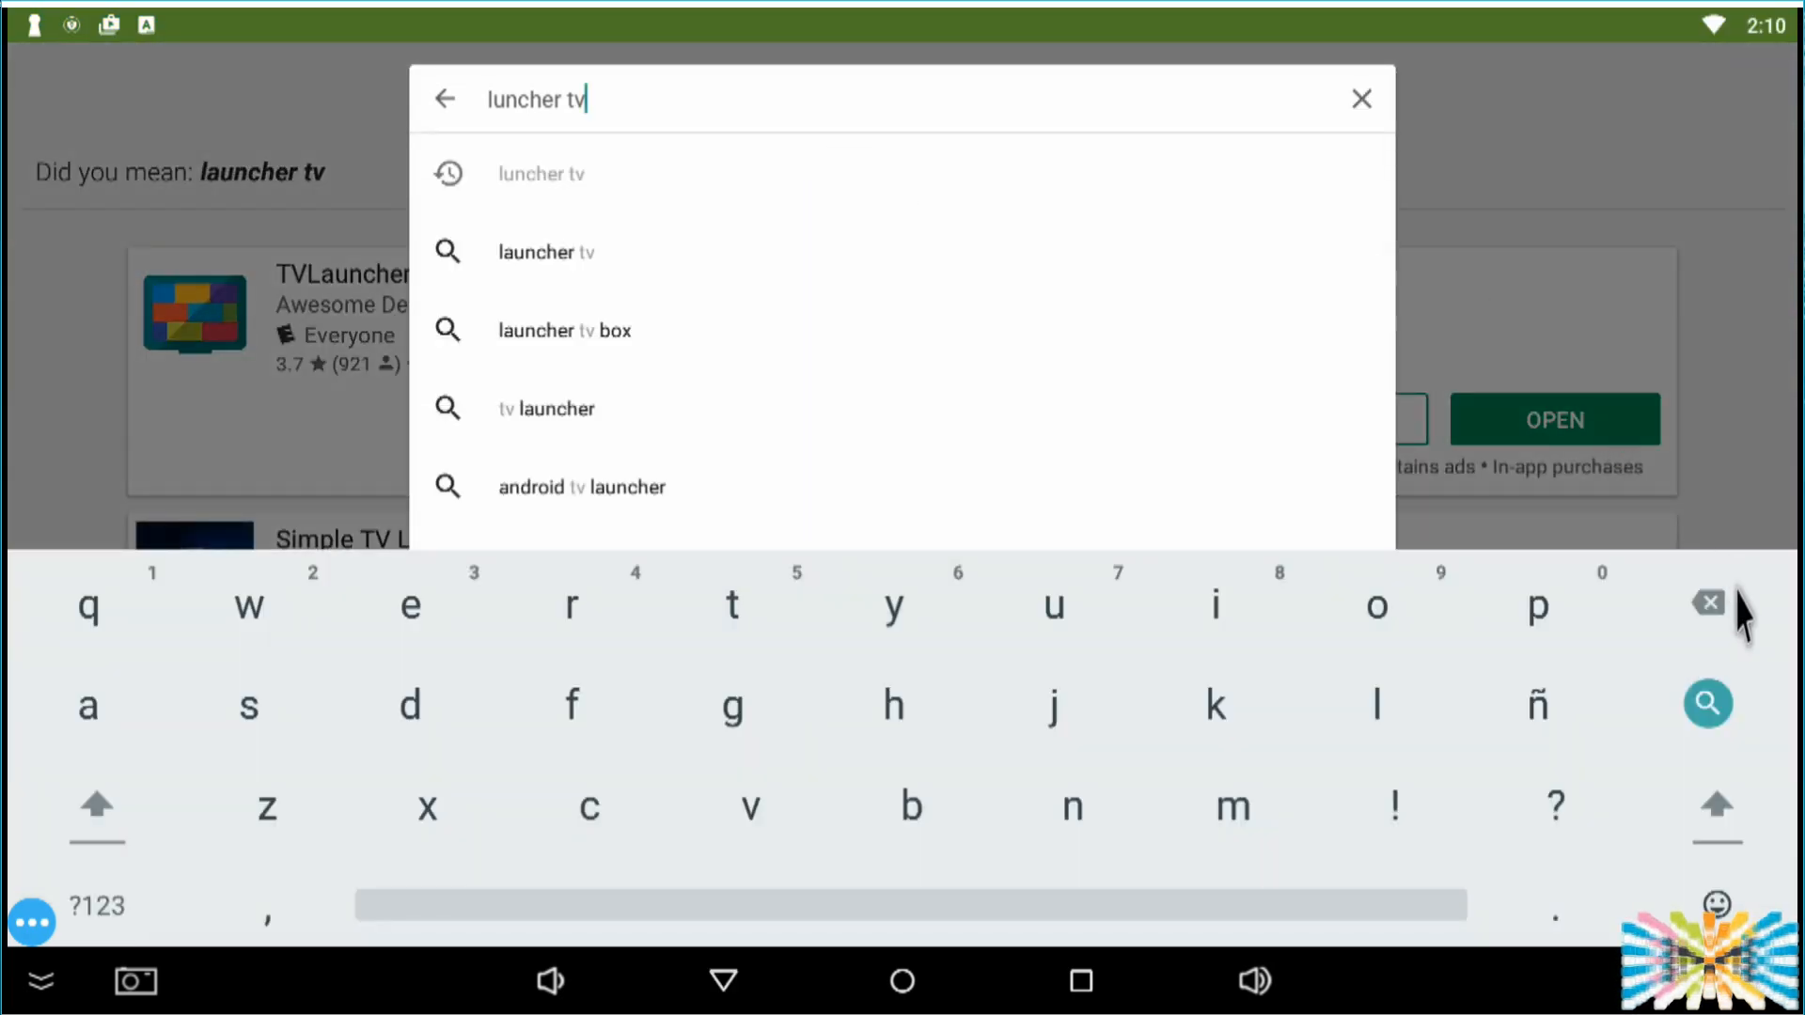
click(1359, 98)
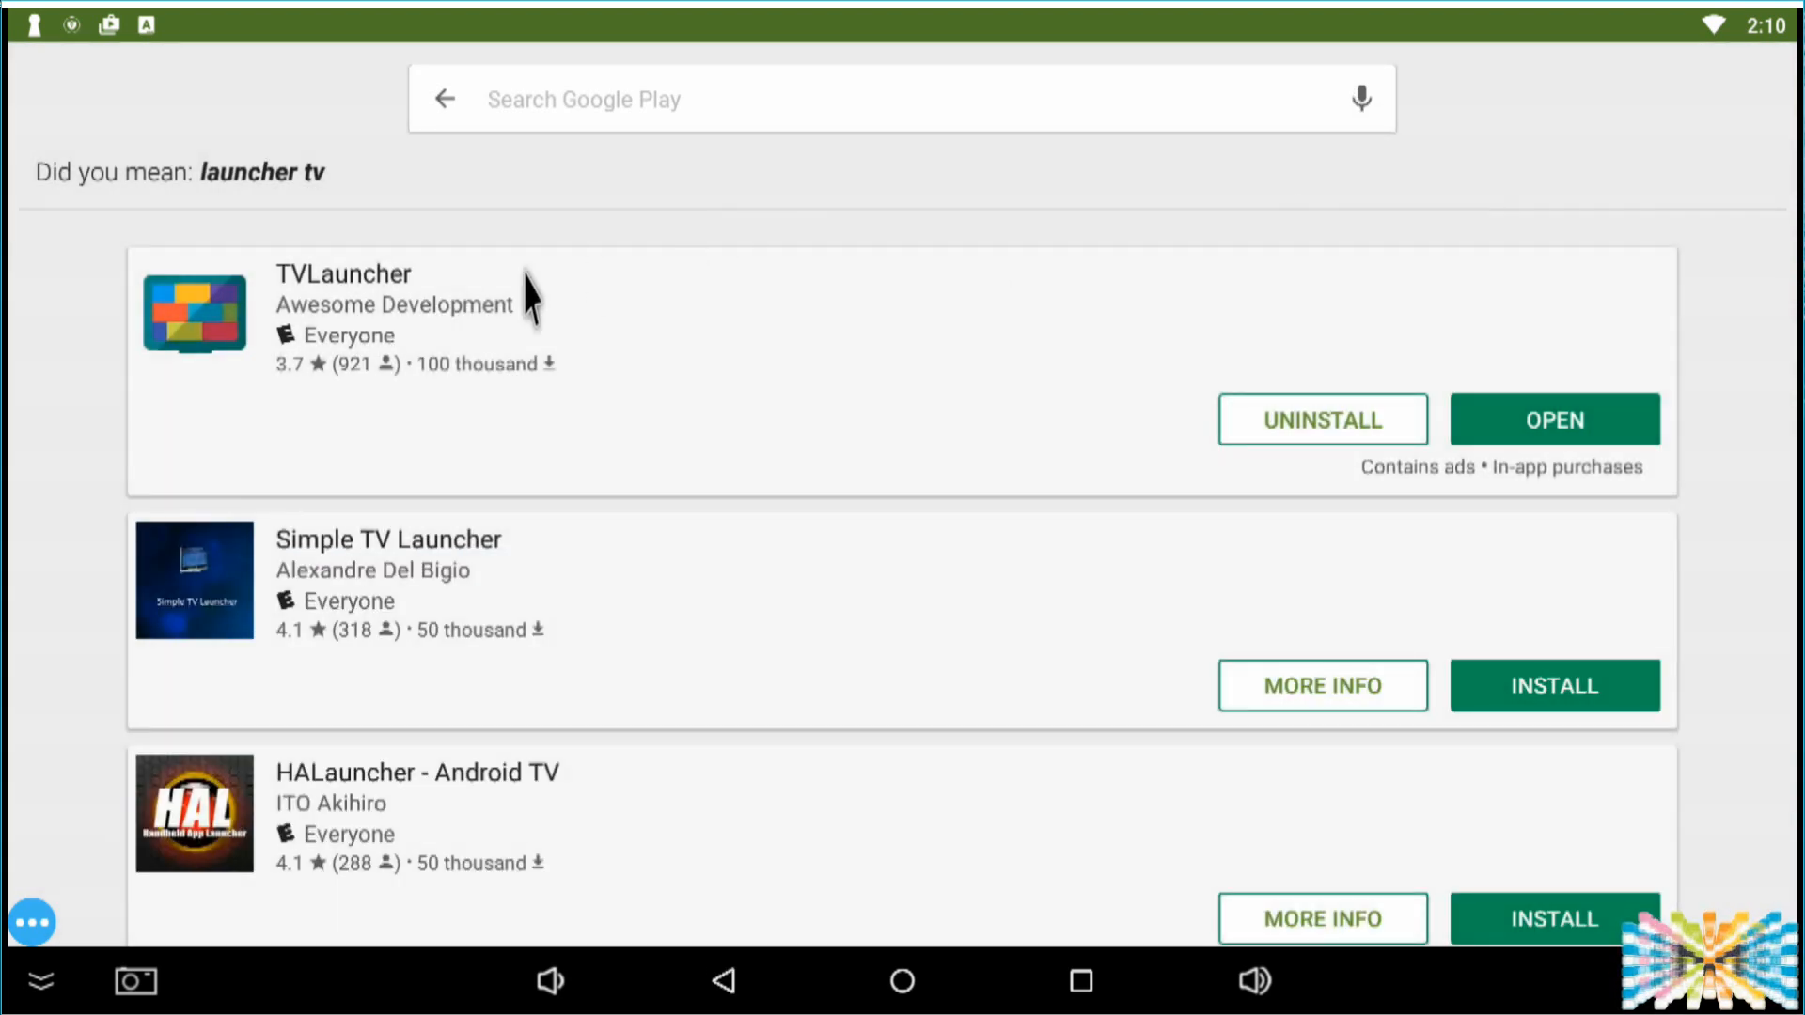
mouse_move(425, 346)
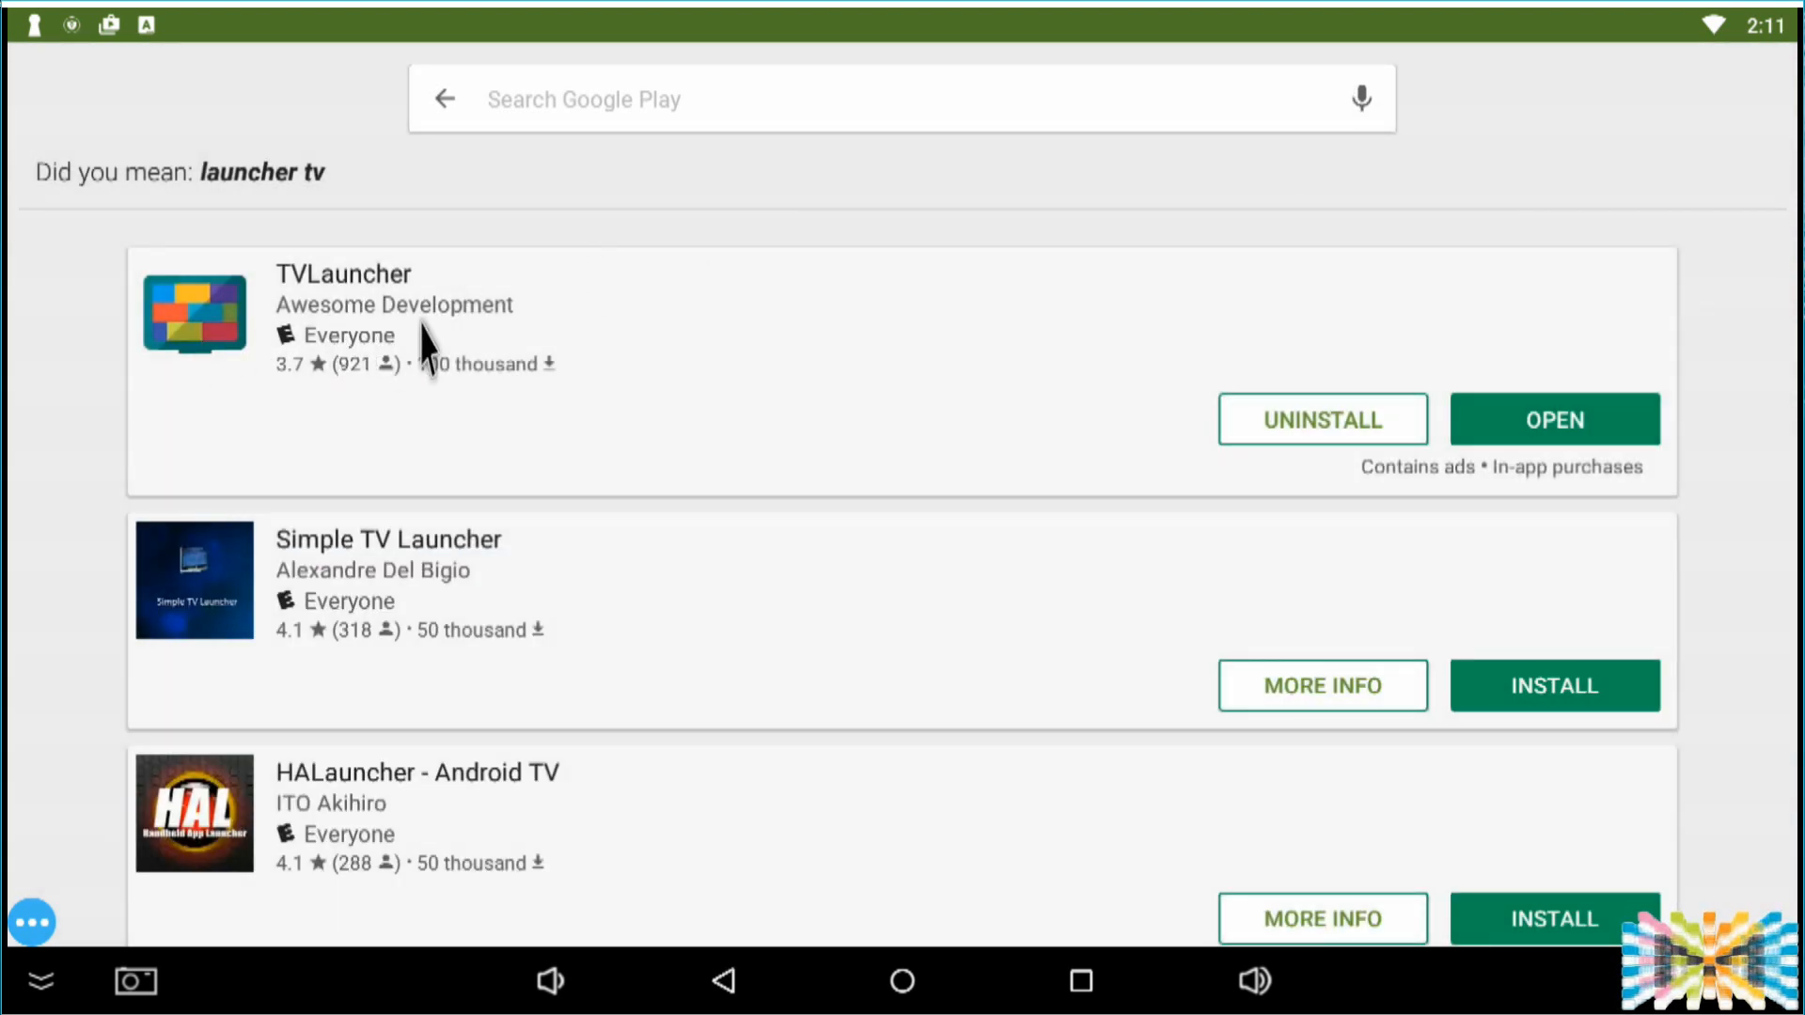
scroll(down, 3)
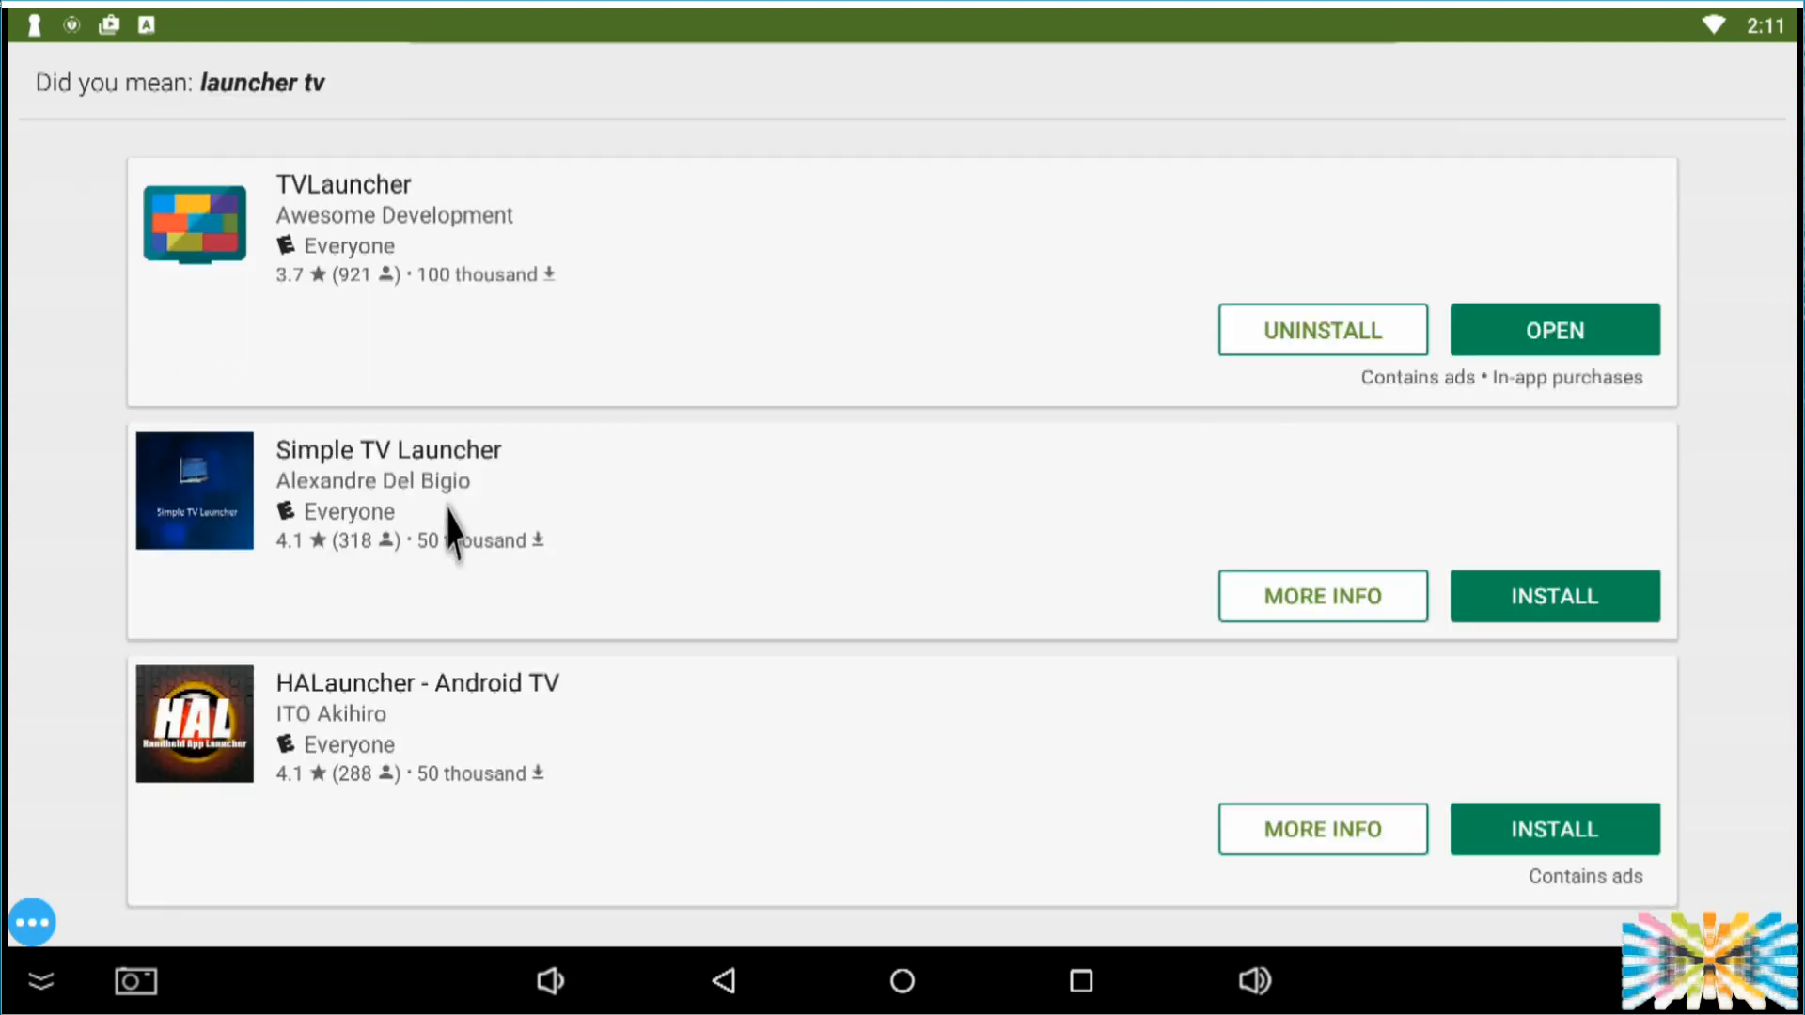
scroll(down, 3)
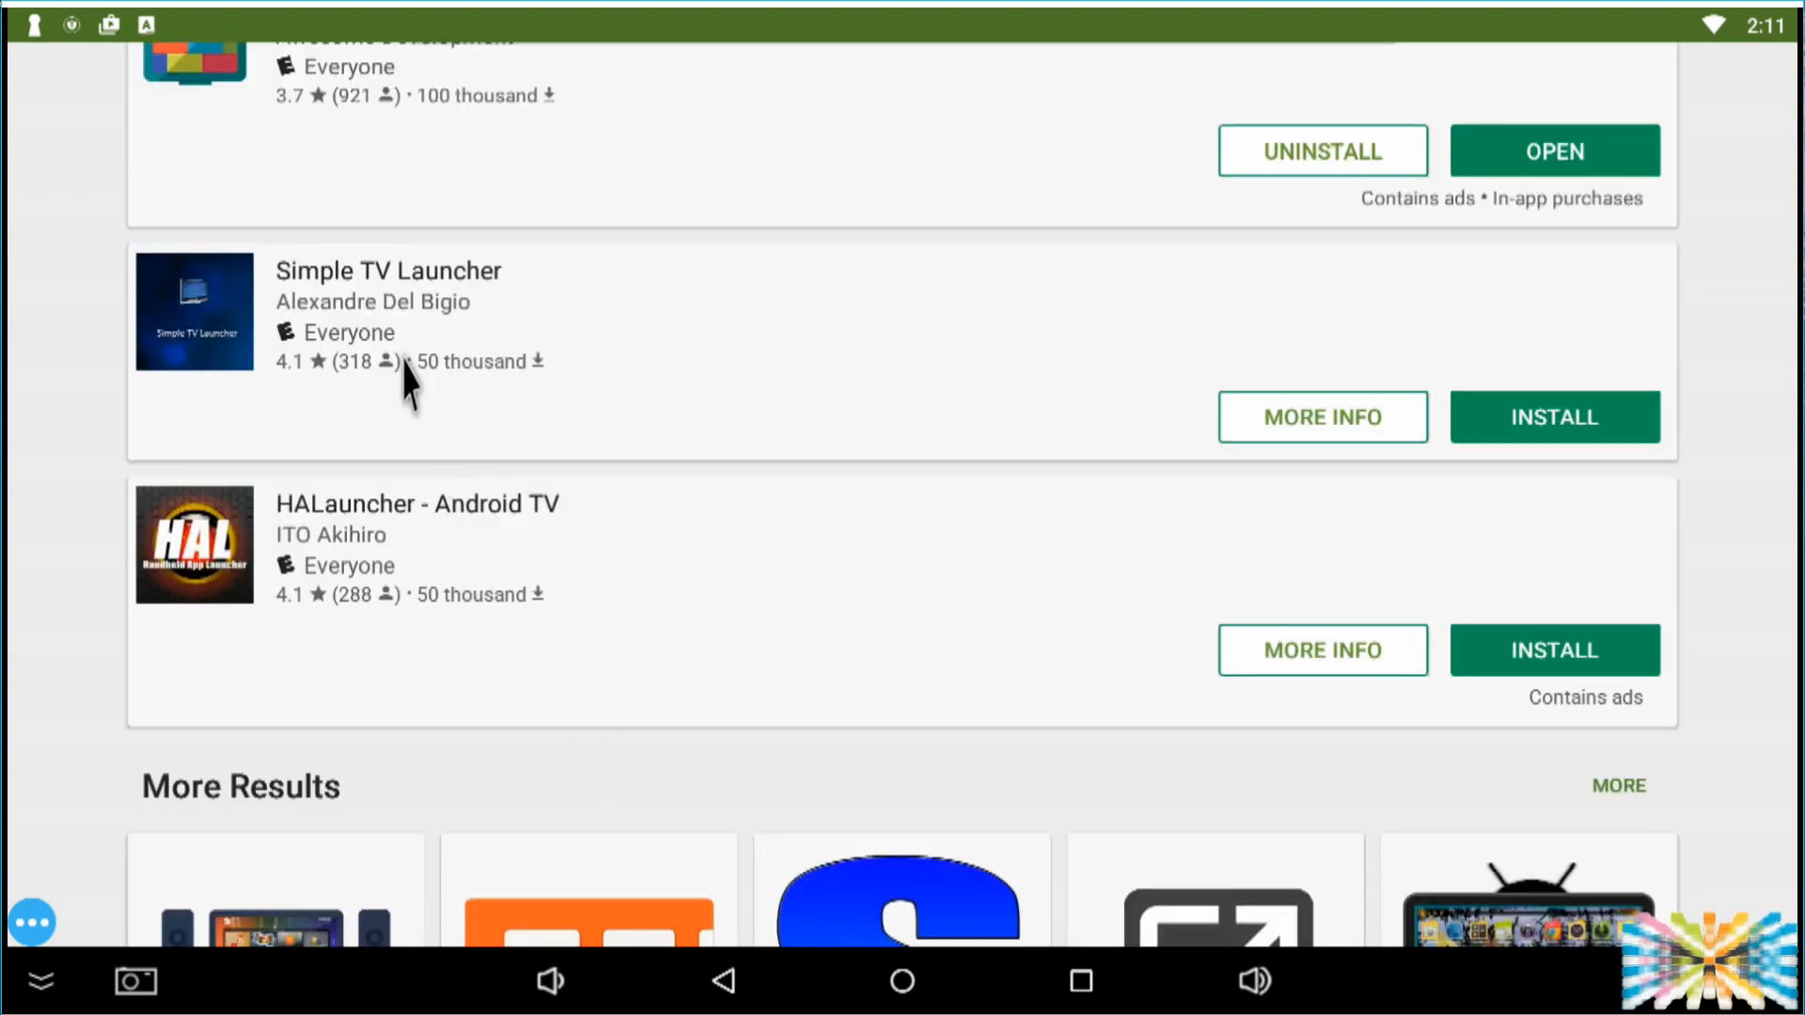
mouse_move(547, 643)
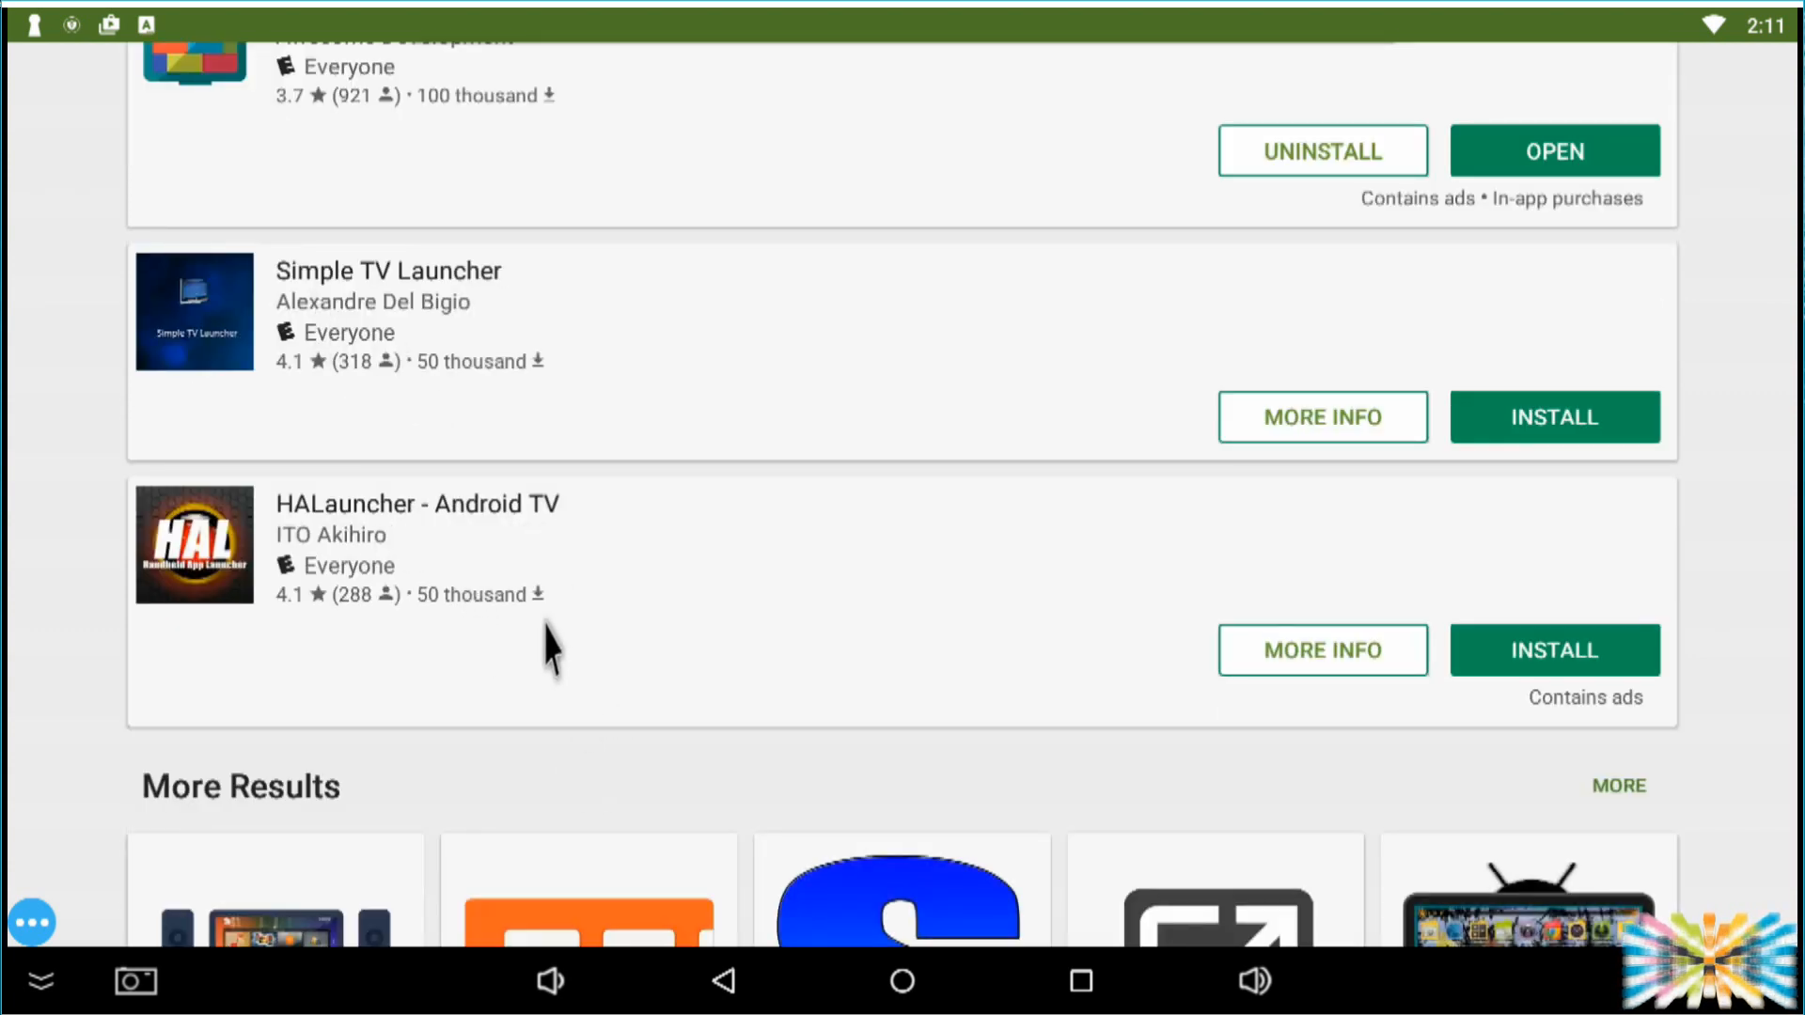
scroll(down, 3)
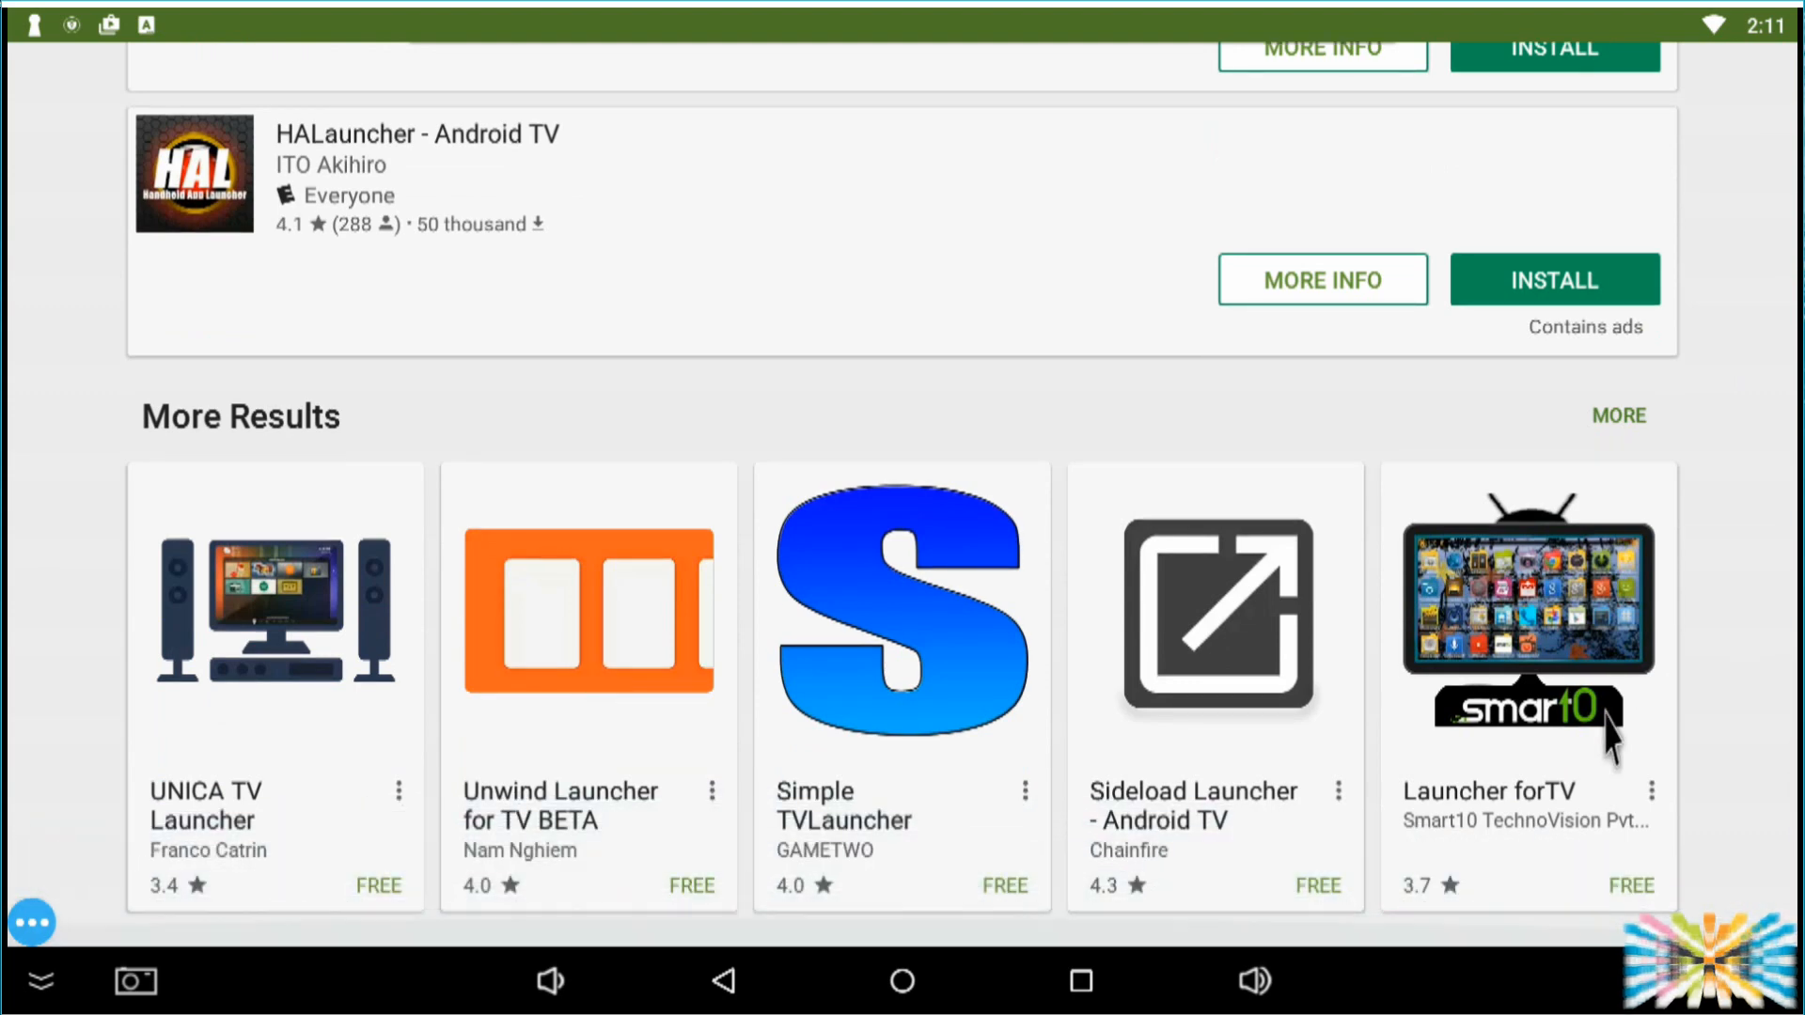
mouse_move(567, 722)
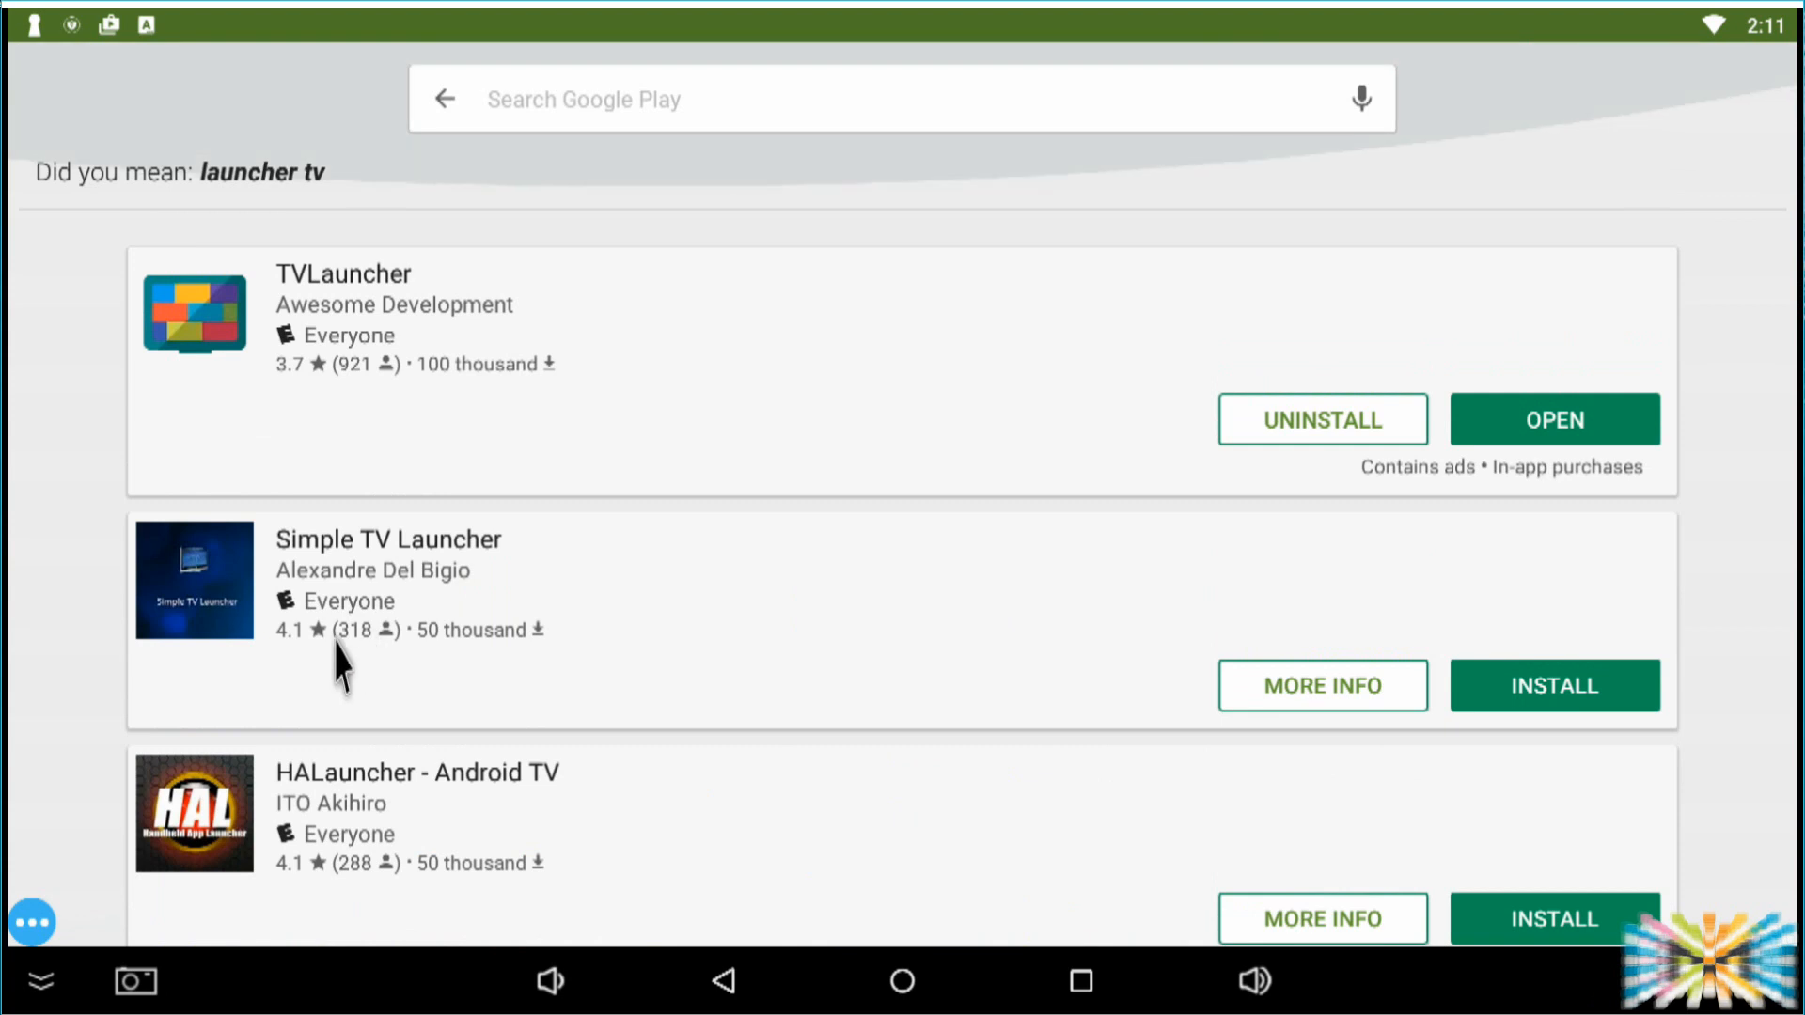
scroll(down, 3)
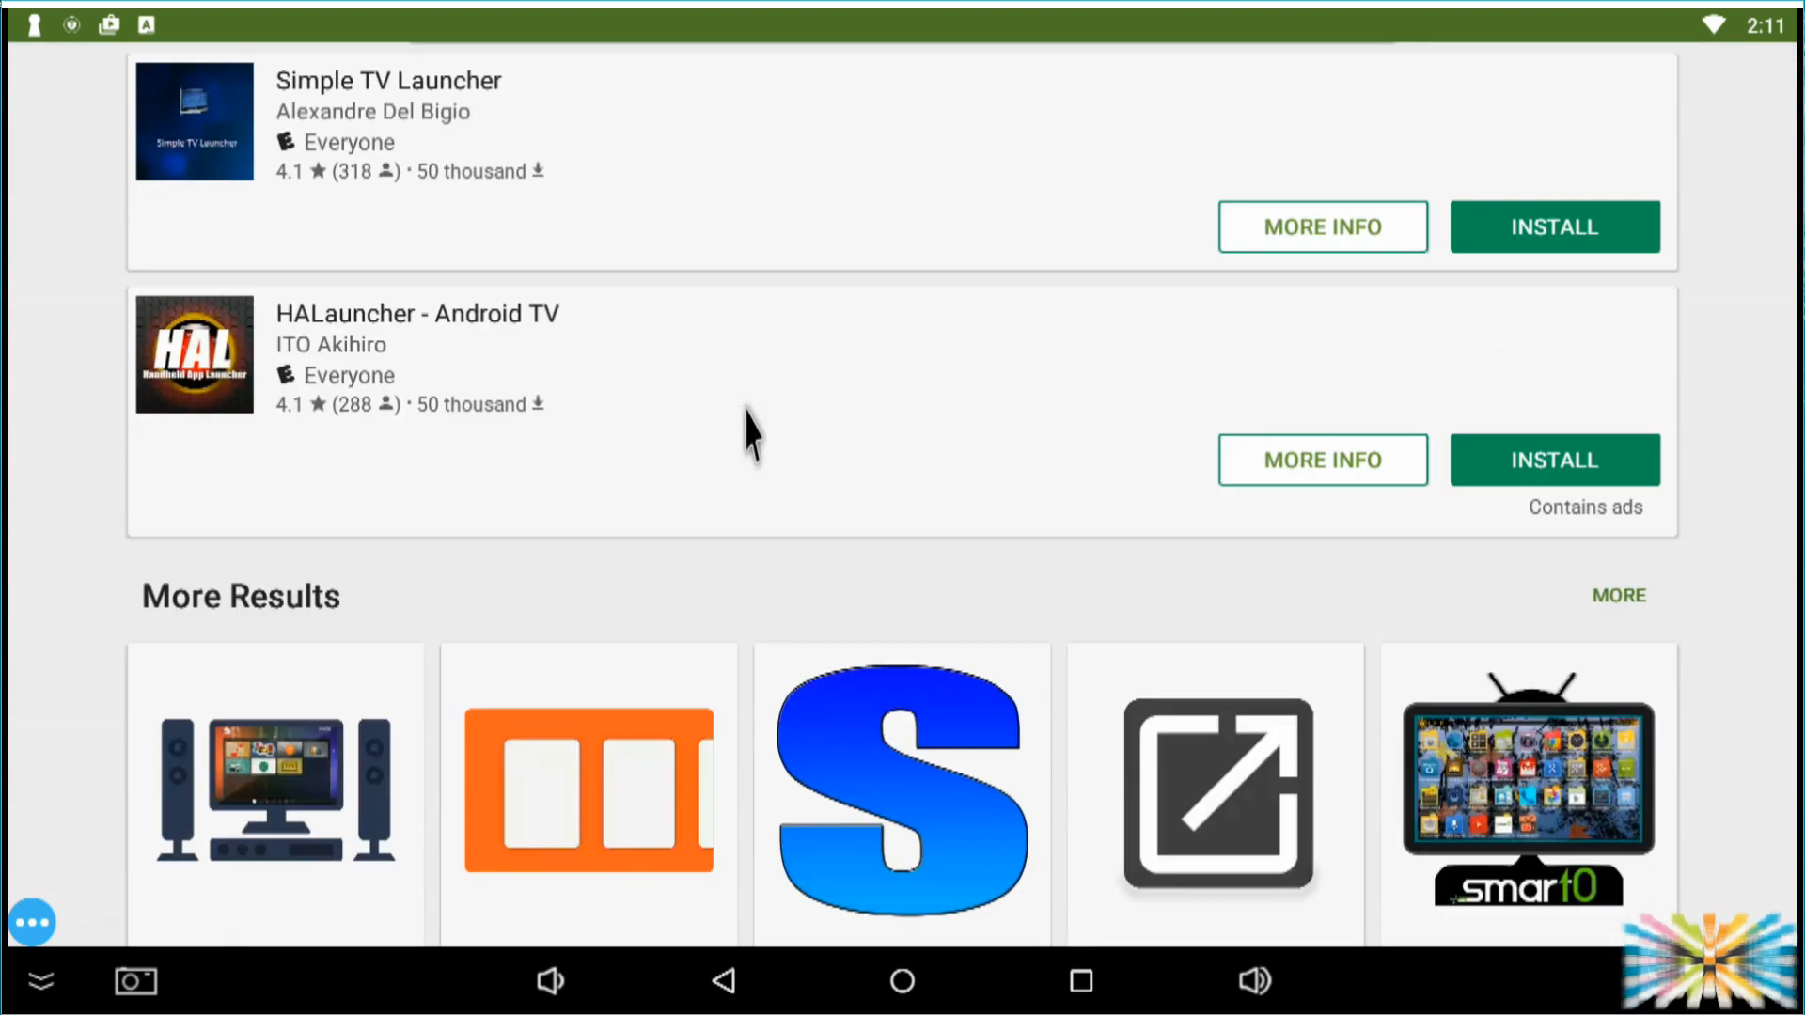